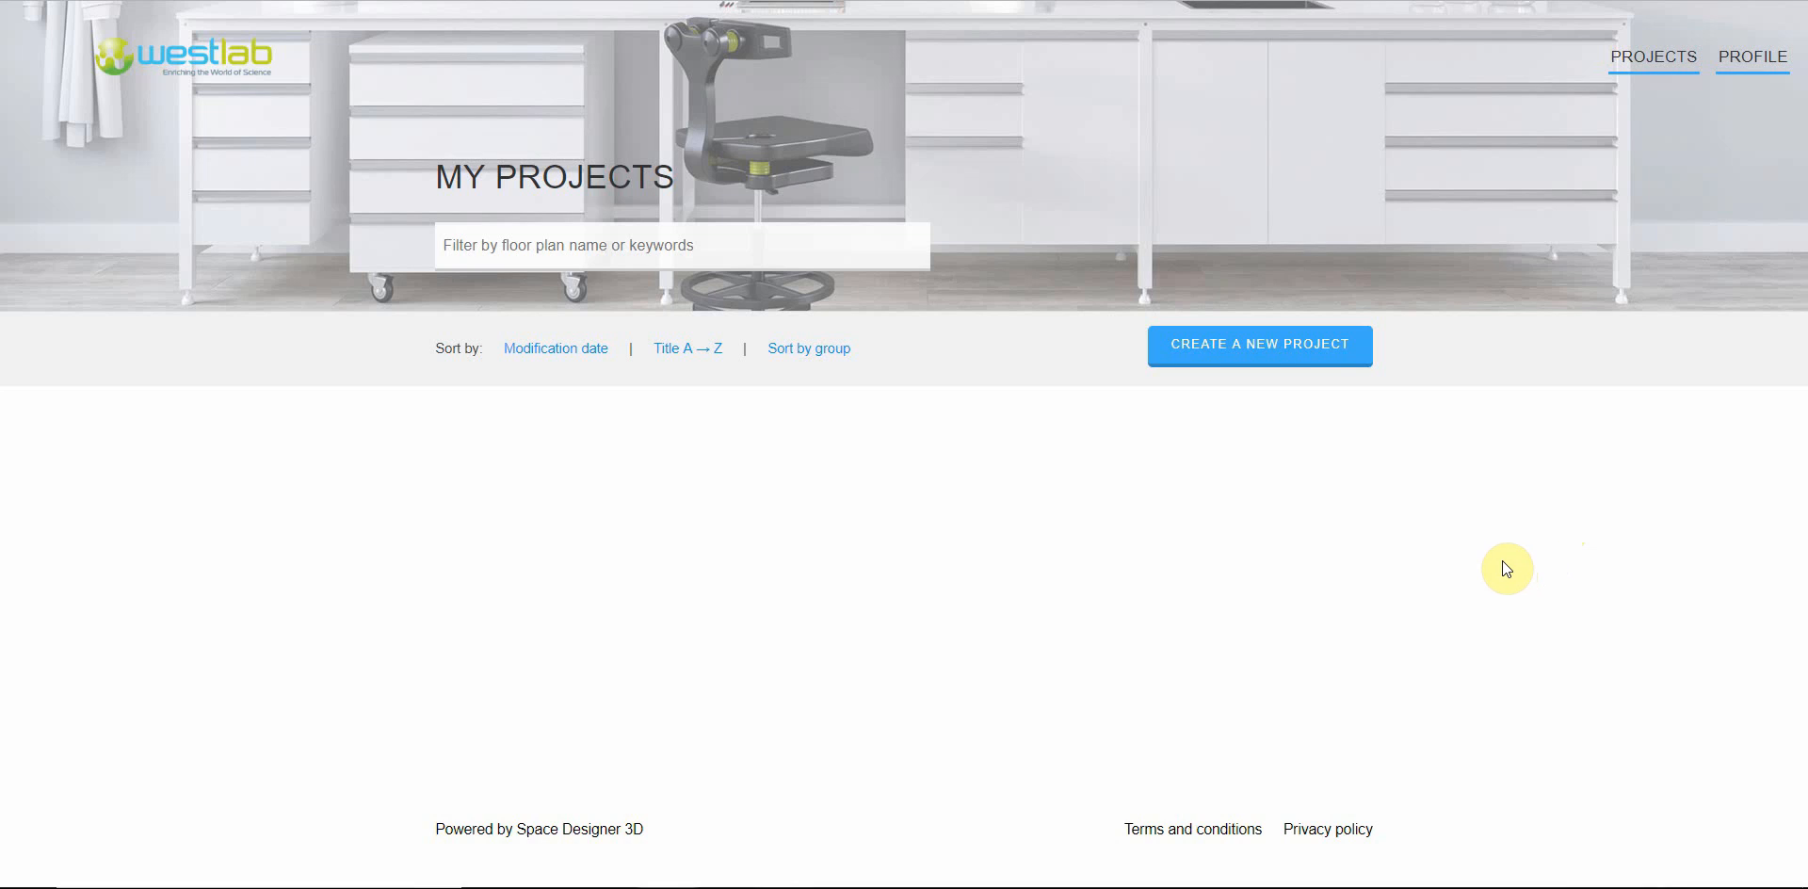
pyautogui.moveTo(1500, 557)
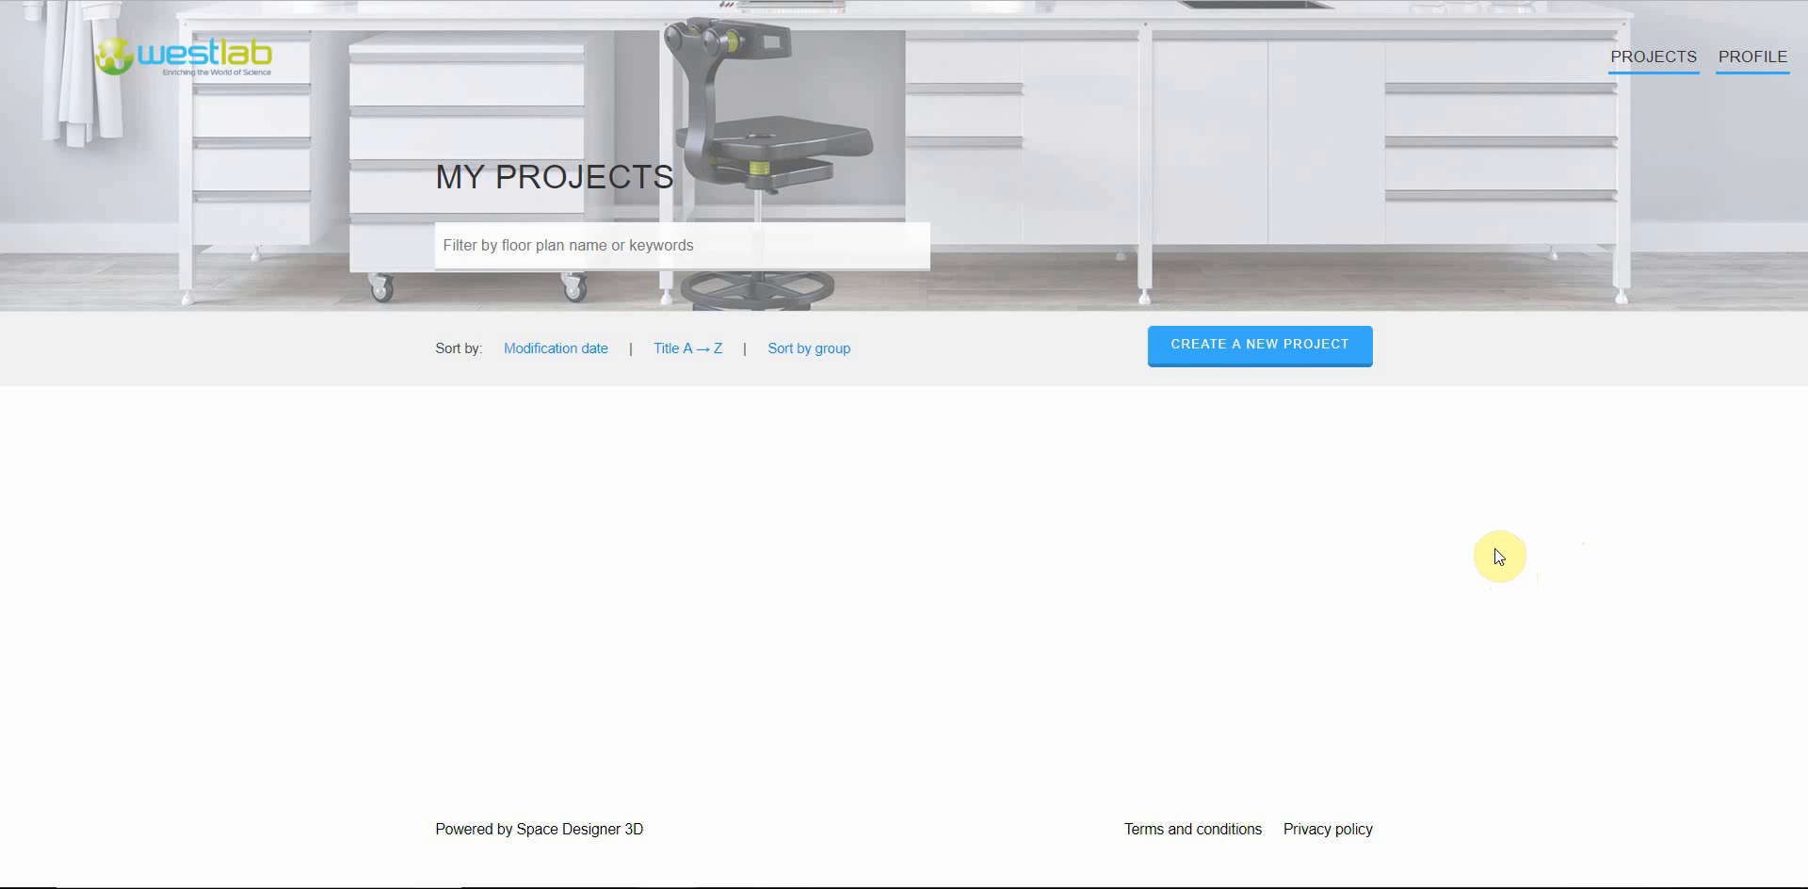
pyautogui.moveTo(1127, 428)
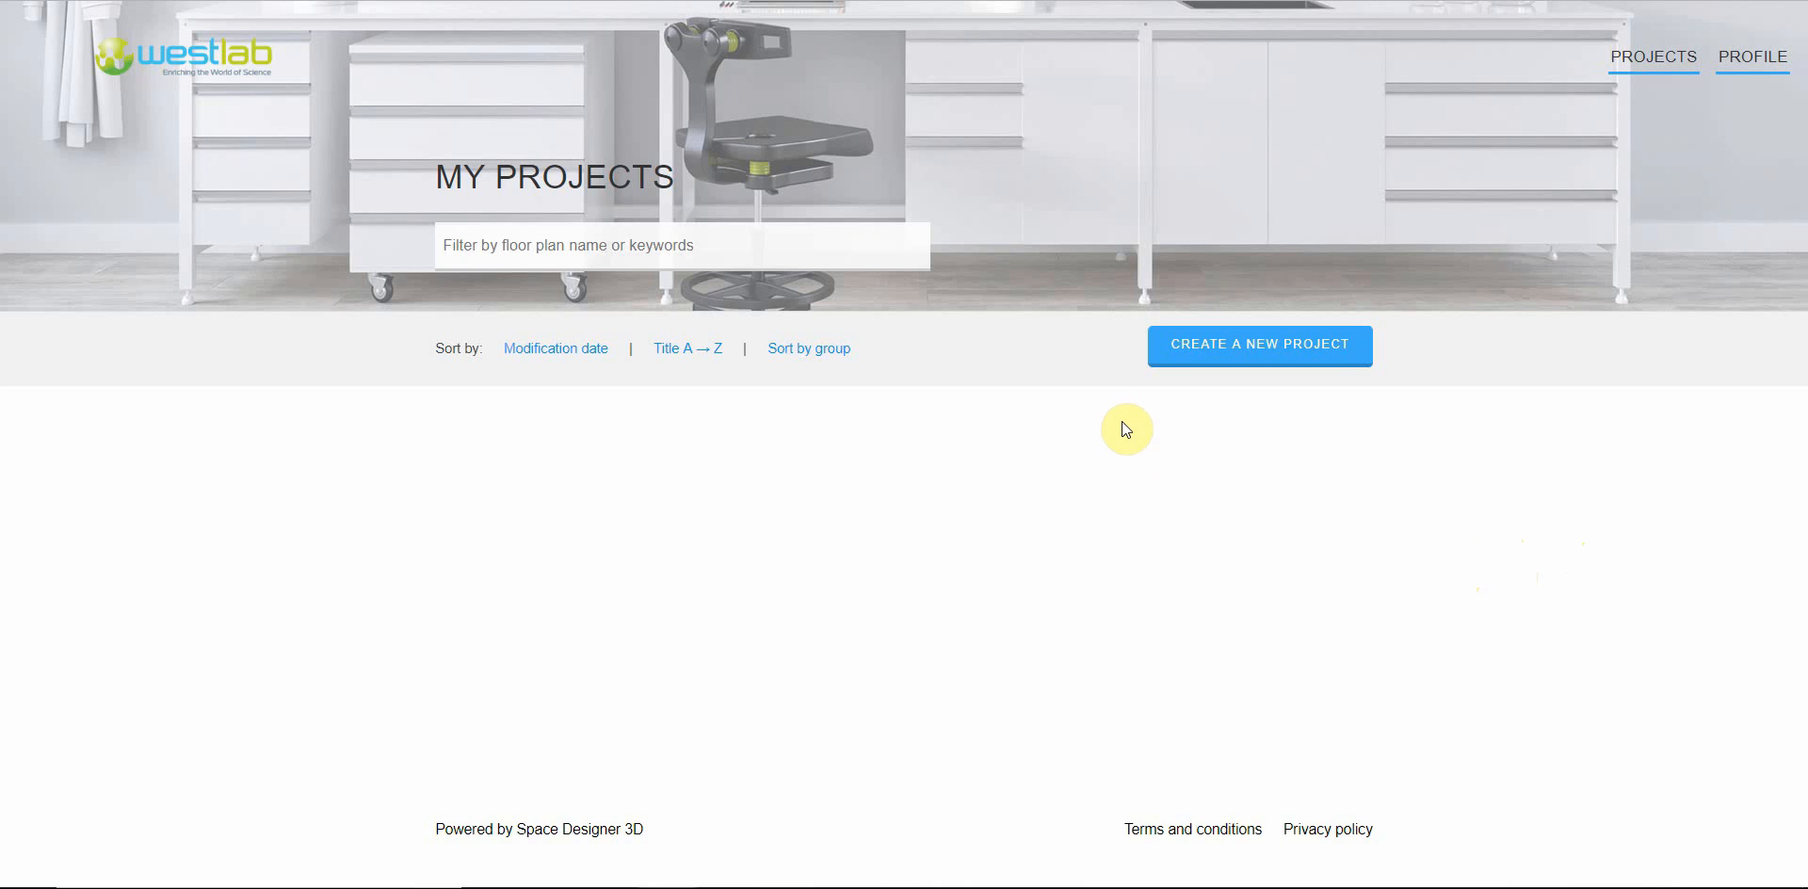
pyautogui.moveTo(1105, 218)
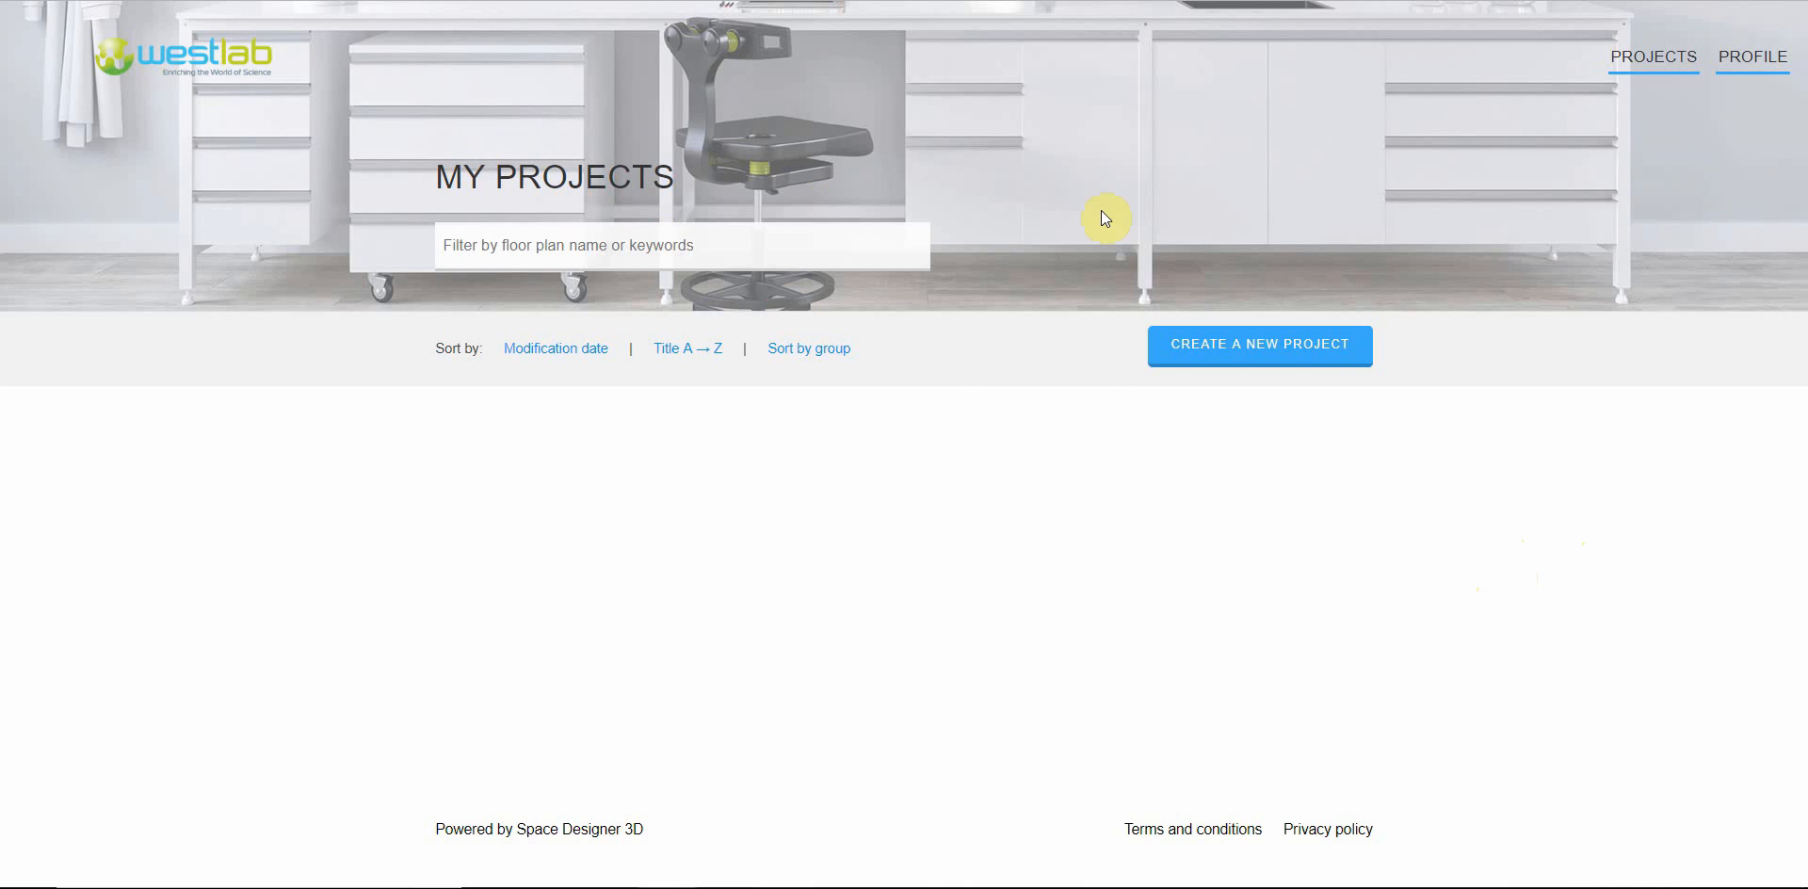
pyautogui.moveTo(765, 421)
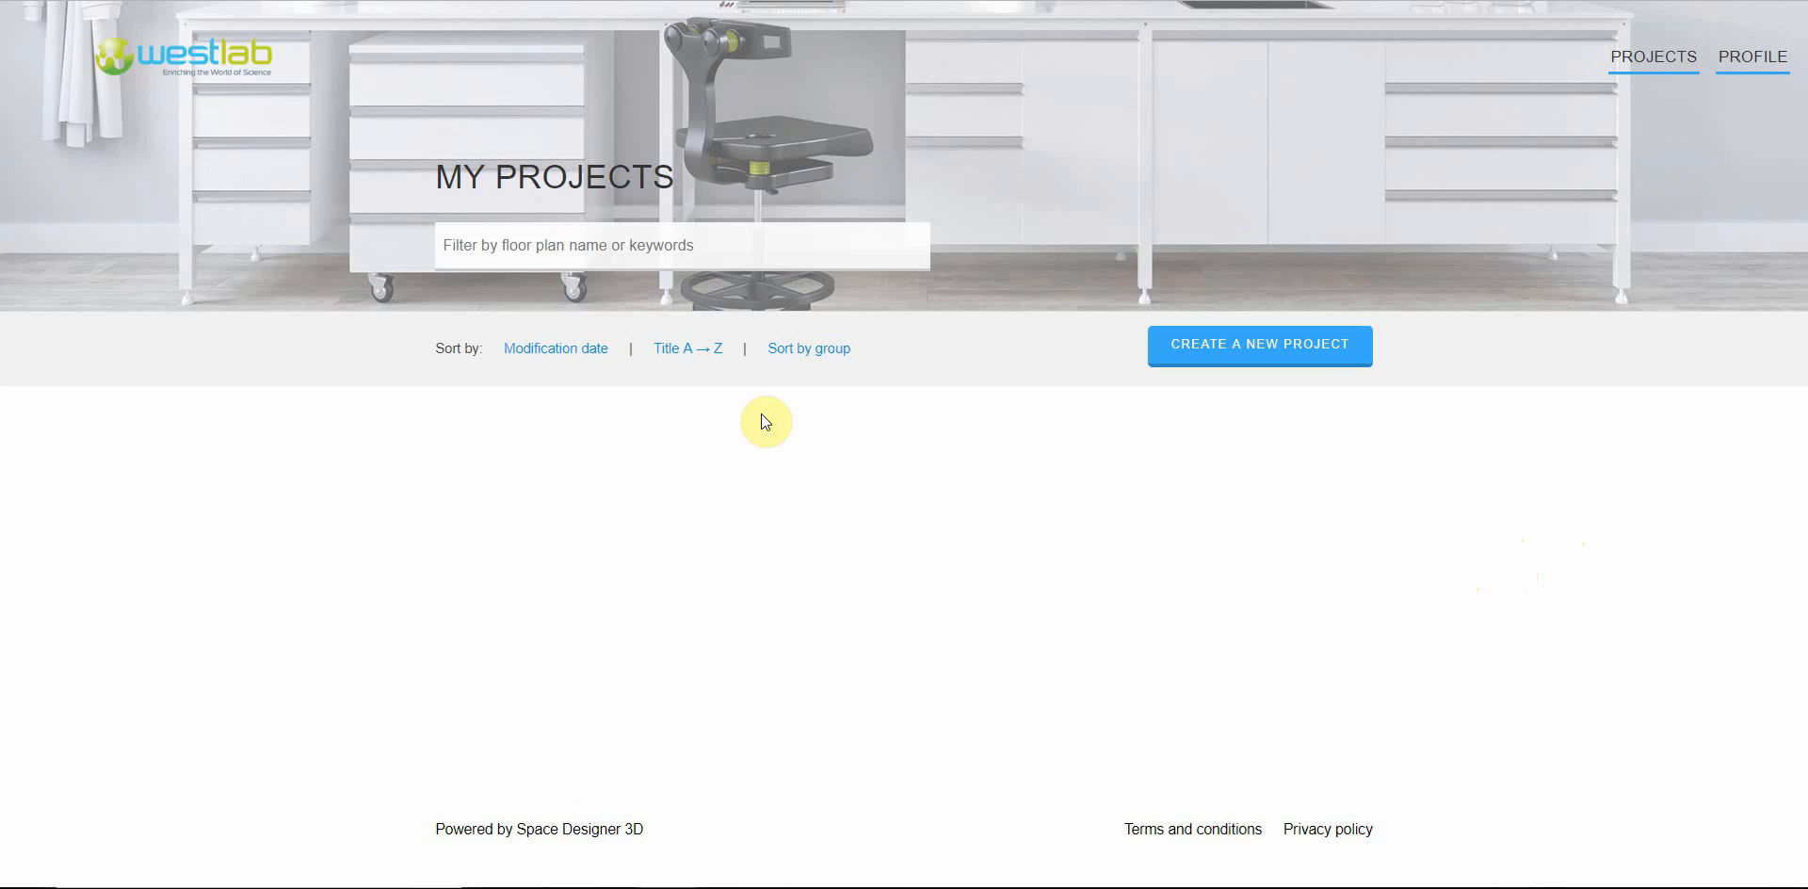
pyautogui.moveTo(1191, 580)
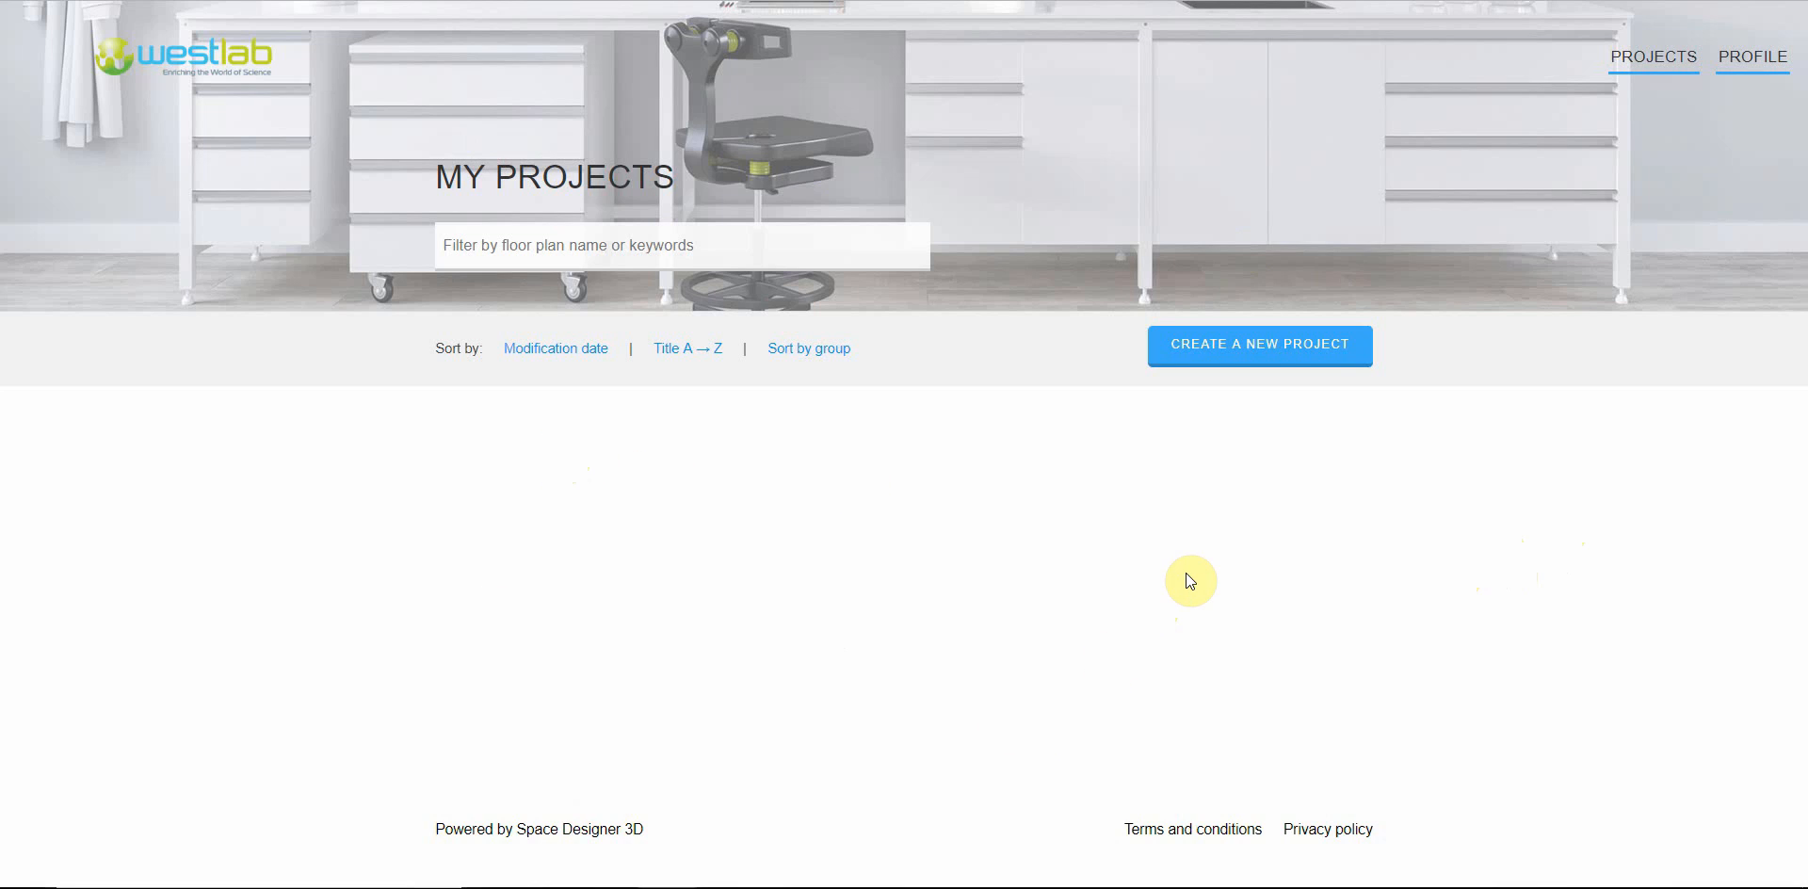
pyautogui.moveTo(1211, 477)
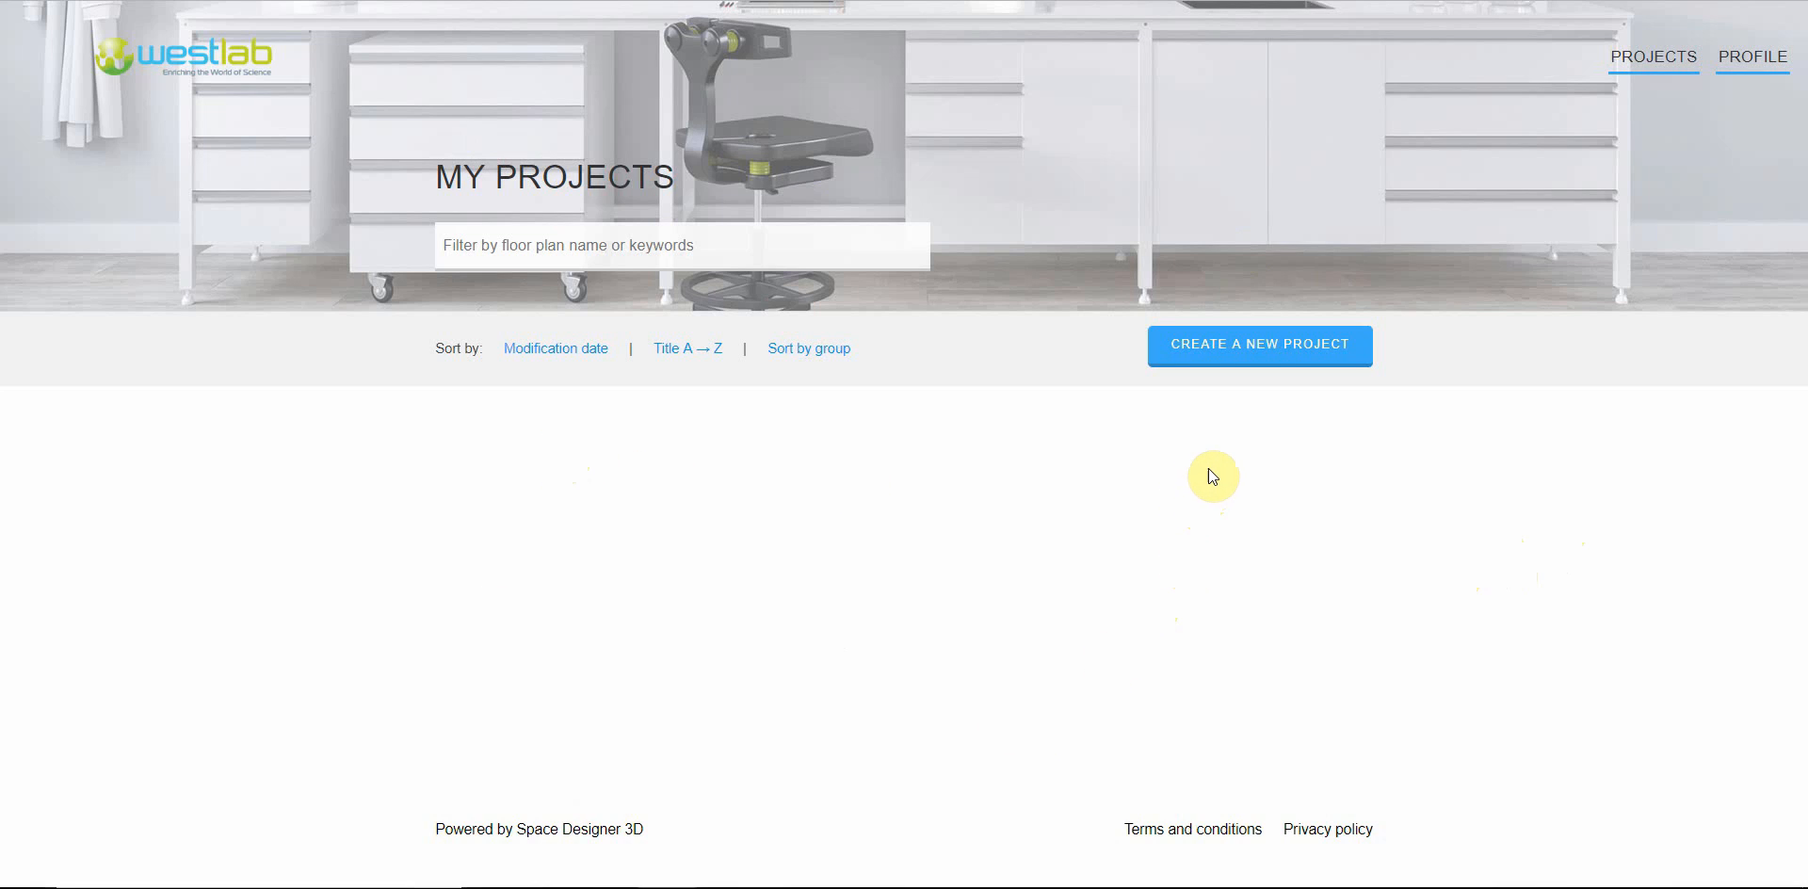
pyautogui.moveTo(1234, 417)
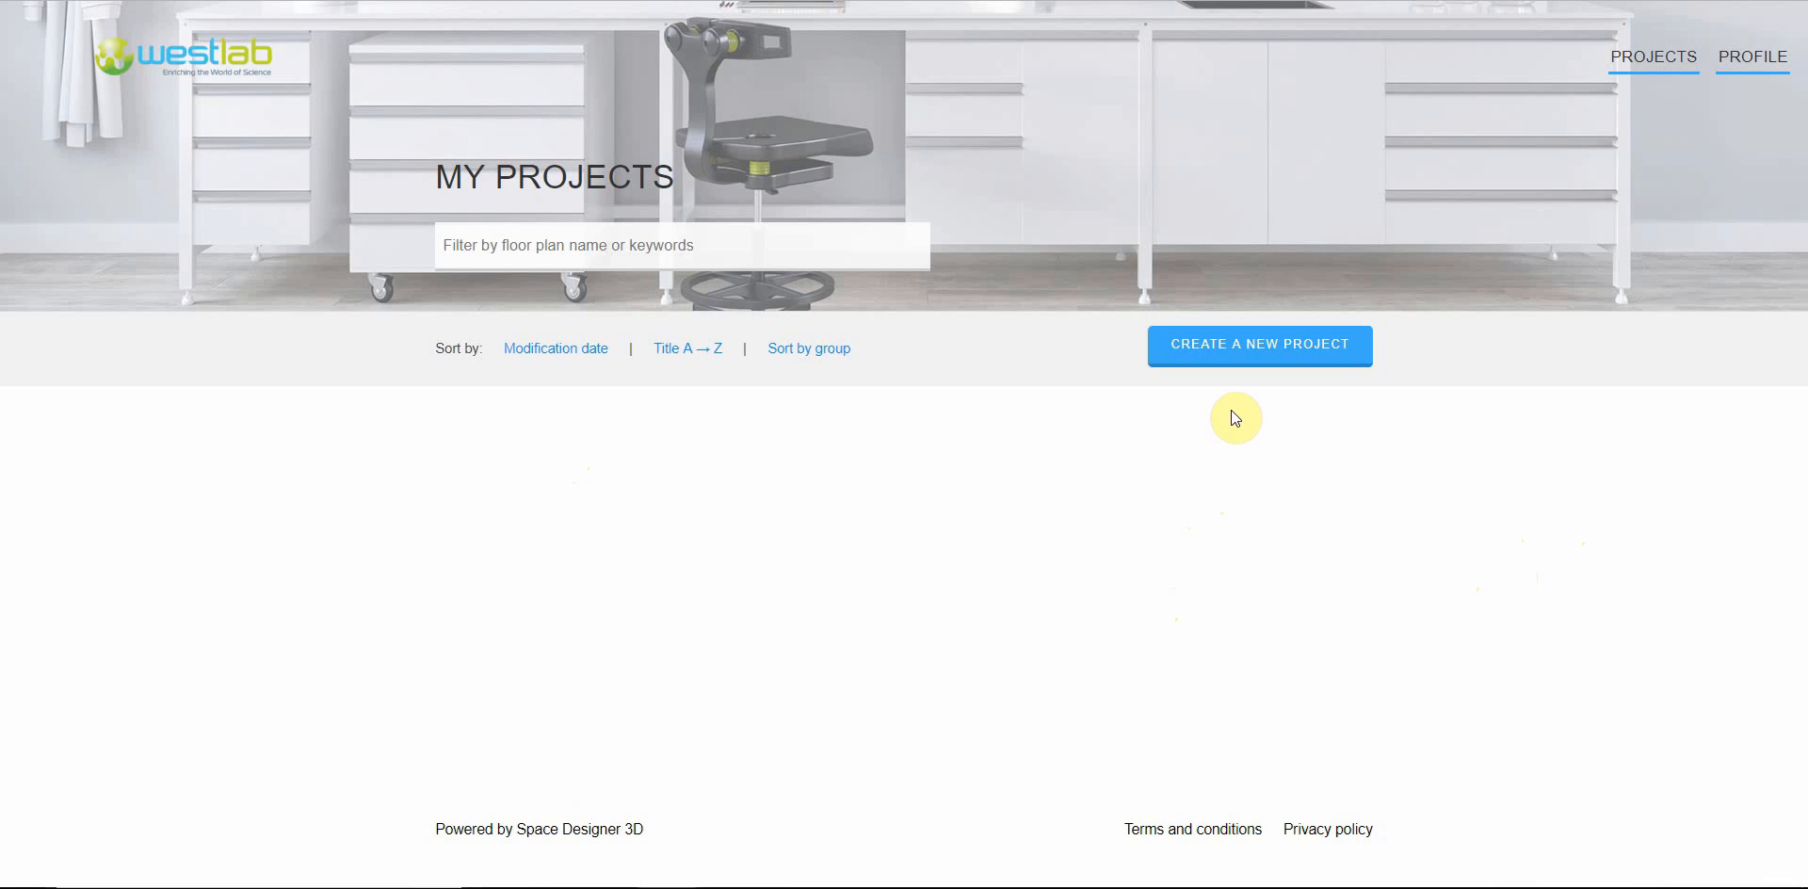
pyautogui.moveTo(1280, 314)
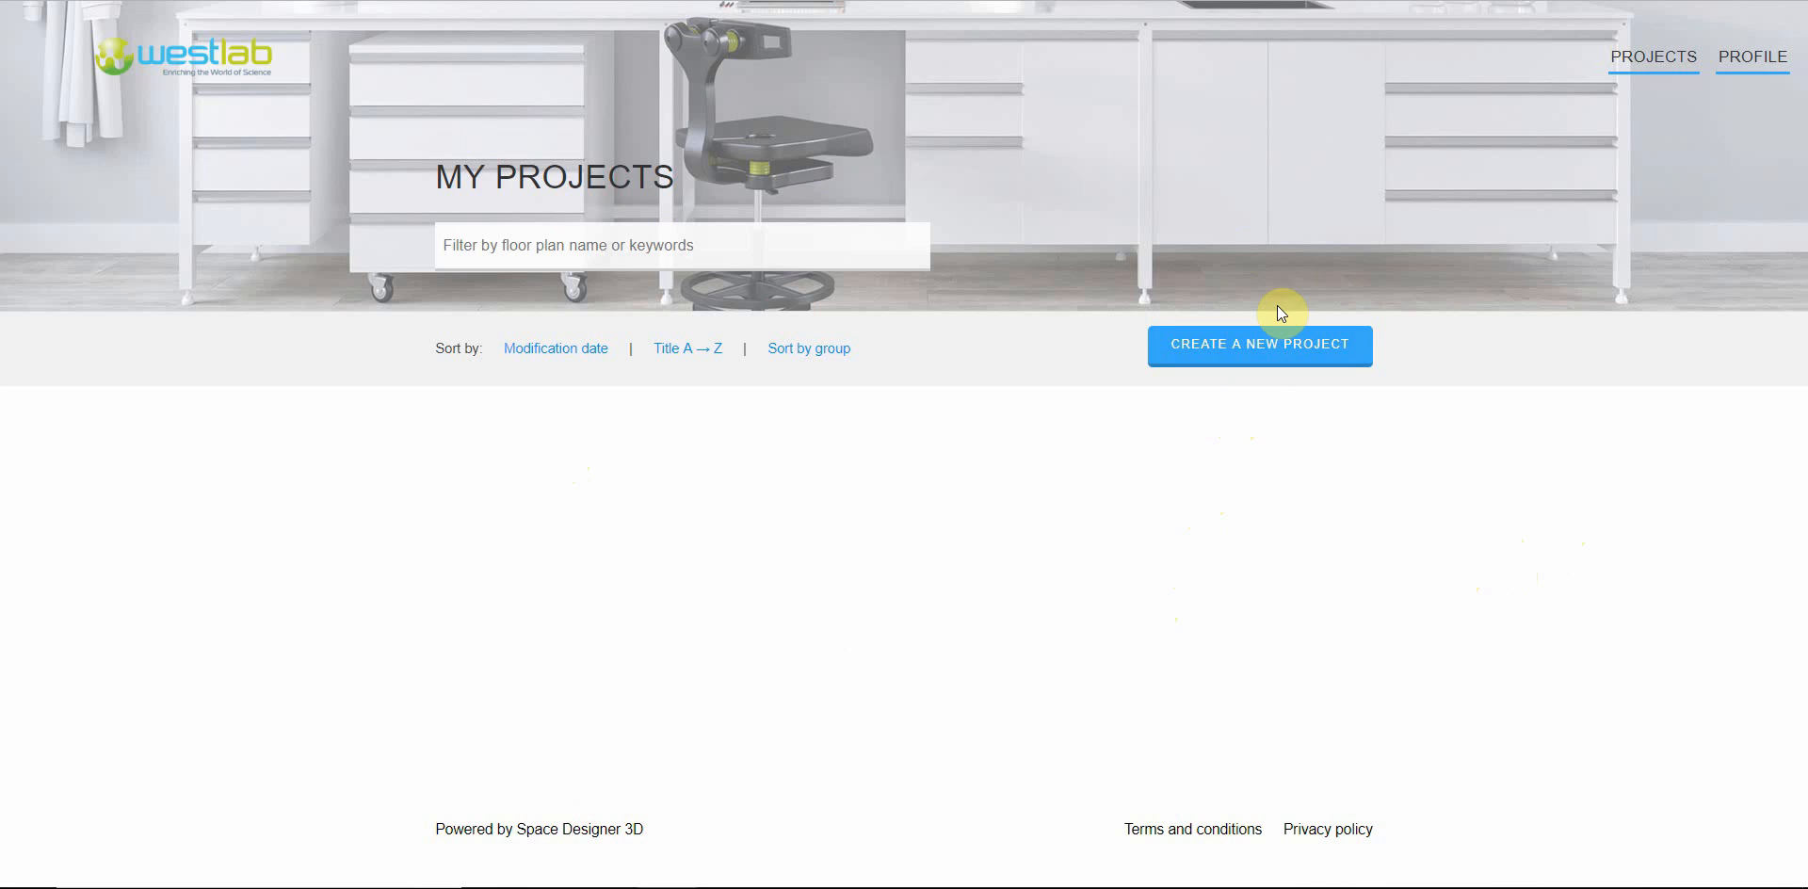
pyautogui.moveTo(1218, 356)
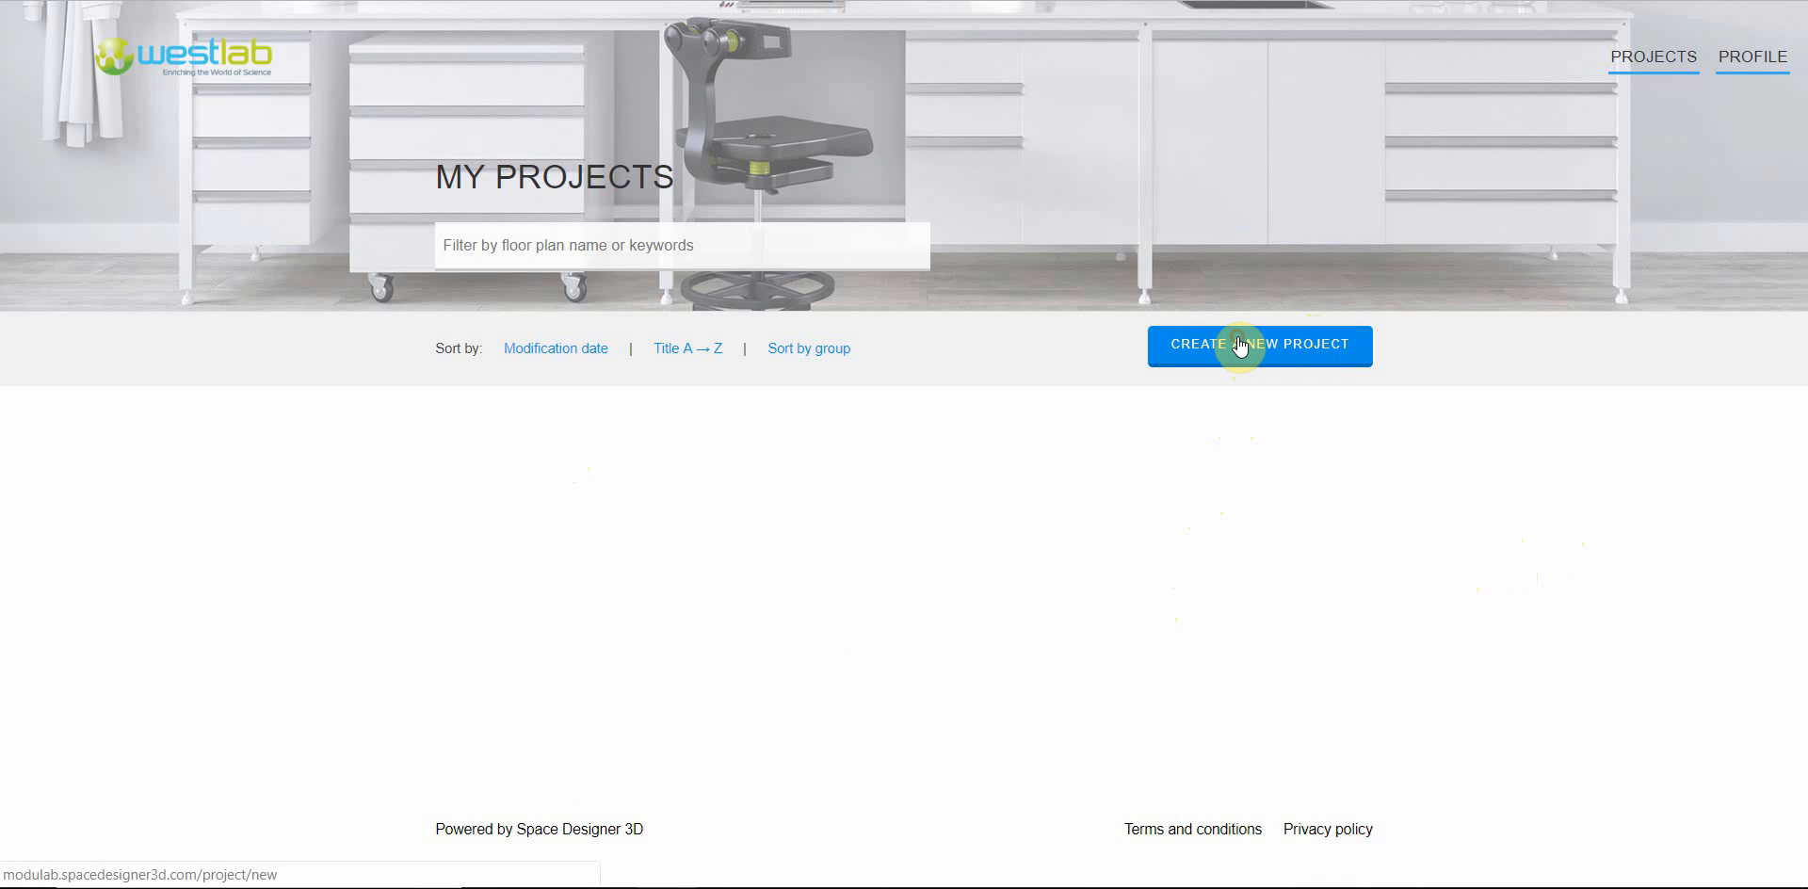
# Create a new project from scratch with the floor plan name 'test'
pyautogui.click(1259, 345)
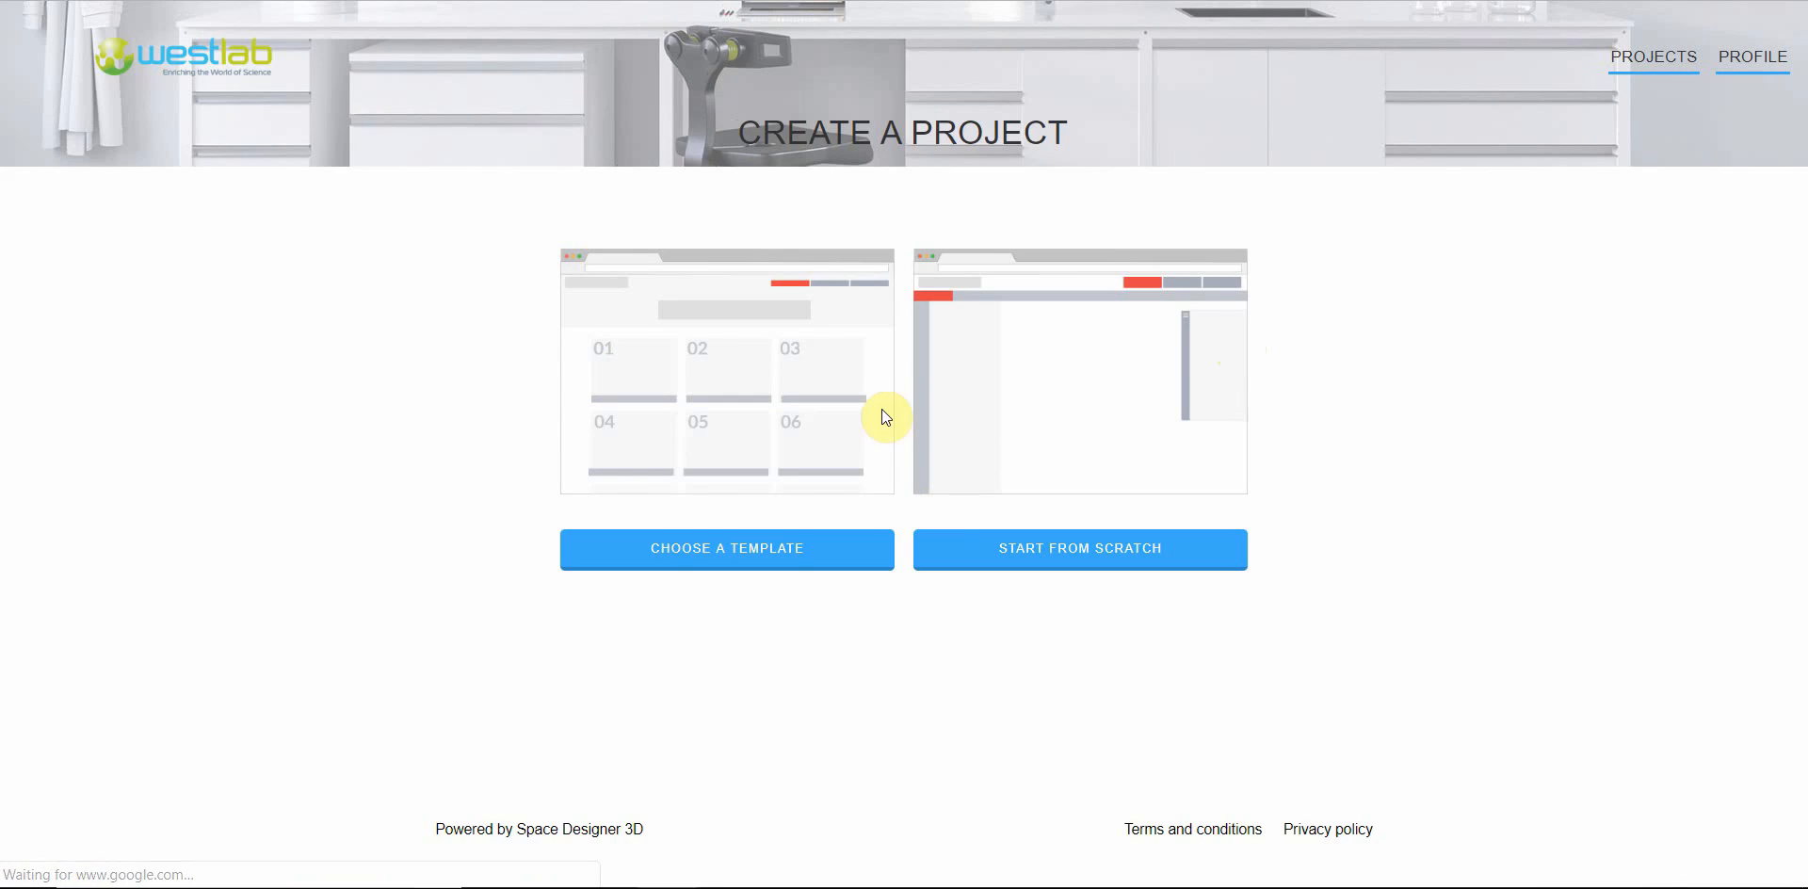
pyautogui.moveTo(751, 611)
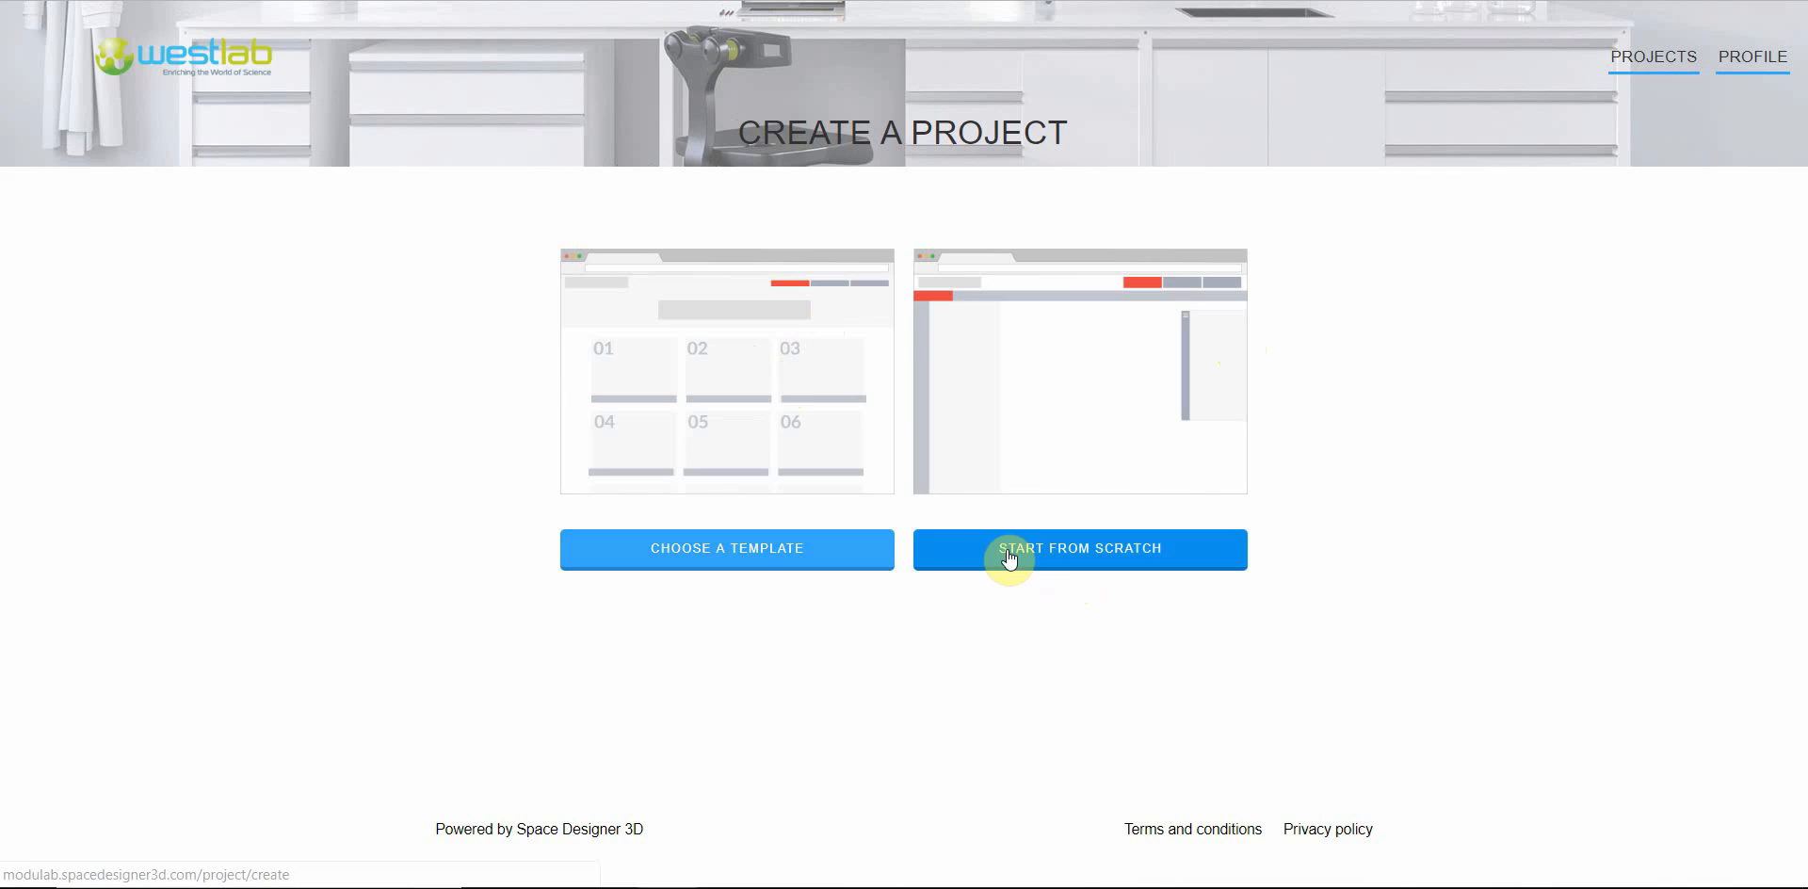
pyautogui.click(1079, 548)
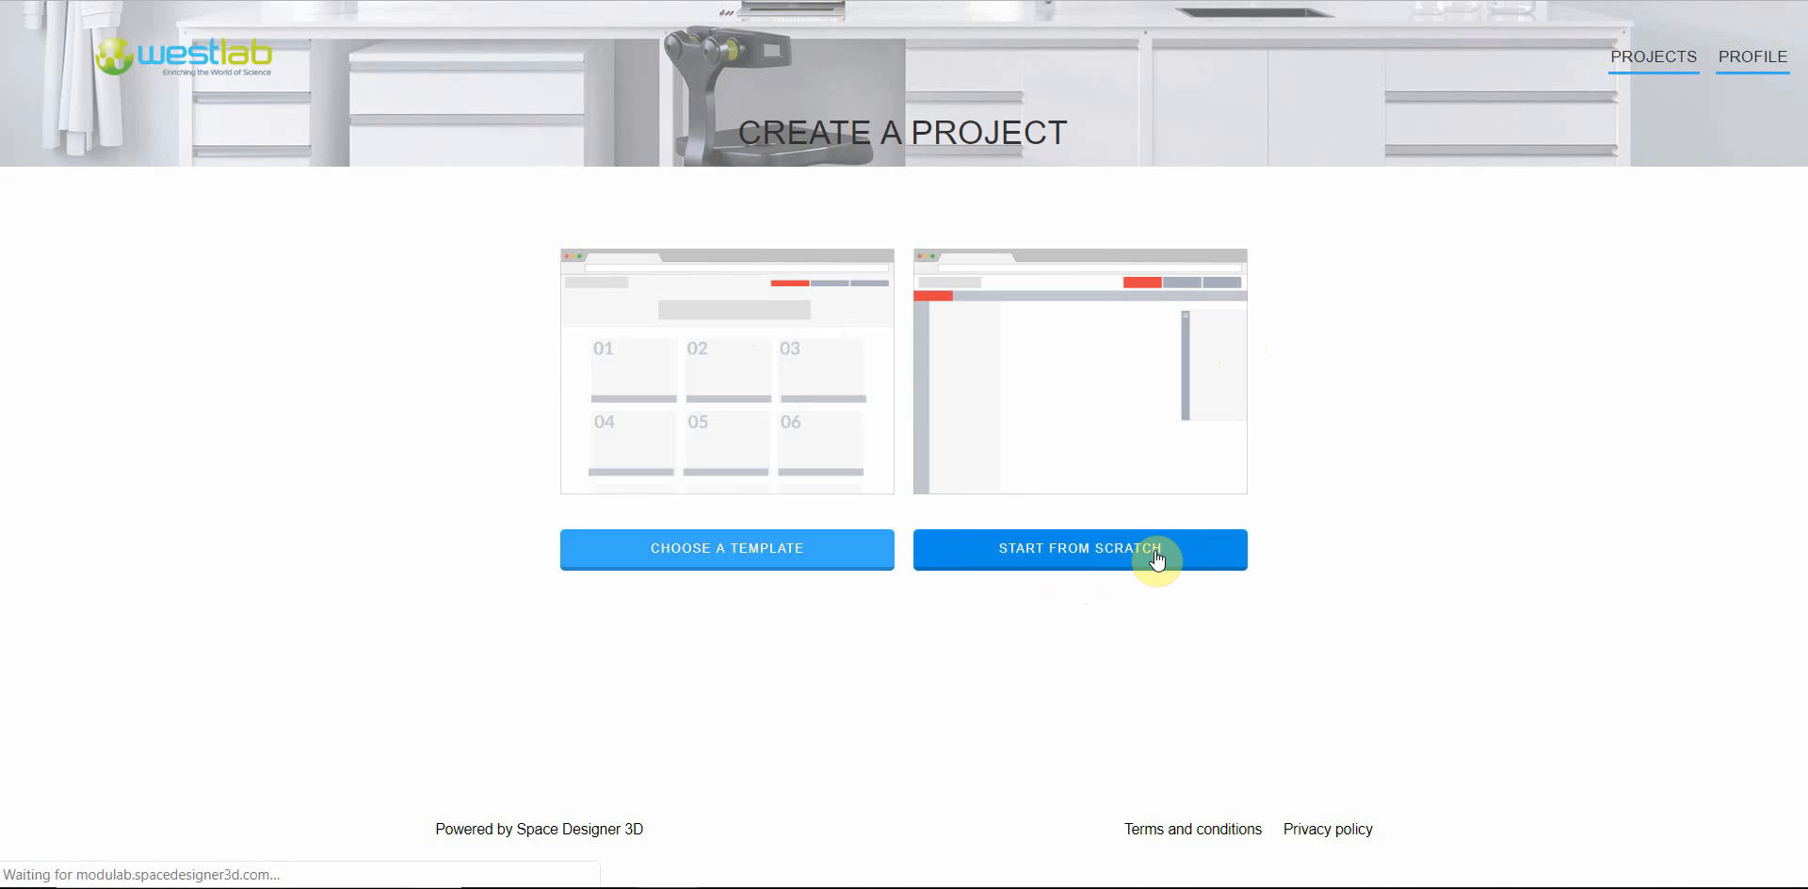
pyautogui.click(1079, 549)
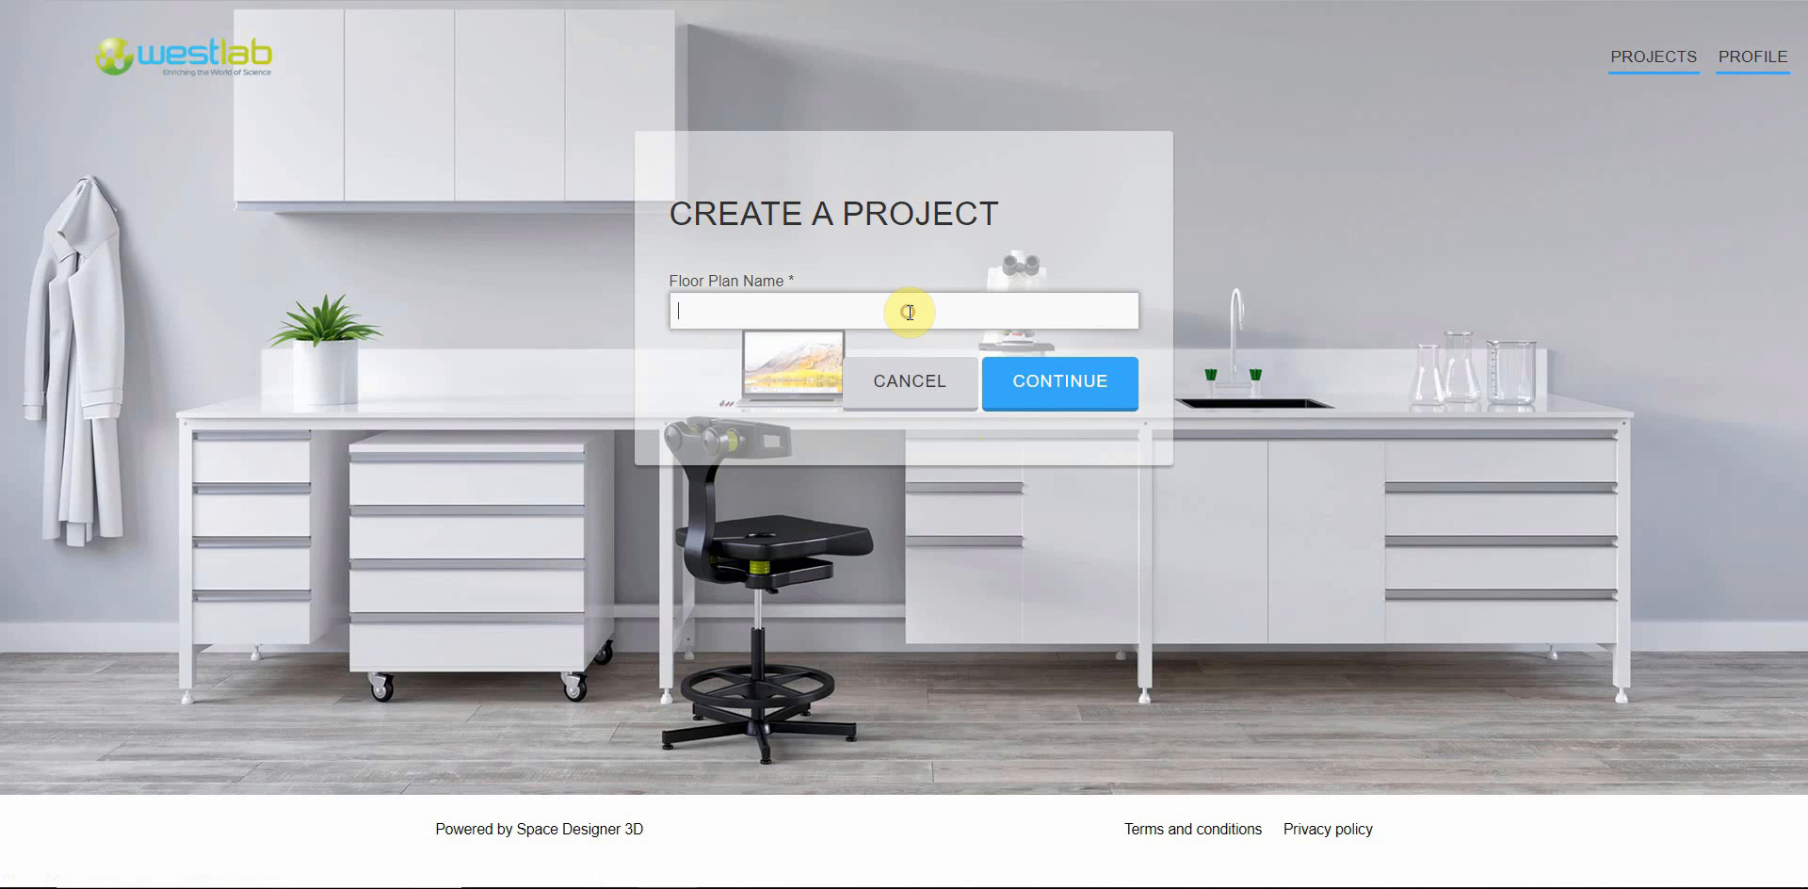
pyautogui.moveTo(909, 311)
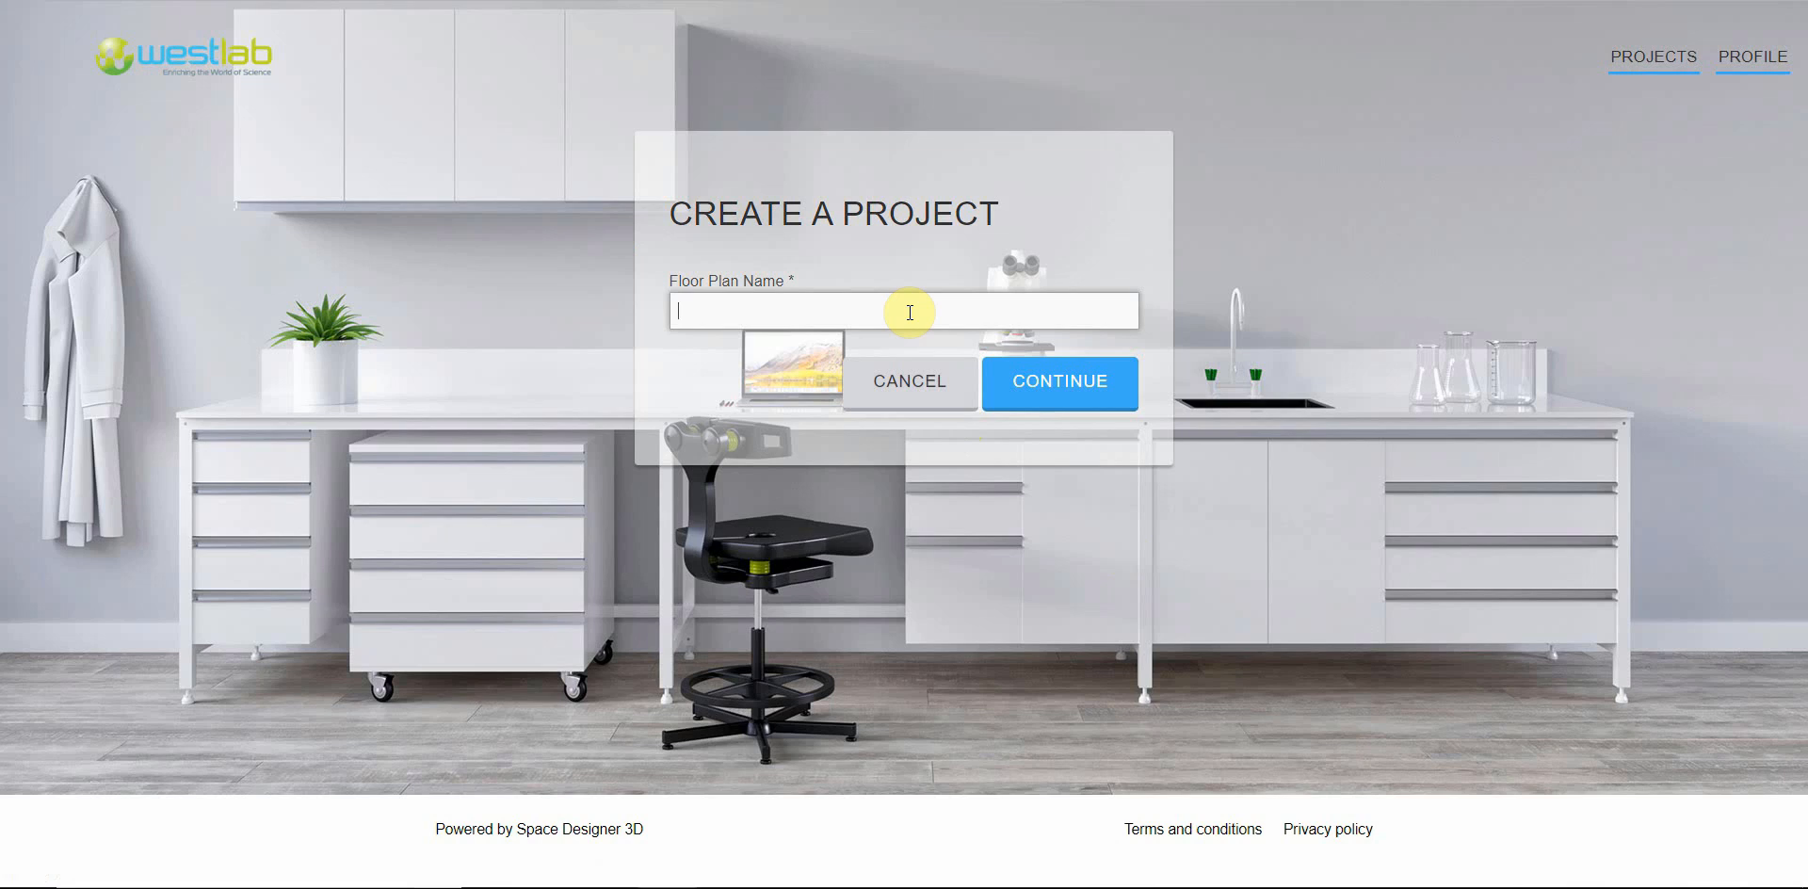
pyautogui.write('test')
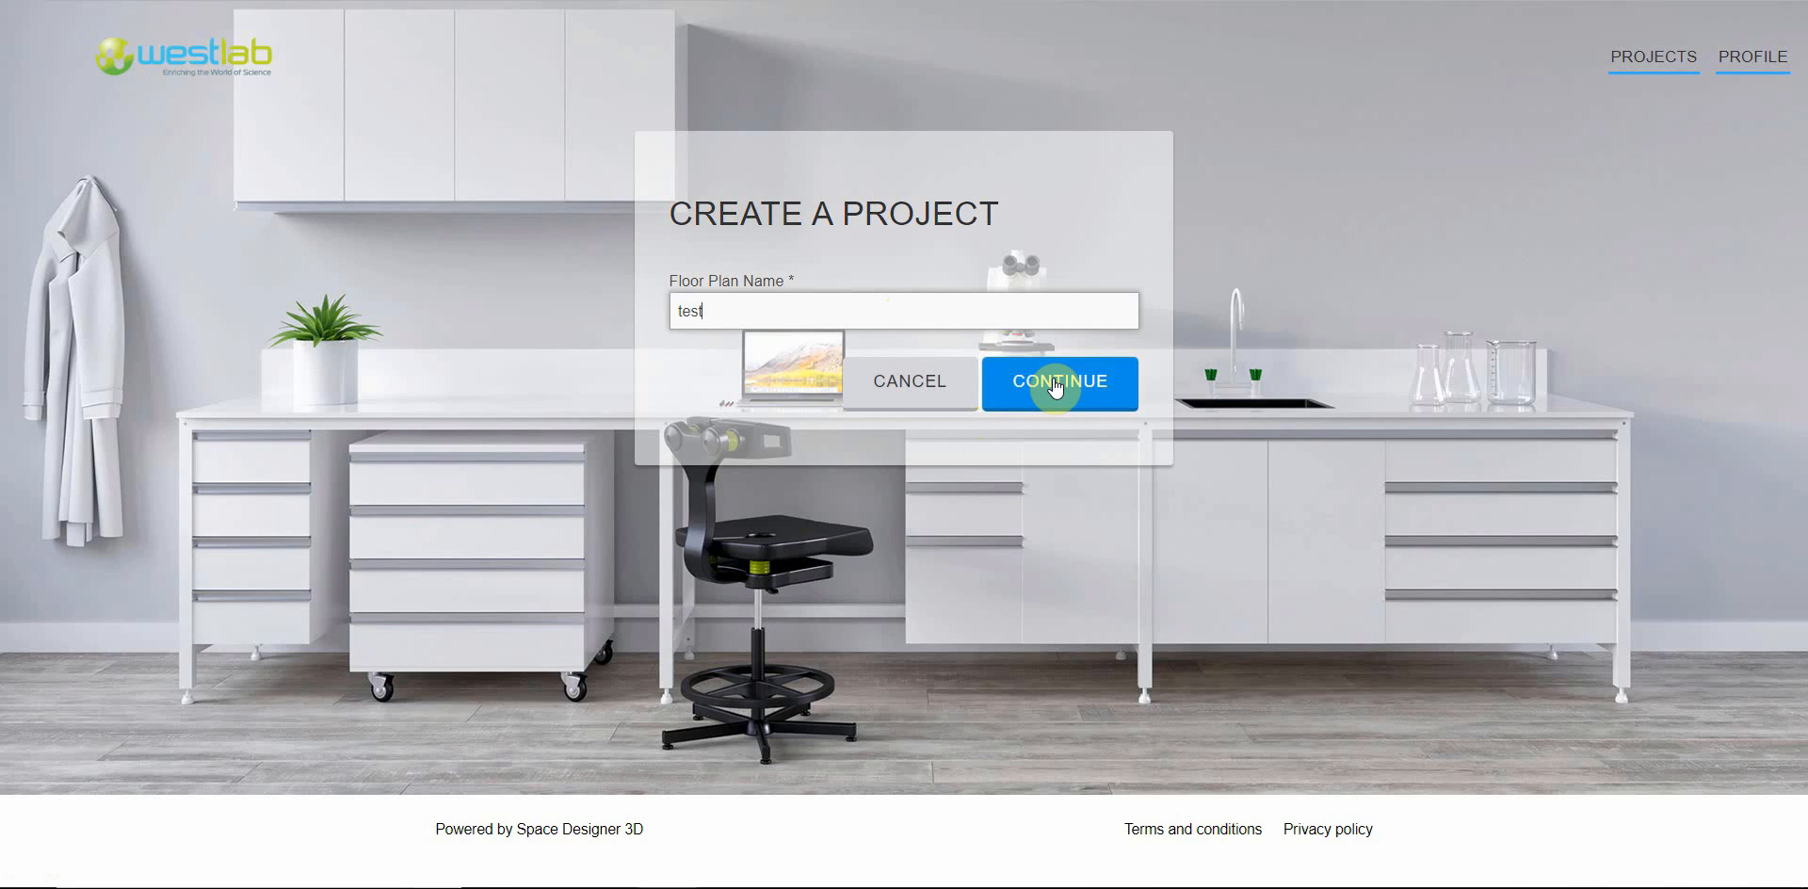
pyautogui.click(1058, 382)
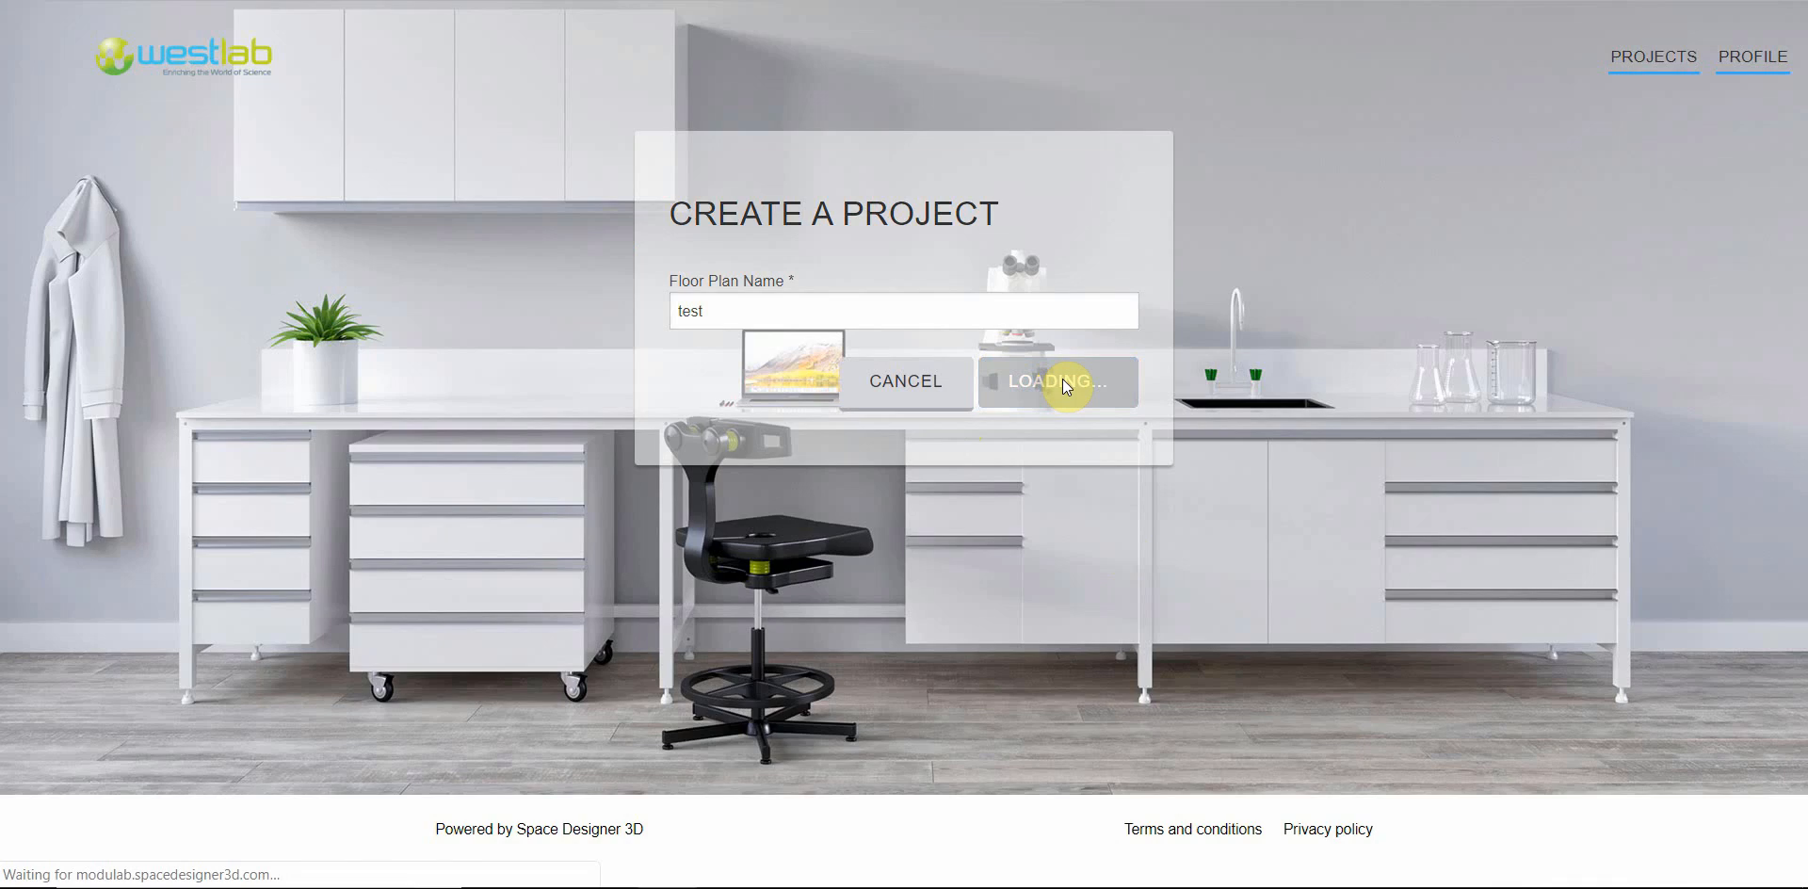
pyautogui.click(1057, 381)
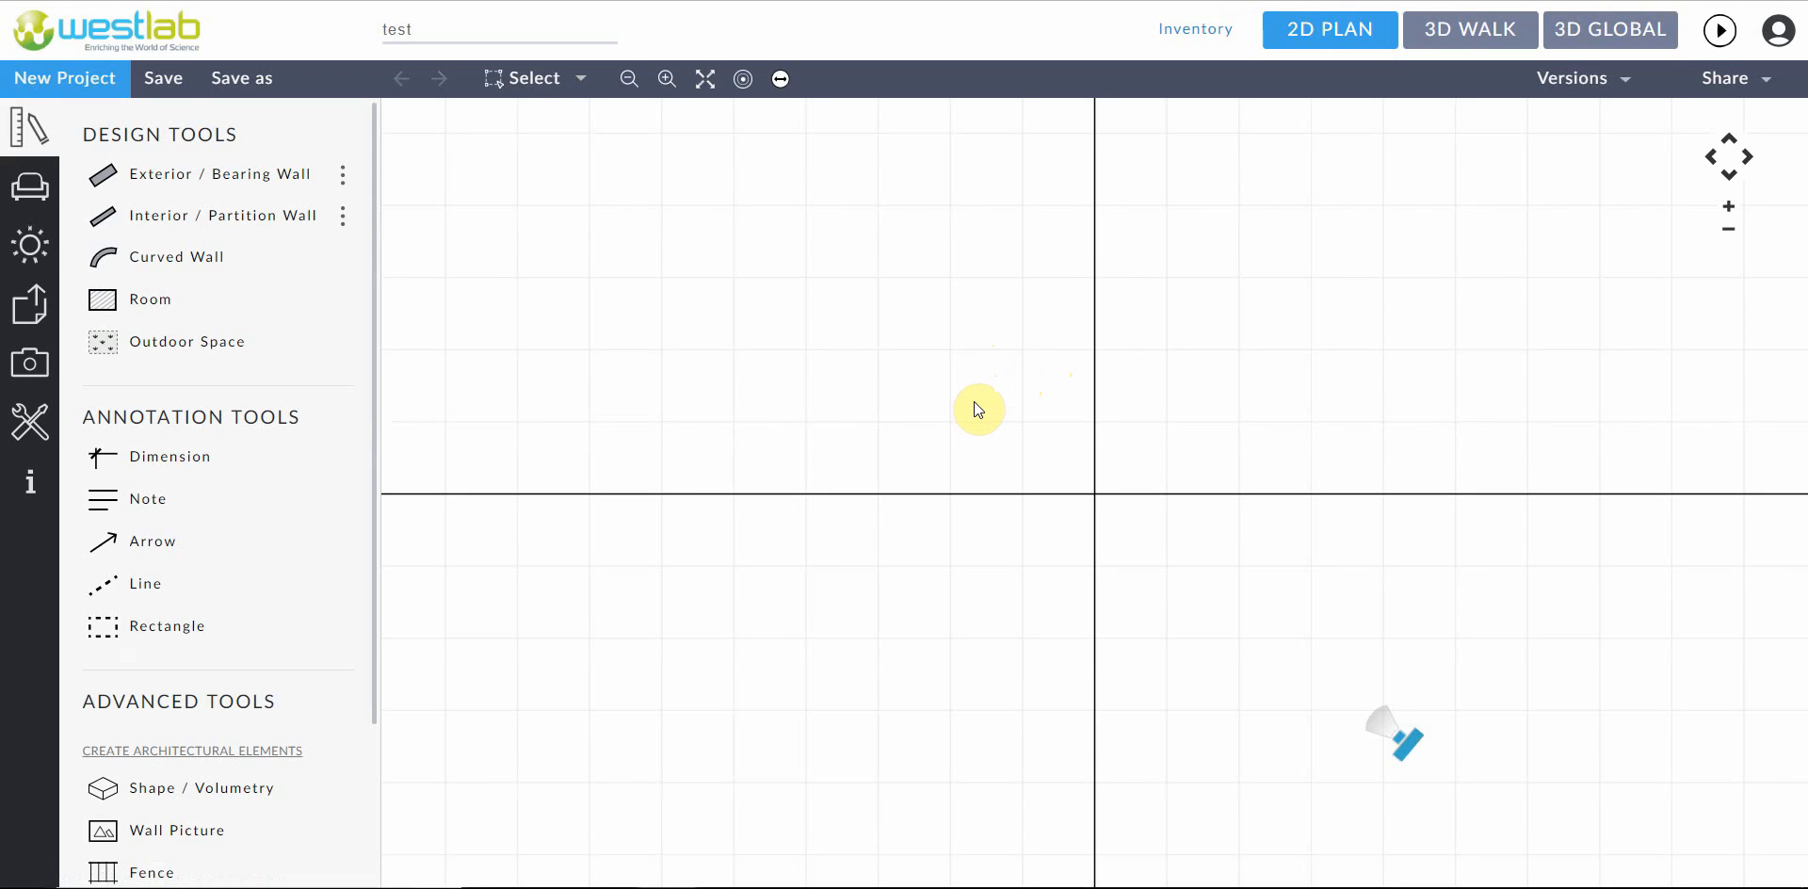
pyautogui.moveTo(747, 352)
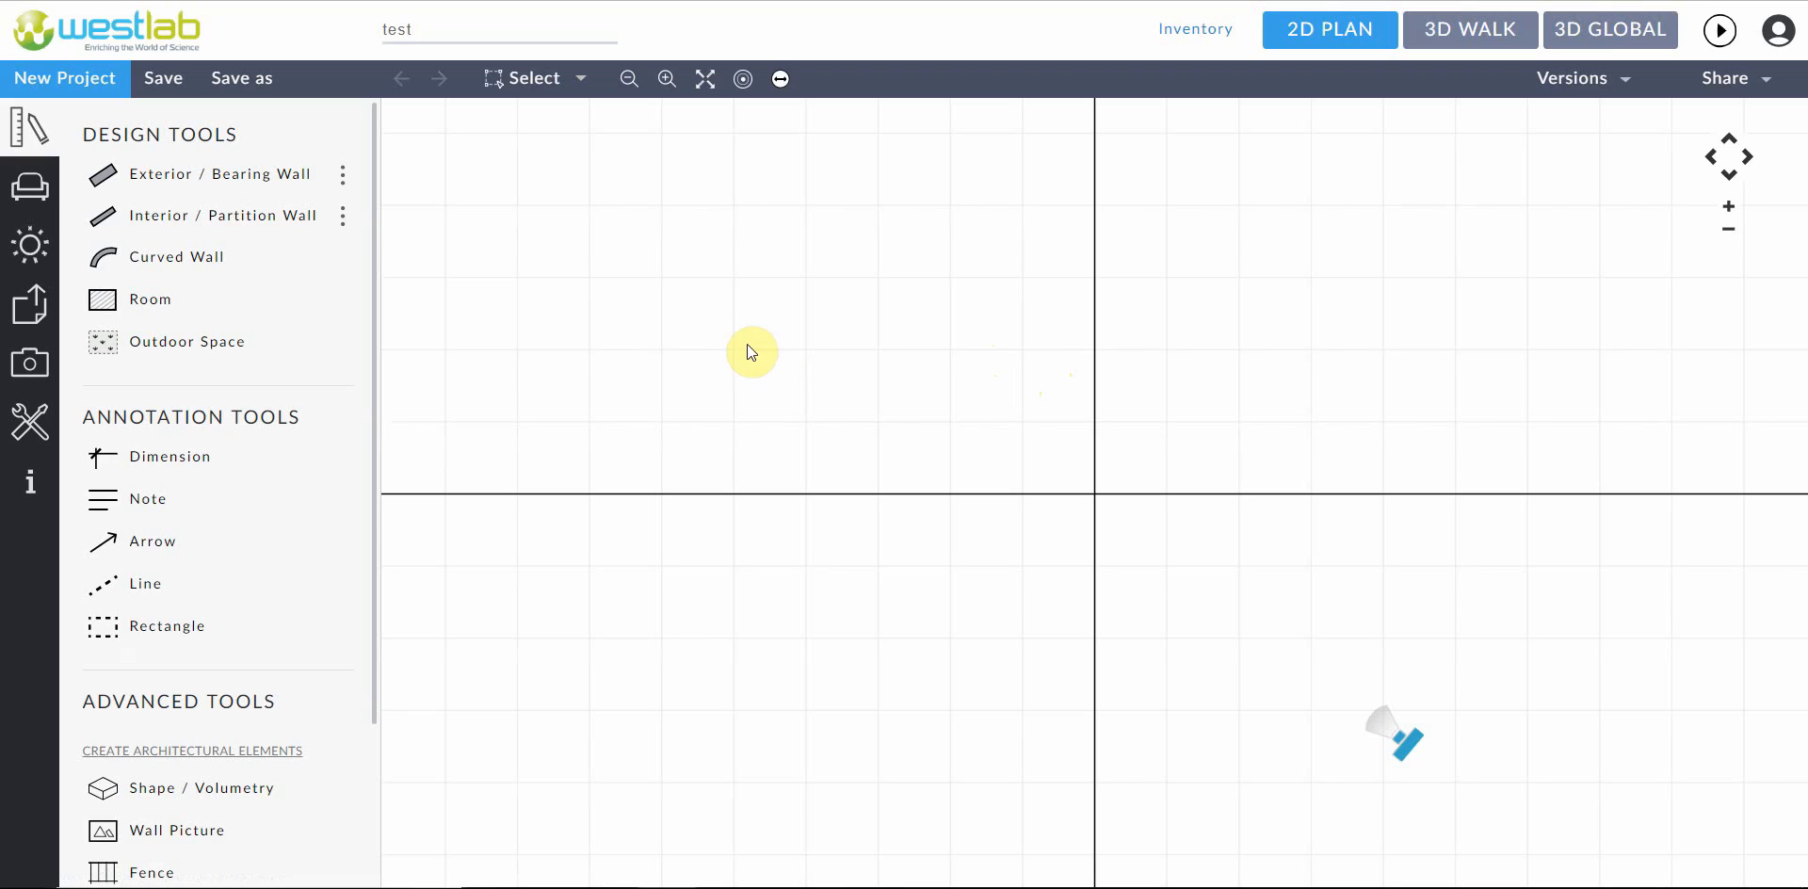
pyautogui.moveTo(790, 339)
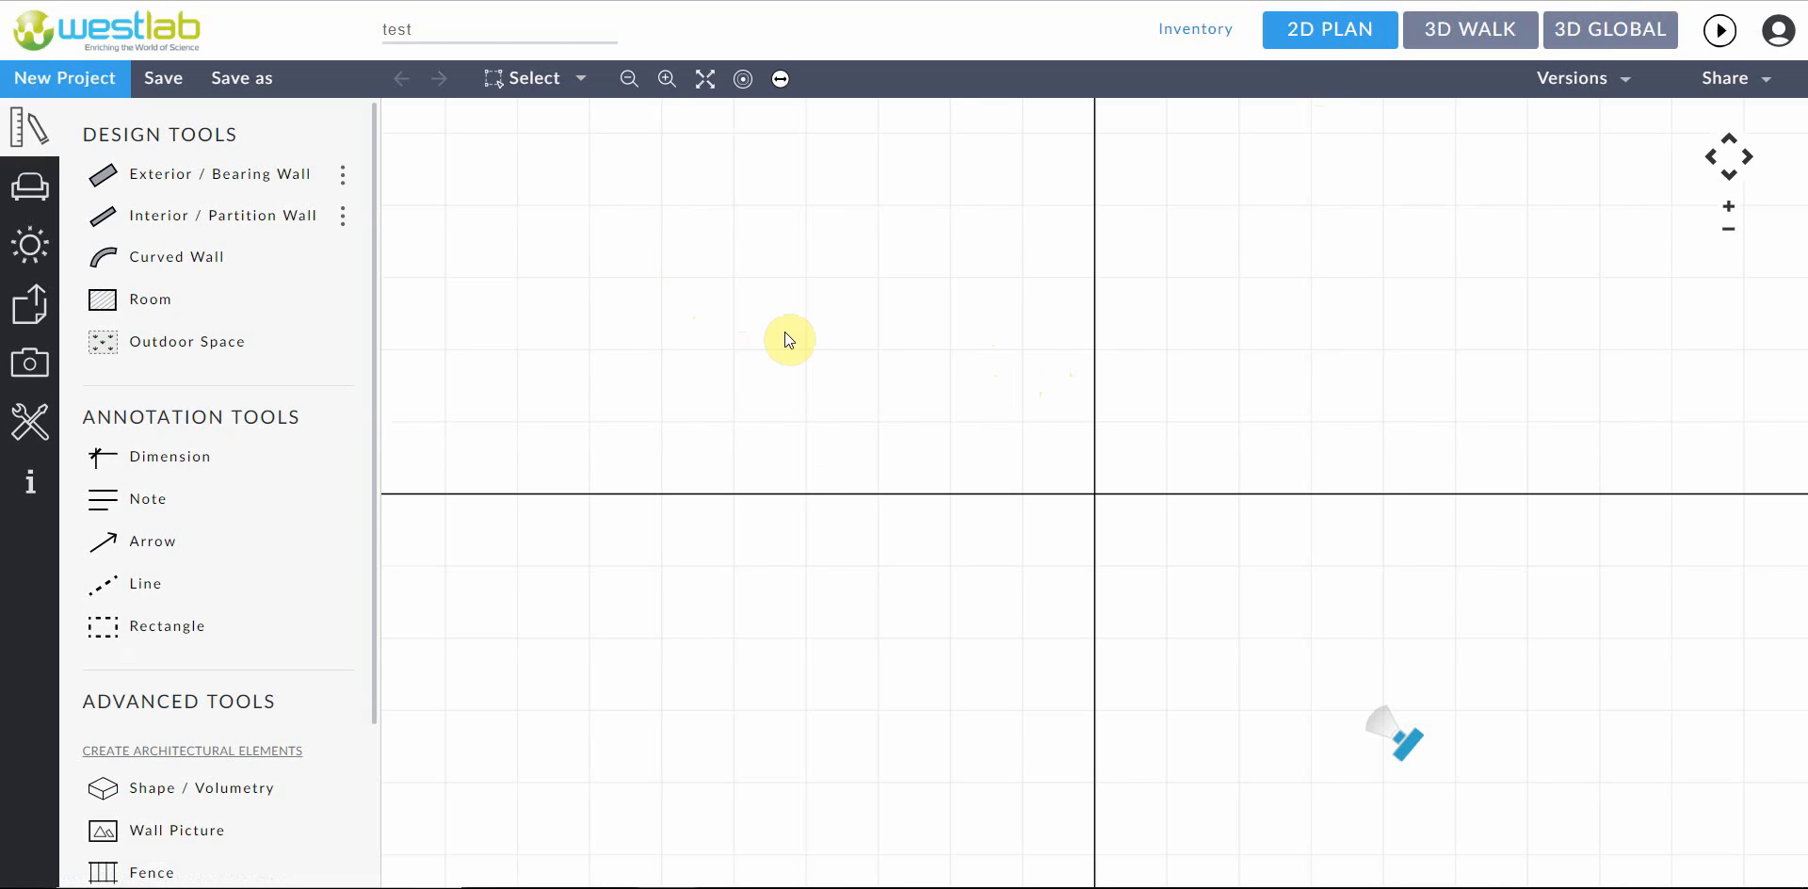
pyautogui.moveTo(30, 127)
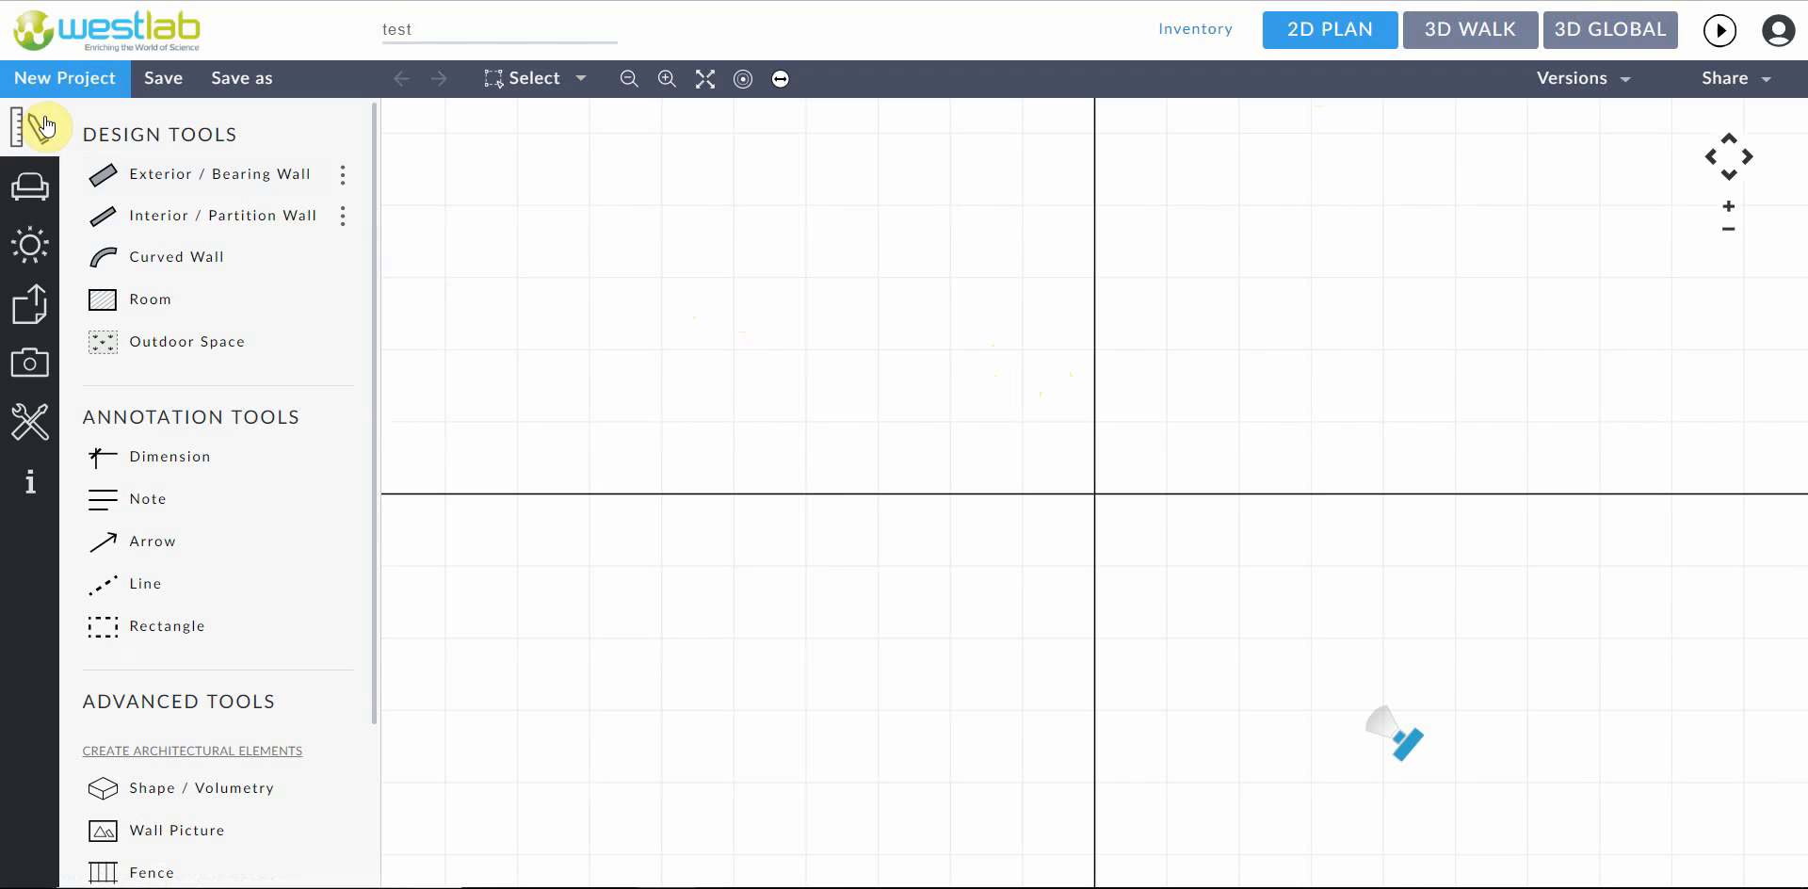
pyautogui.moveTo(35, 155)
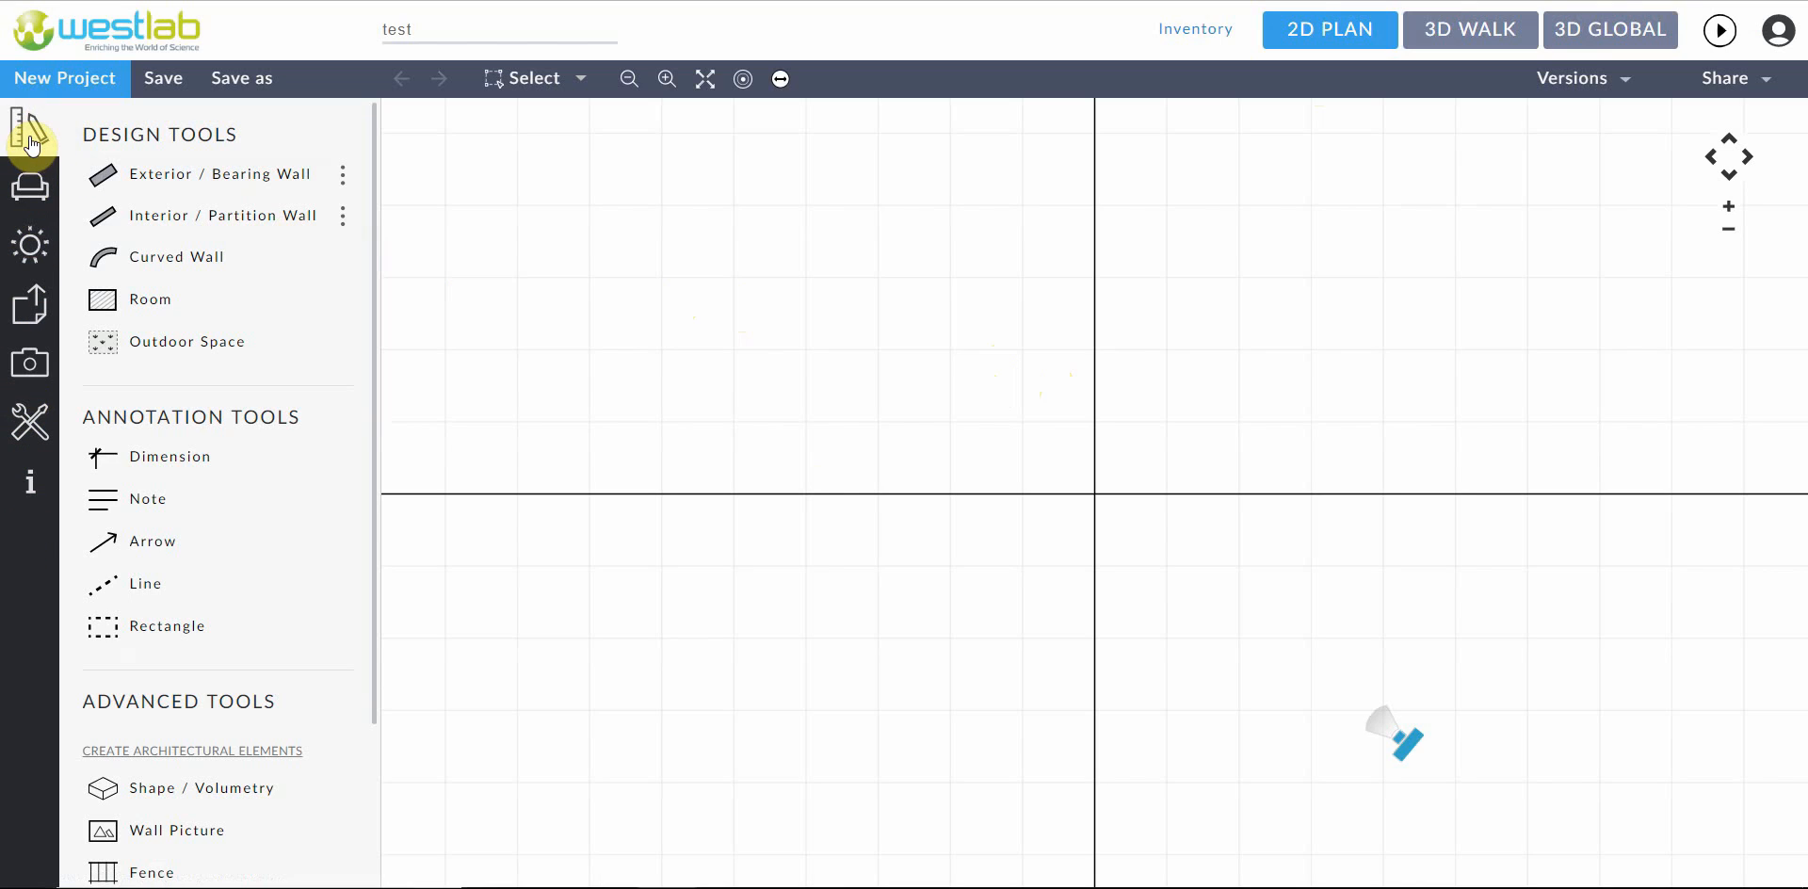
pyautogui.moveTo(61, 168)
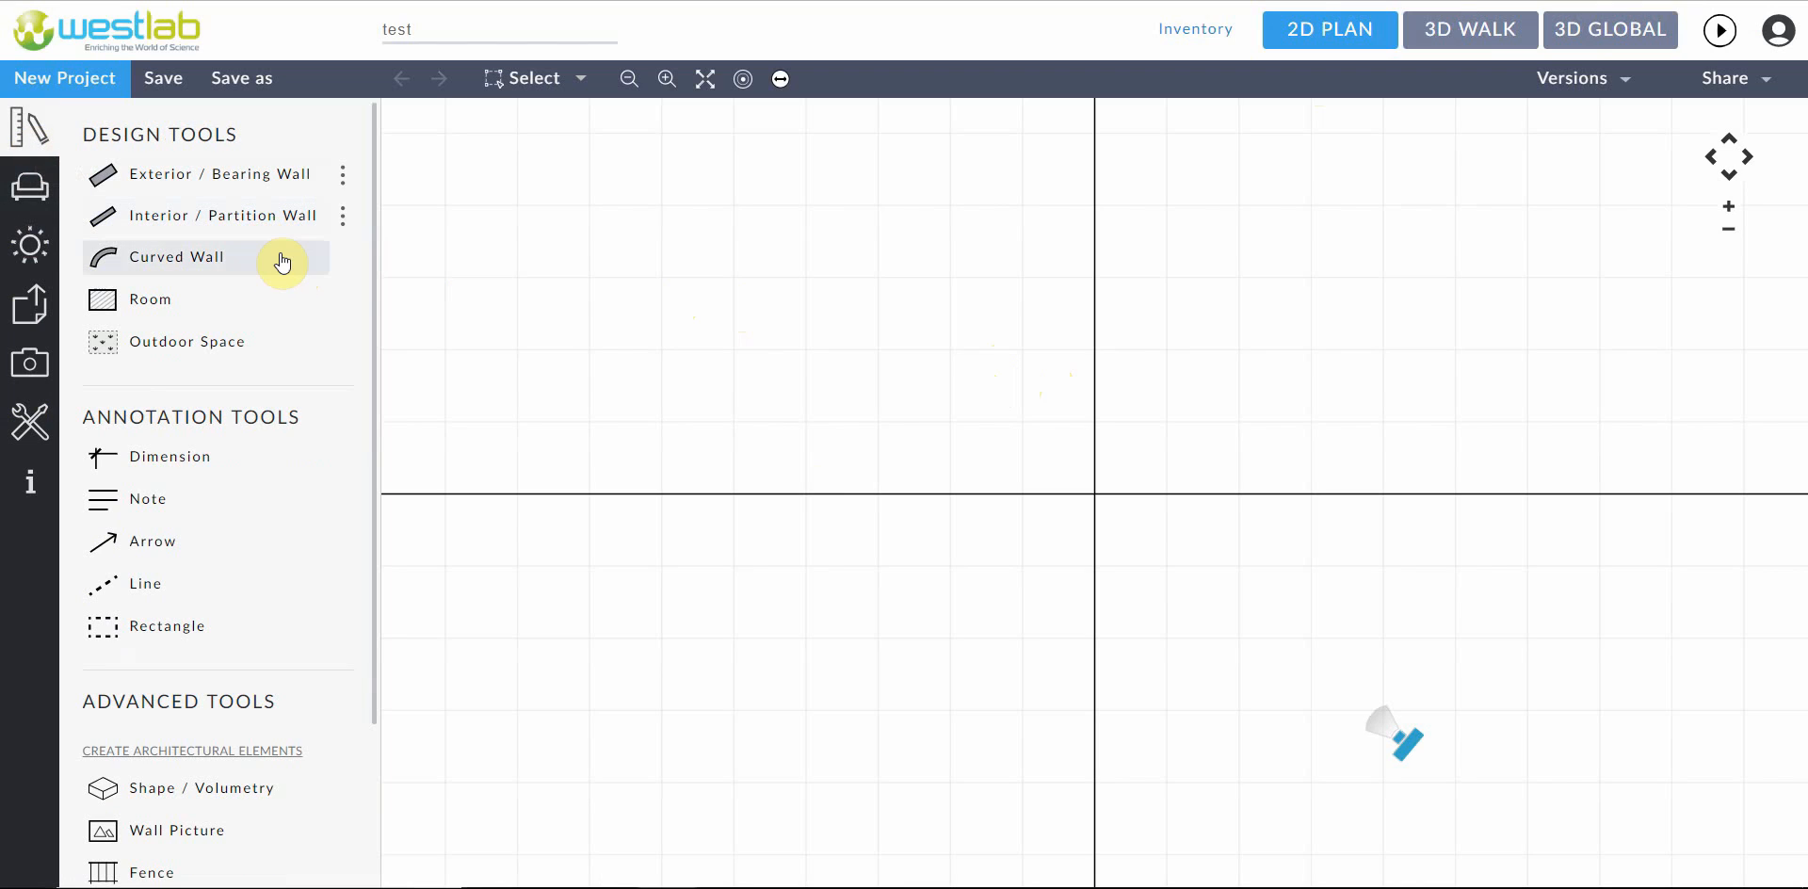
# Hide and re-show the Design Tools panel on the empty 2D plan
pyautogui.click(29, 127)
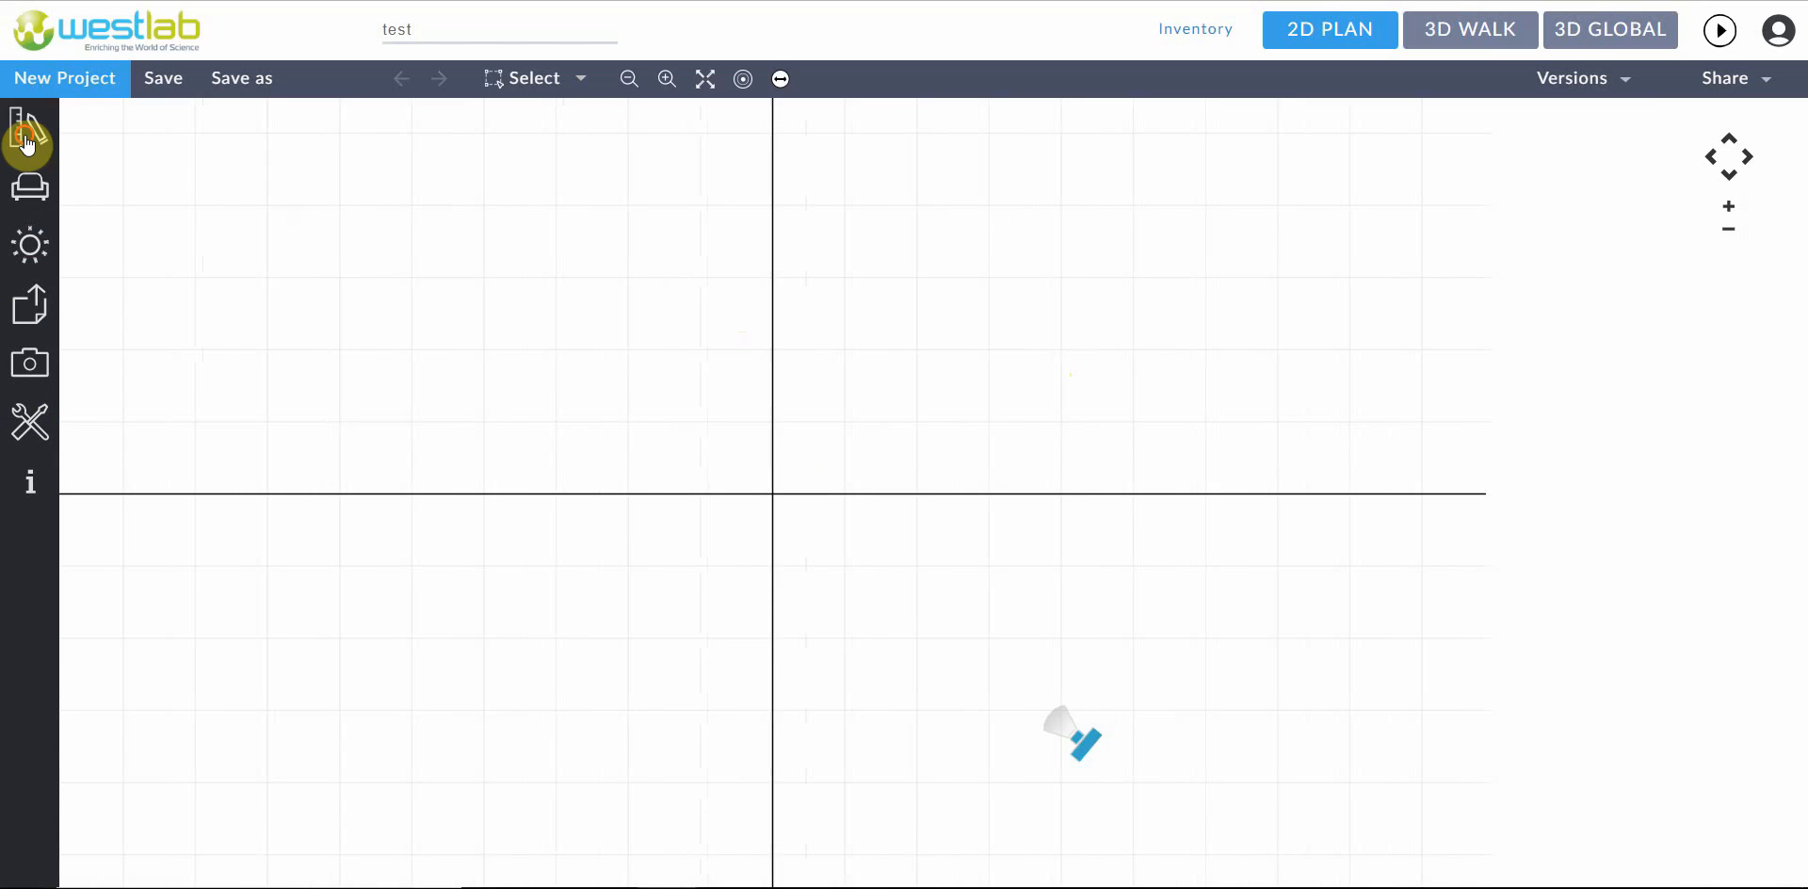
pyautogui.click(29, 127)
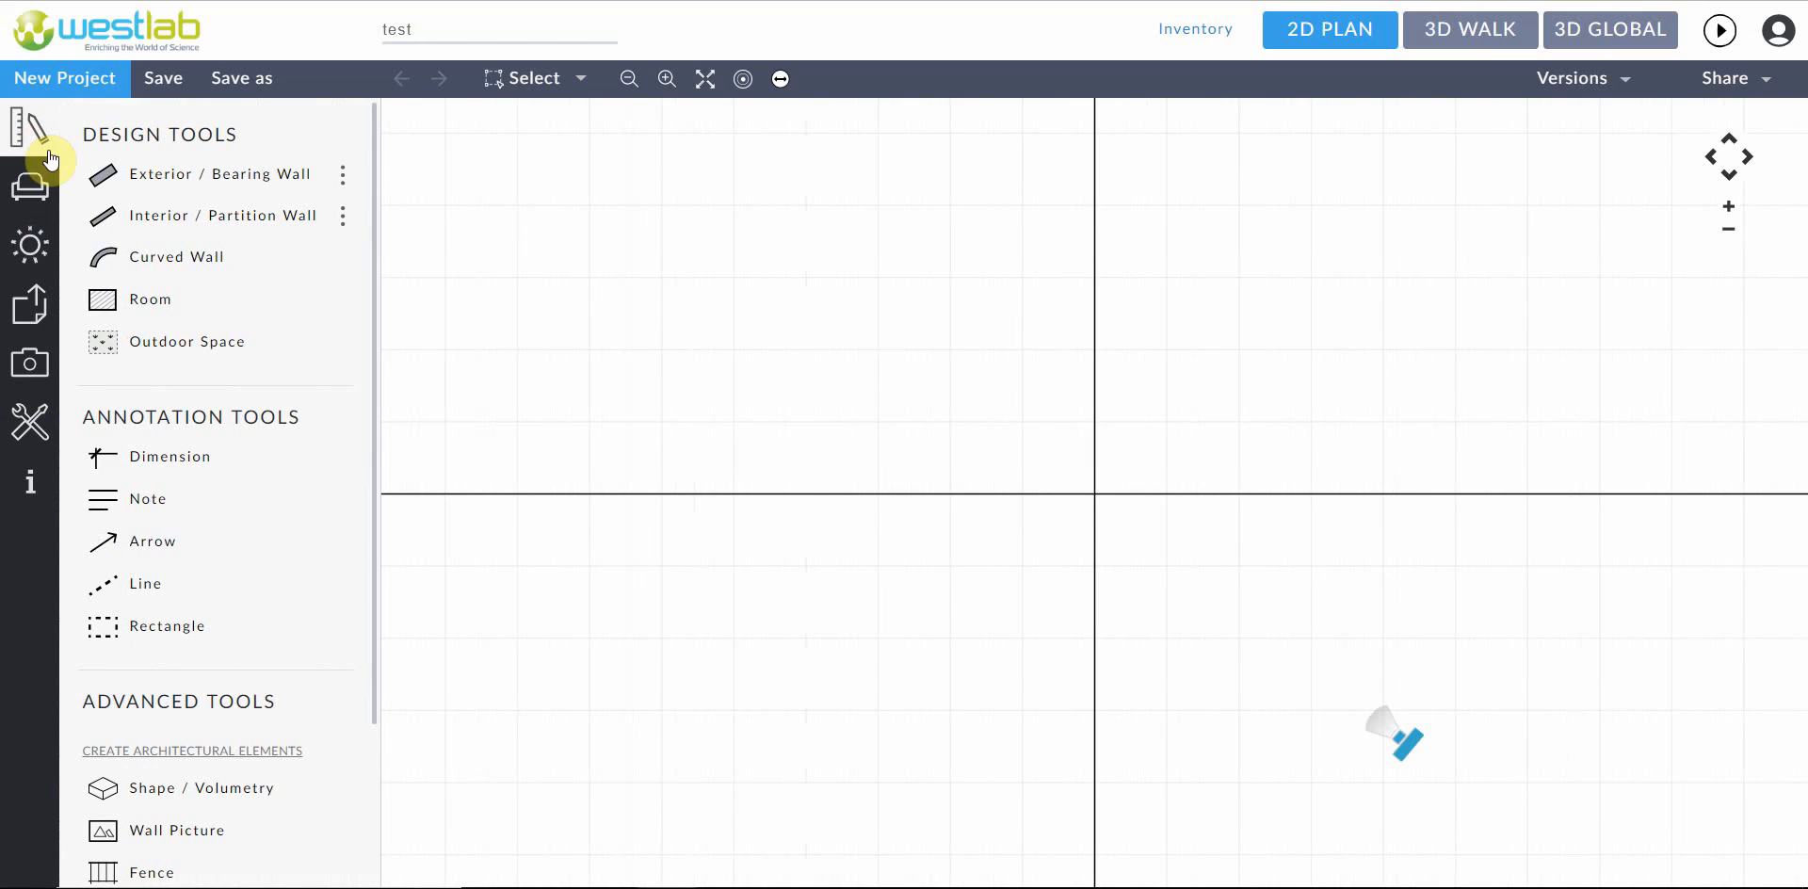
pyautogui.moveTo(205, 216)
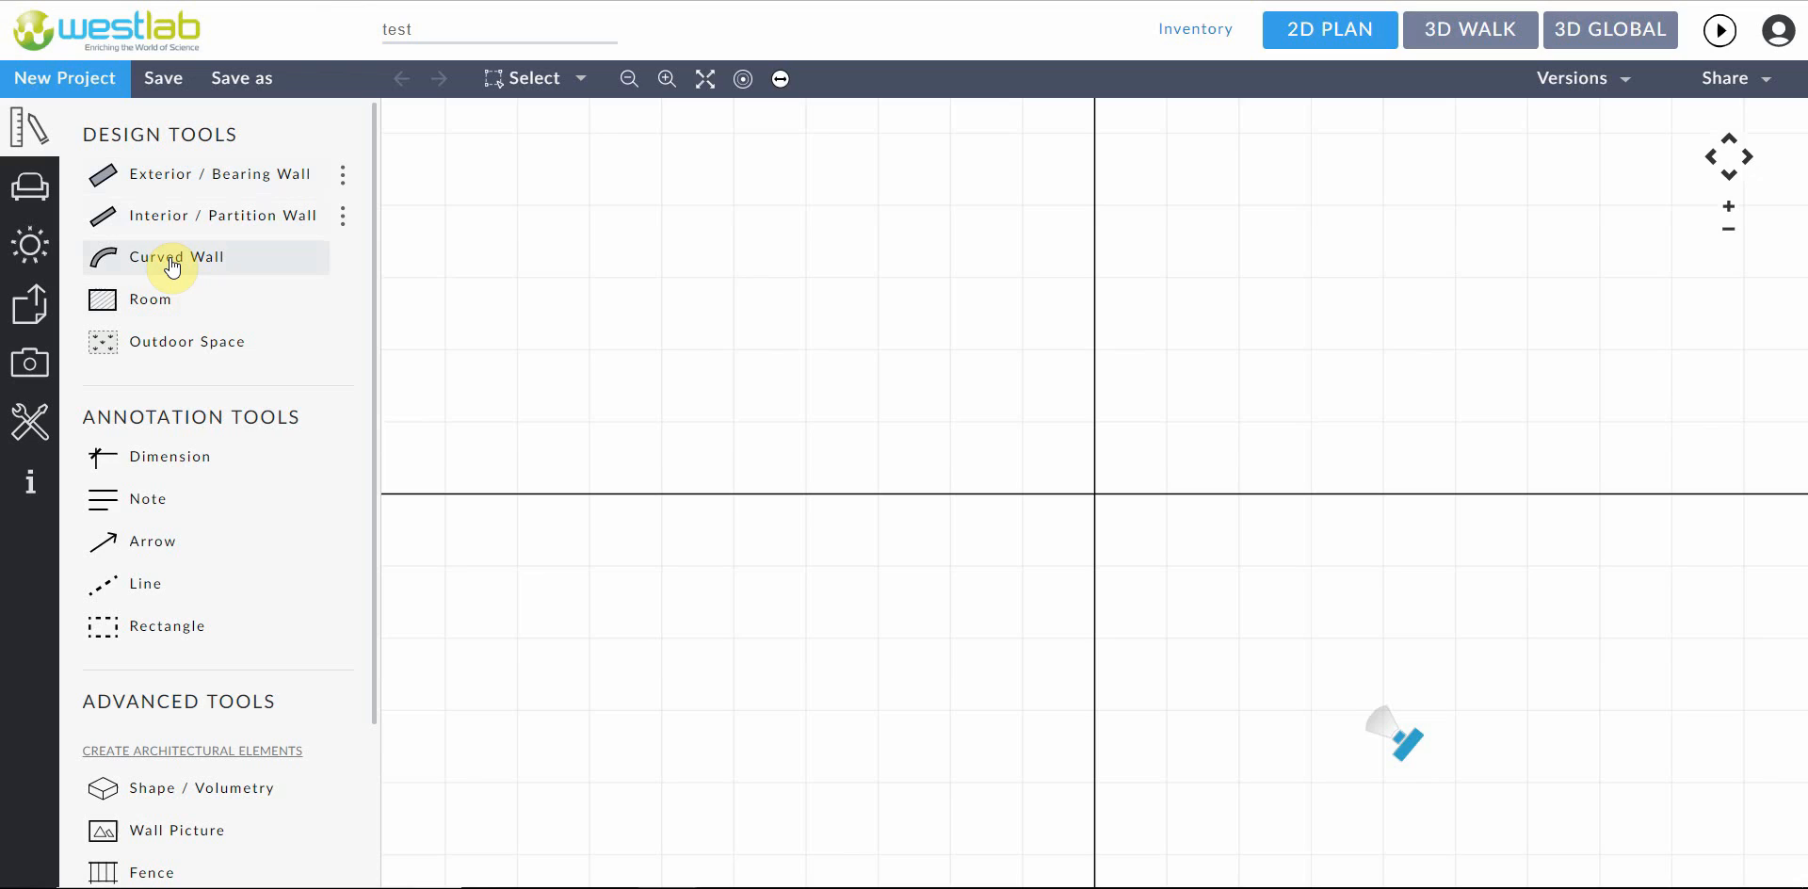
pyautogui.moveTo(168, 221)
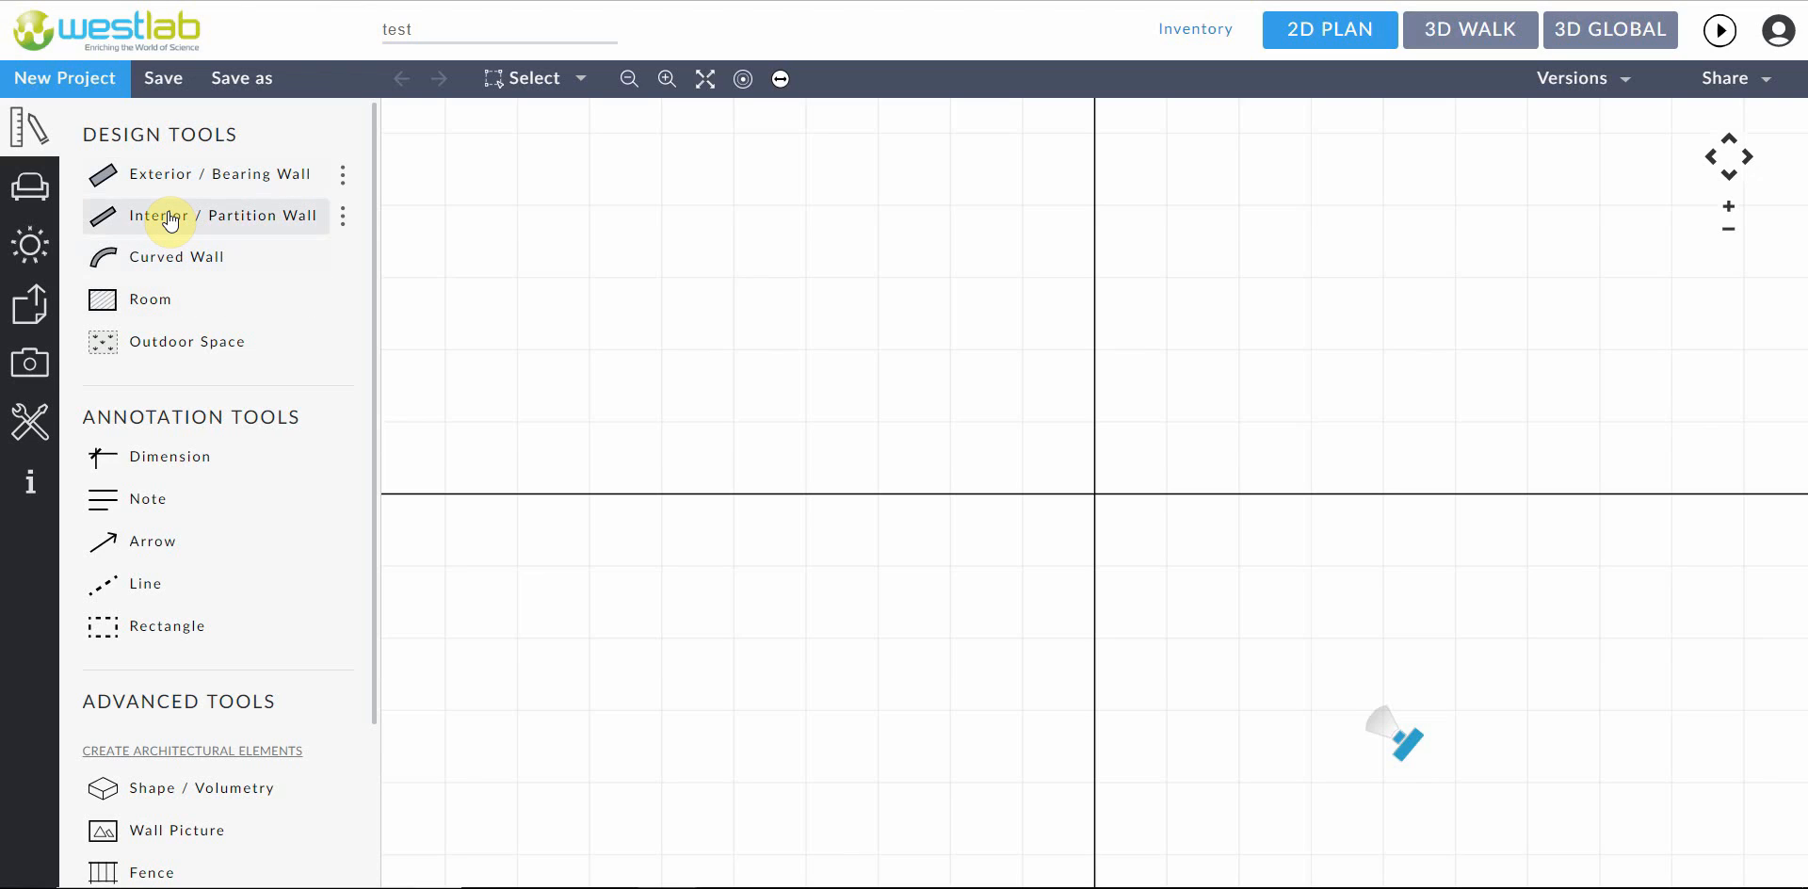
pyautogui.moveTo(405, 235)
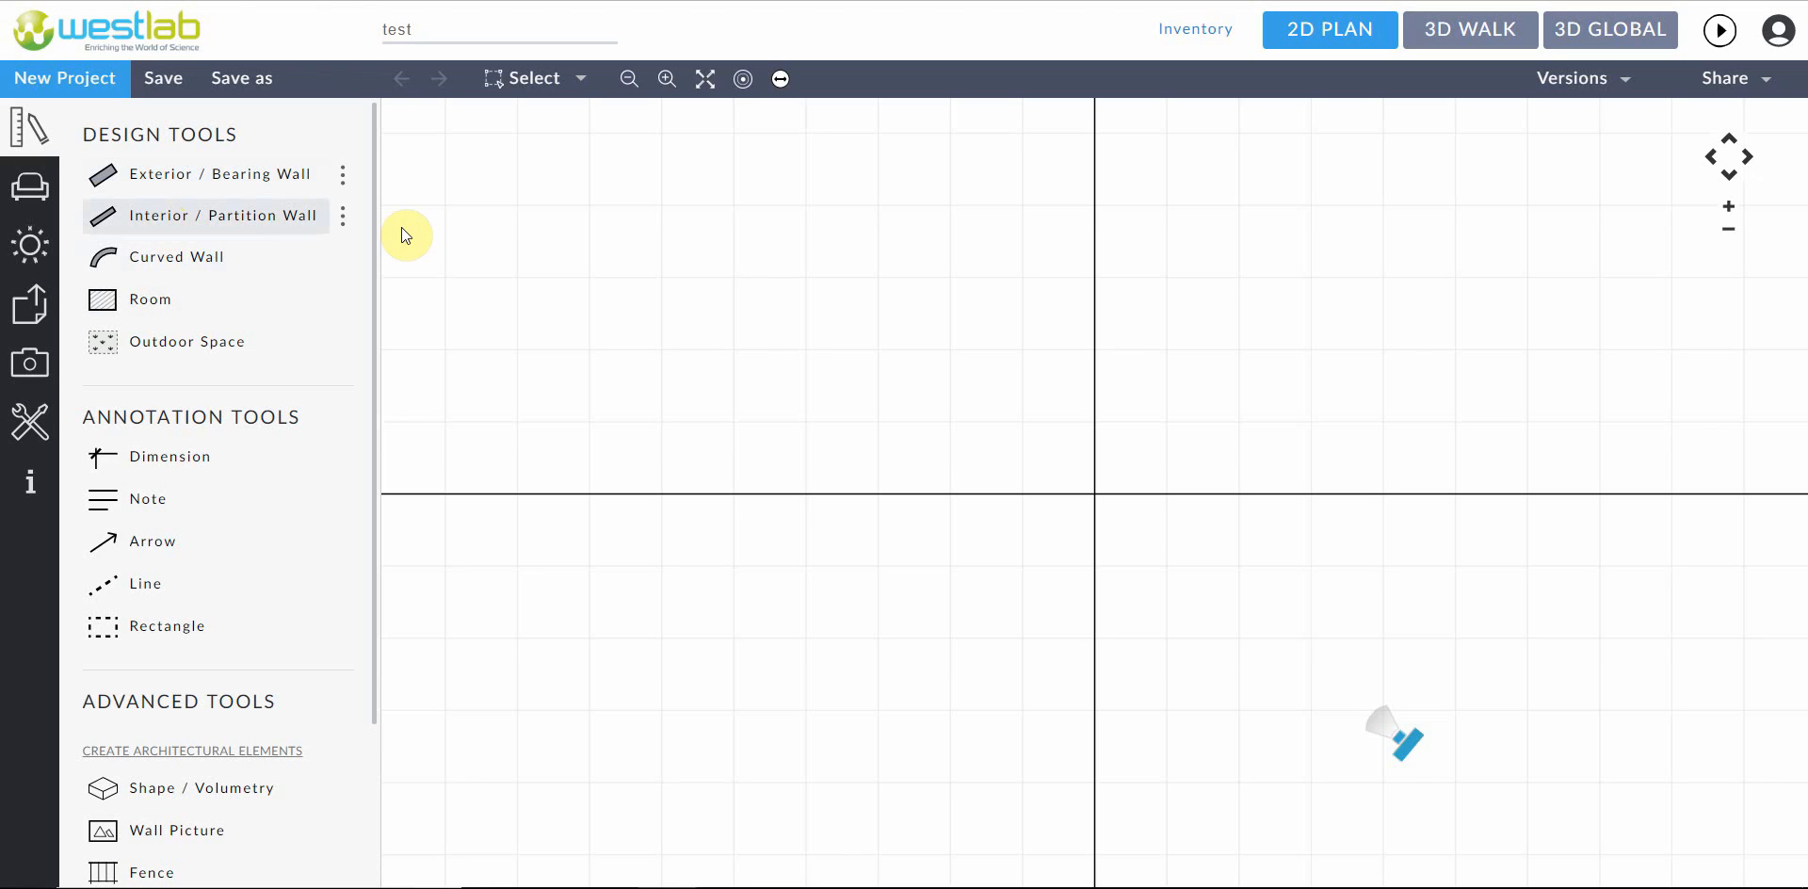
# Draw the top, right and bottom walls with the wall tool
pyautogui.click(222, 215)
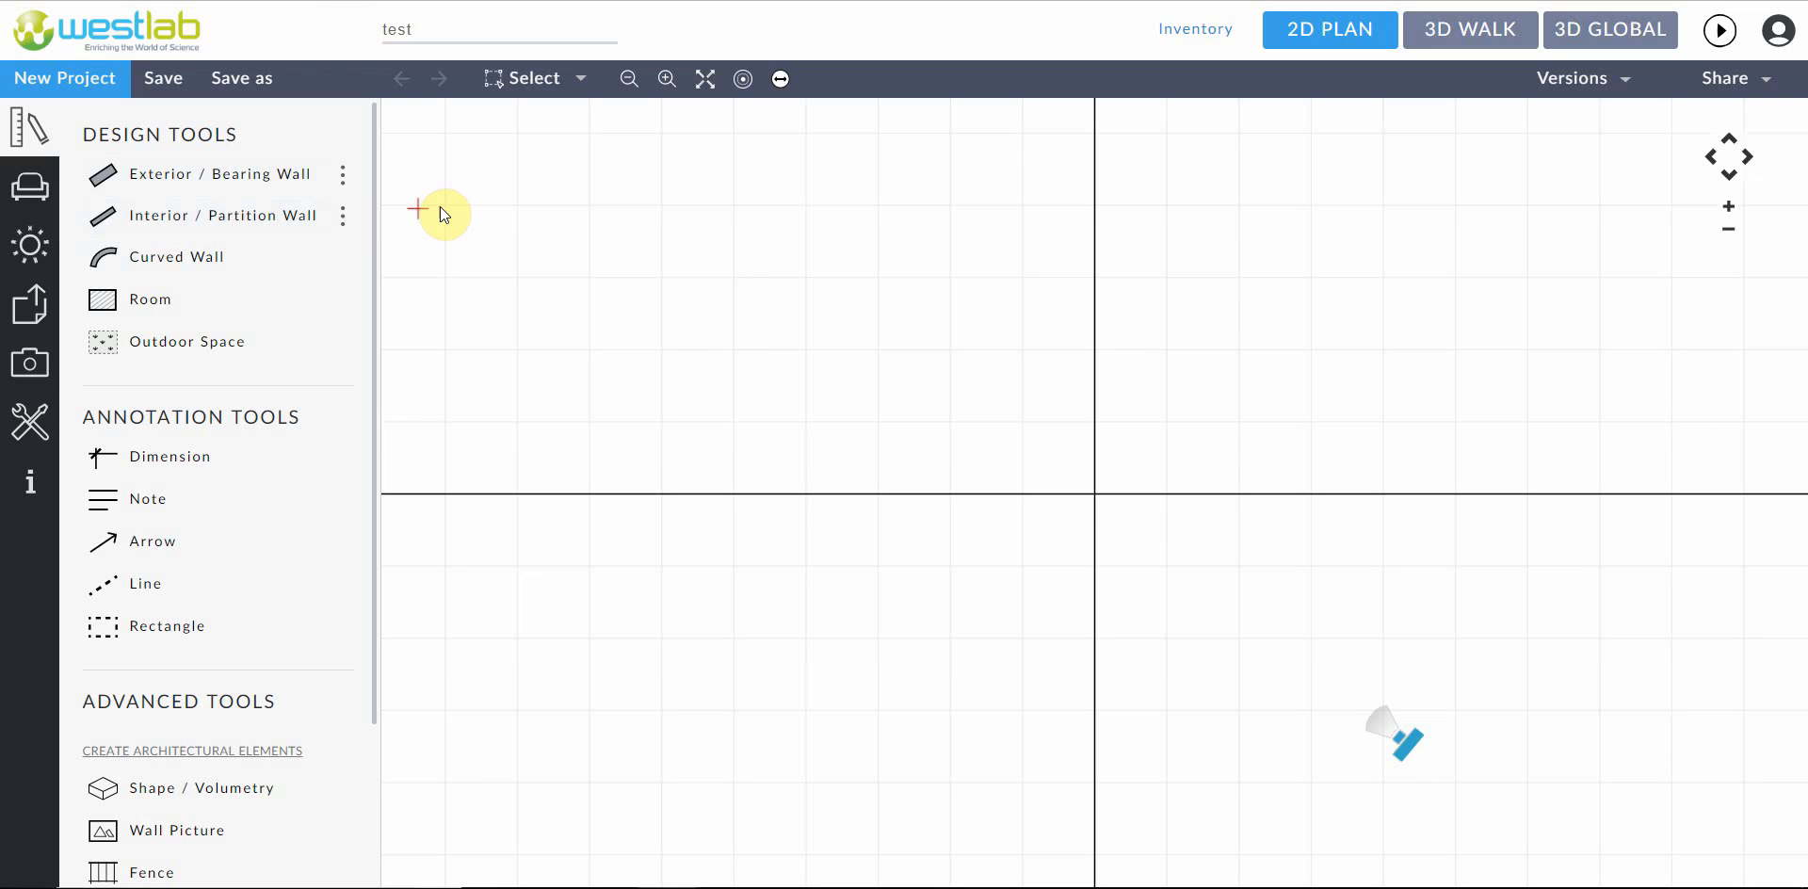
pyautogui.moveTo(563, 213)
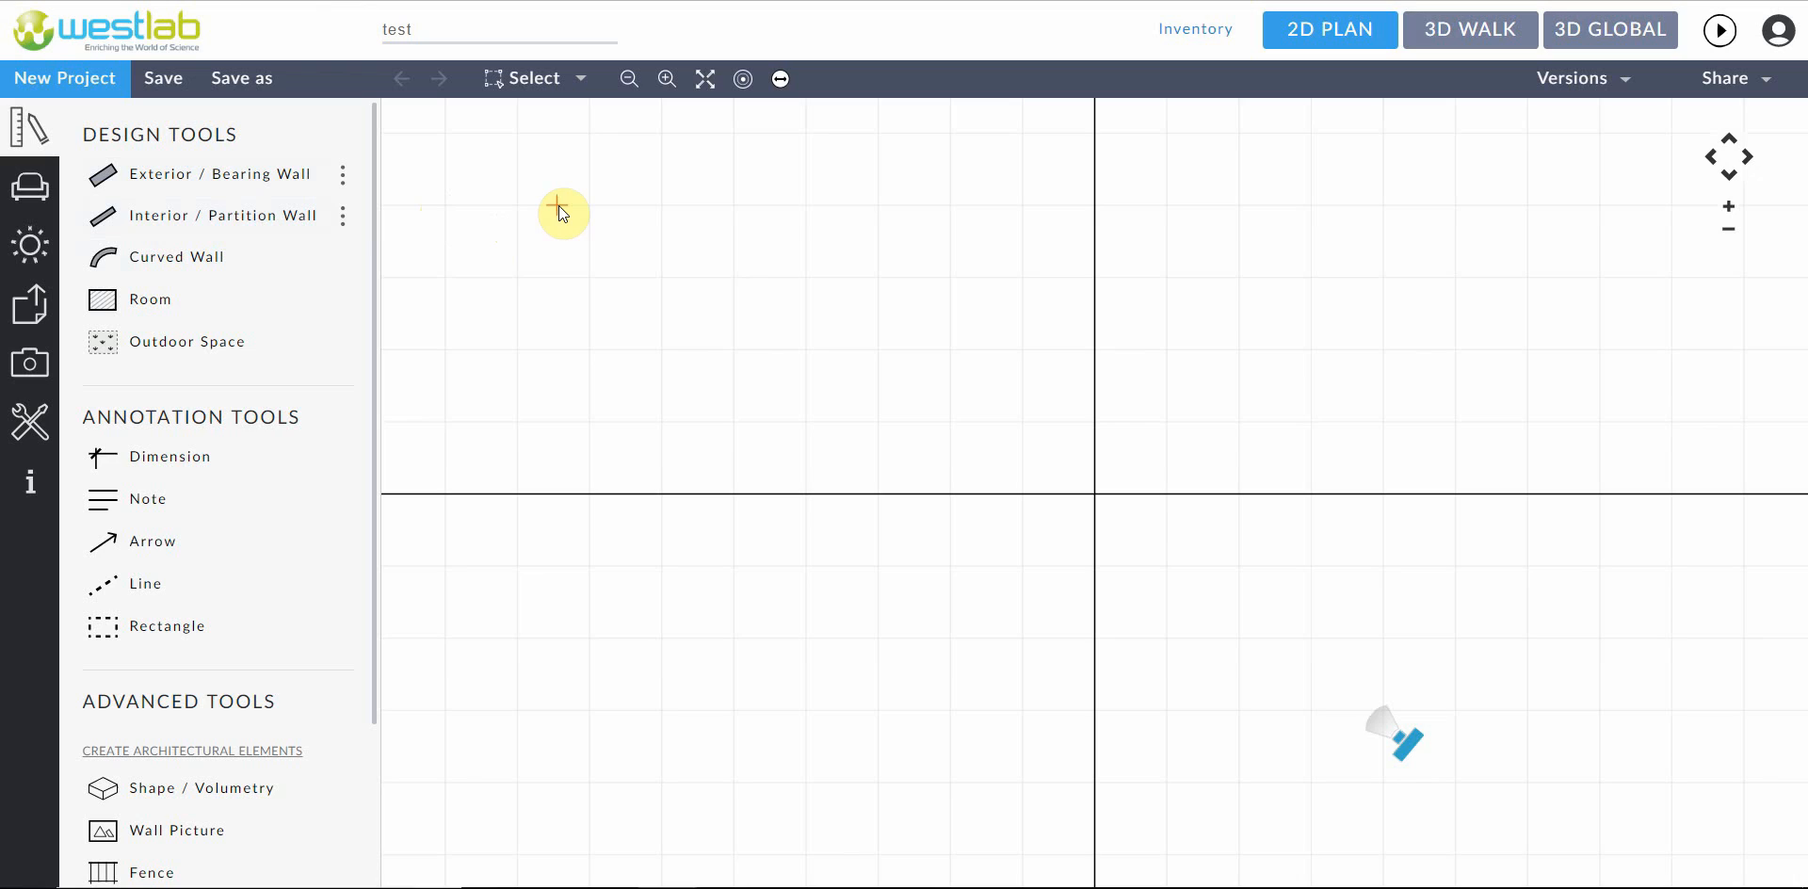
pyautogui.moveTo(559, 207); pyautogui.dragTo(917, 217)
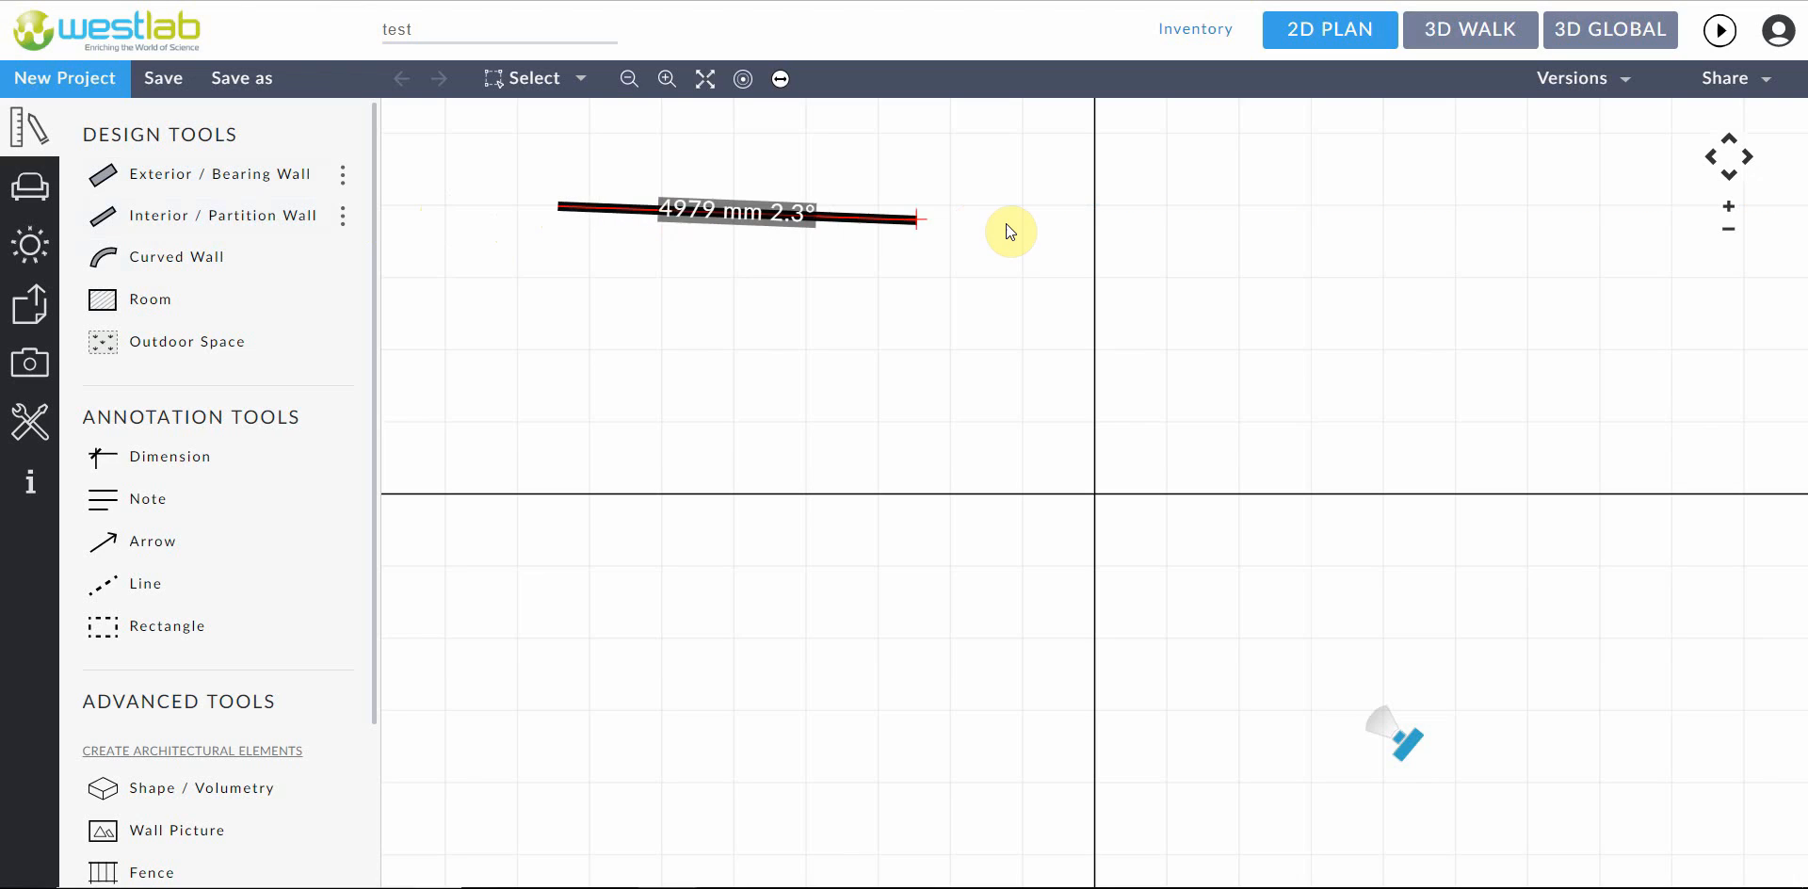
pyautogui.moveTo(916, 214); pyautogui.dragTo(1084, 207)
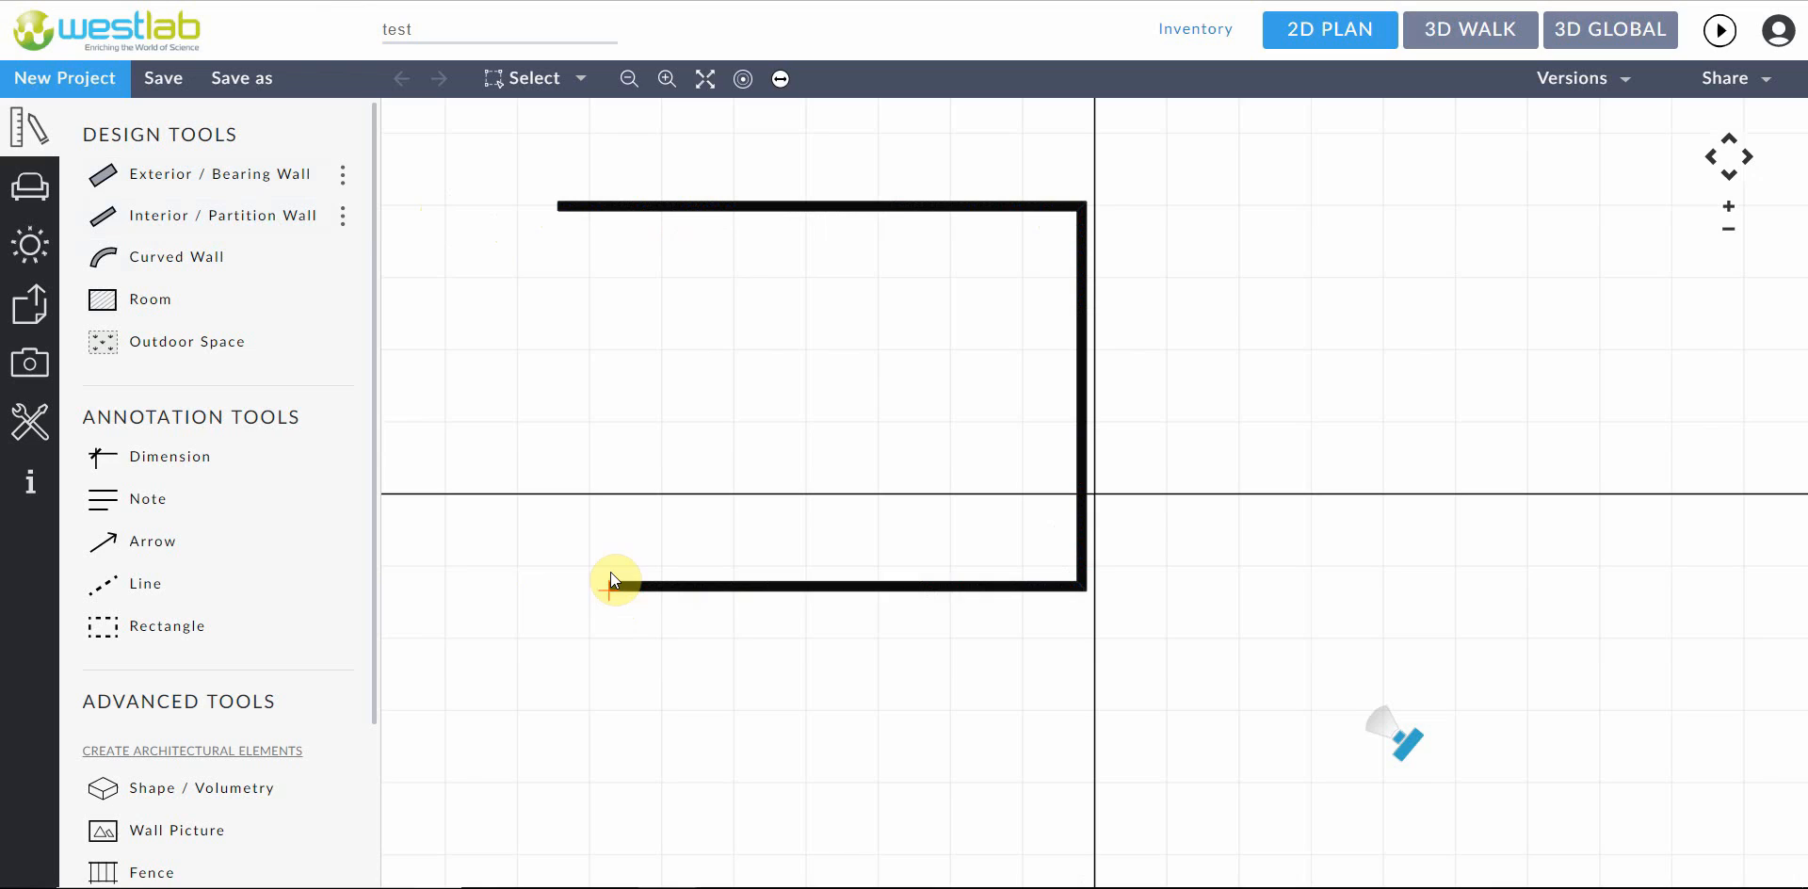
# Sketch a stray left wall, adjust its length, and pan the plan
pyautogui.moveTo(609, 585); pyautogui.dragTo(695, 358)
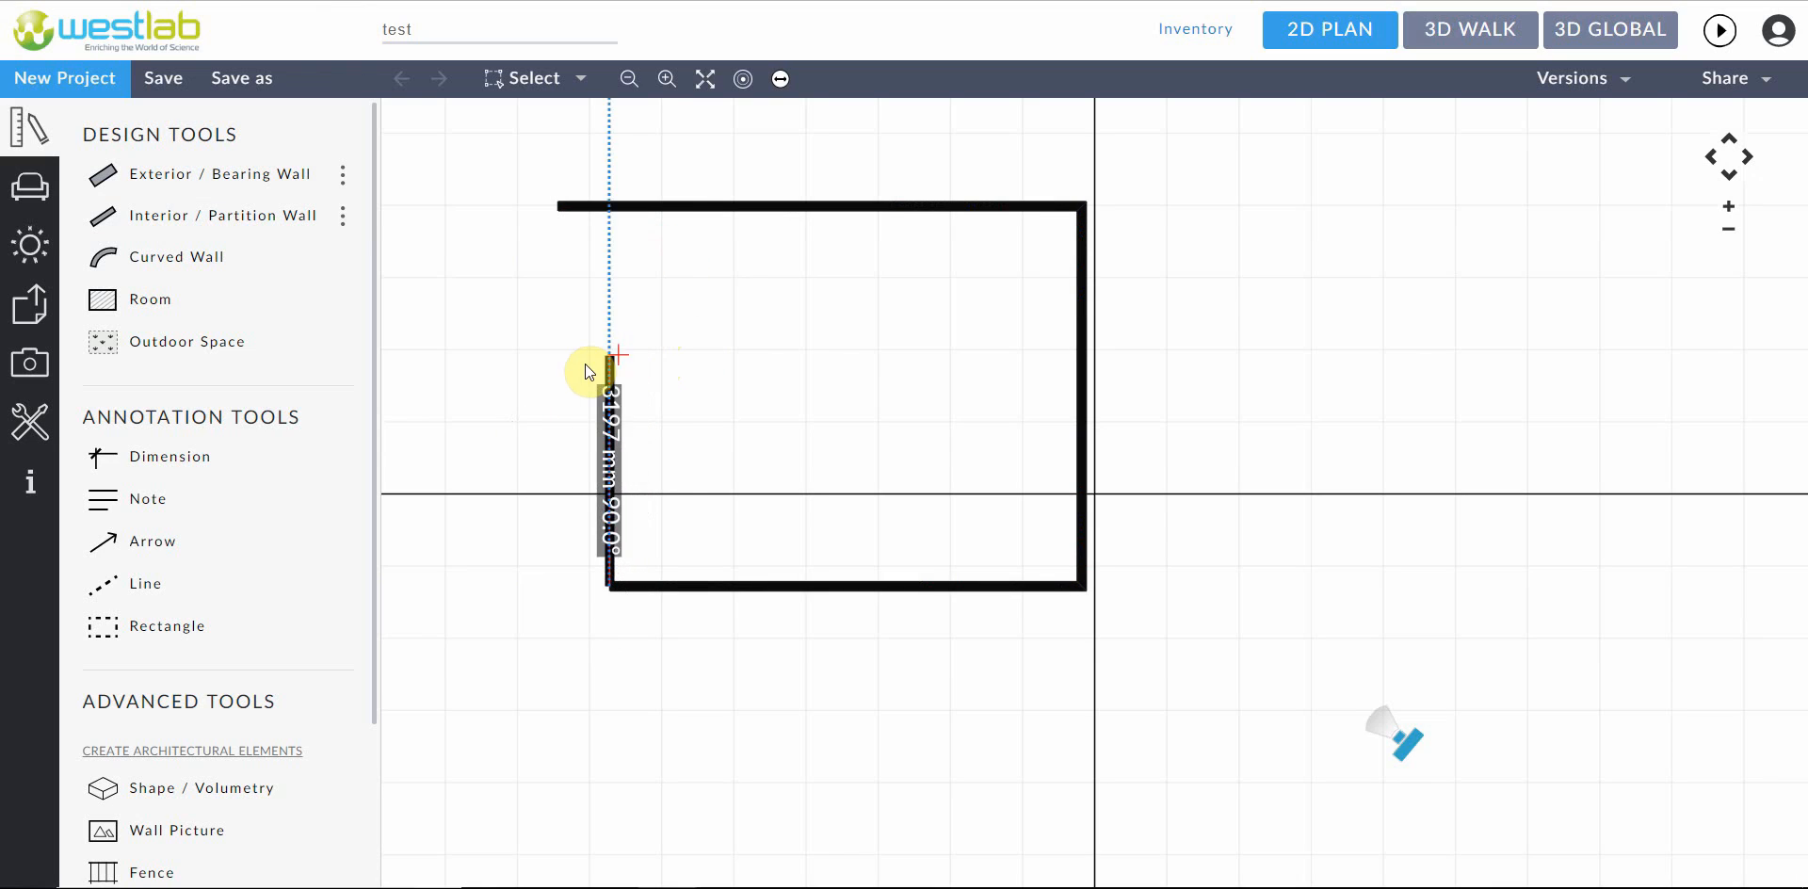
pyautogui.moveTo(611, 369); pyautogui.dragTo(663, 404)
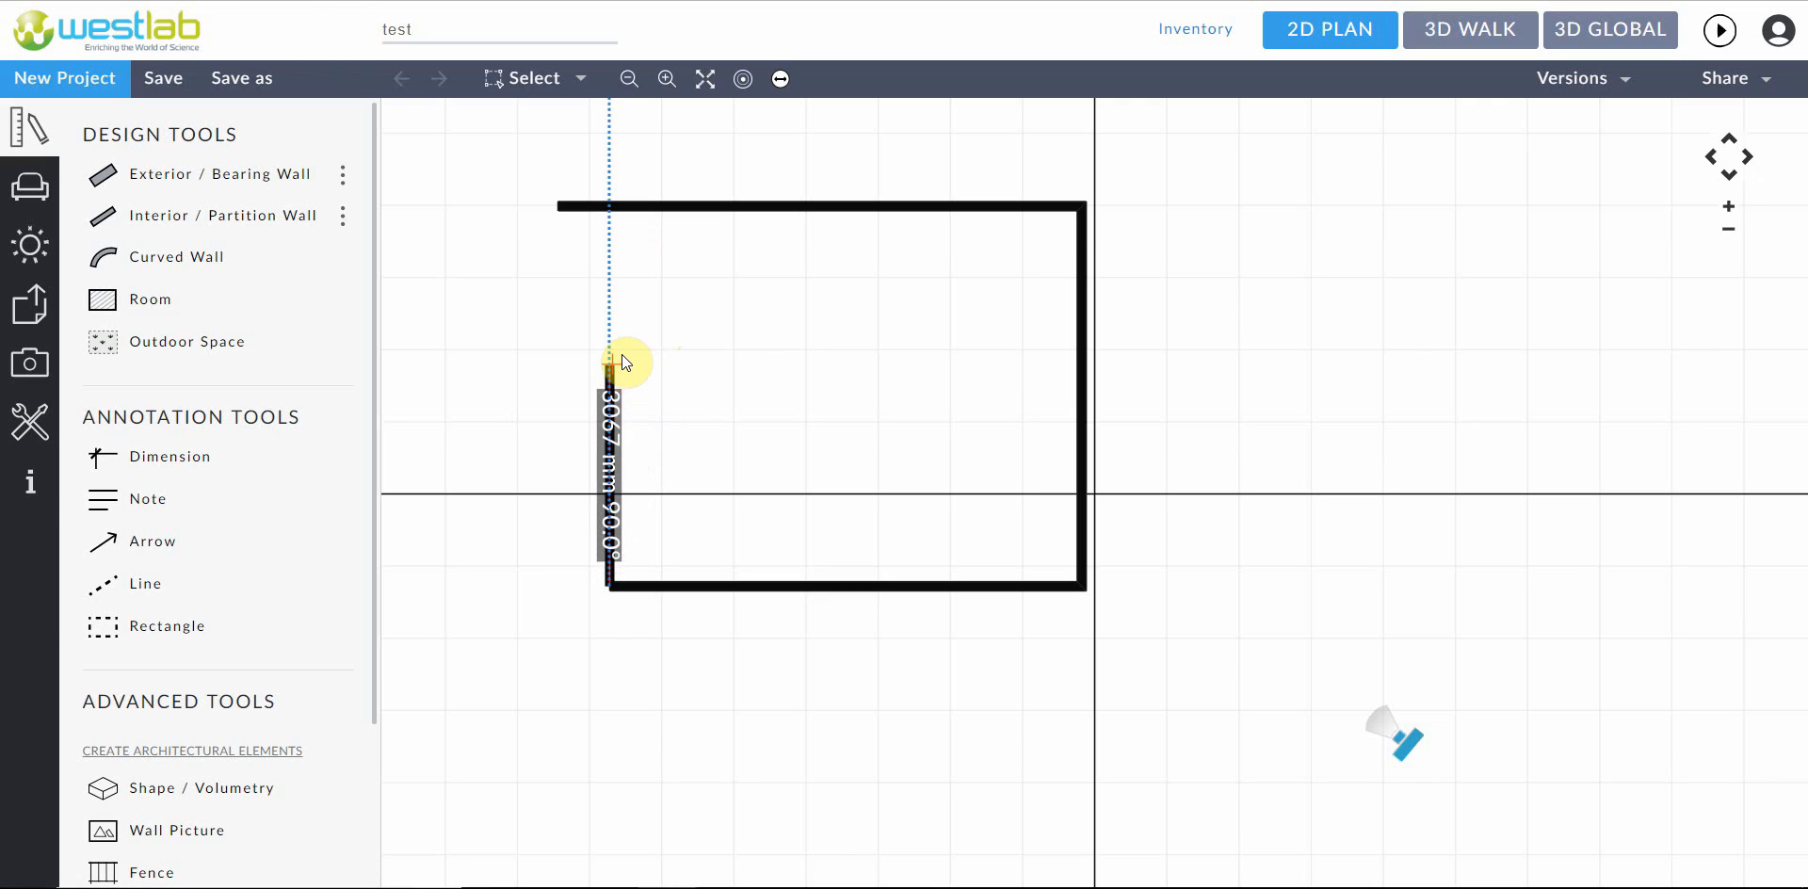
pyautogui.moveTo(623, 364); pyautogui.dragTo(611, 352)
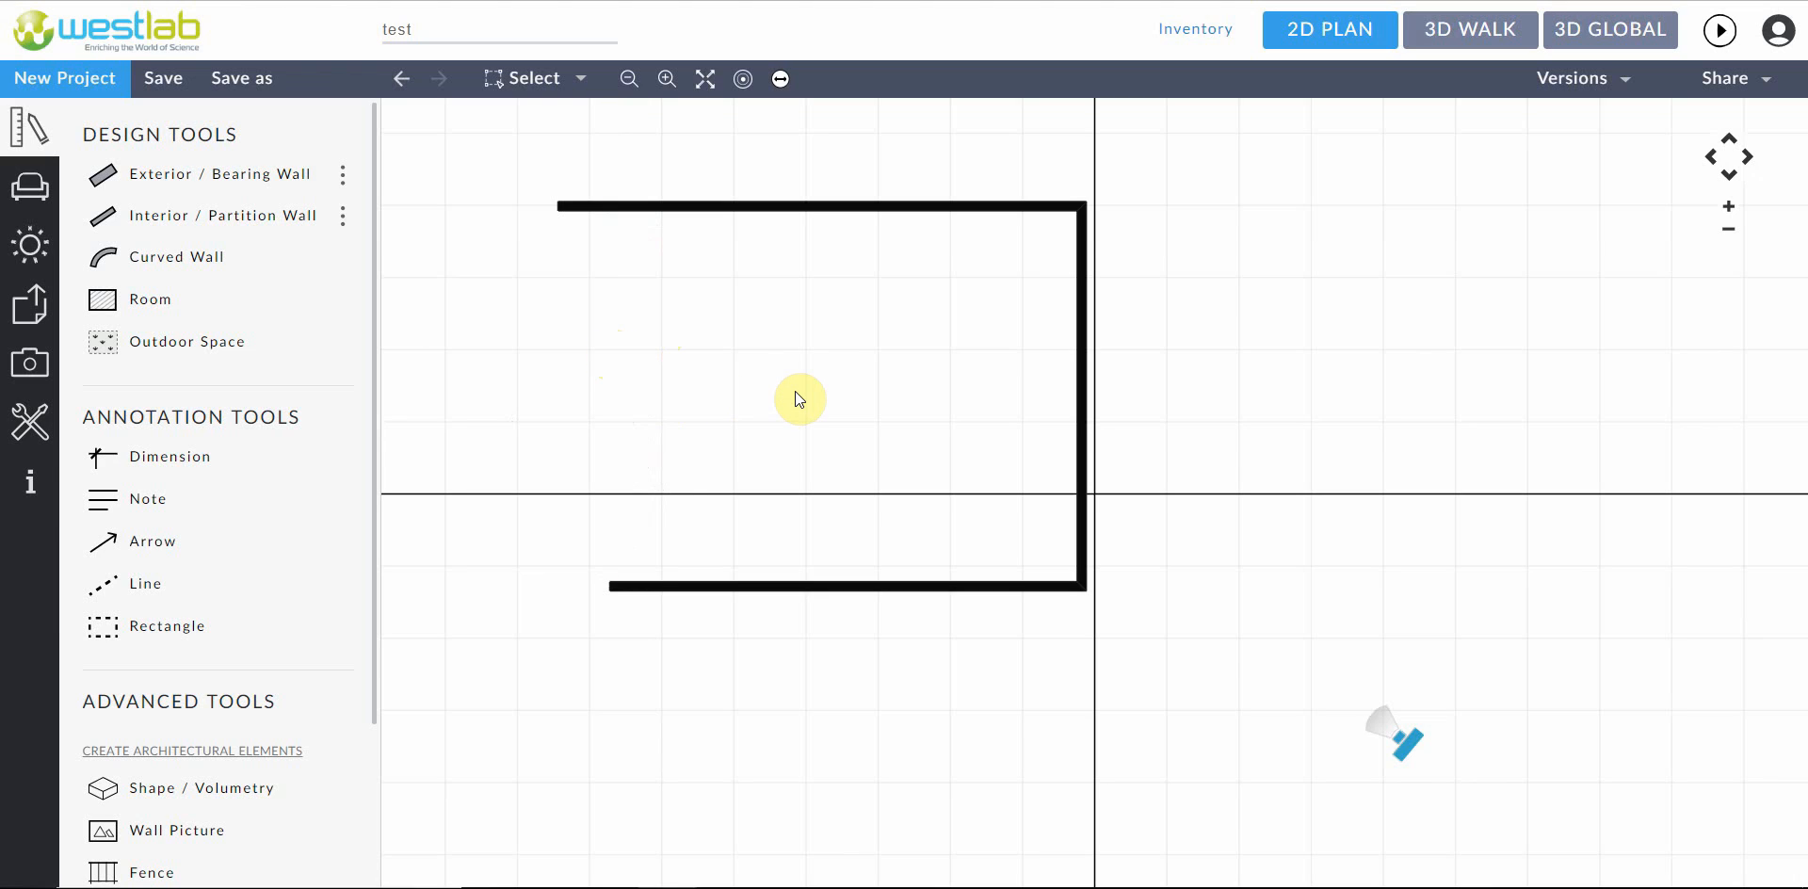
pyautogui.moveTo(800, 399); pyautogui.dragTo(1367, 616)
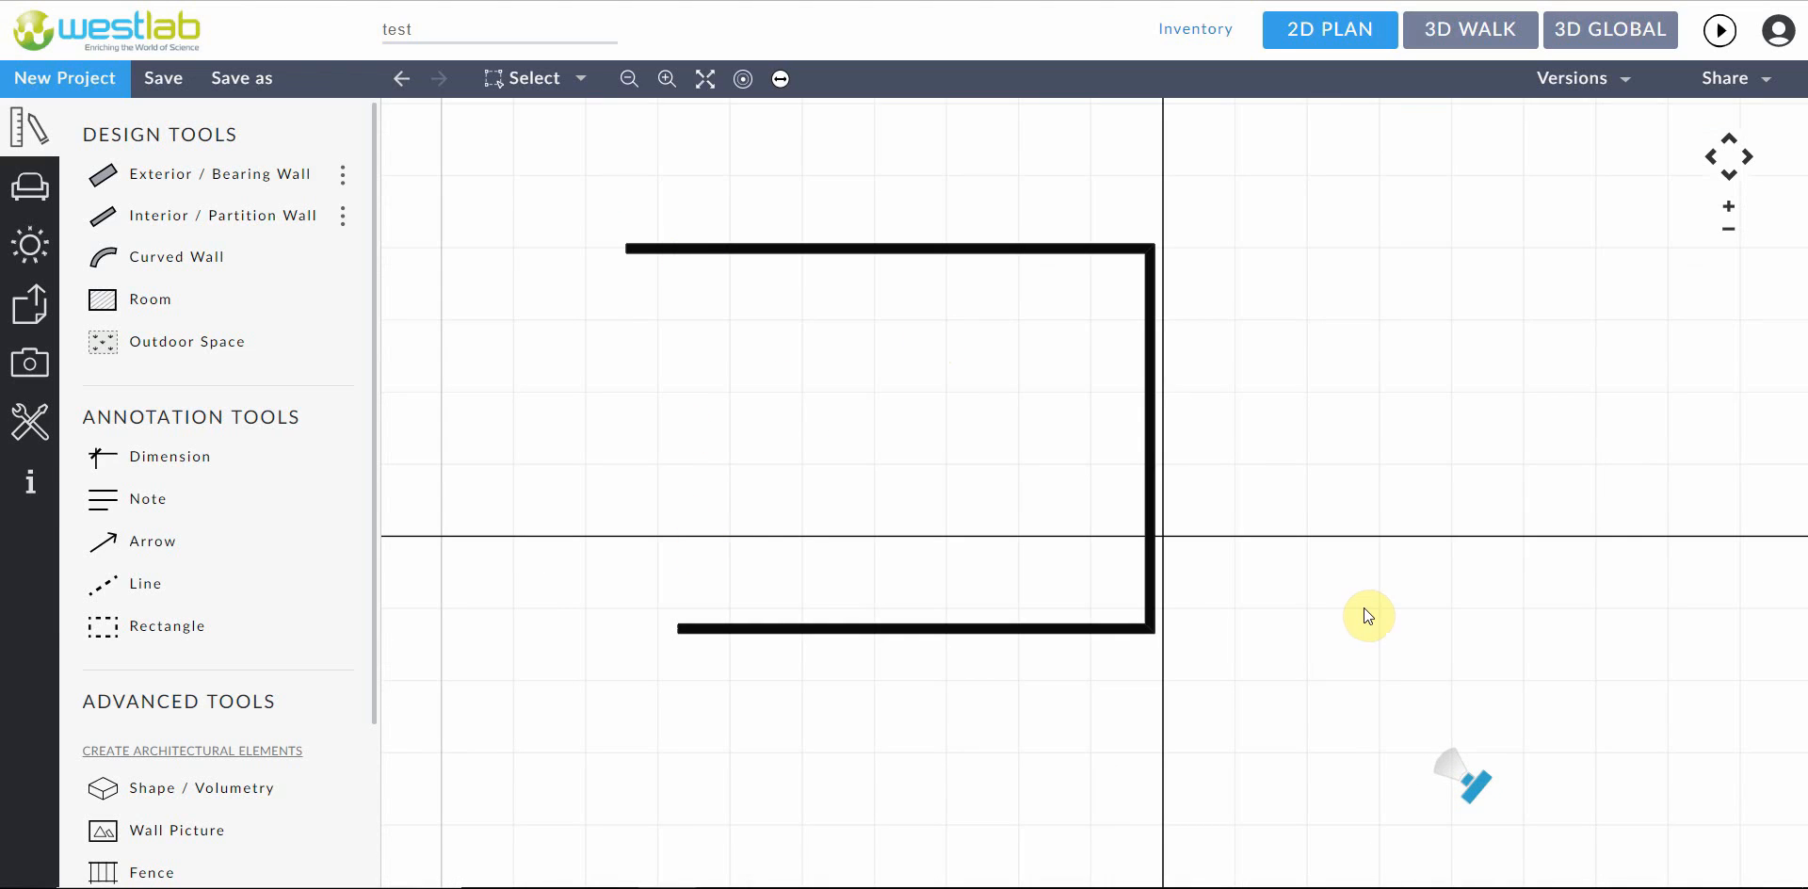
pyautogui.moveTo(674, 432)
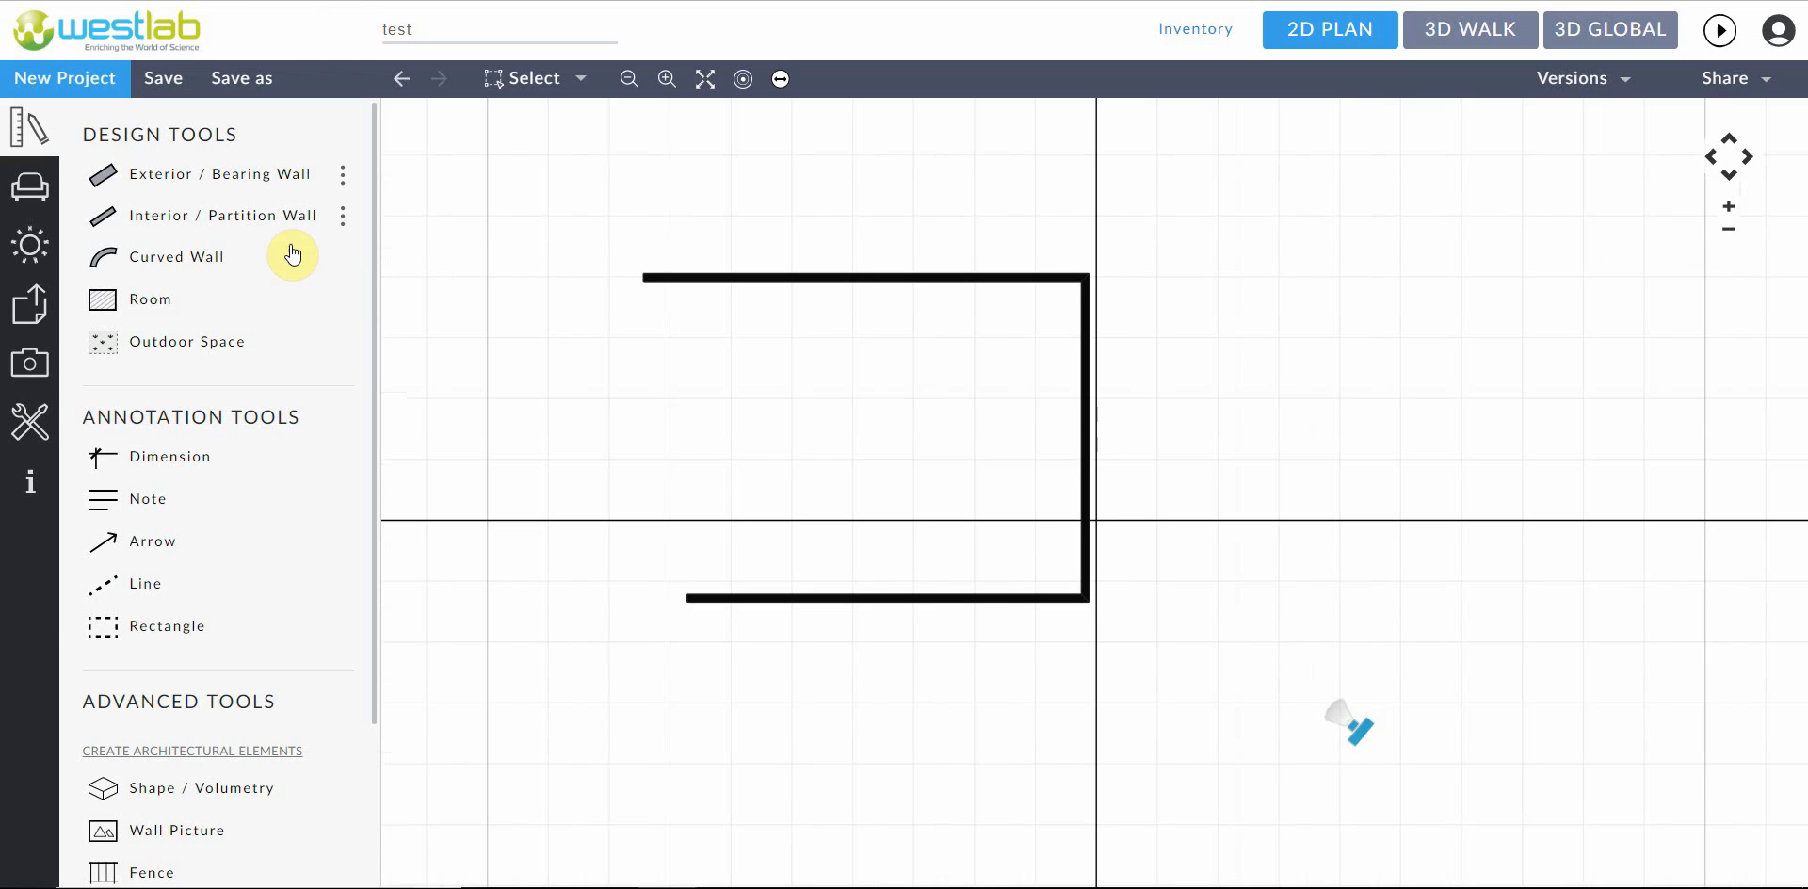
pyautogui.moveTo(630, 621)
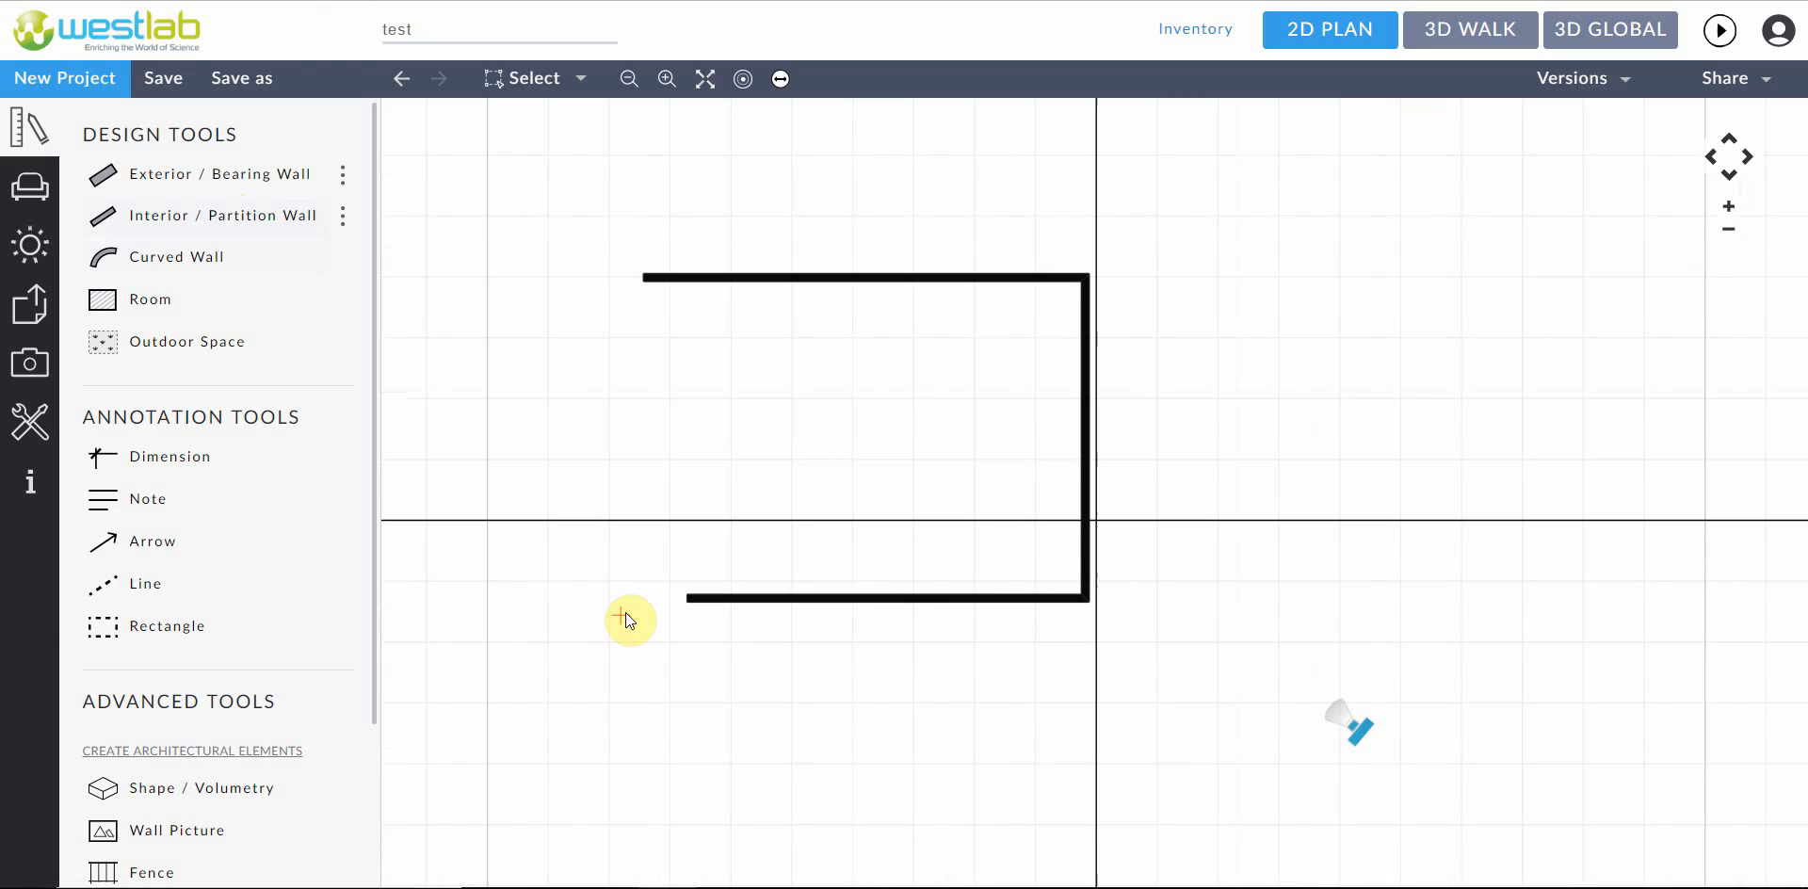
# Draw a left wall from the bottom wall's end up to the top wall
pyautogui.moveTo(631, 621); pyautogui.dragTo(687, 287)
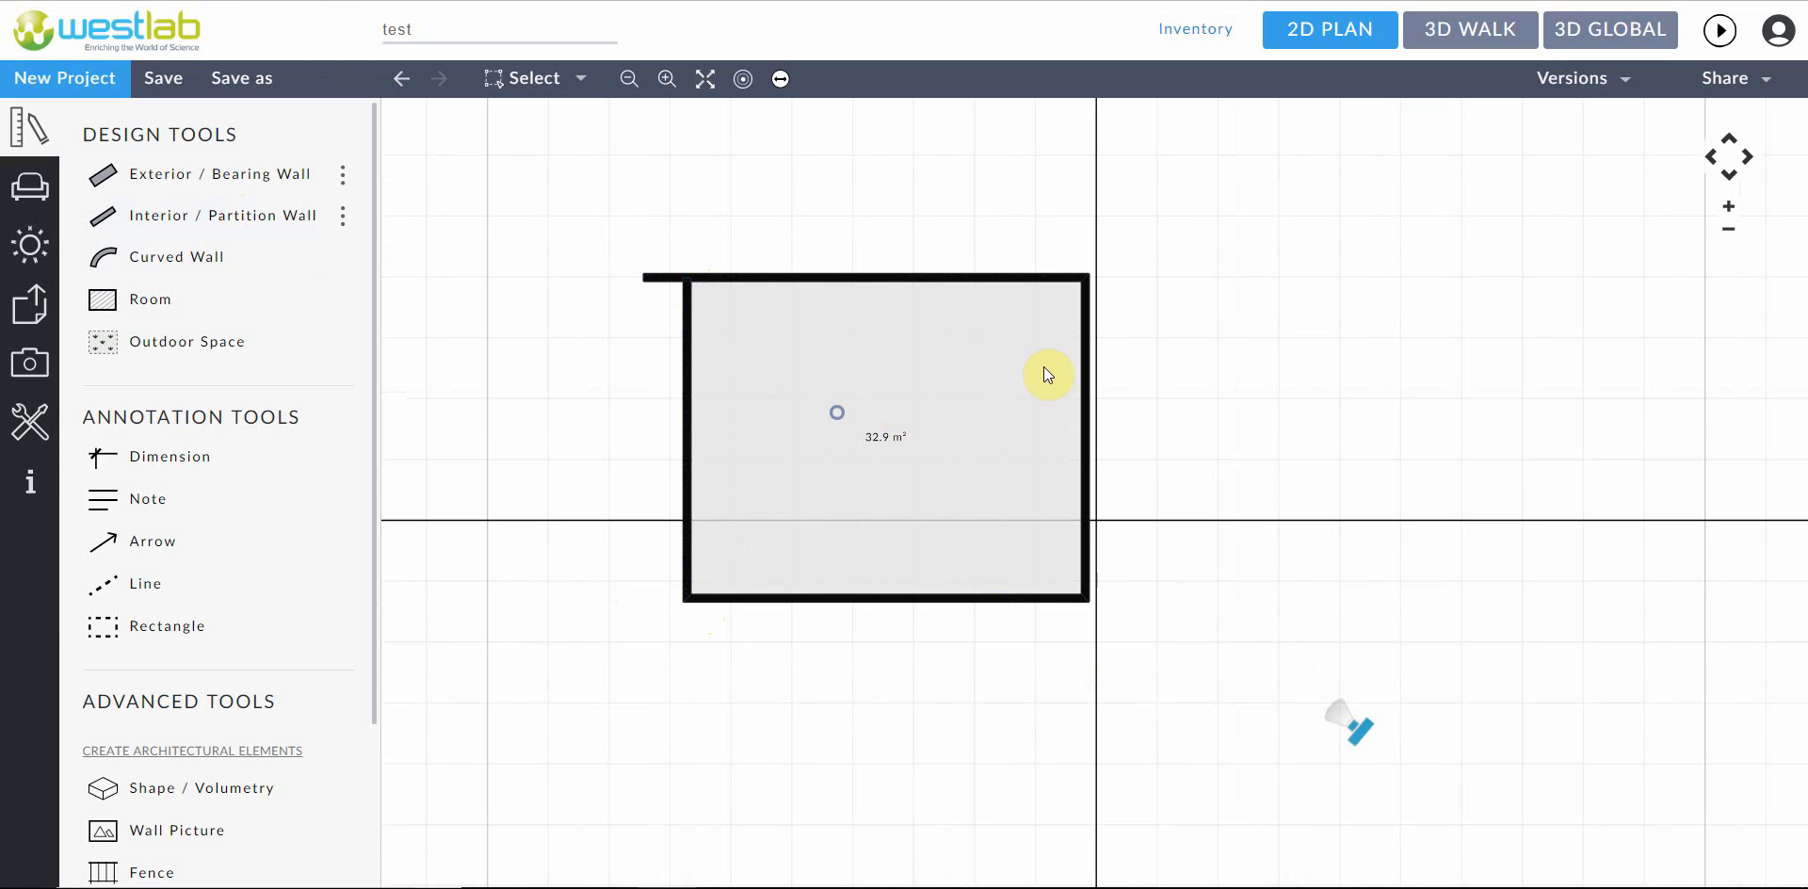
pyautogui.scroll(3)
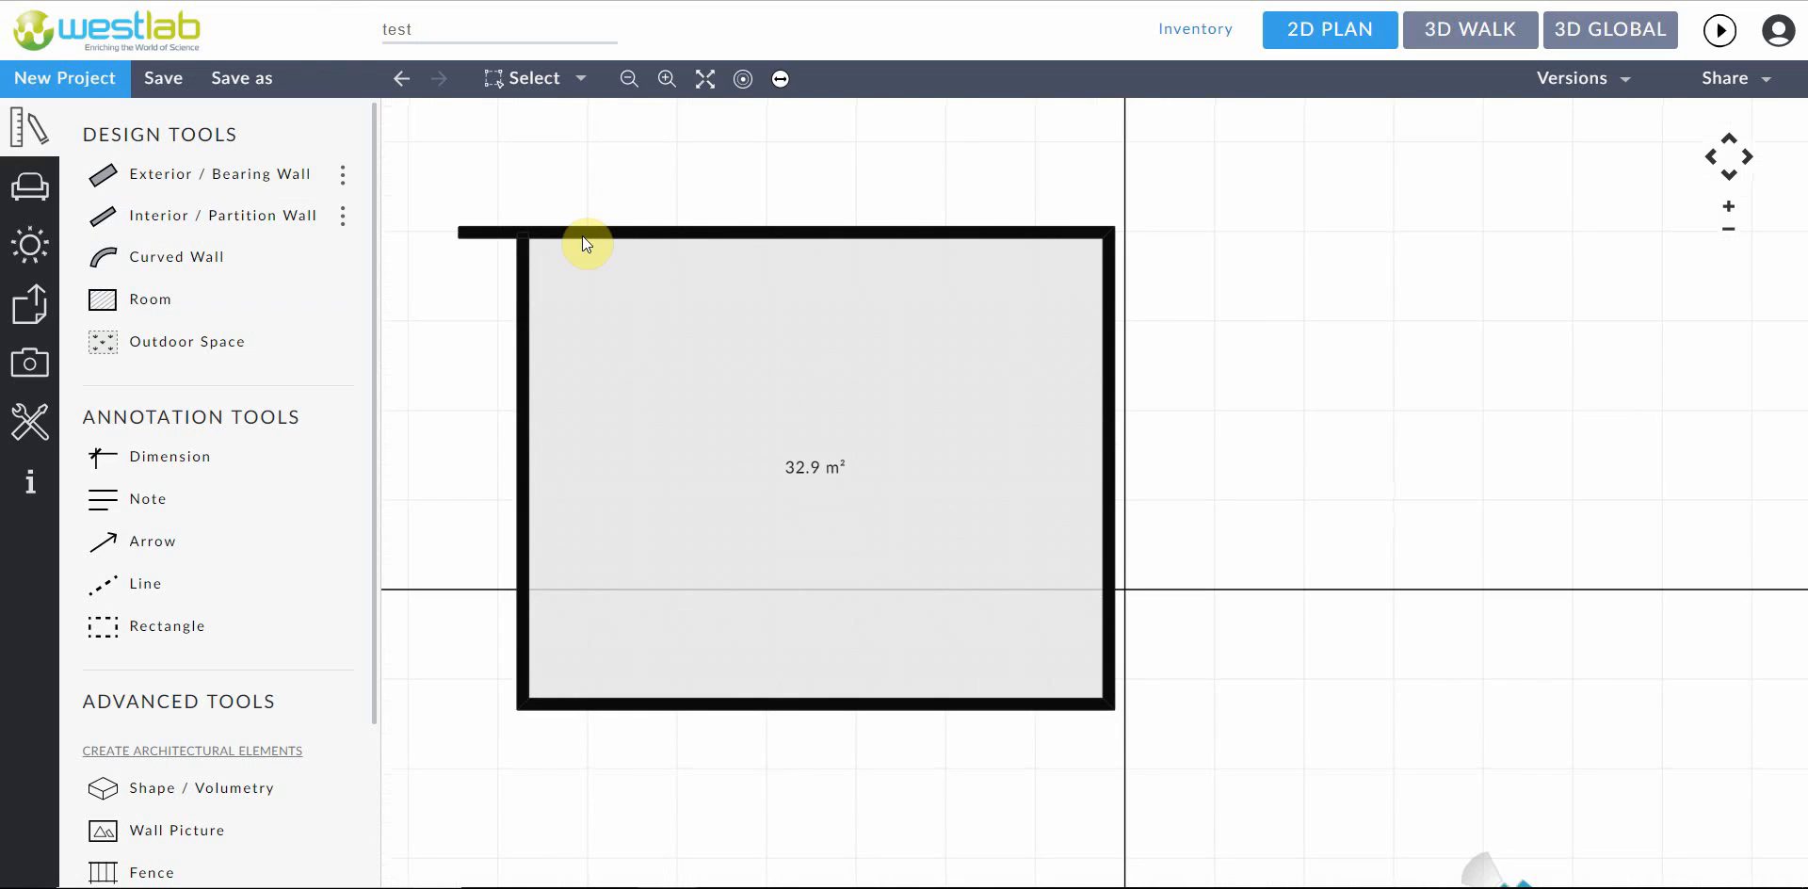
# Set the top wall's length to 6000 in its properties
pyautogui.click(784, 232)
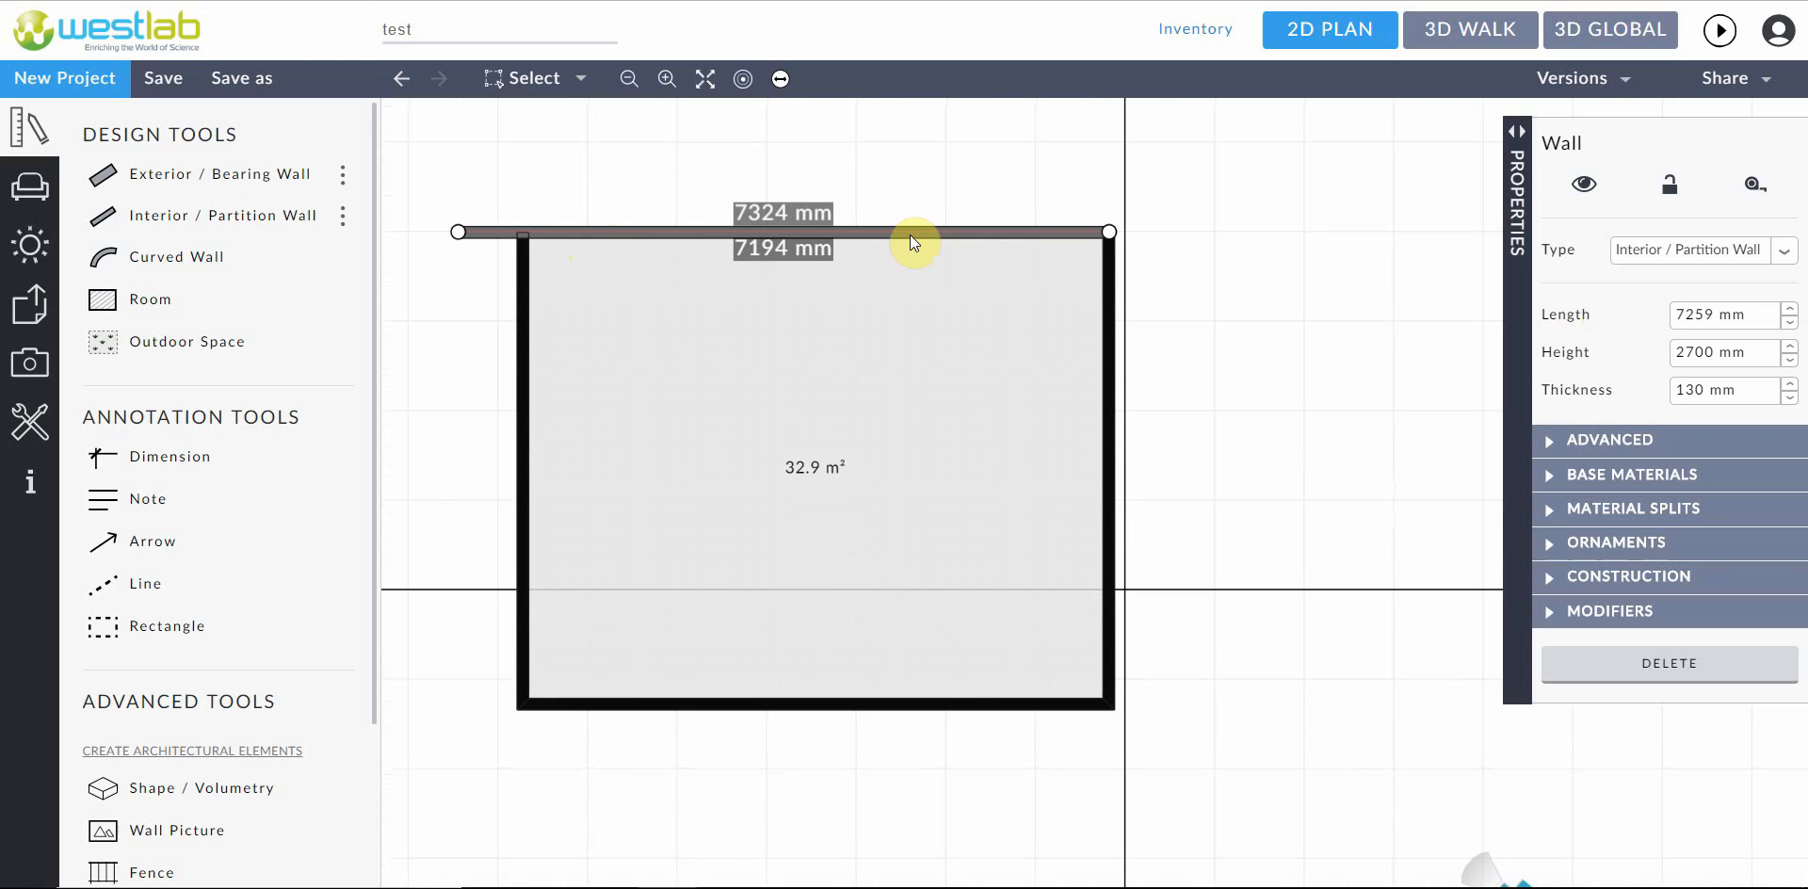
pyautogui.moveTo(1519, 720)
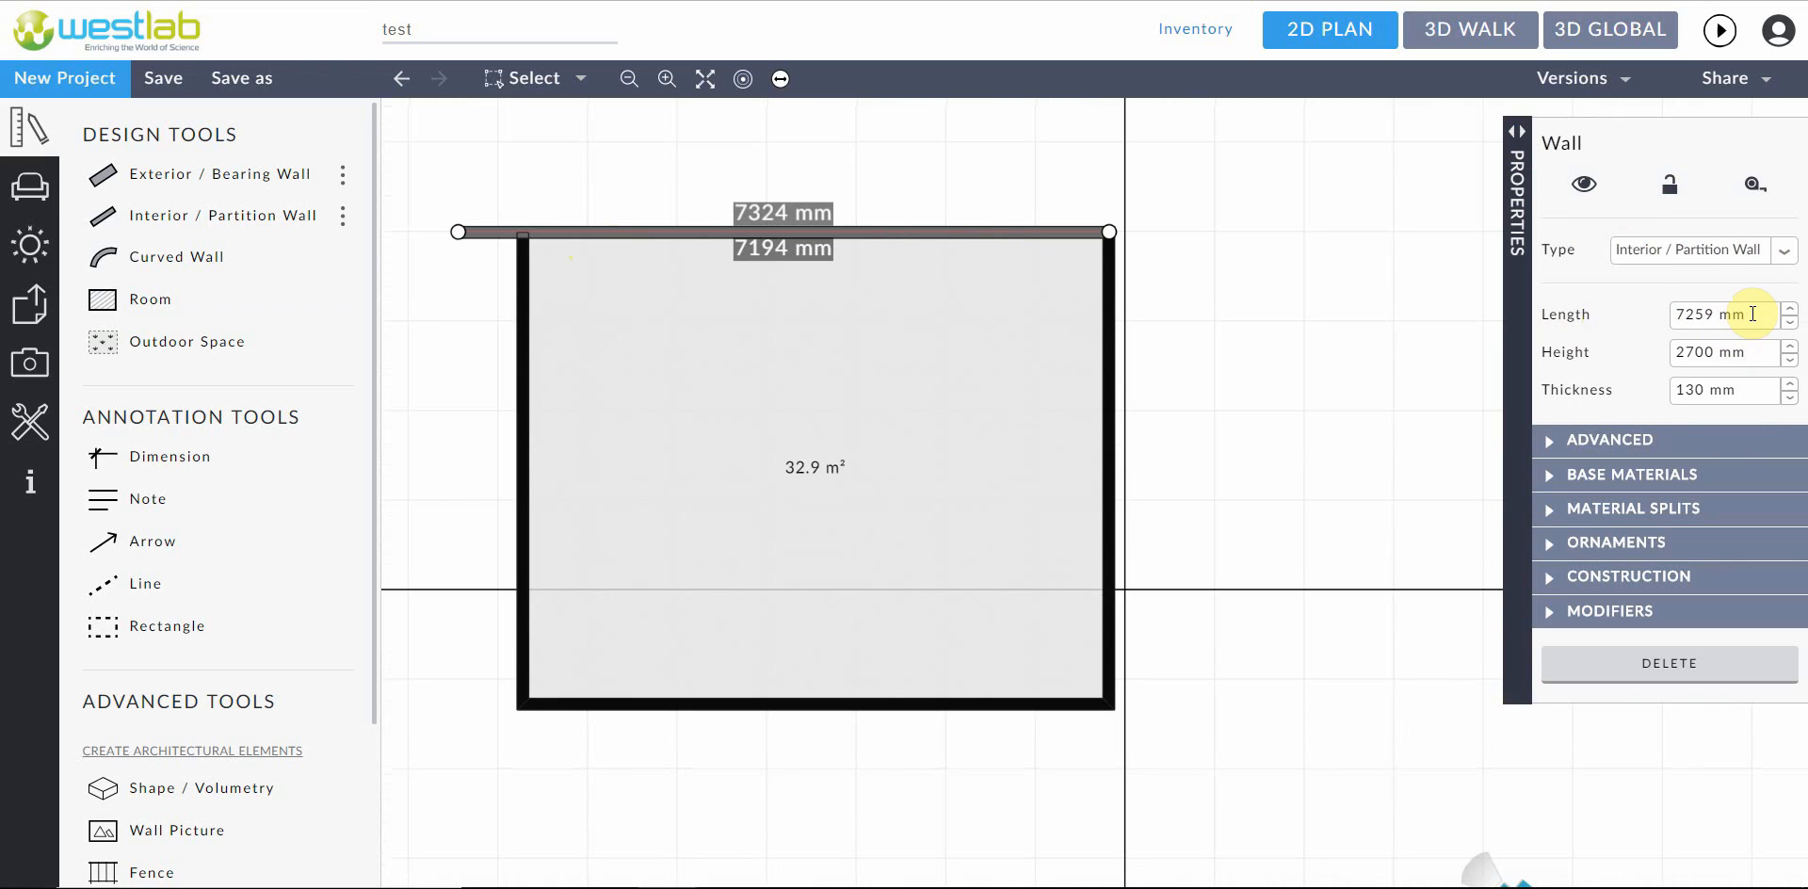
pyautogui.click(1789, 320)
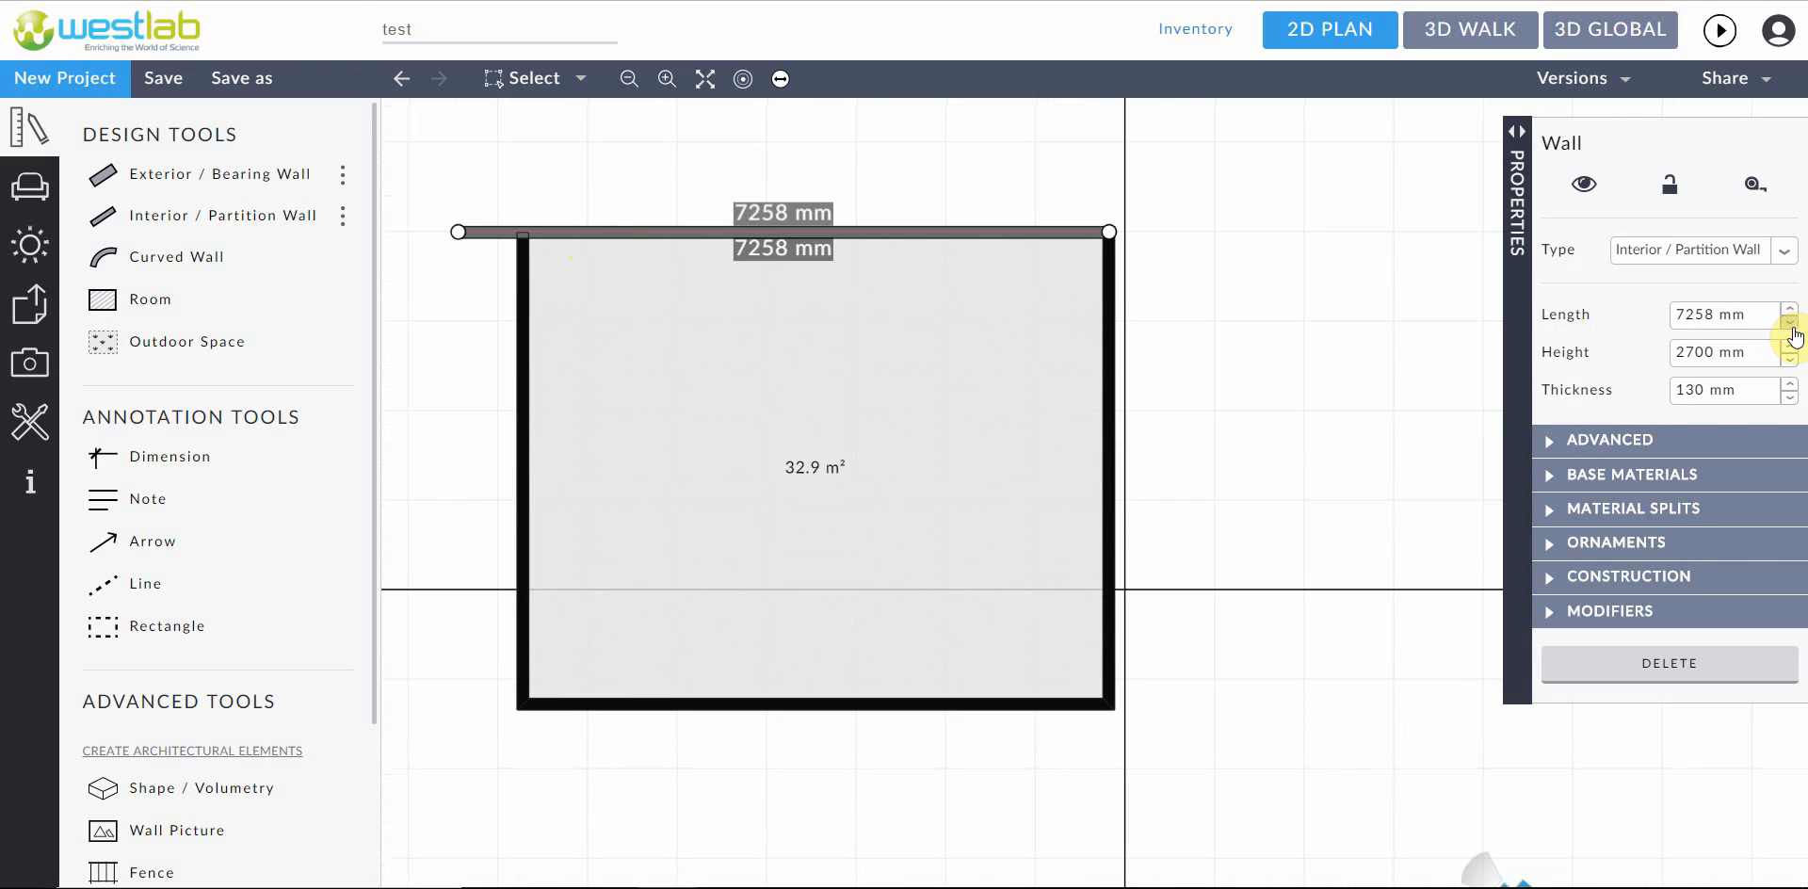
pyautogui.click(1791, 323)
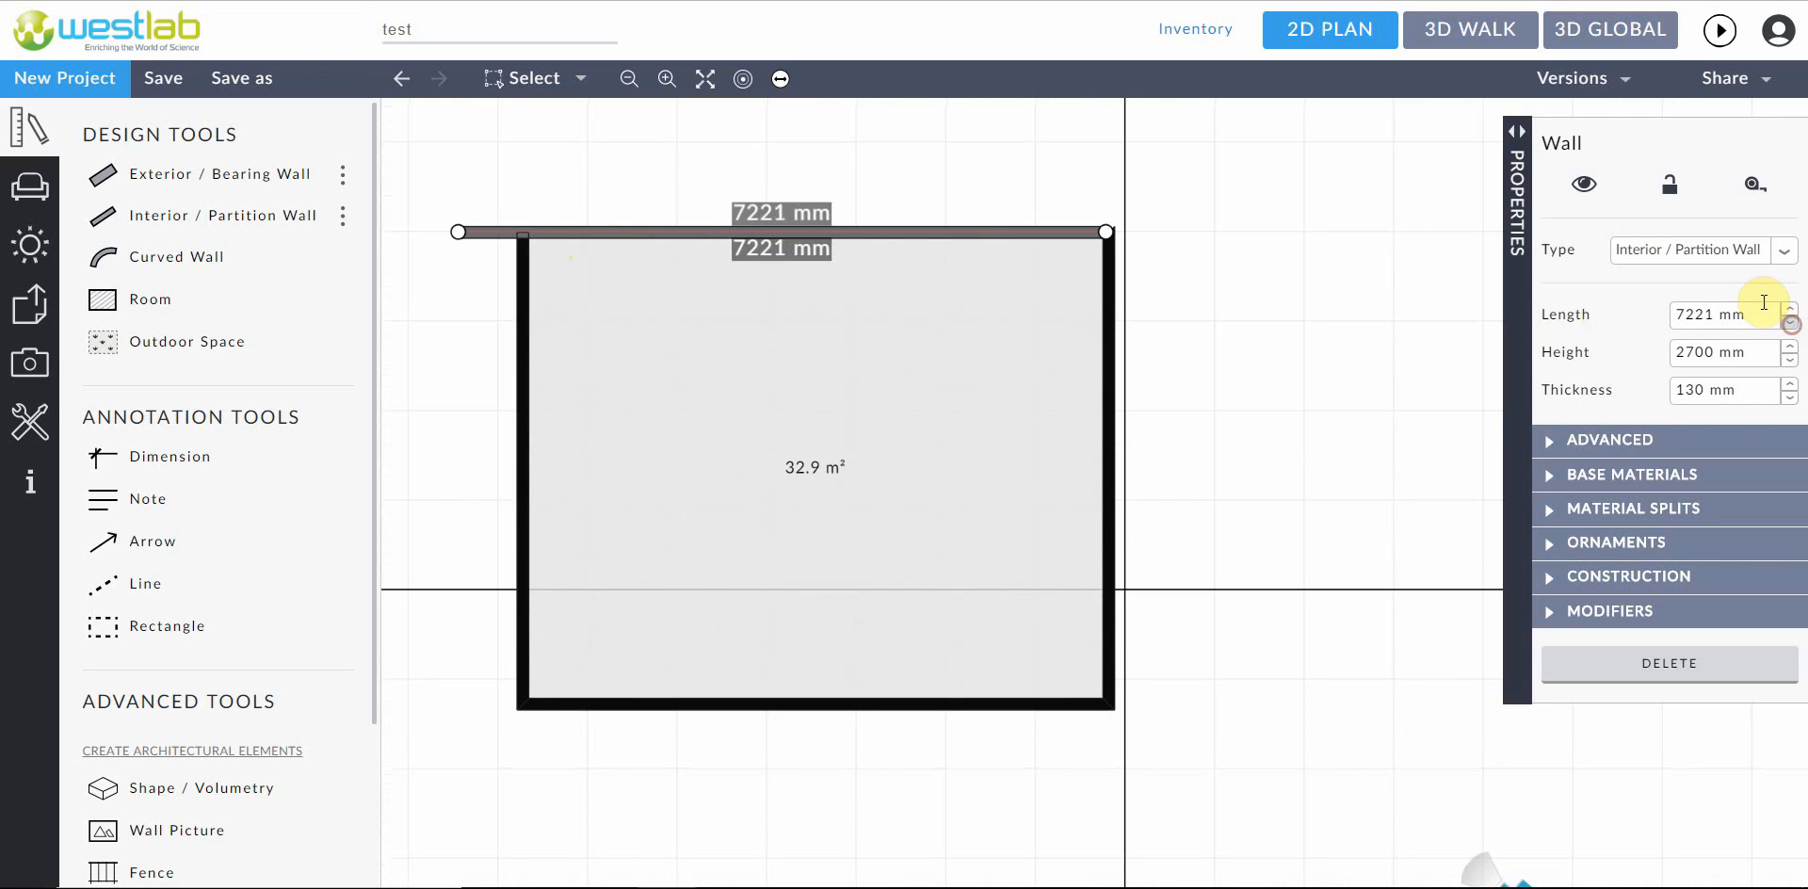
pyautogui.tripleClick(1718, 314)
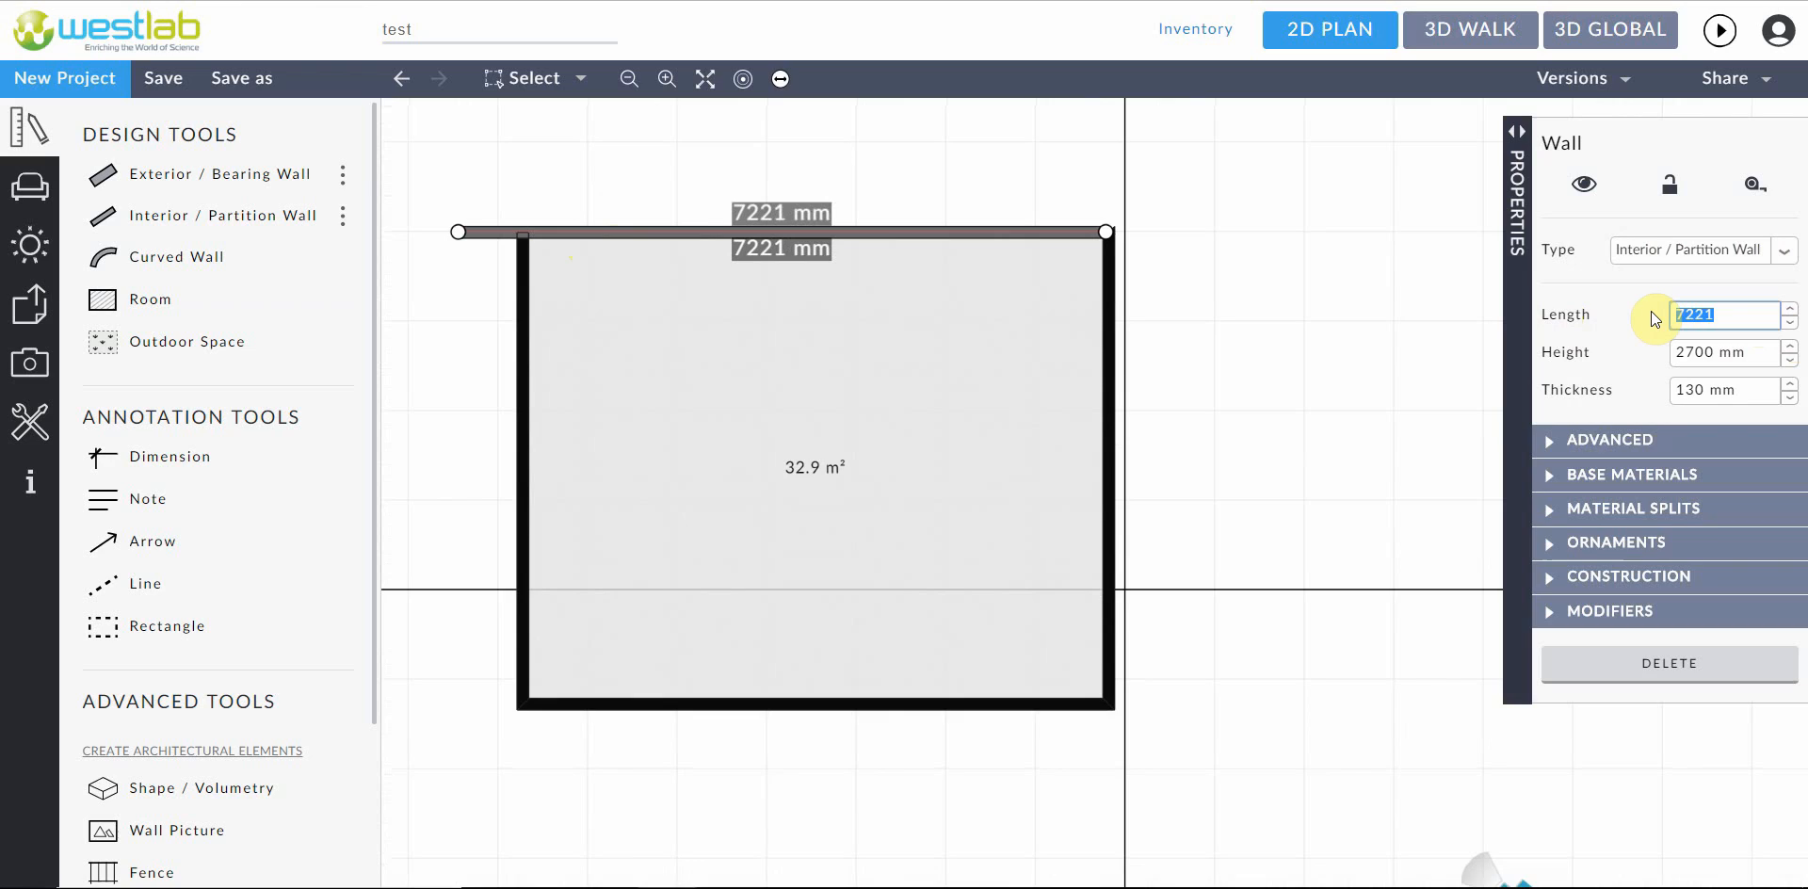
pyautogui.write('600')
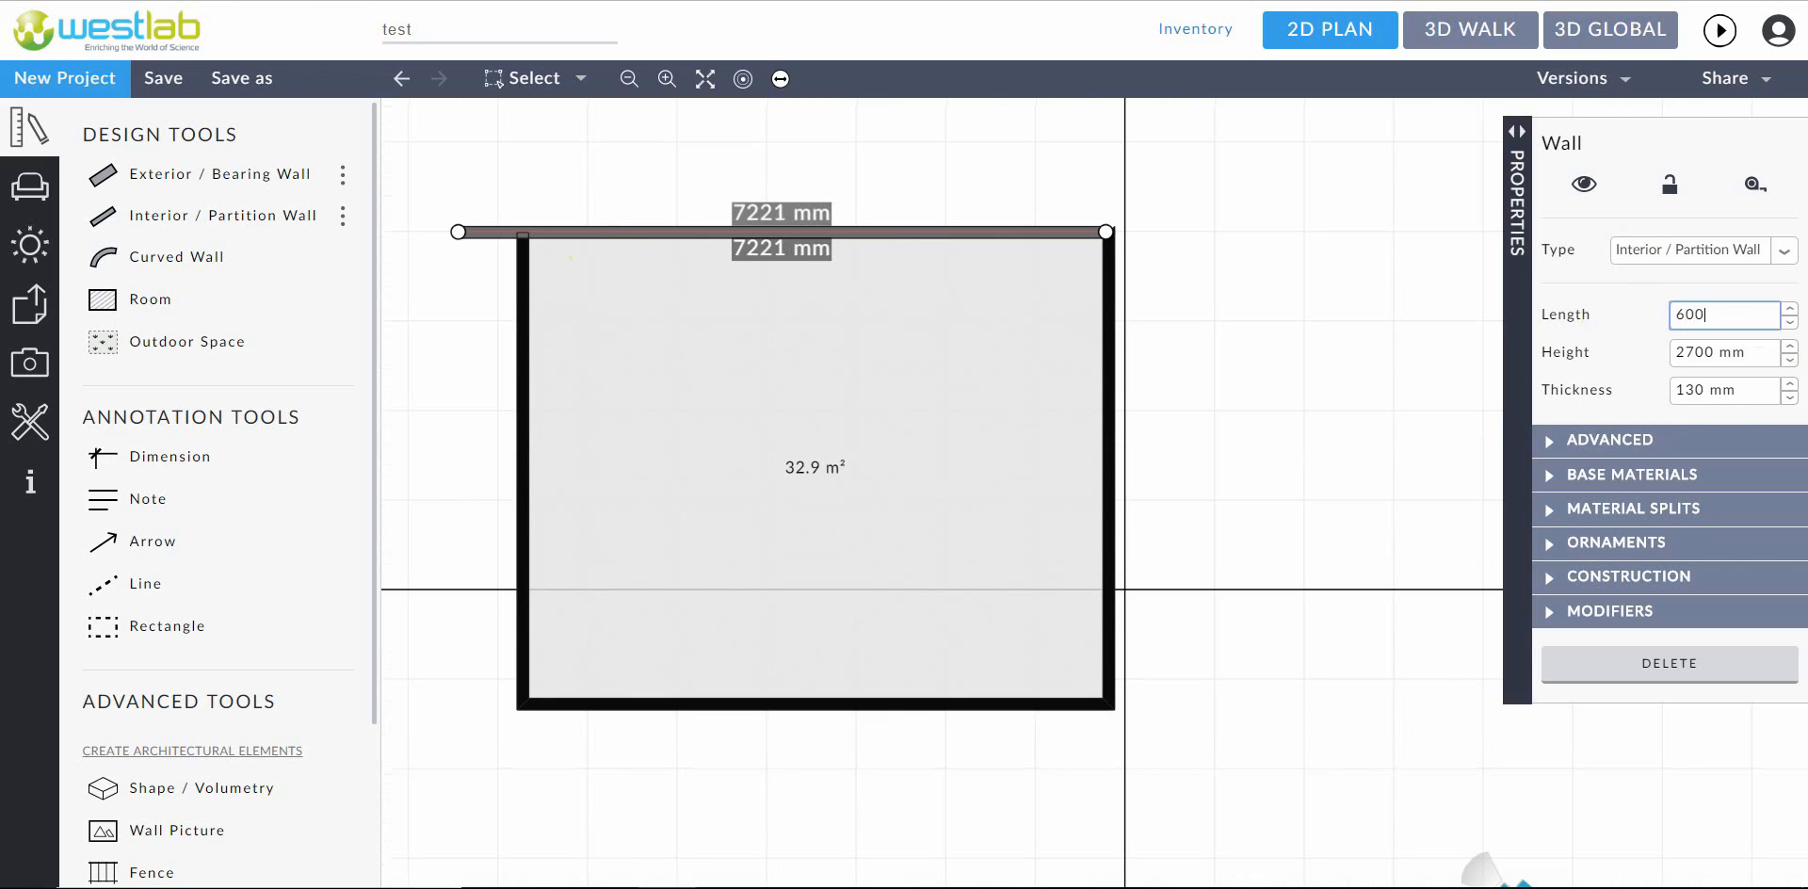
pyautogui.write('0')
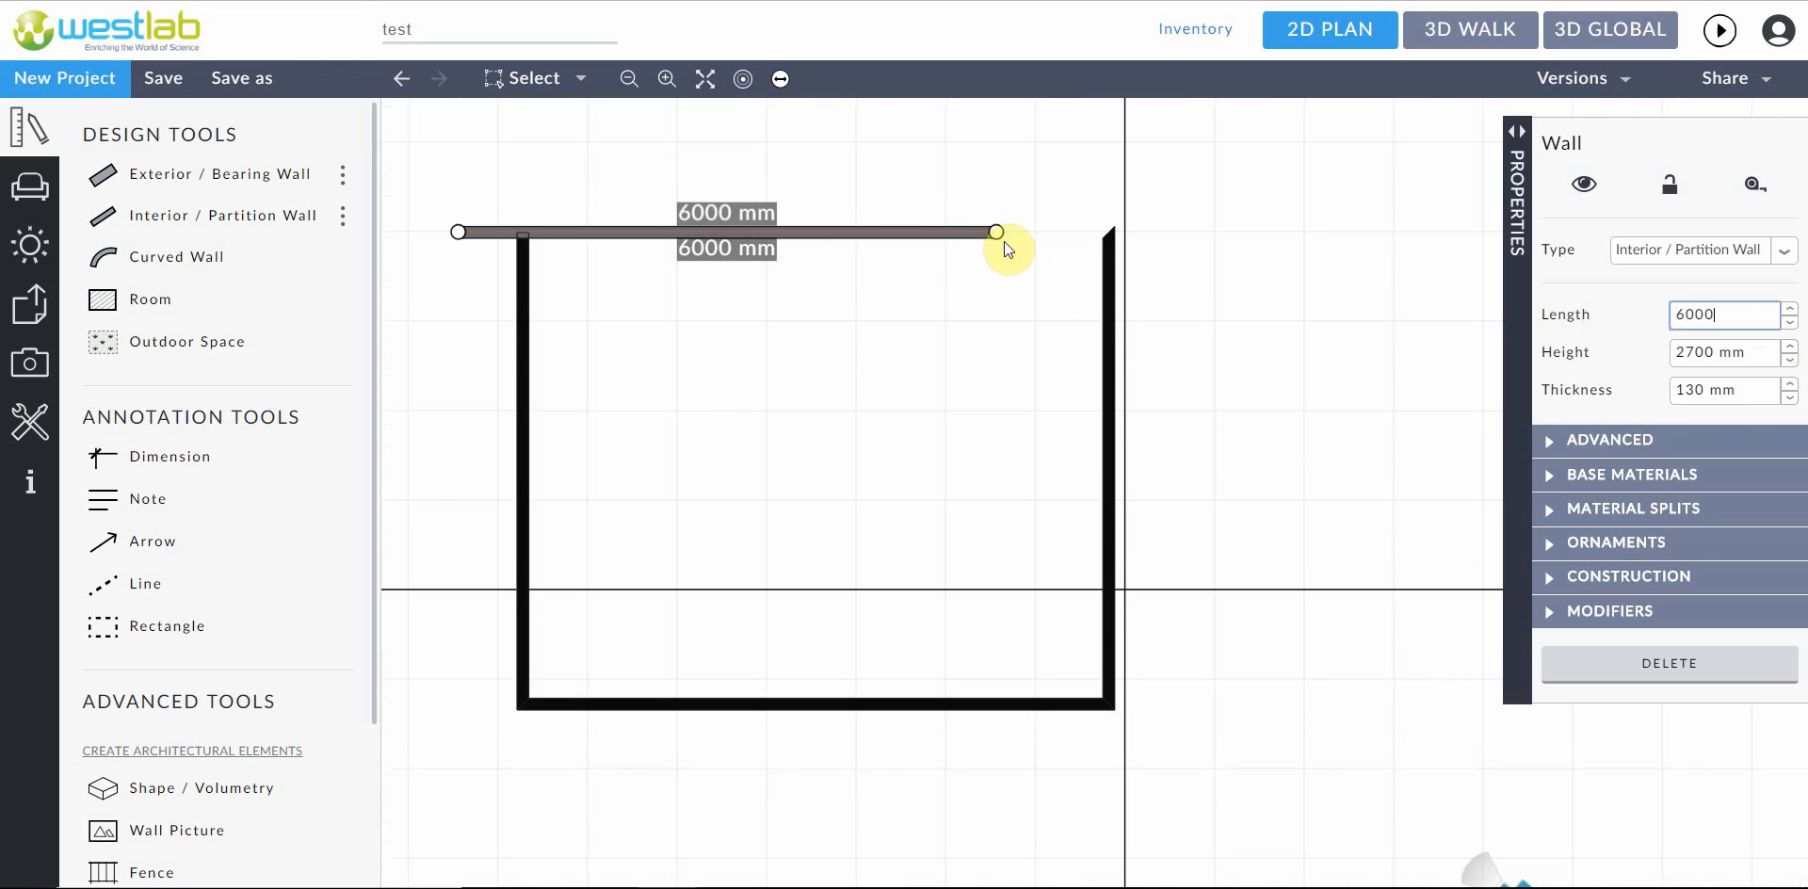
# Stretch the top wall's end to the right corner and reselect the room
pyautogui.moveTo(997, 233); pyautogui.dragTo(1069, 233)
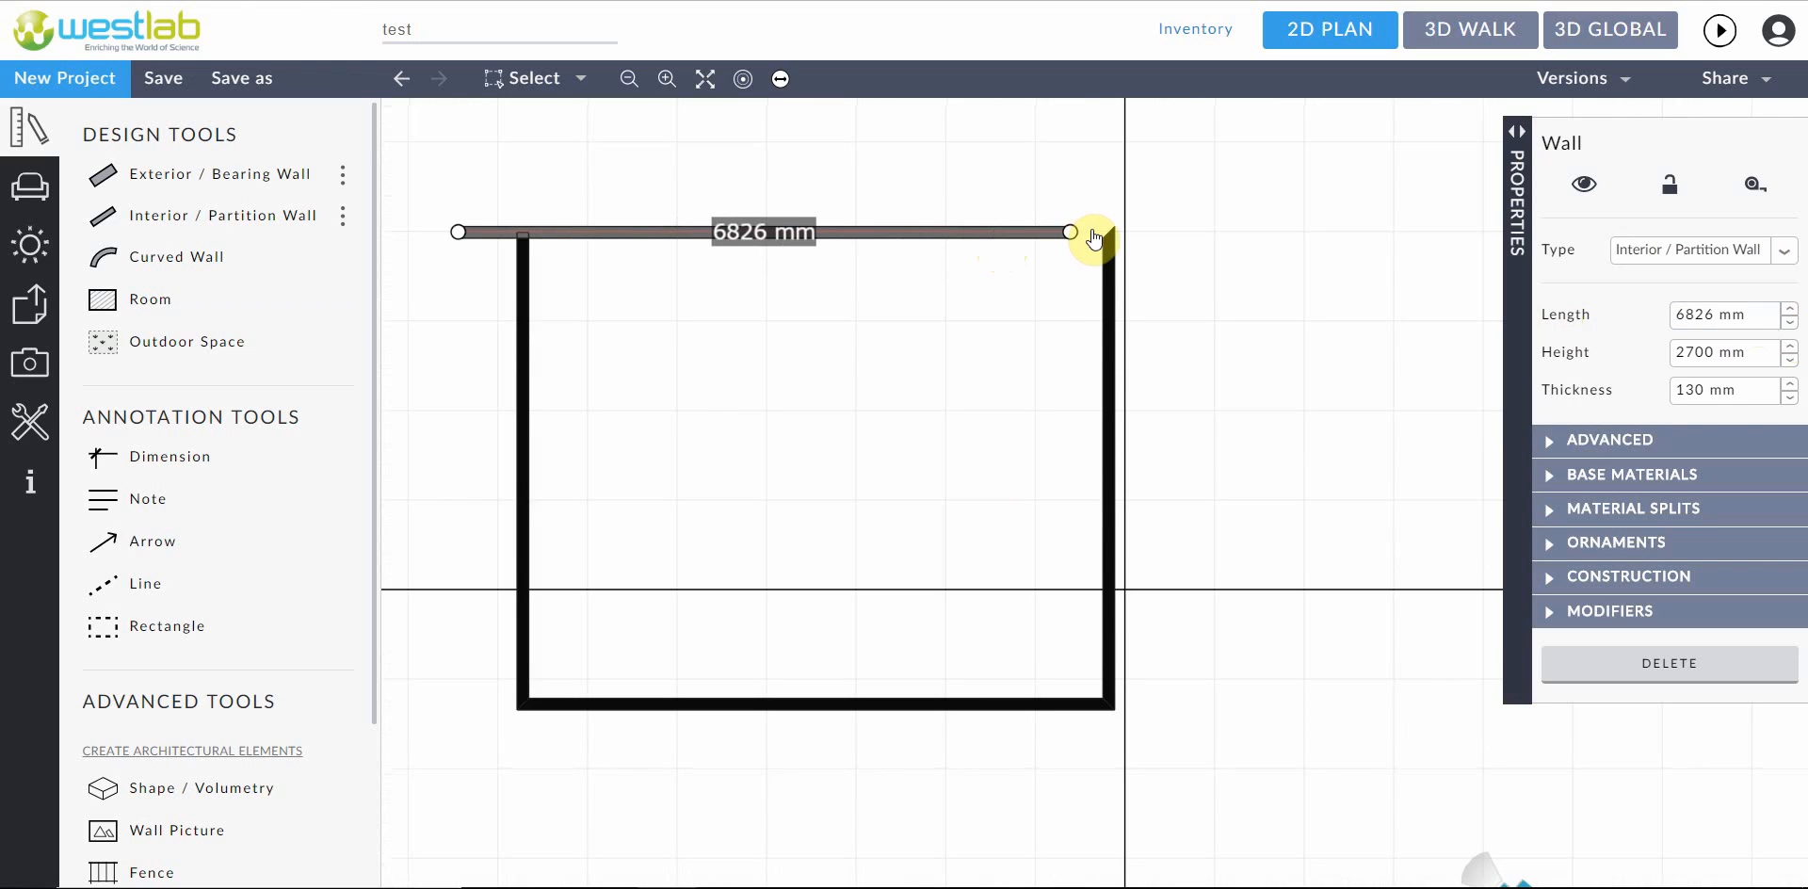
pyautogui.click(807, 462)
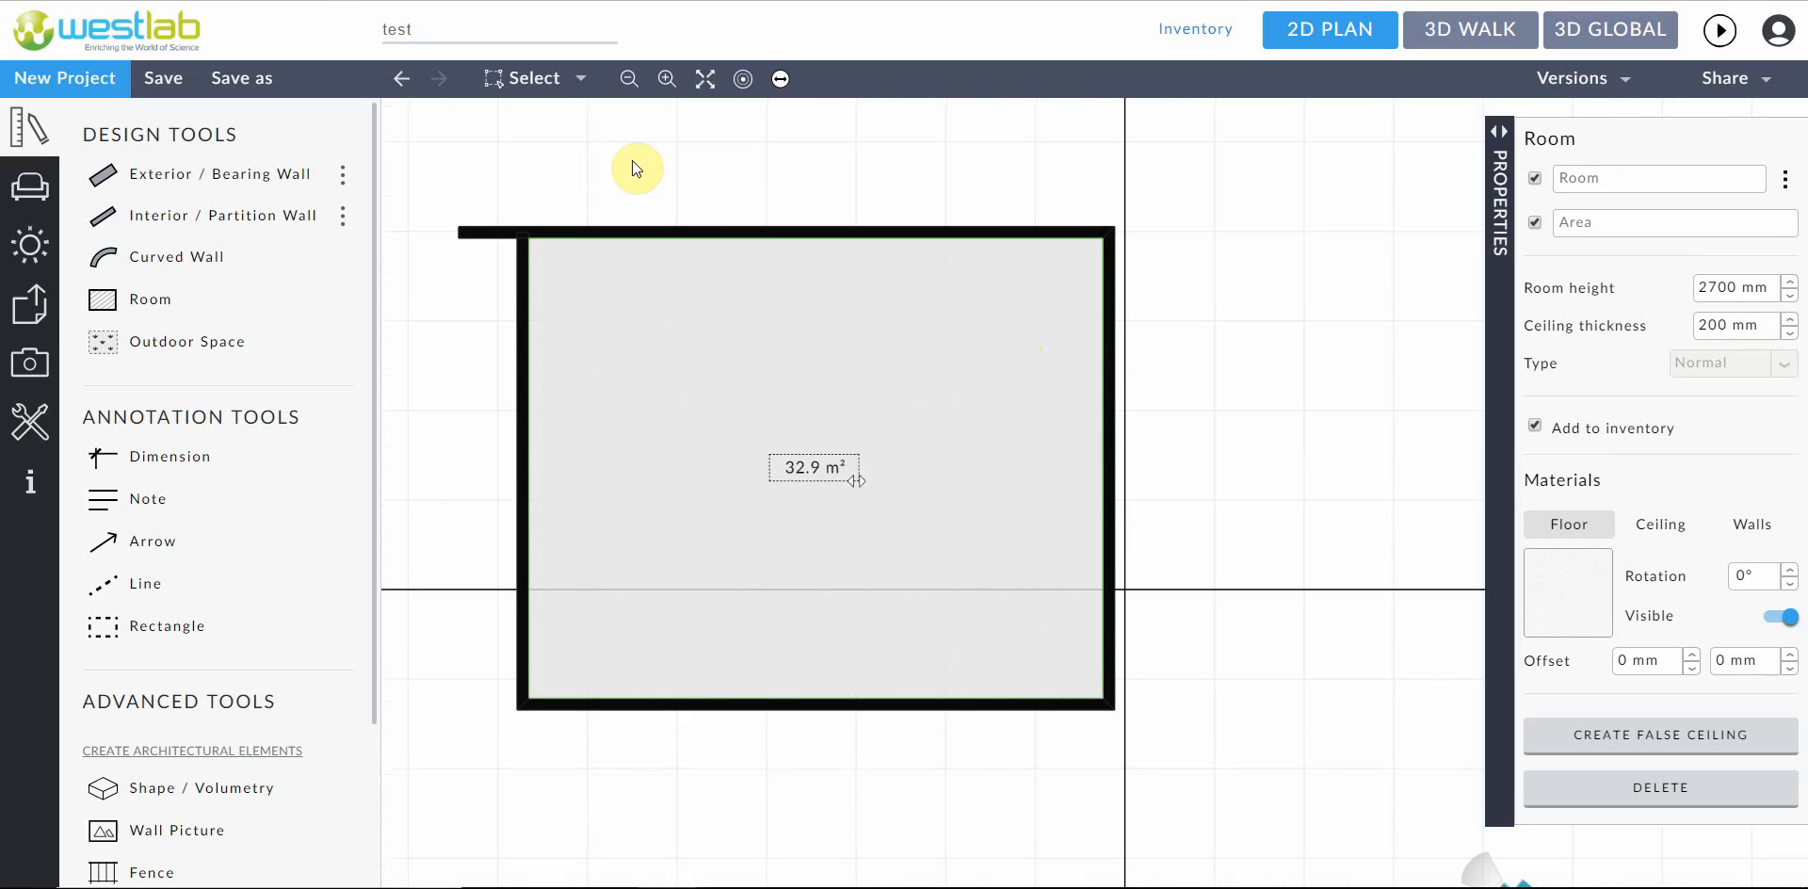
pyautogui.click(518, 233)
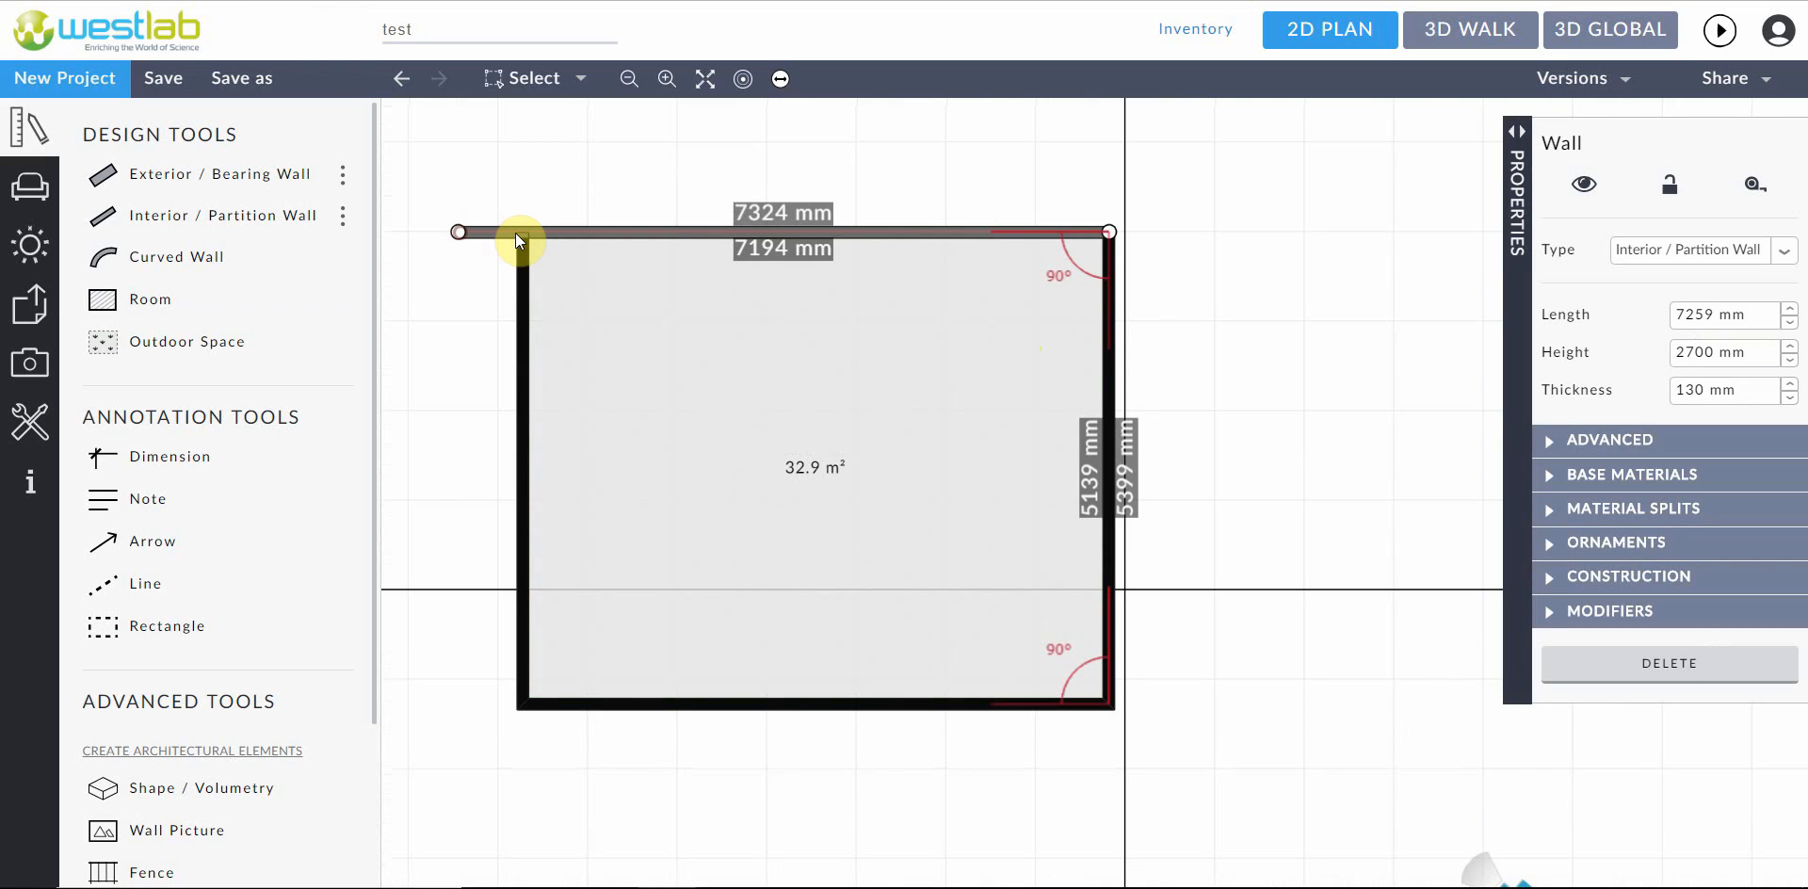
pyautogui.click(787, 437)
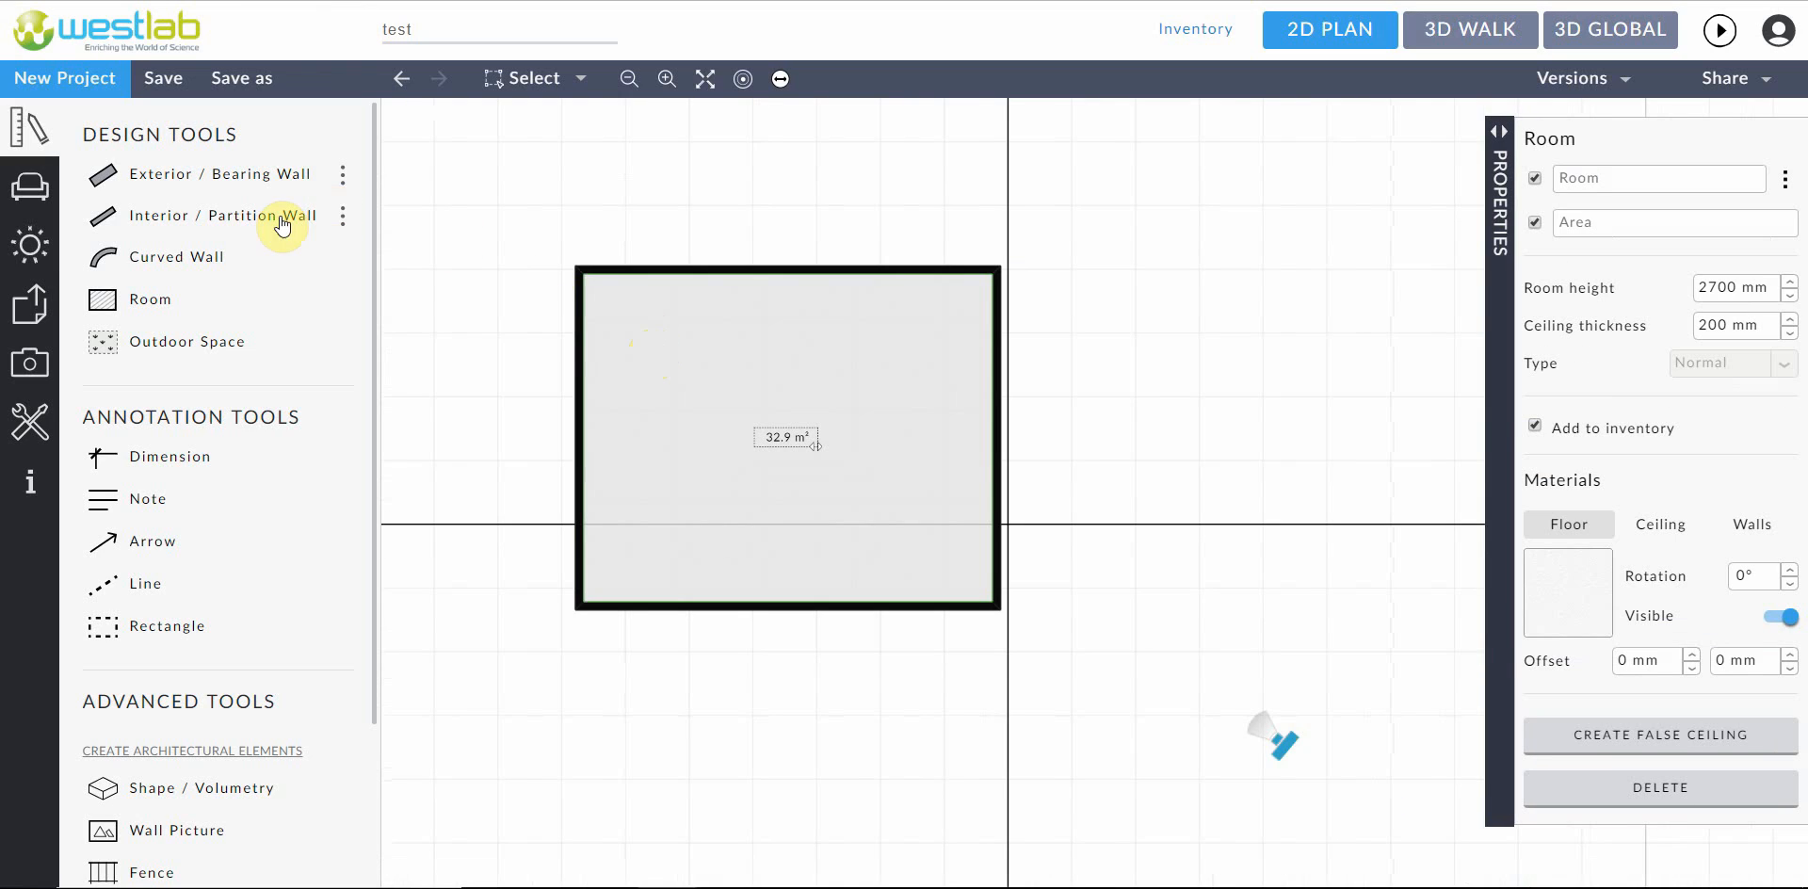
pyautogui.moveTo(198, 176)
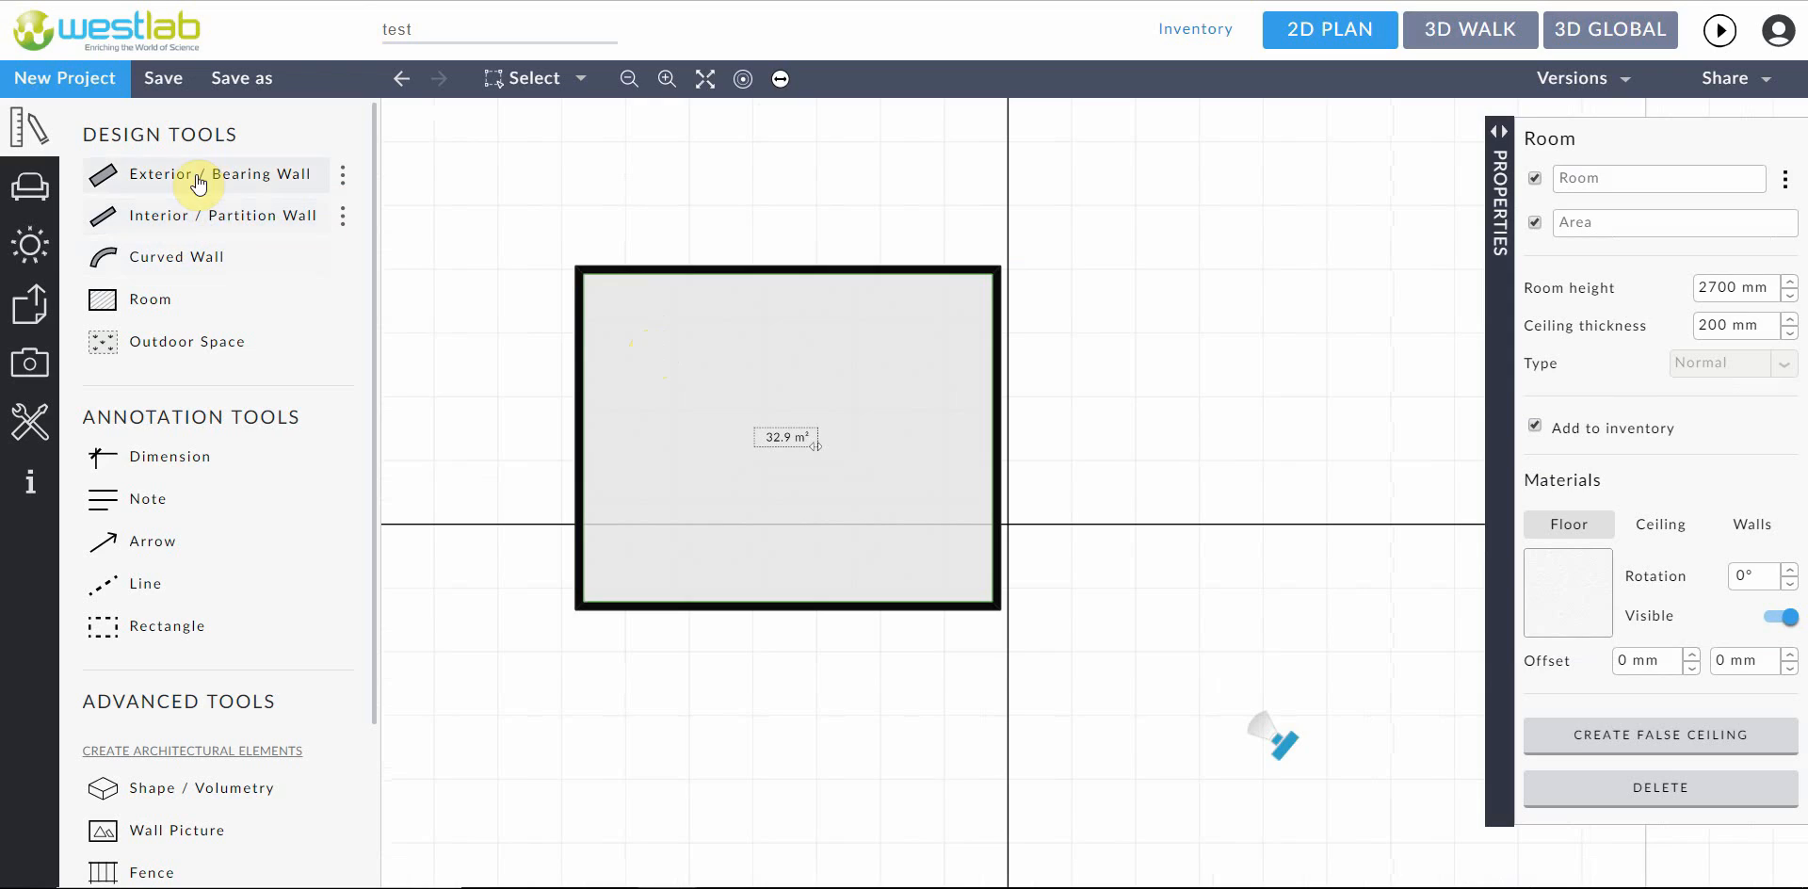
pyautogui.moveTo(780, 288)
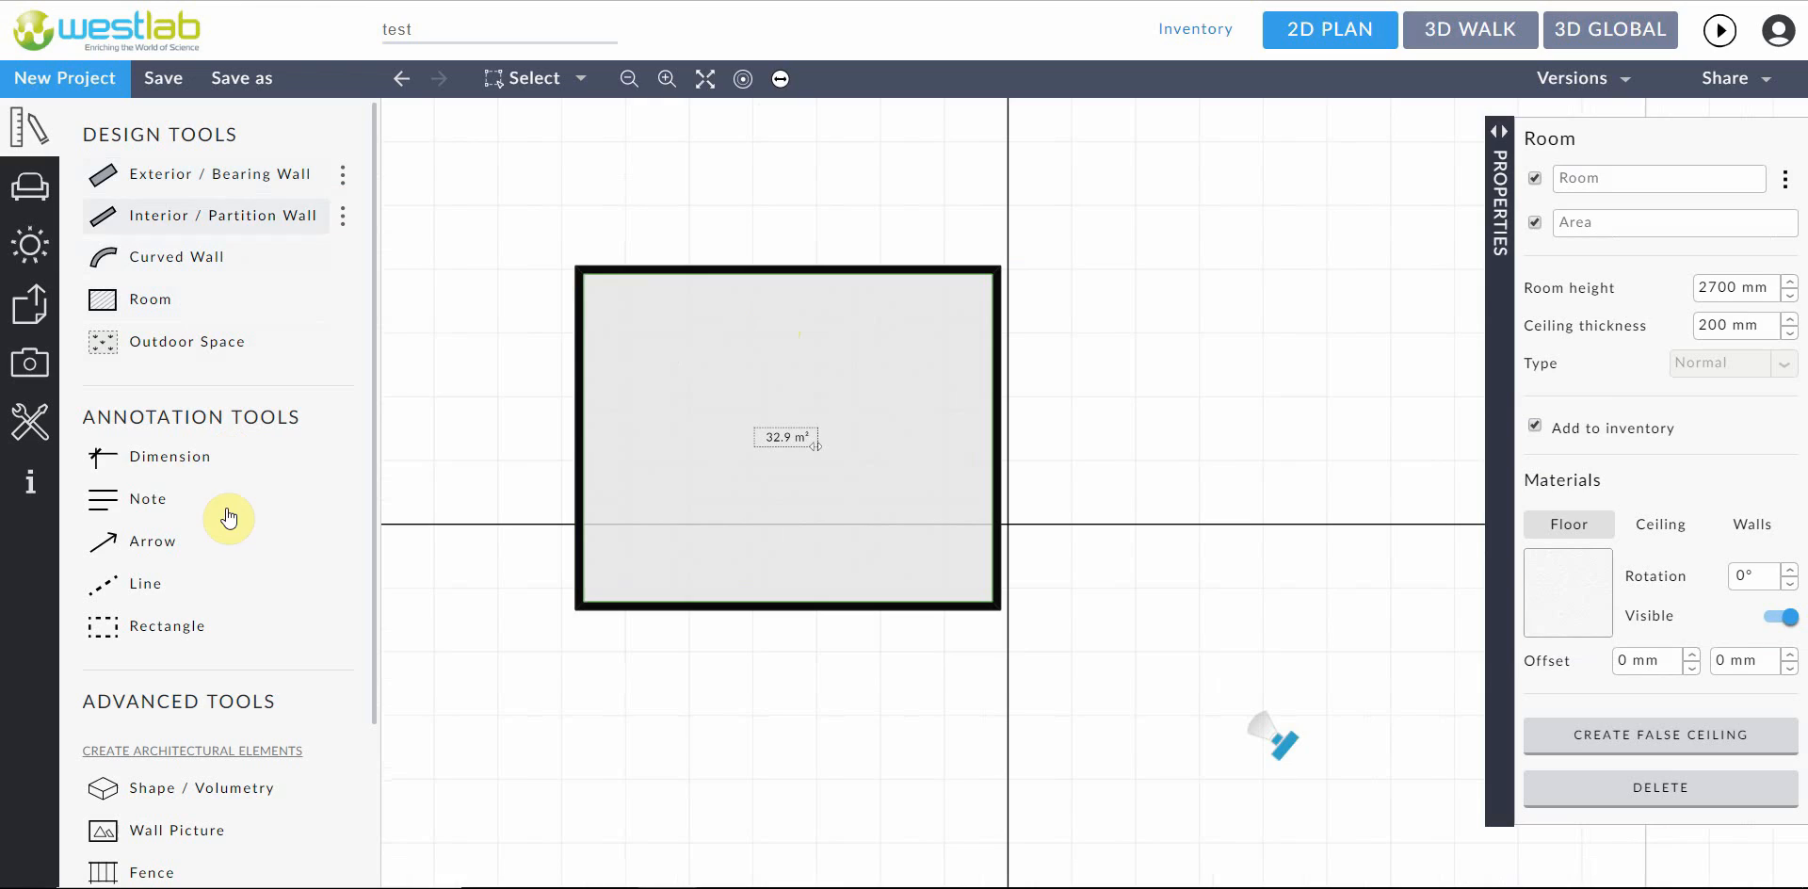
pyautogui.moveTo(341, 435)
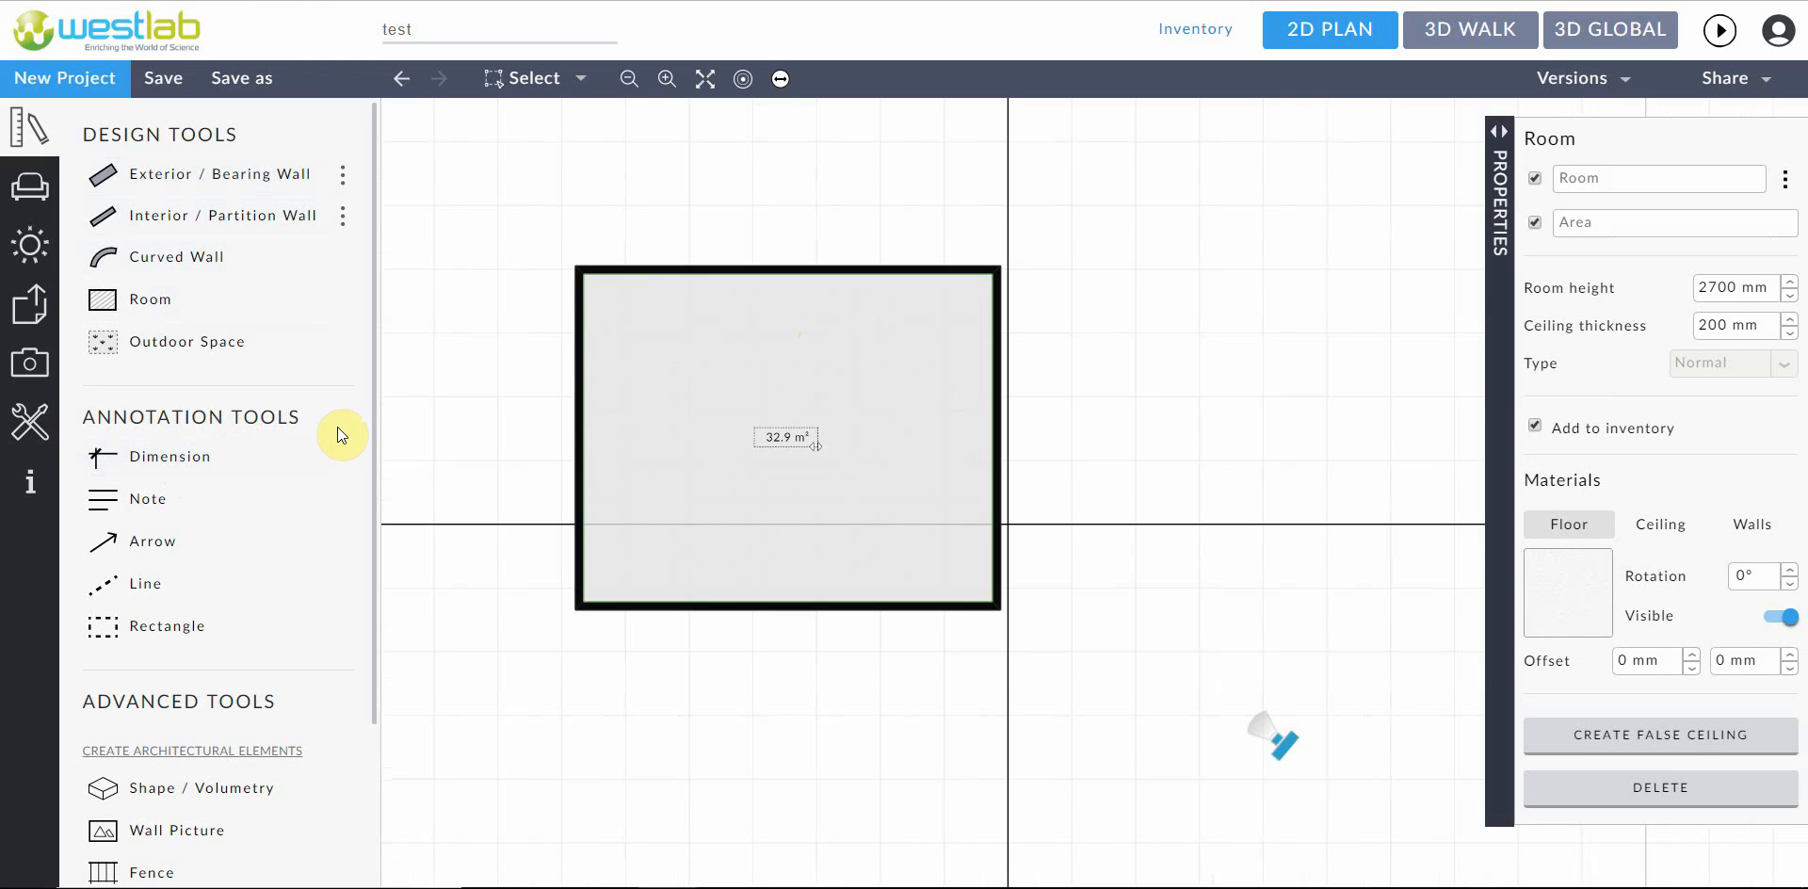
pyautogui.moveTo(230, 444)
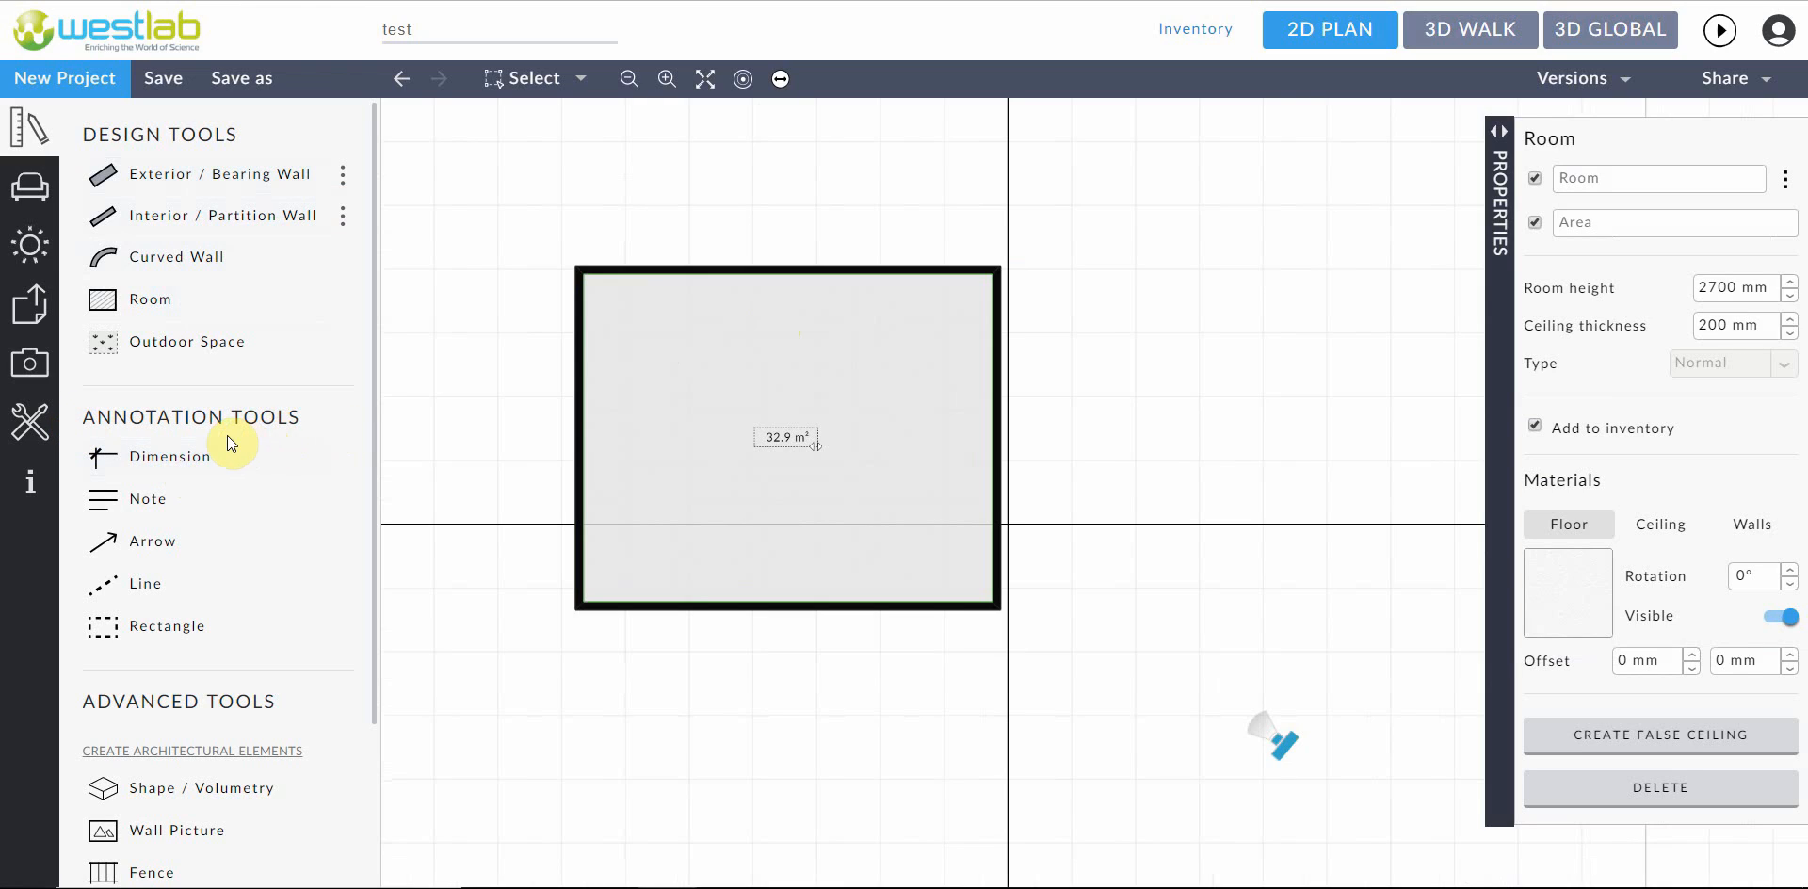
pyautogui.moveTo(227, 456)
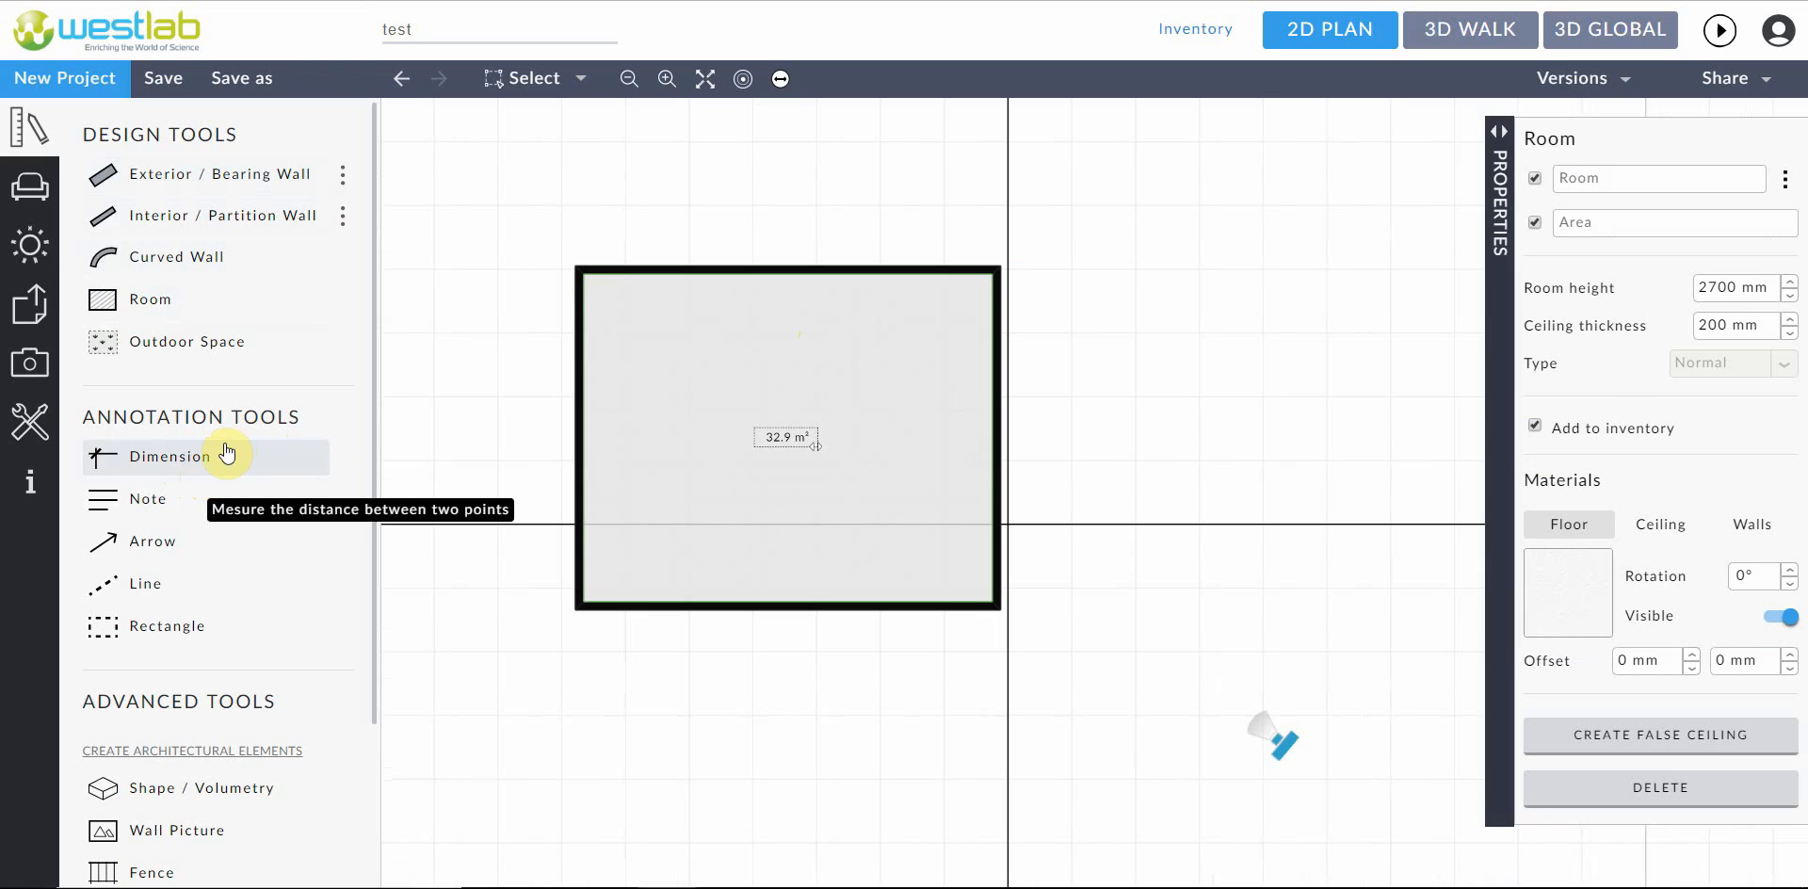
pyautogui.moveTo(188, 463)
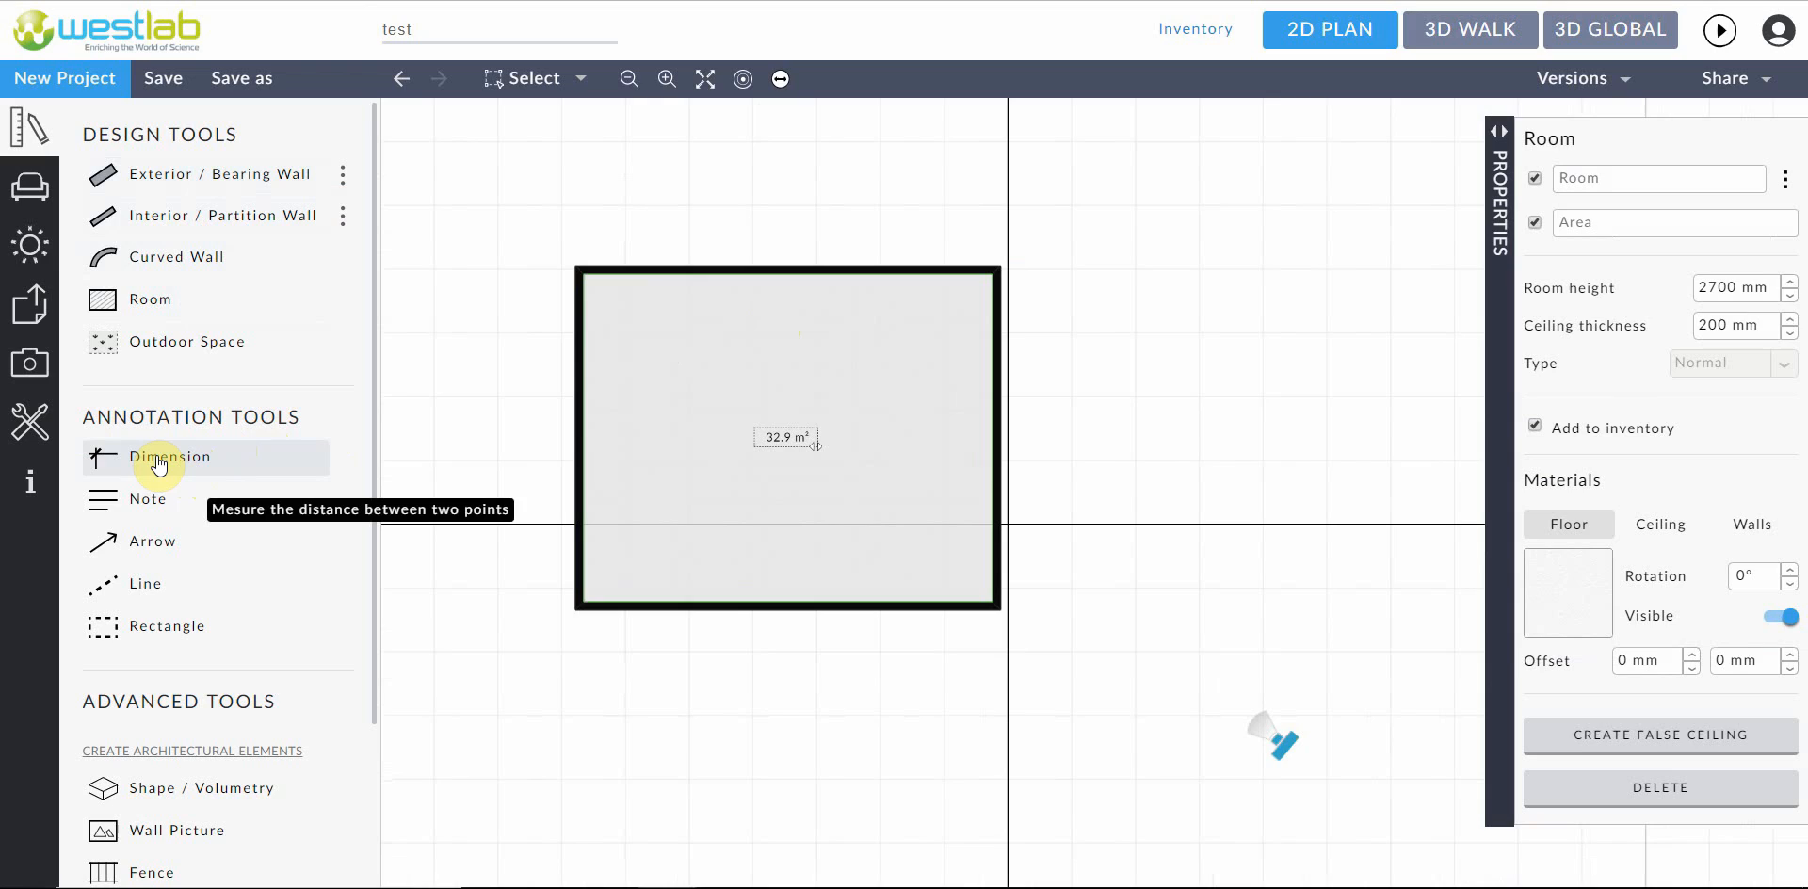
pyautogui.moveTo(115, 456)
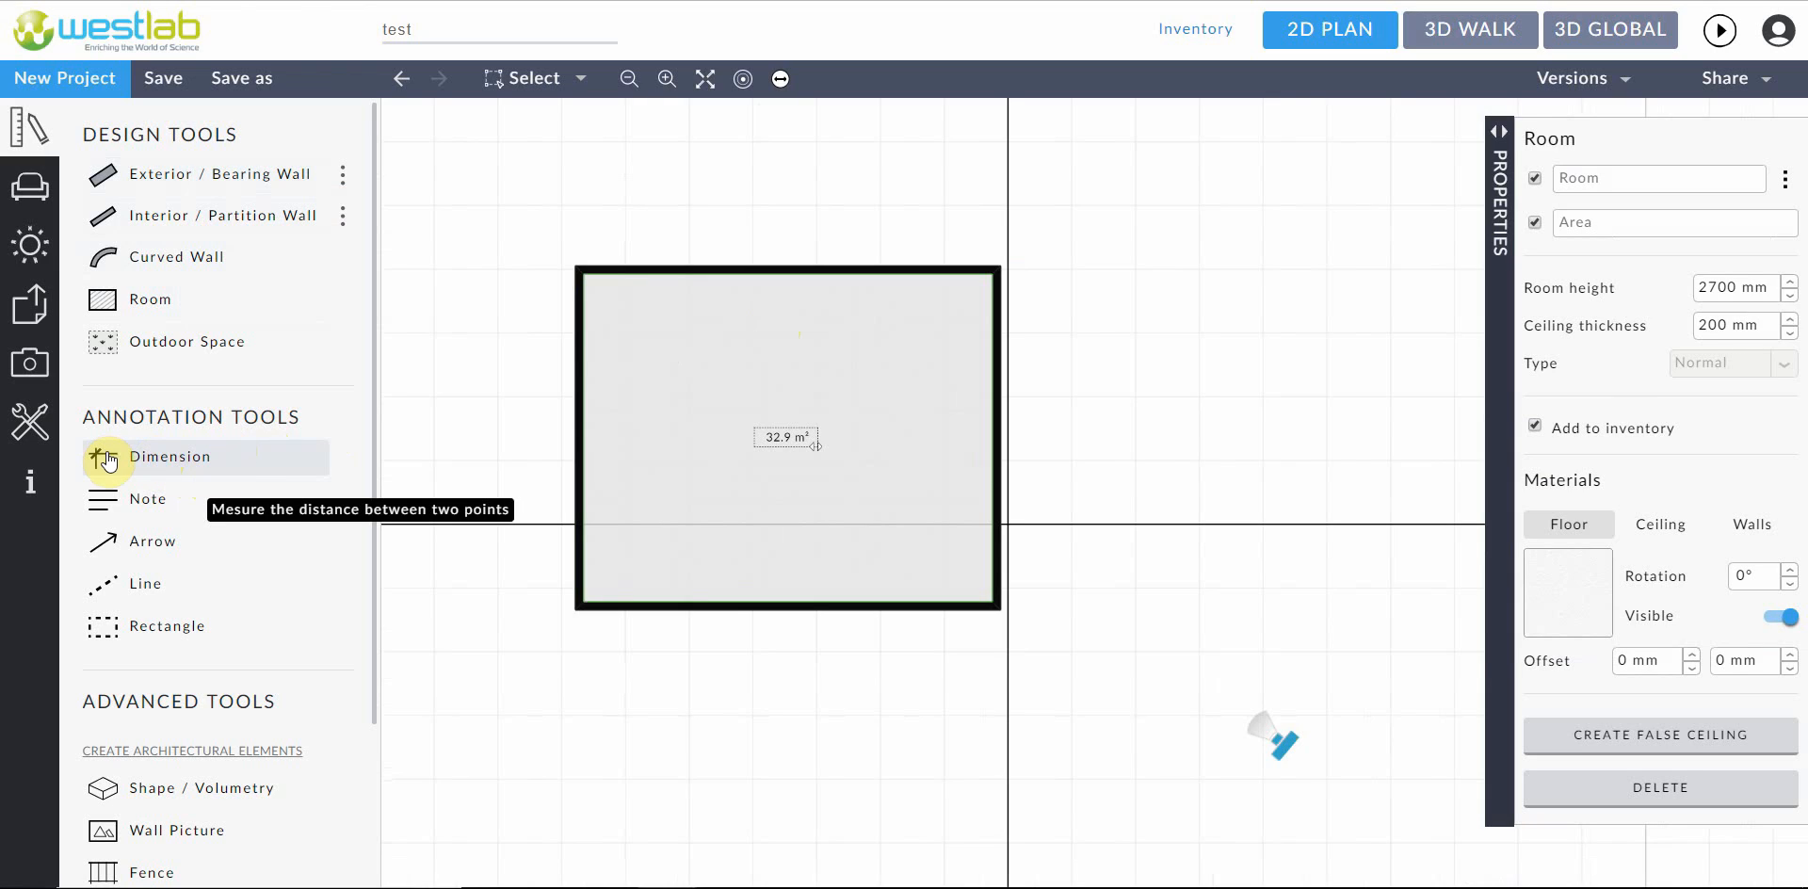
# Dimension the top wall from its left to right corner, reading 6412 mm
pyautogui.click(168, 457)
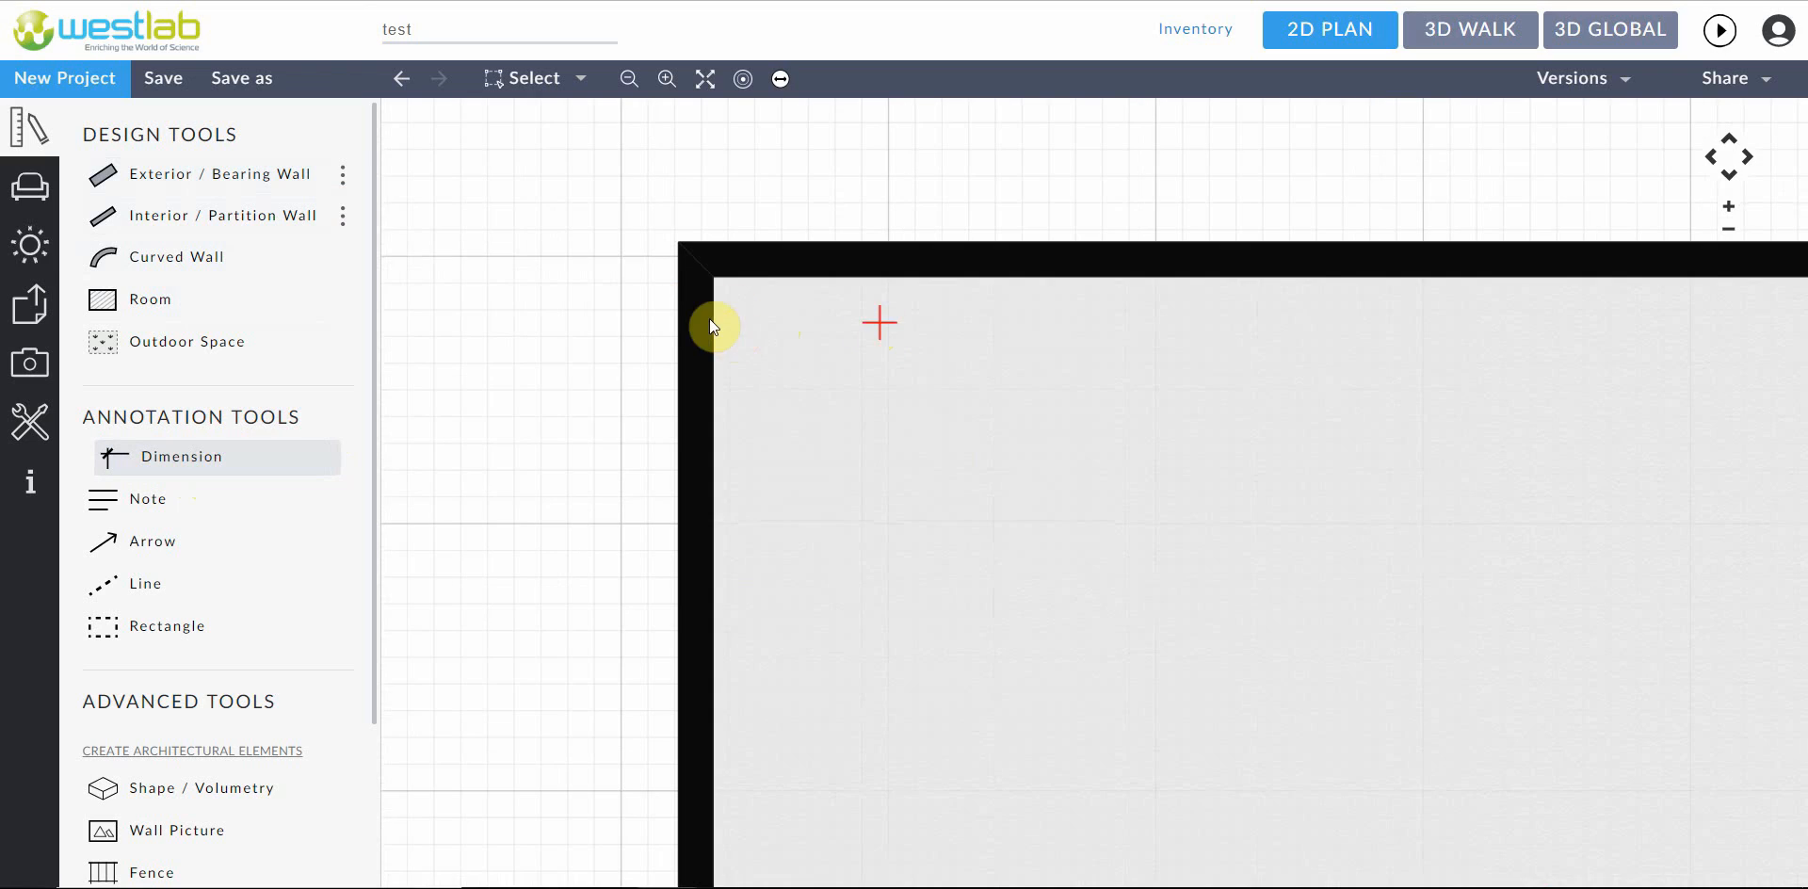
pyautogui.moveTo(738, 305)
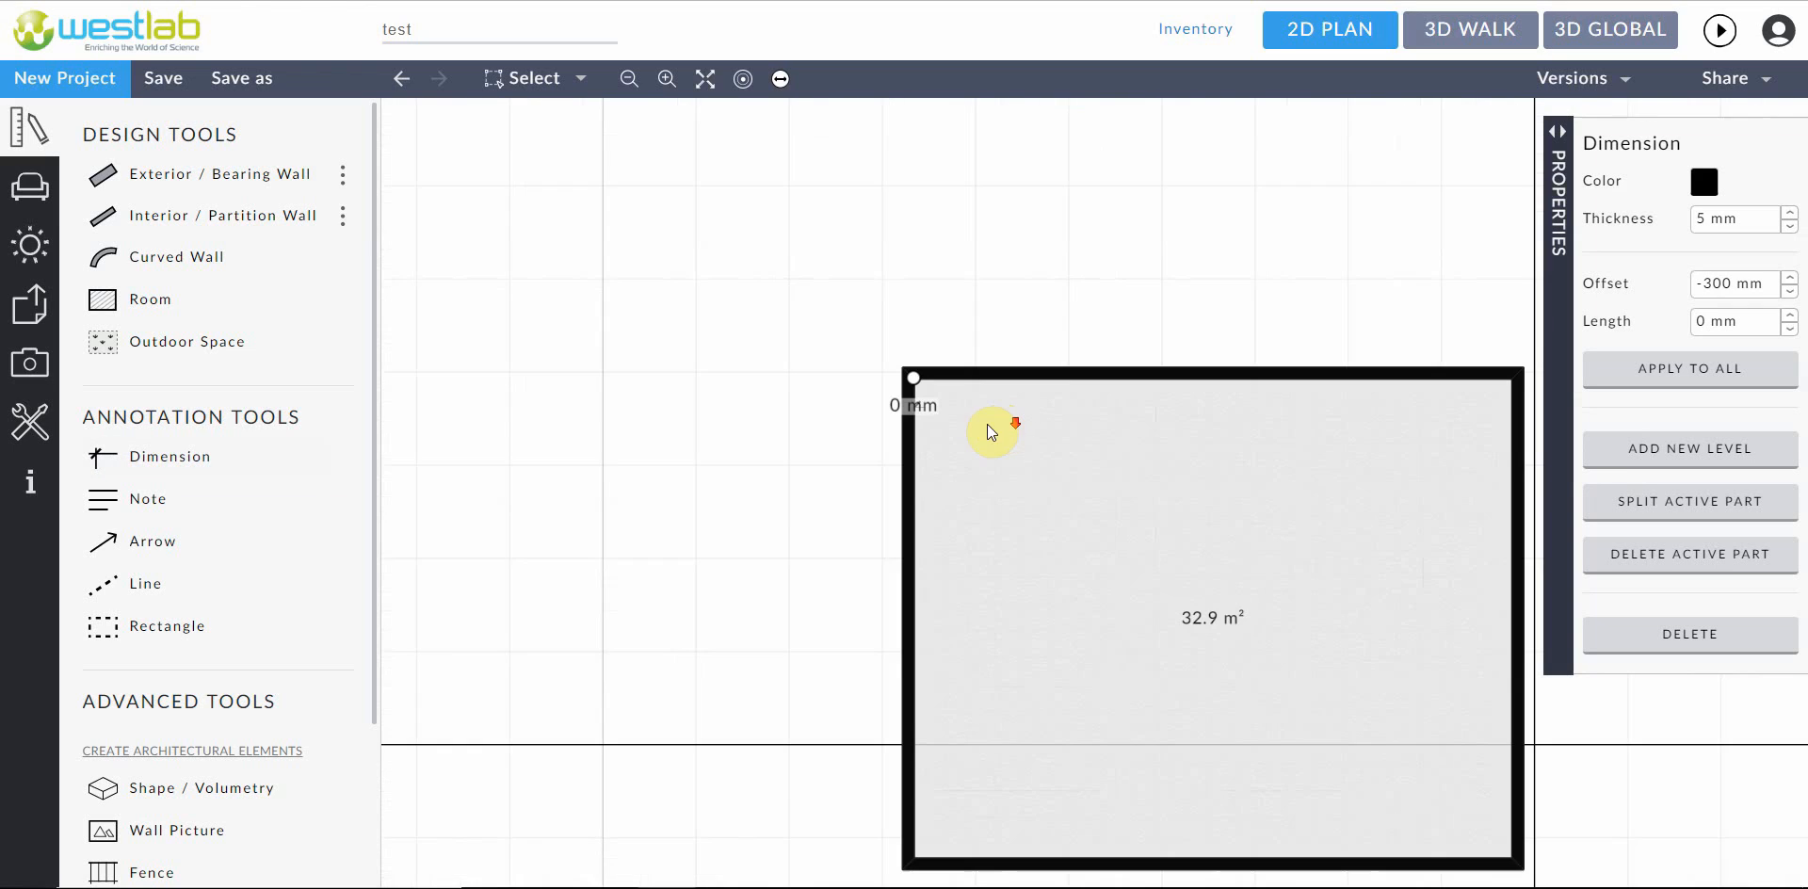
pyautogui.moveTo(990, 432); pyautogui.dragTo(550, 328)
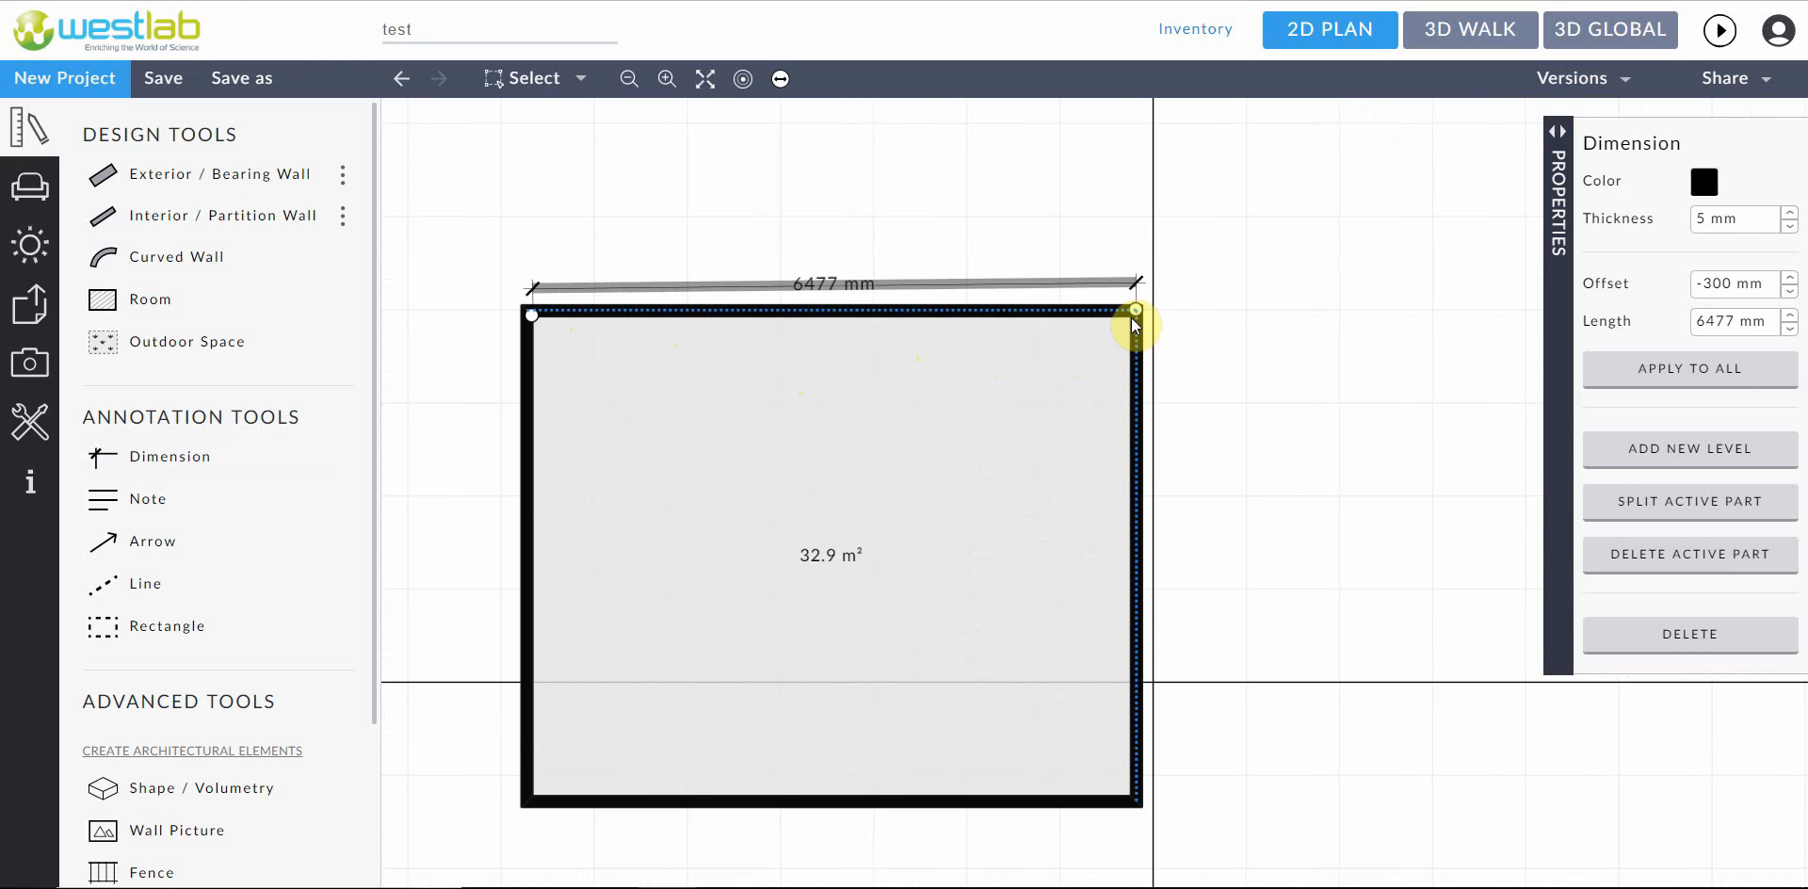
pyautogui.moveTo(1134, 313); pyautogui.dragTo(1101, 355)
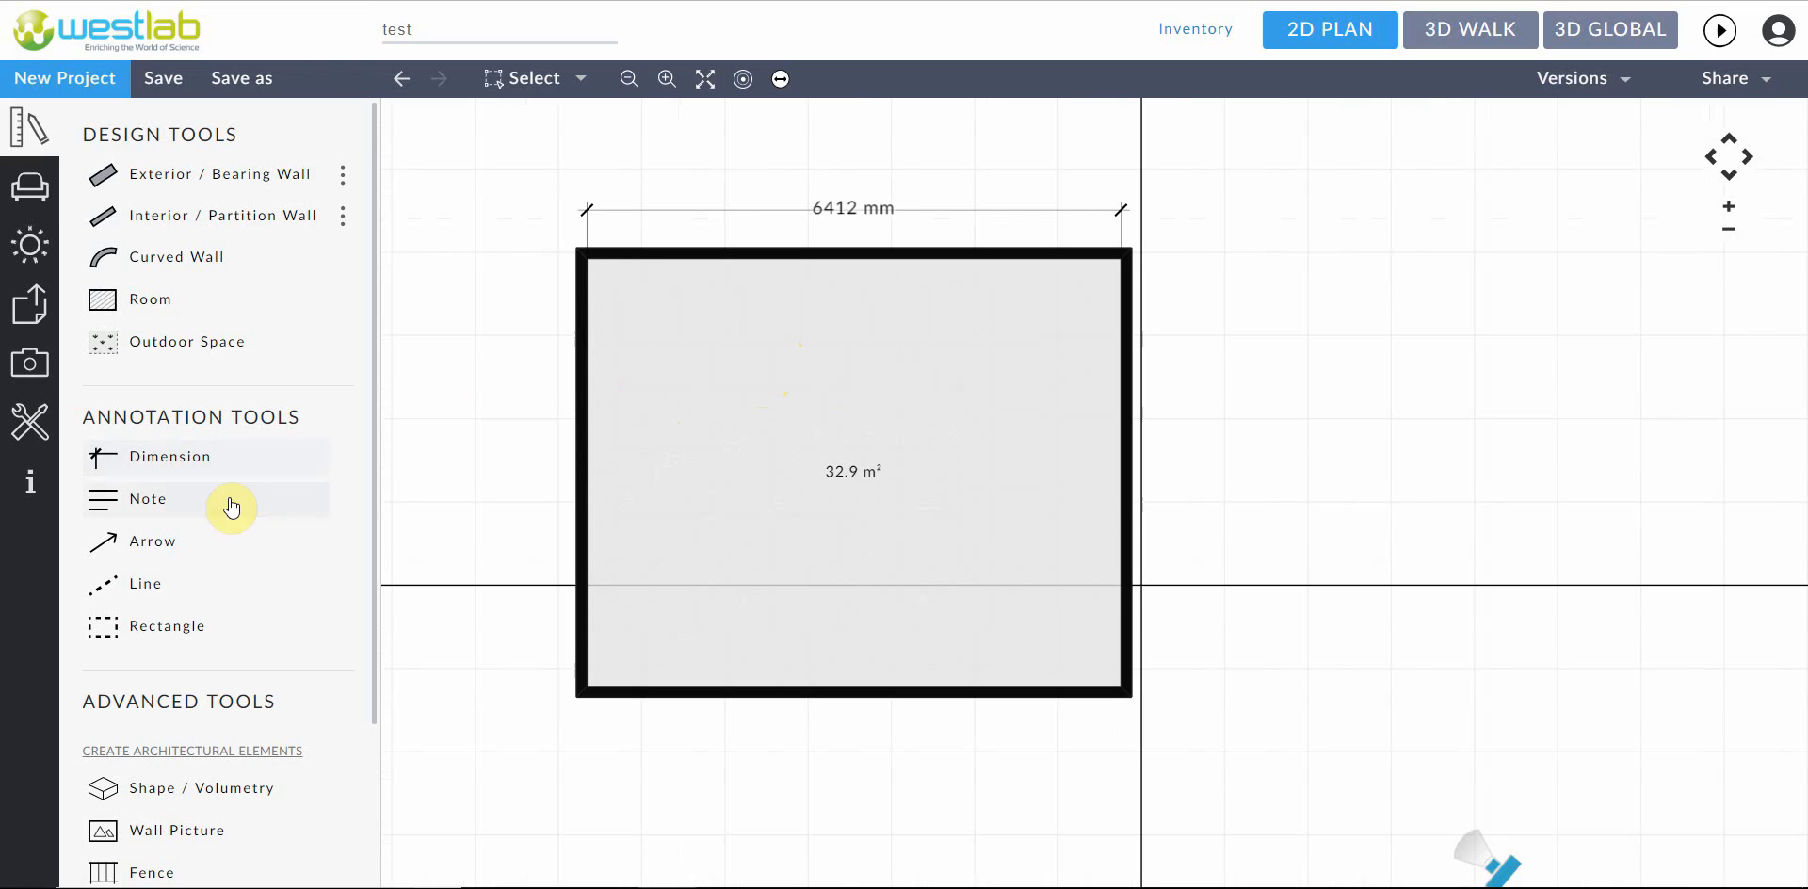
pyautogui.moveTo(122, 515)
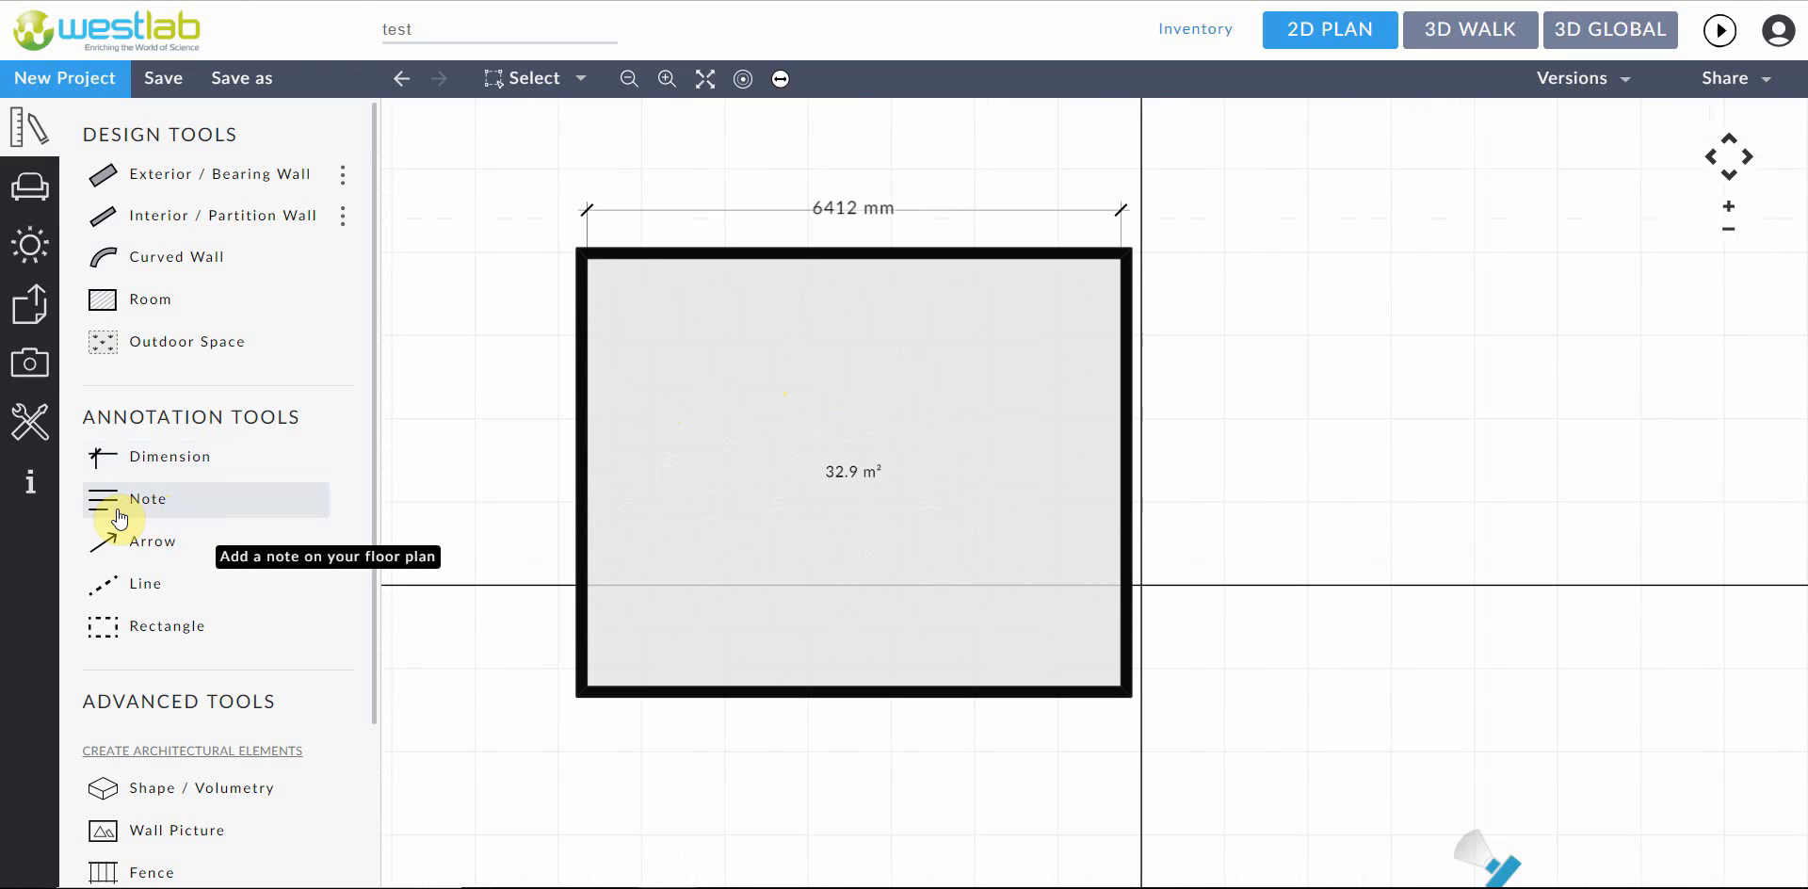
pyautogui.moveTo(473, 405)
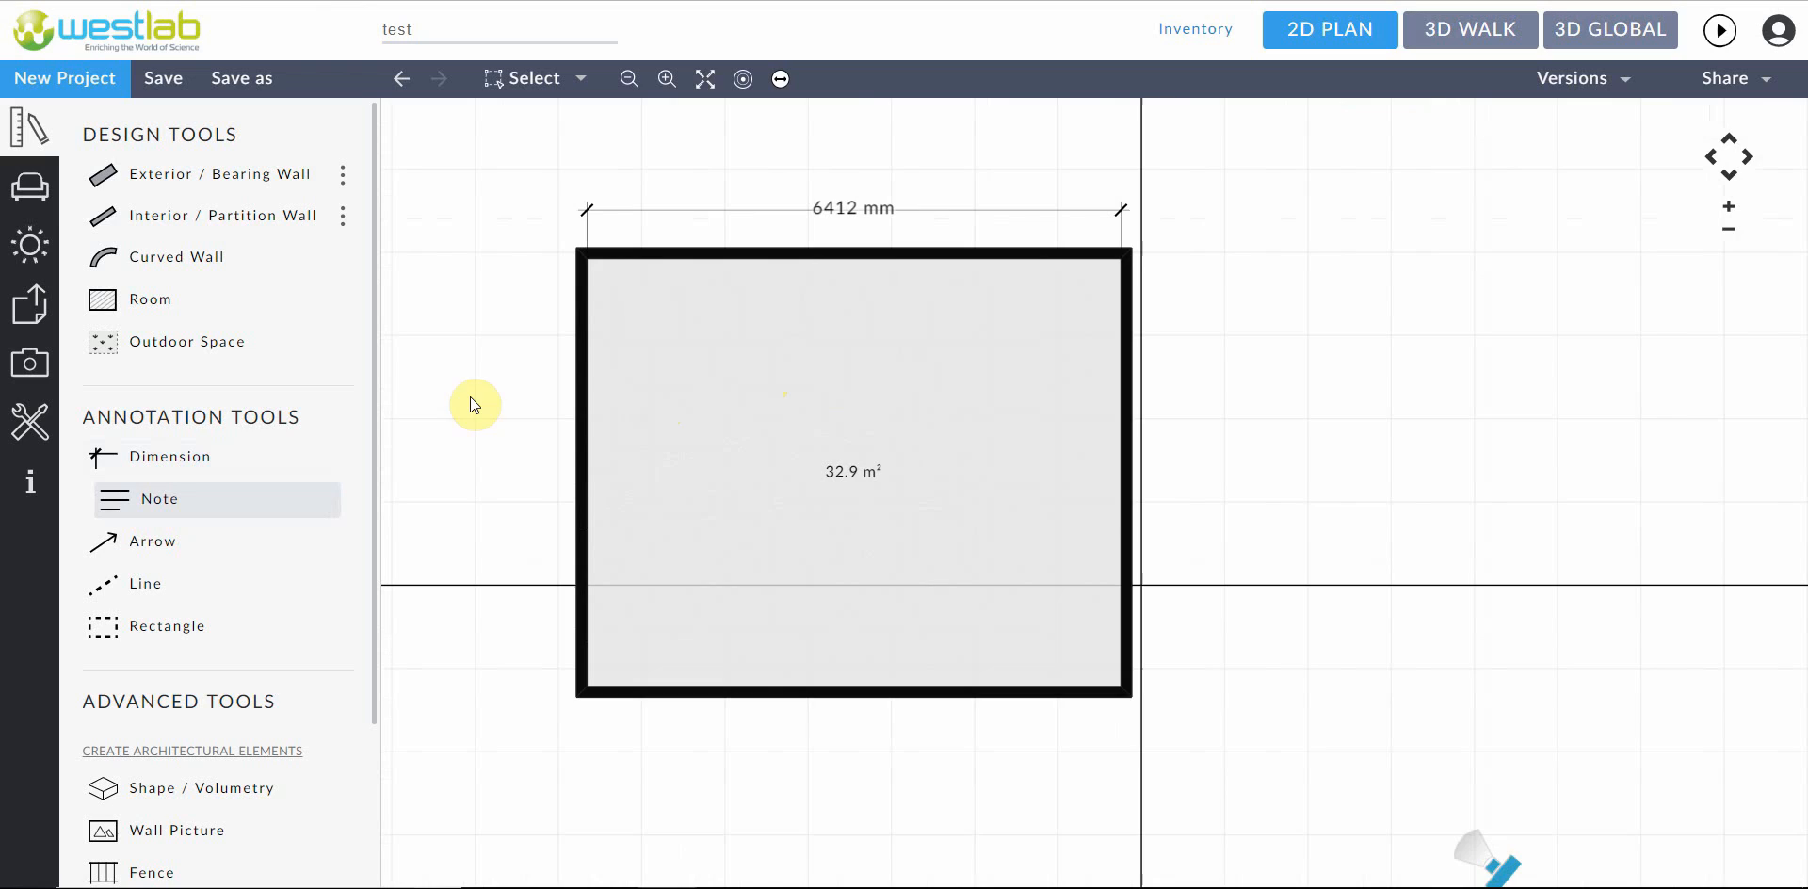
# Add a 'test' note in the room's top-left corner, shrunk, with red background
pyautogui.click(772, 369)
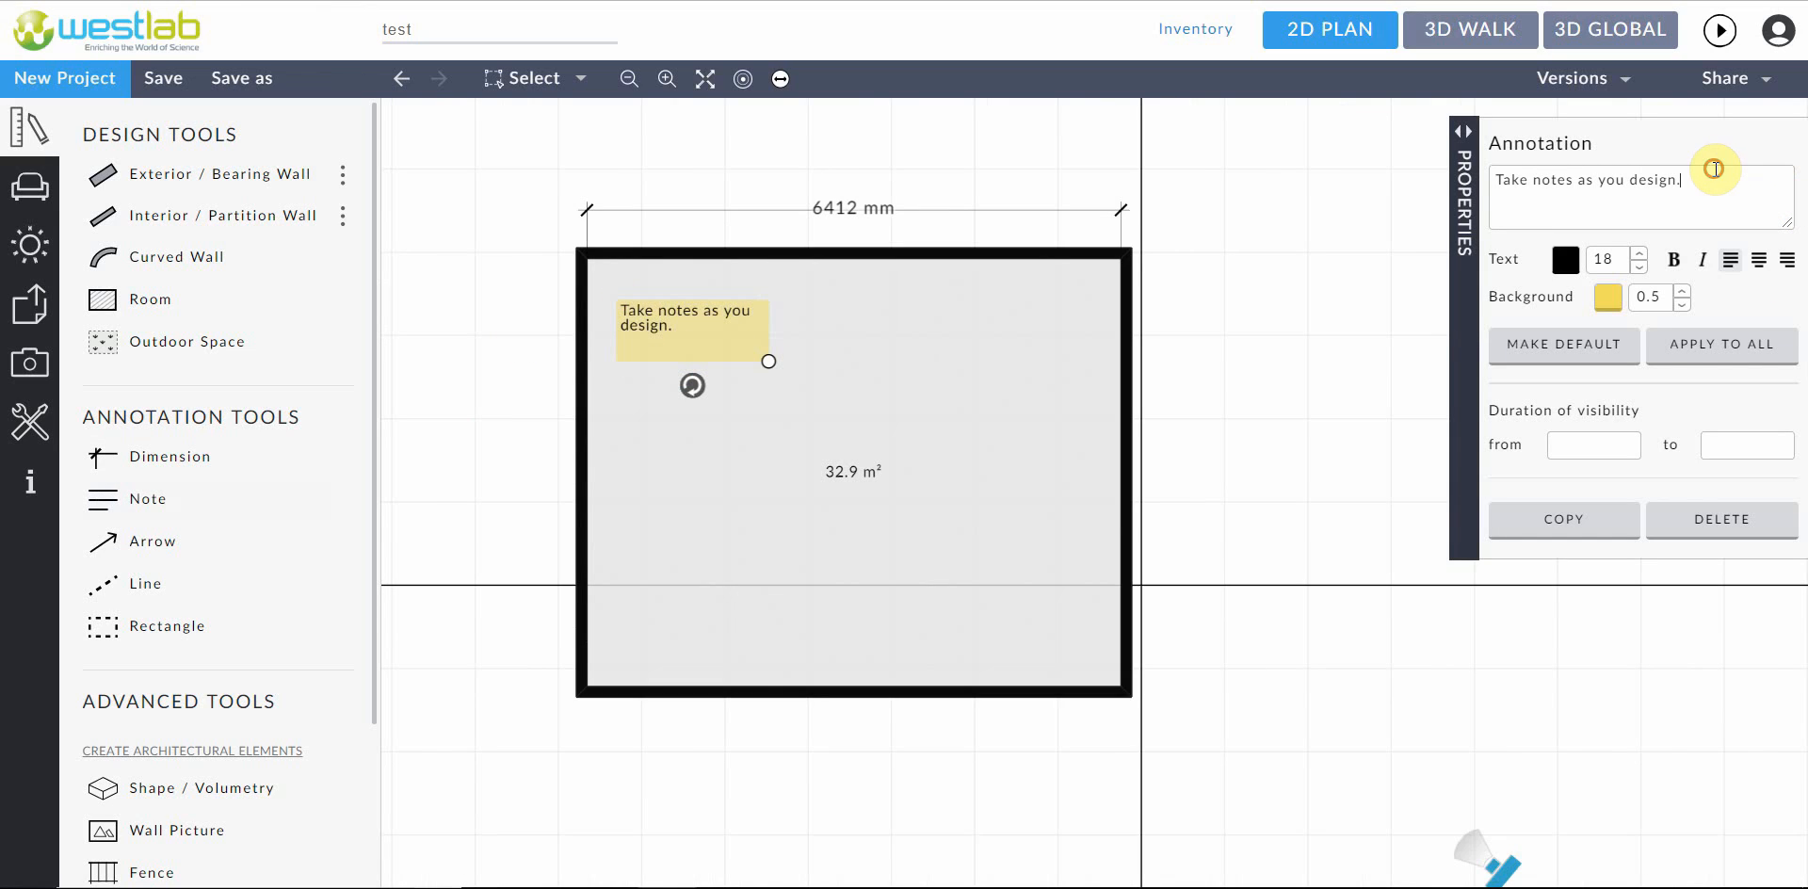
pyautogui.write('test')
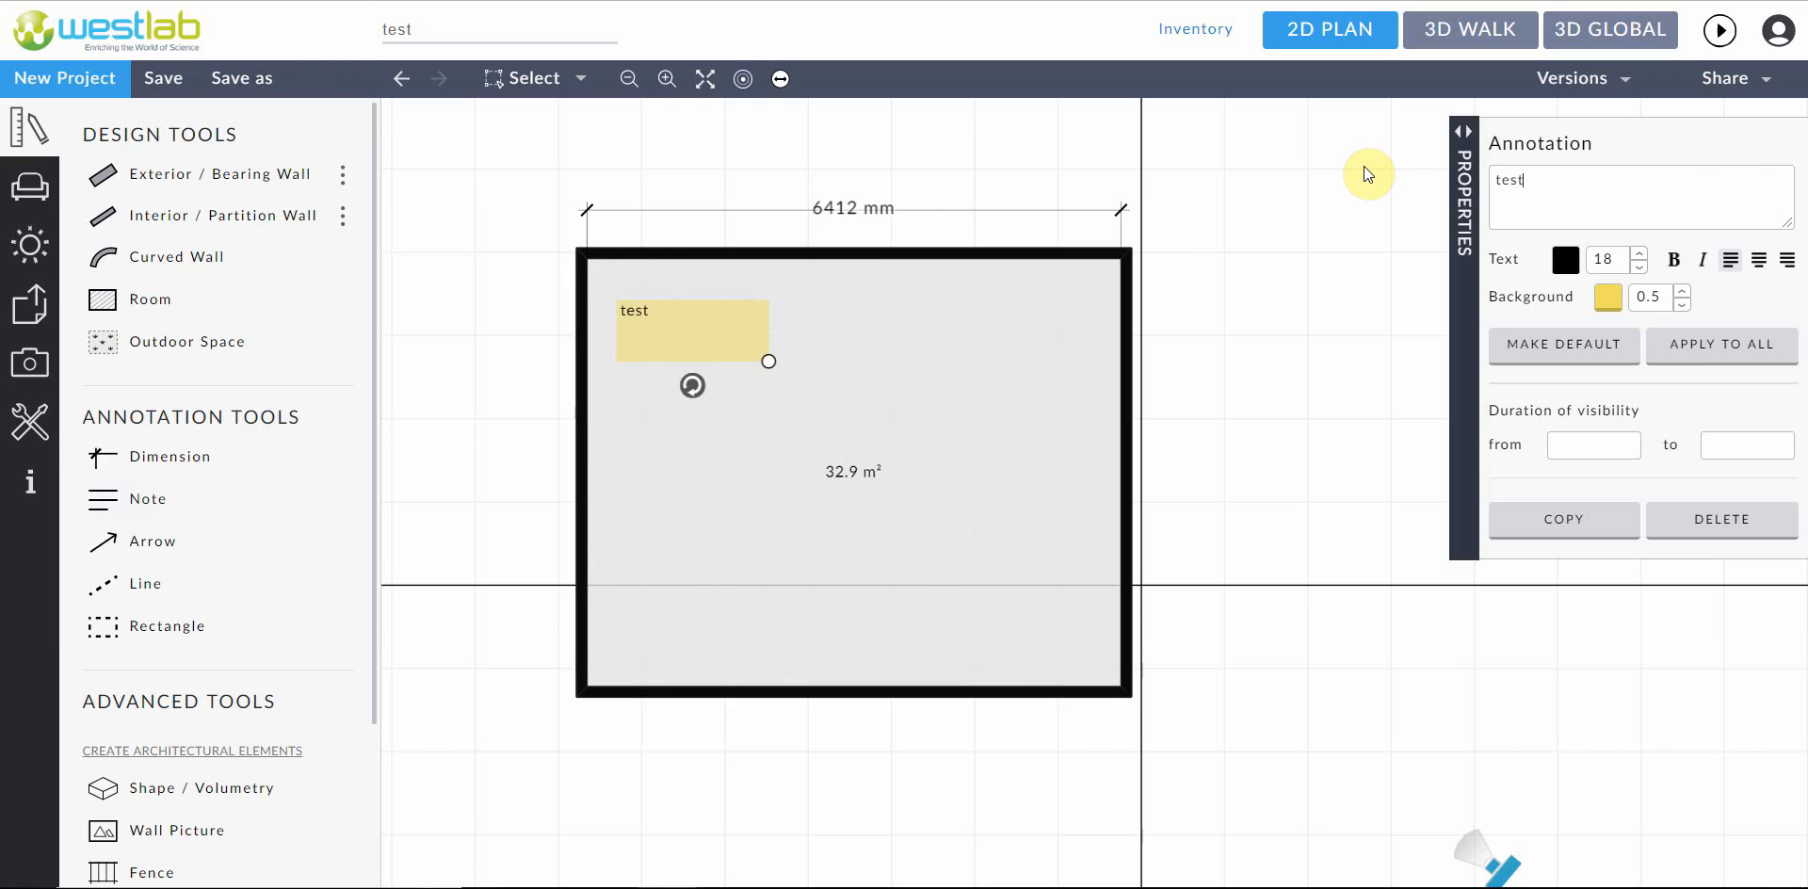
pyautogui.moveTo(905, 418)
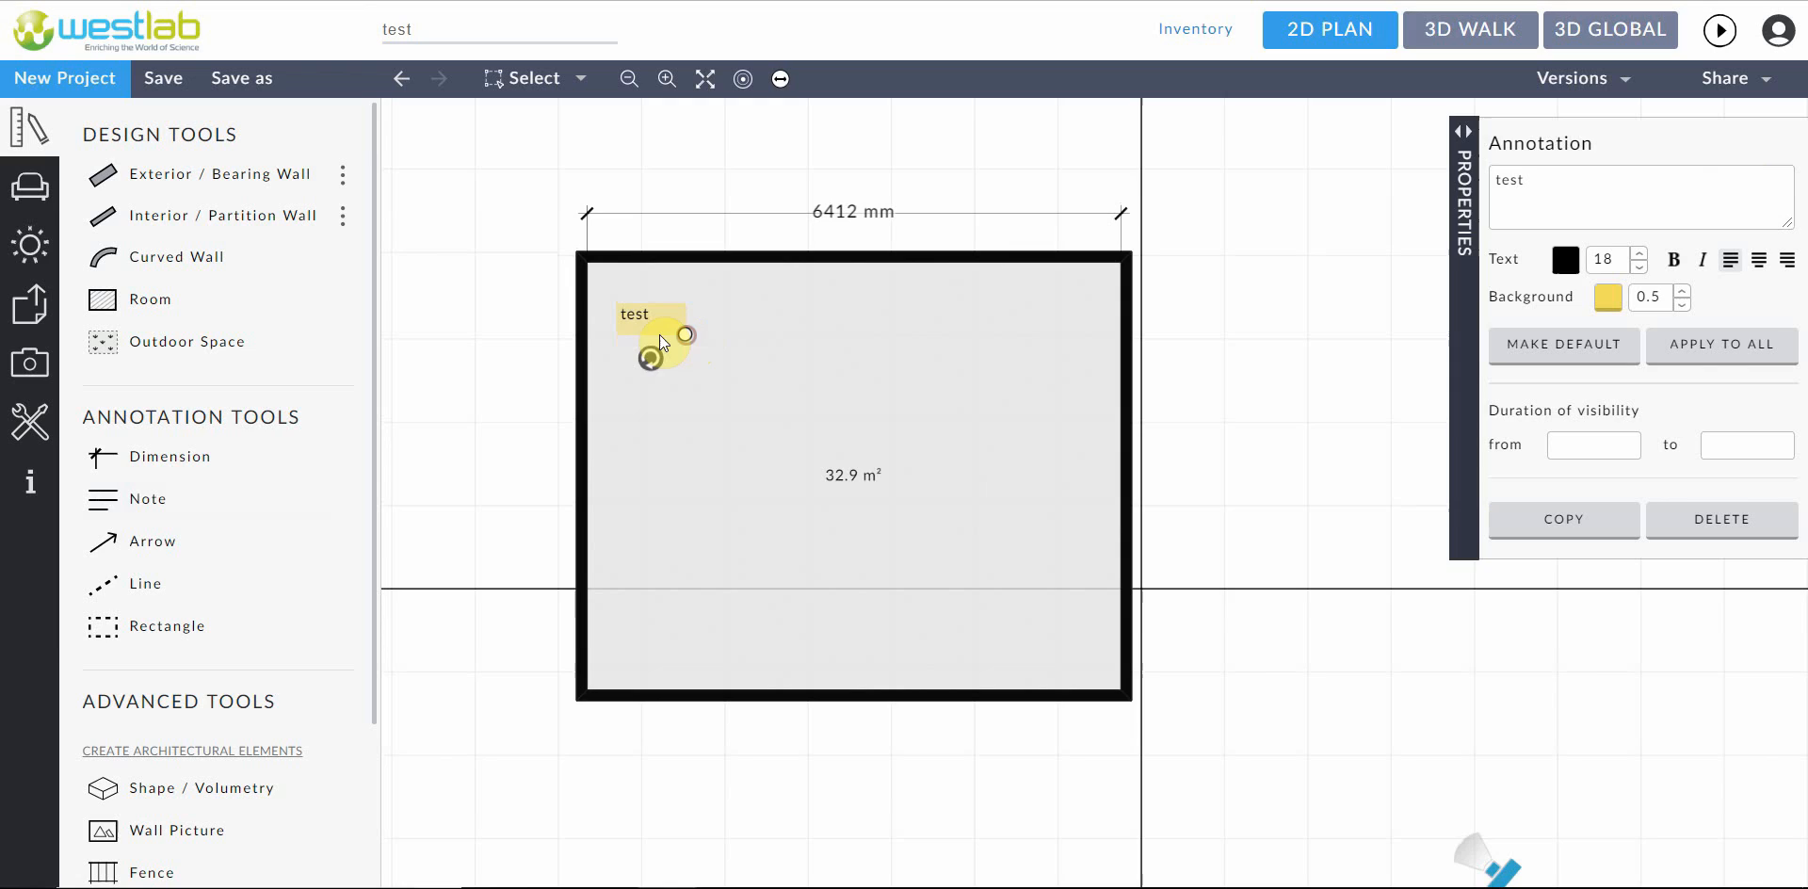
pyautogui.click(1606, 297)
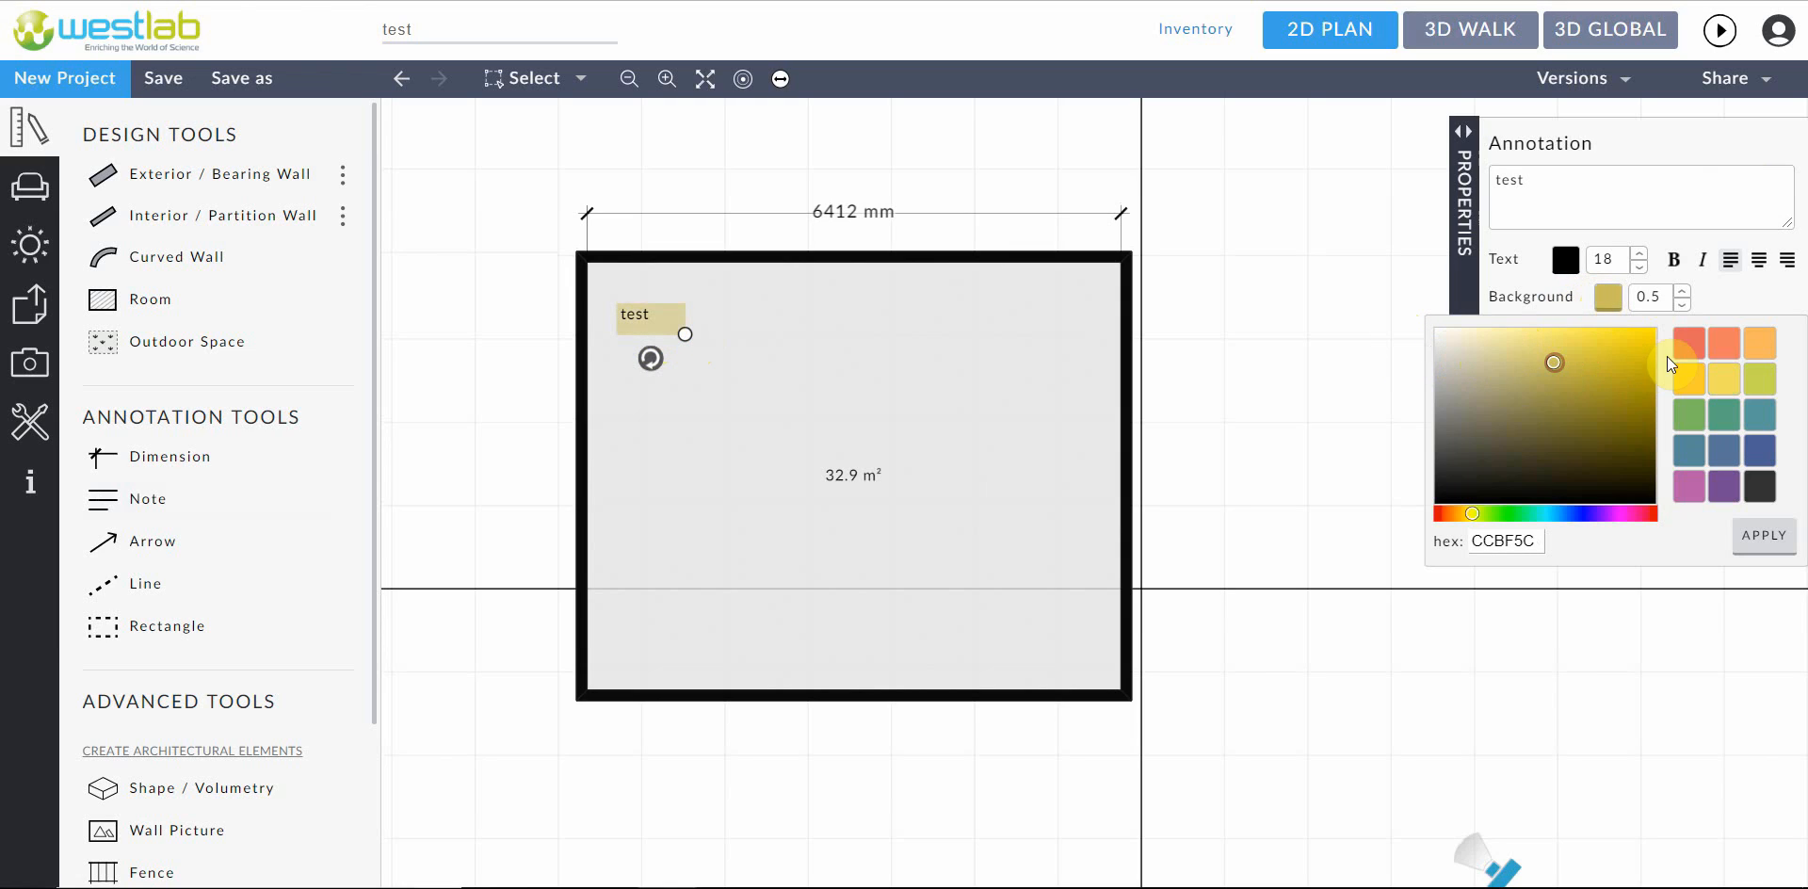
pyautogui.click(1651, 331)
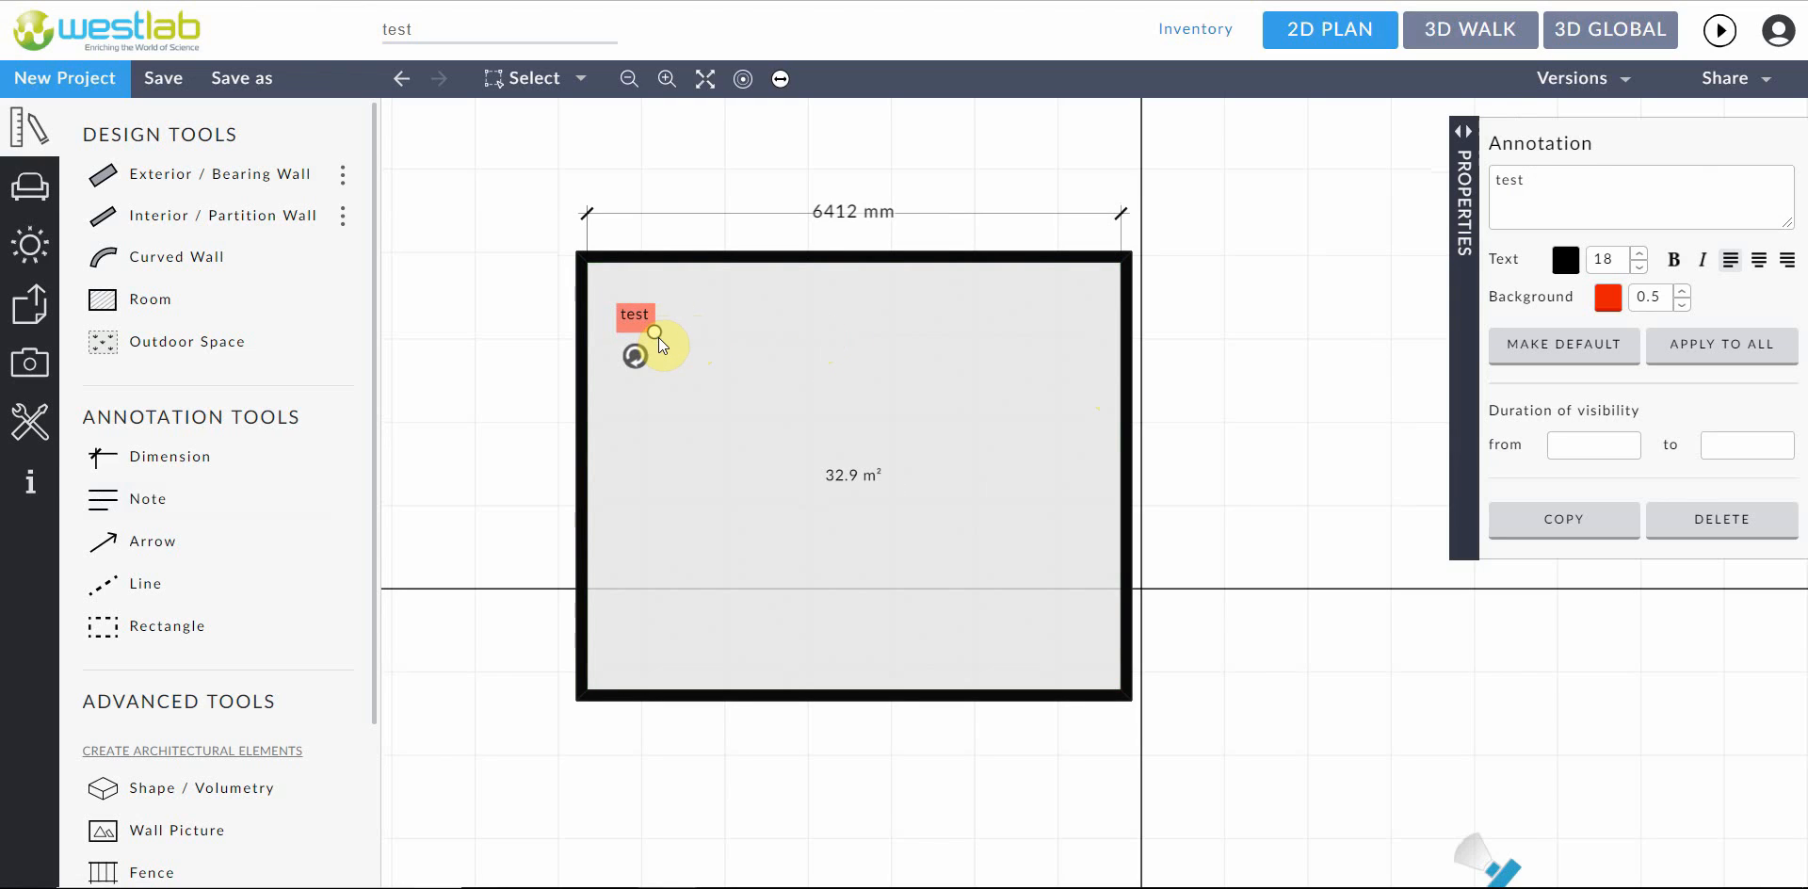
pyautogui.click(852, 475)
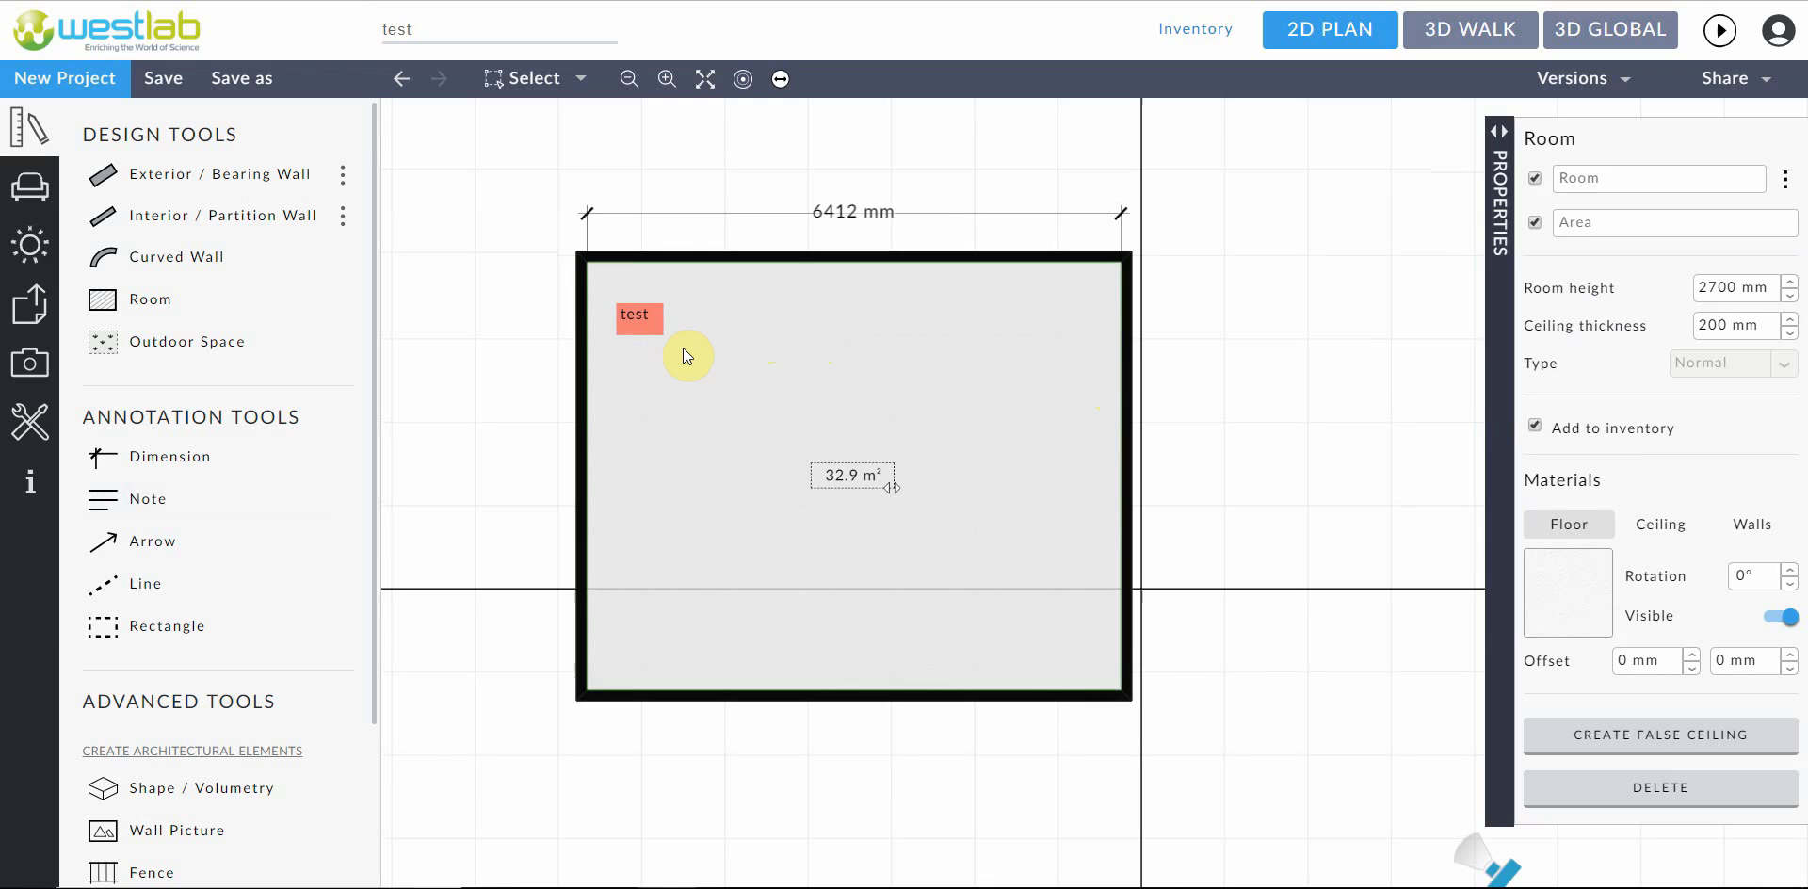
pyautogui.moveTo(150, 471)
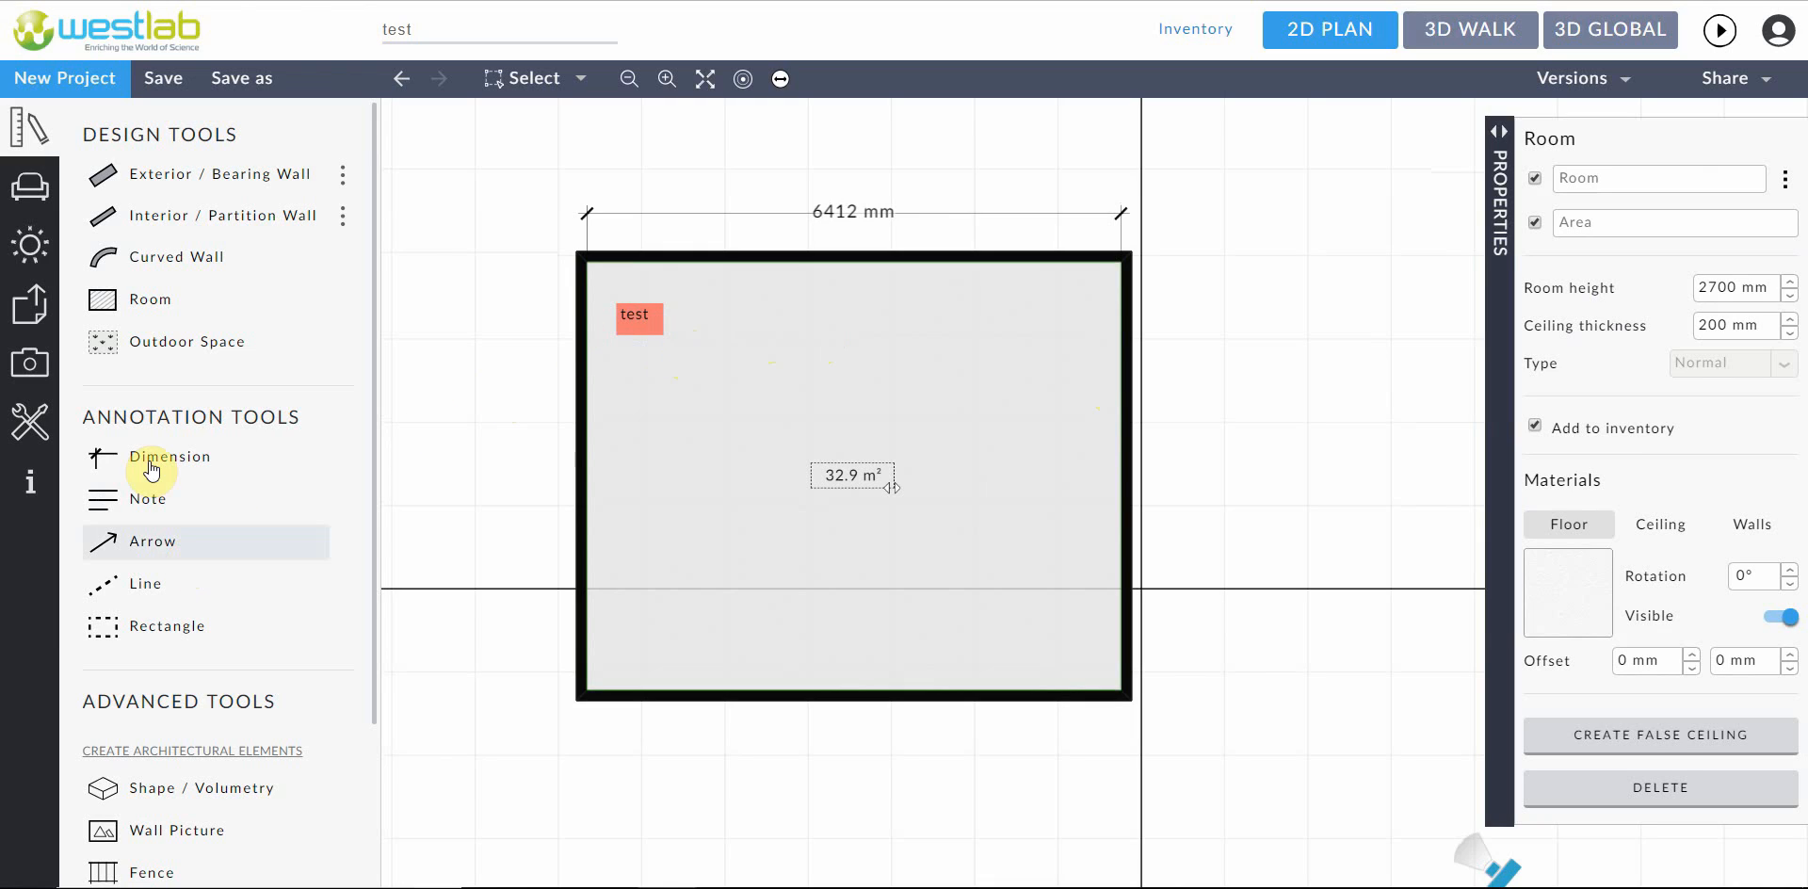
pyautogui.moveTo(30, 189)
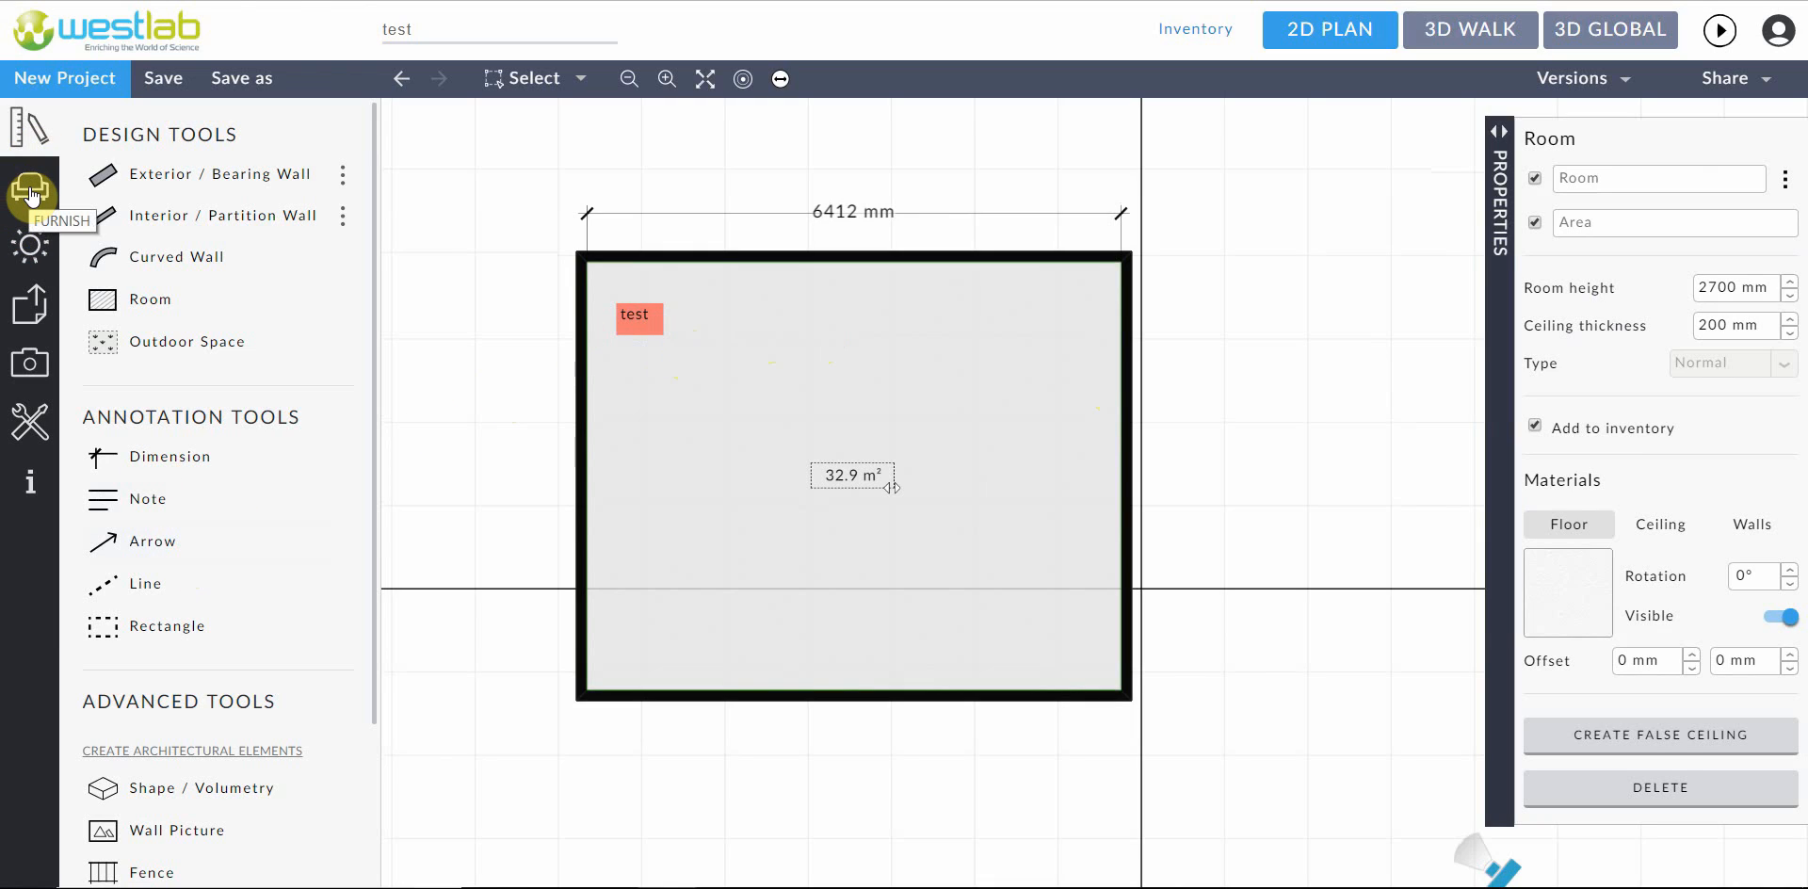
# Open the Furnish catalog's Connect Frames category and scroll to Medium Full
pyautogui.click(29, 191)
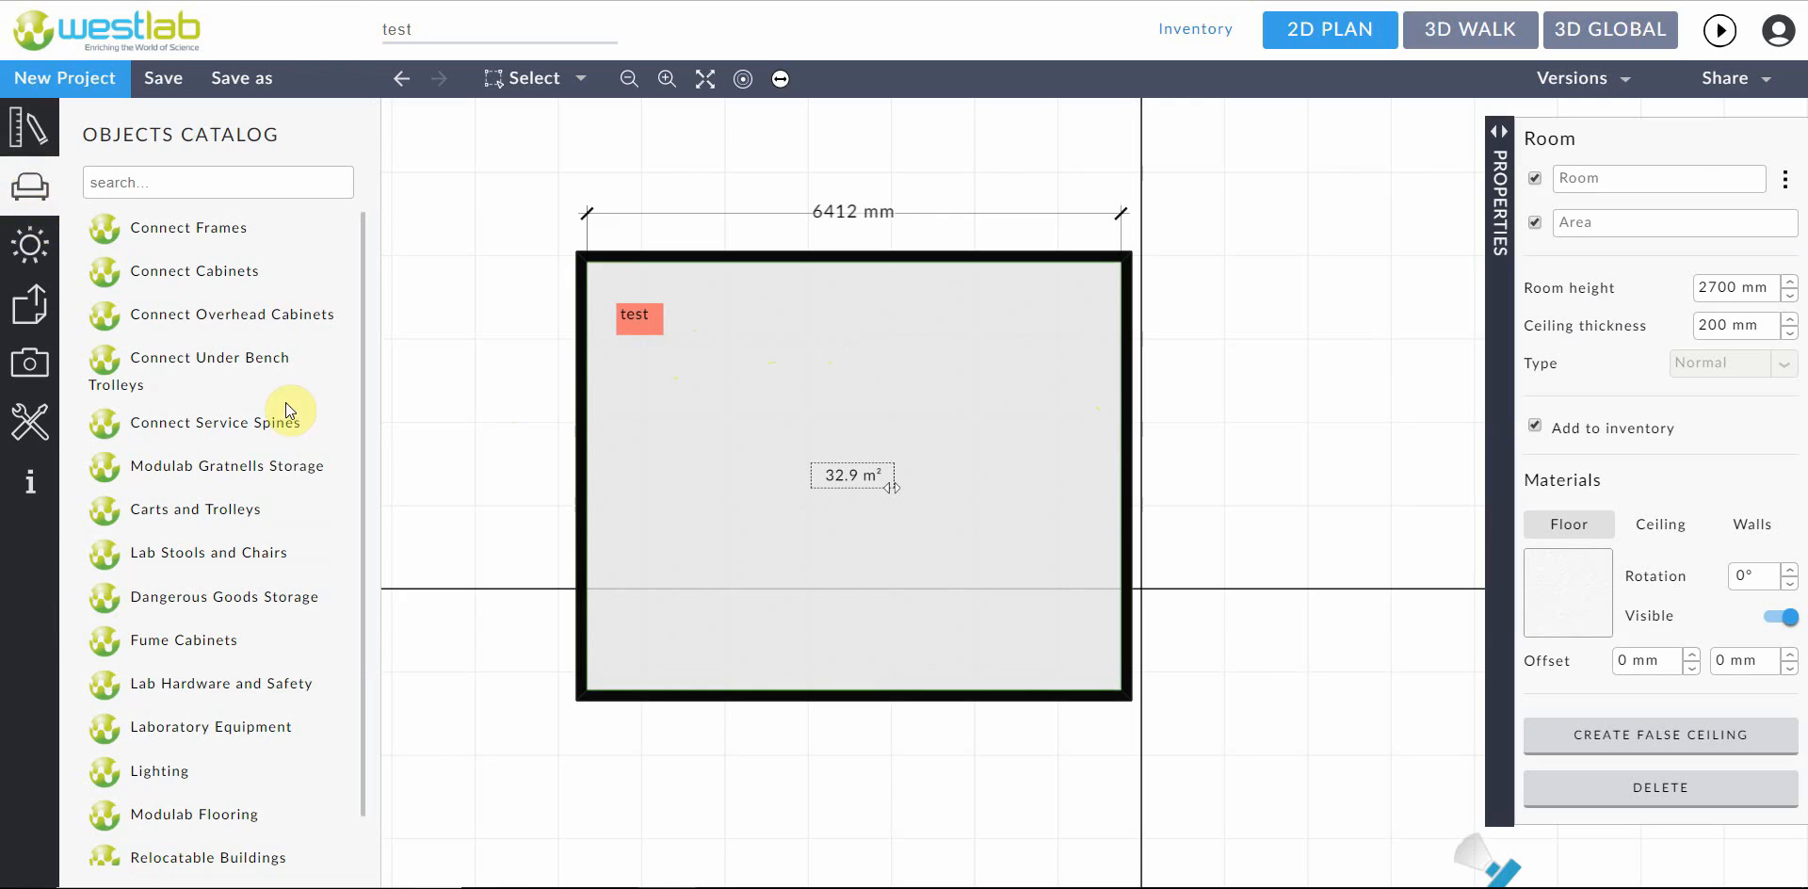
pyautogui.moveTo(227, 683)
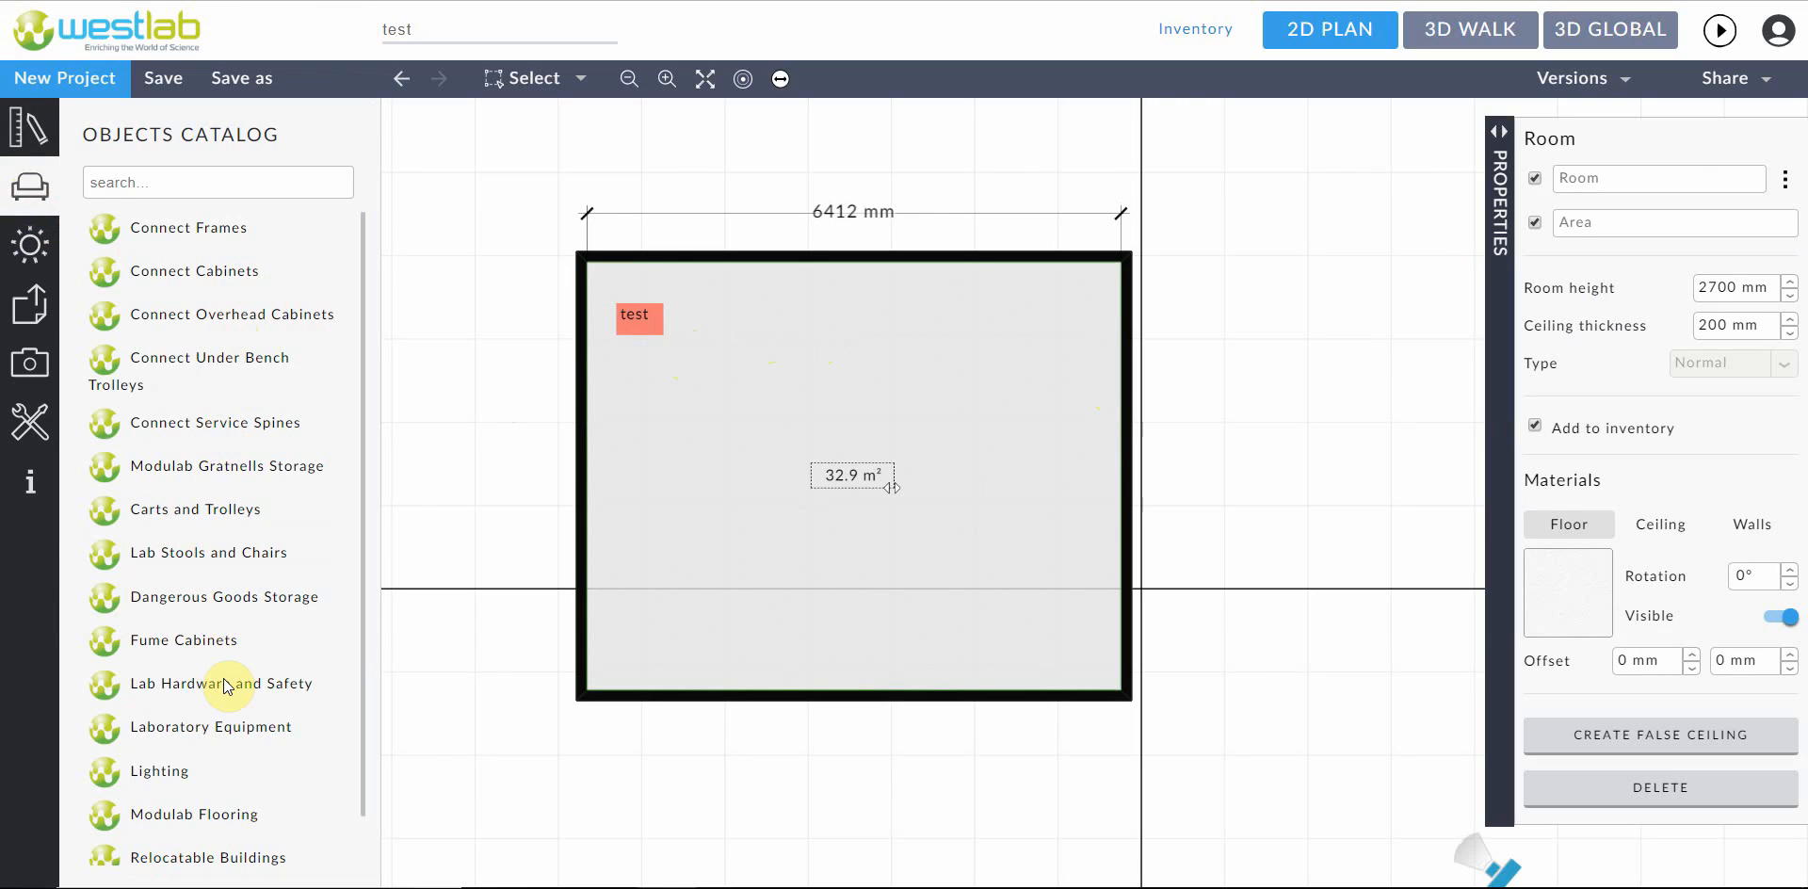
pyautogui.moveTo(260, 349)
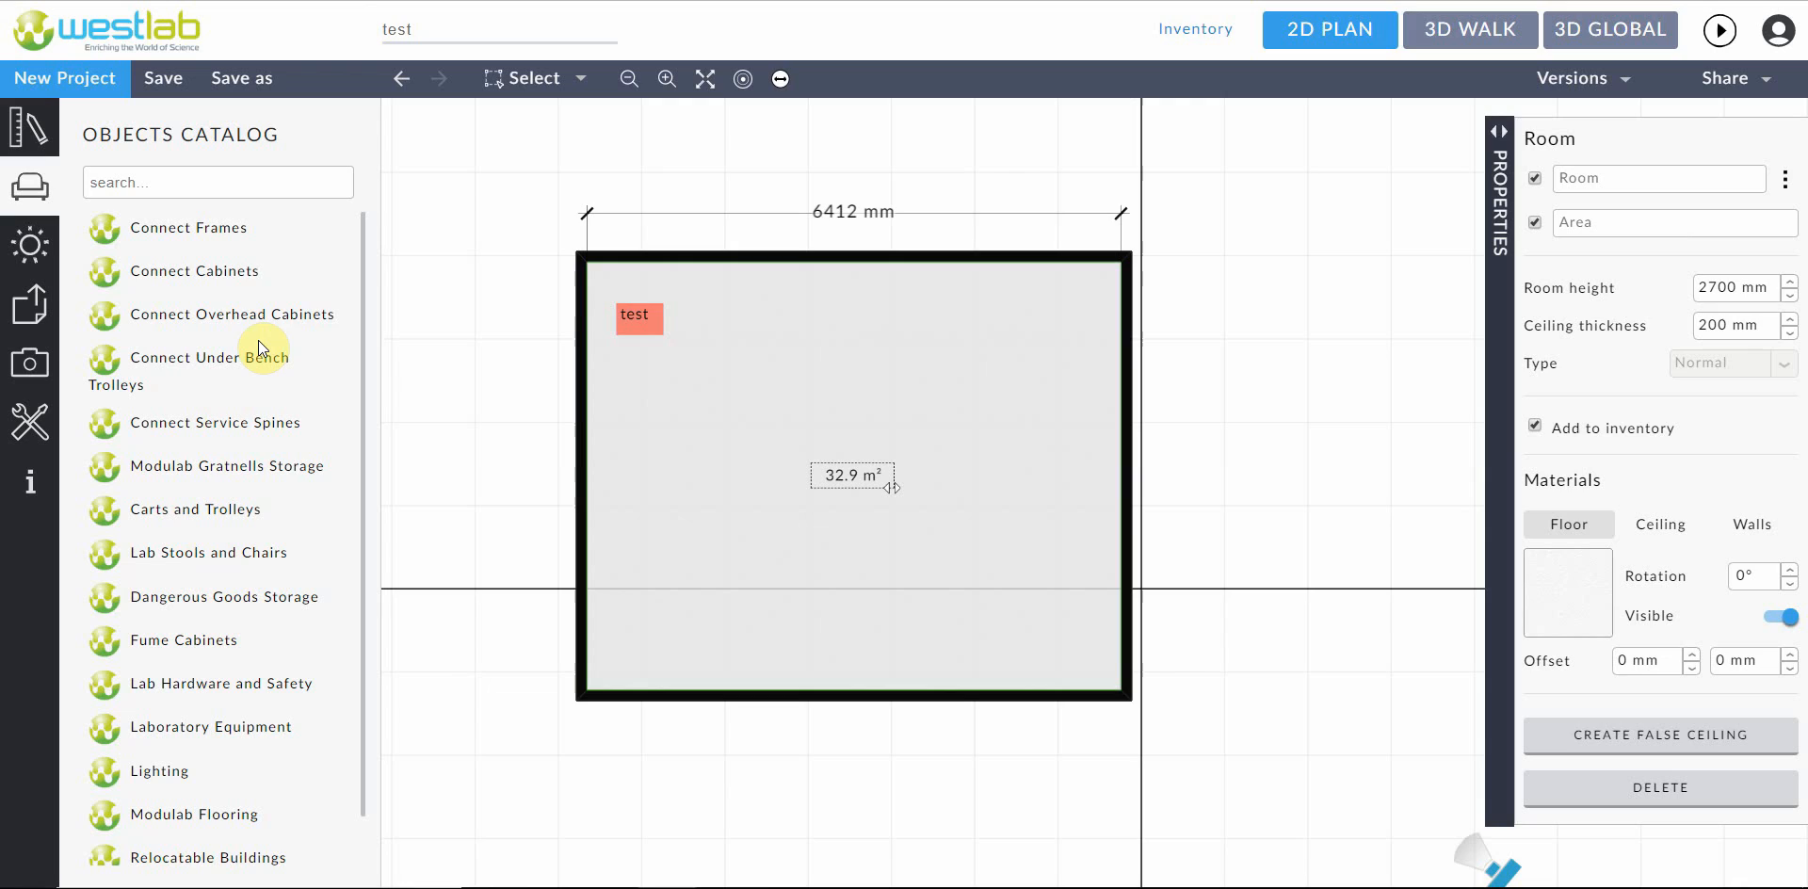
pyautogui.moveTo(190, 235)
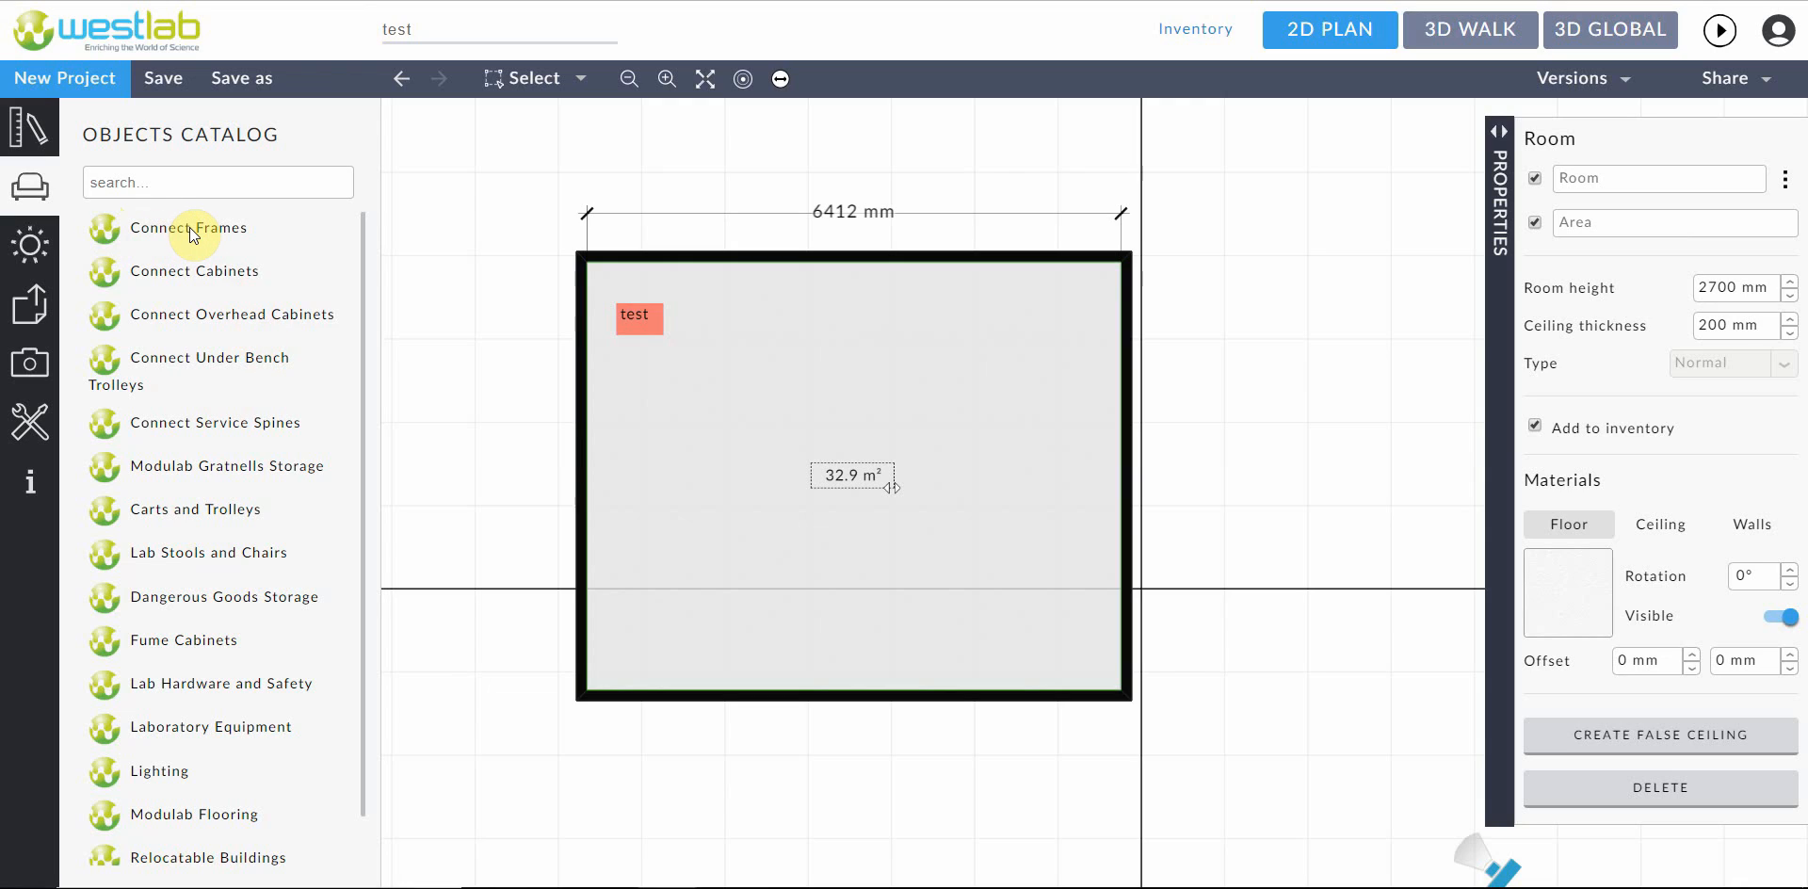
pyautogui.moveTo(173, 236)
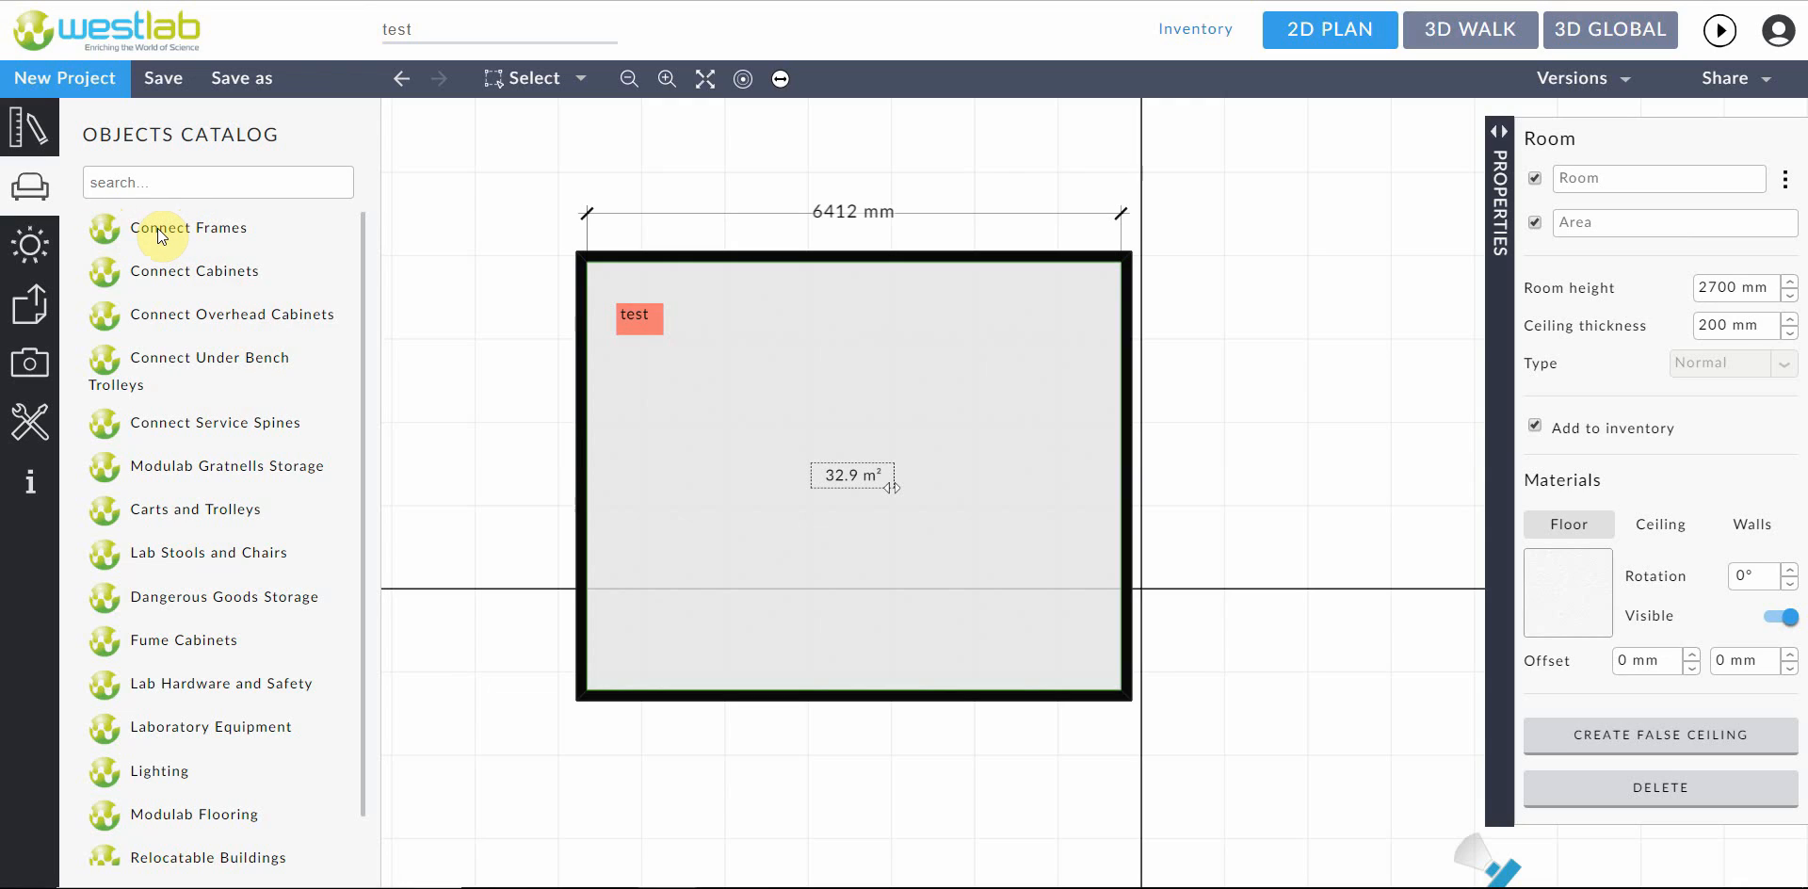
pyautogui.click(189, 226)
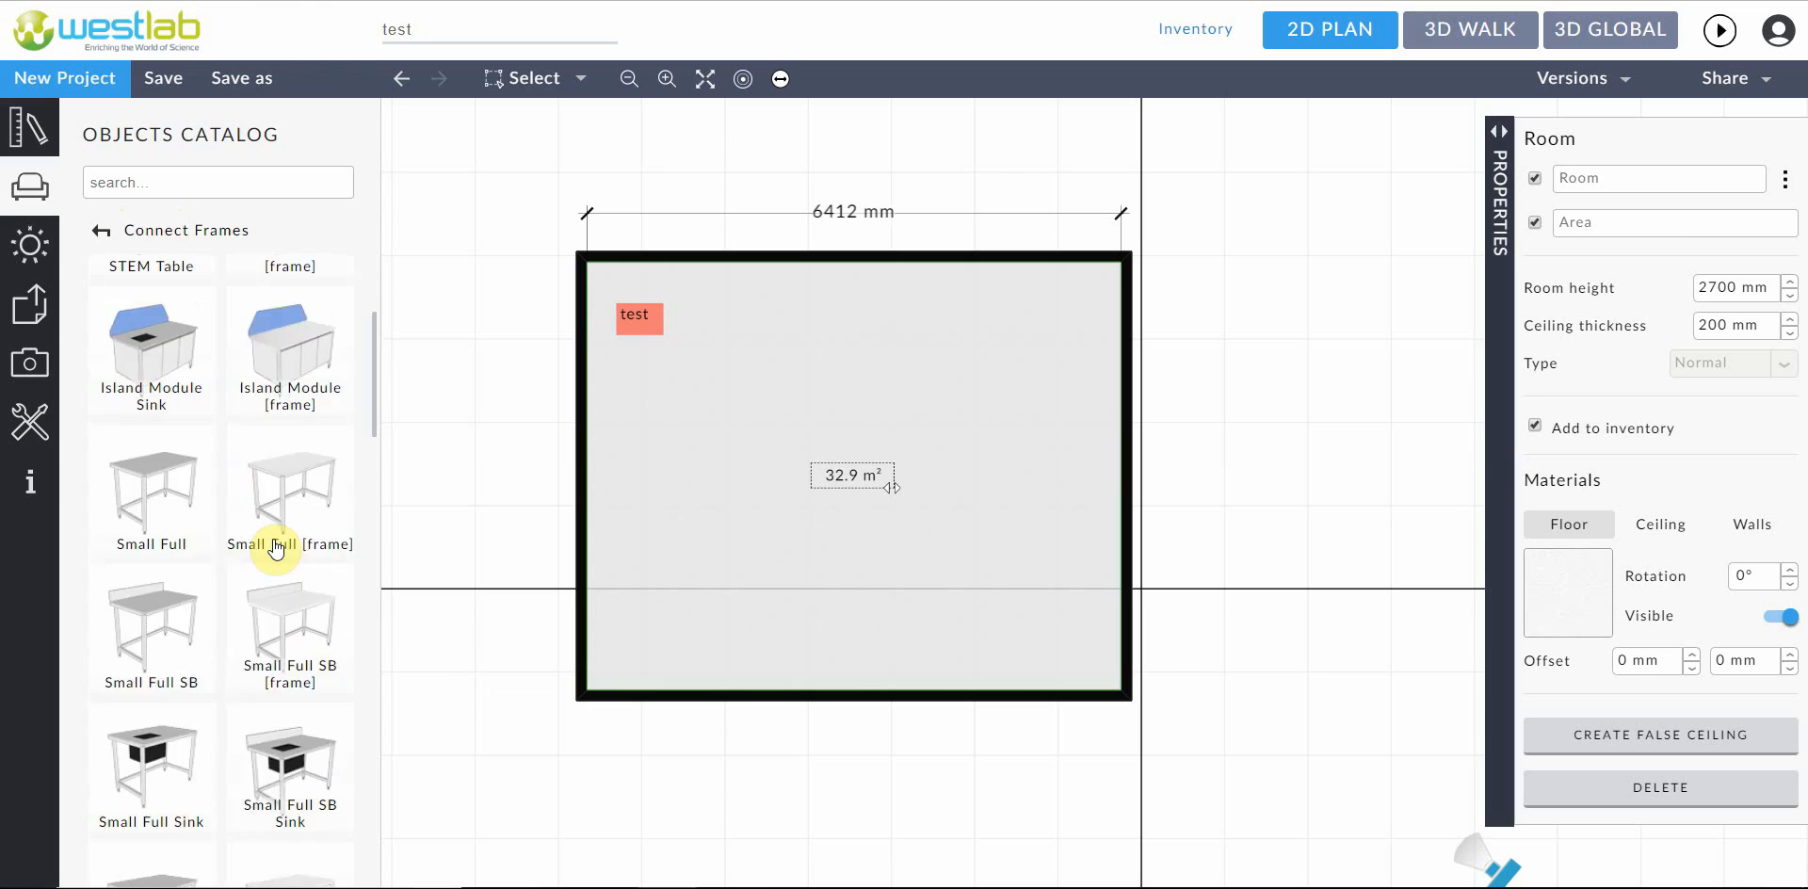
pyautogui.scroll(-3)
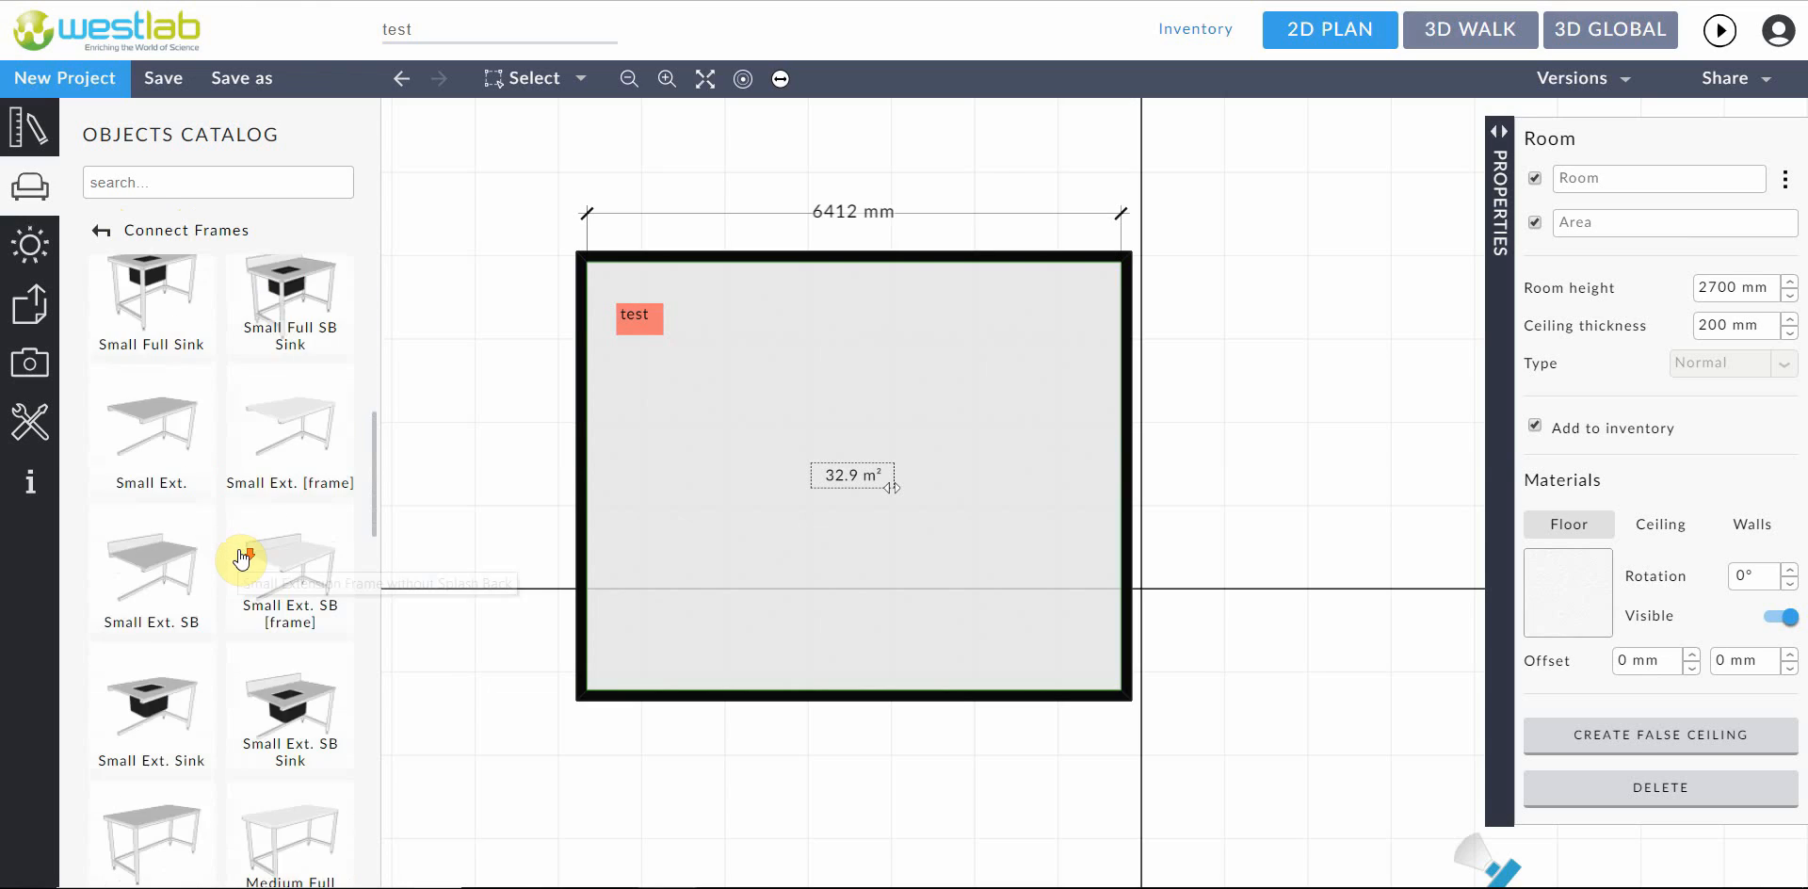
pyautogui.scroll(-3)
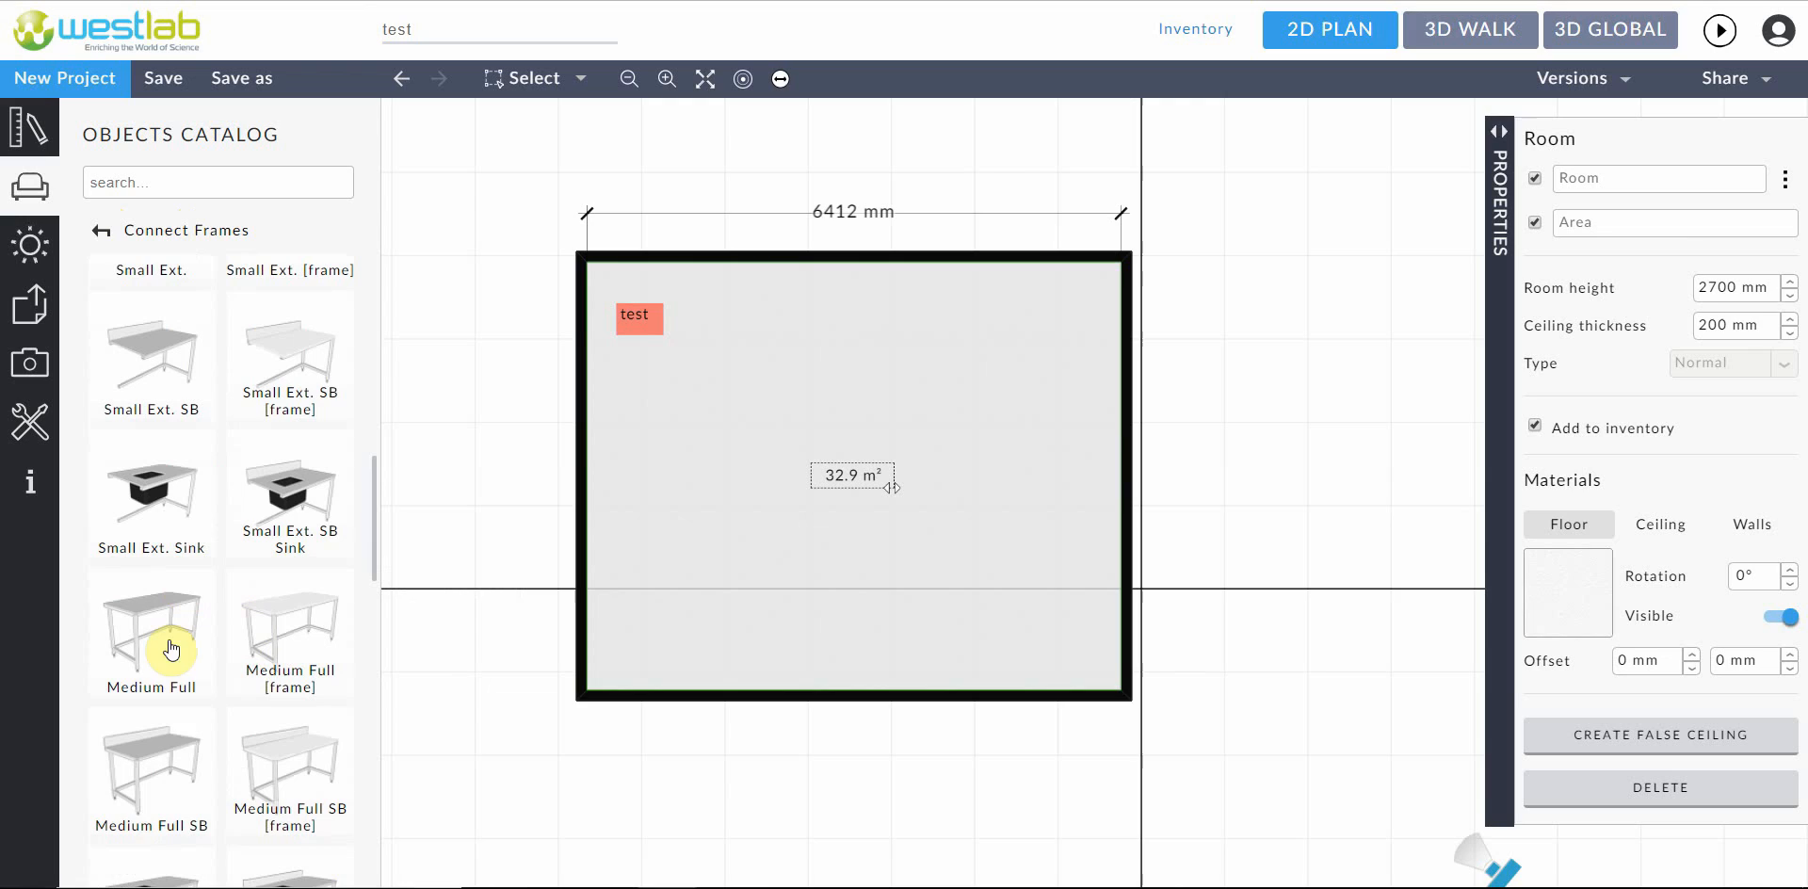
pyautogui.scroll(-3)
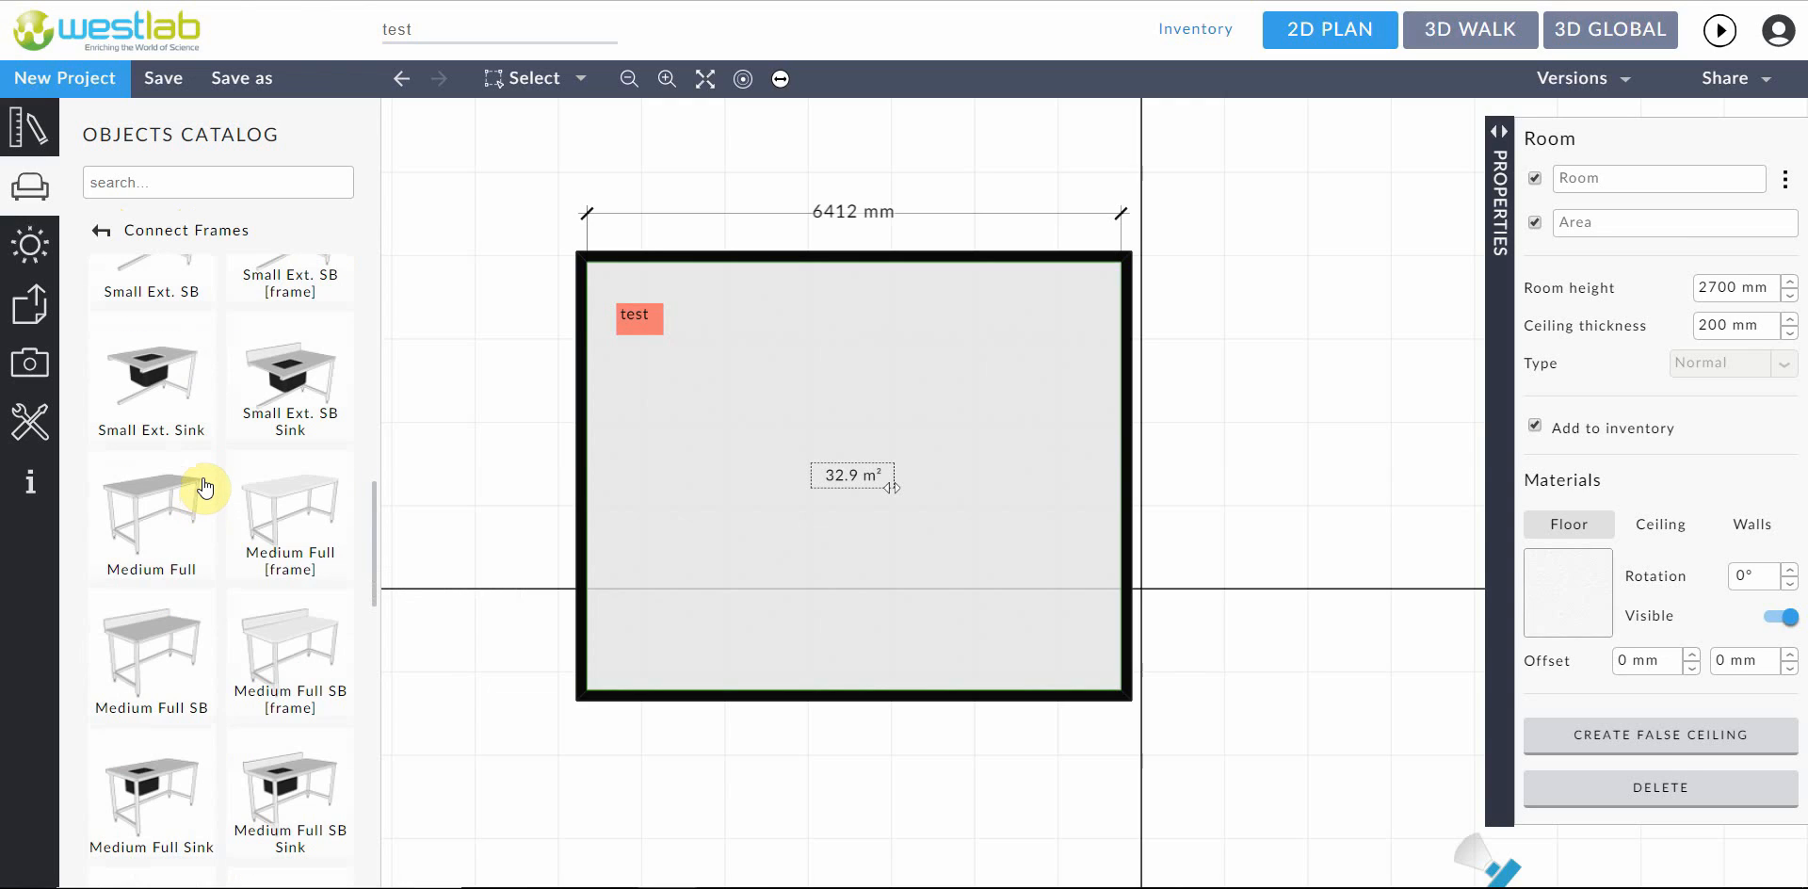
pyautogui.moveTo(138, 502)
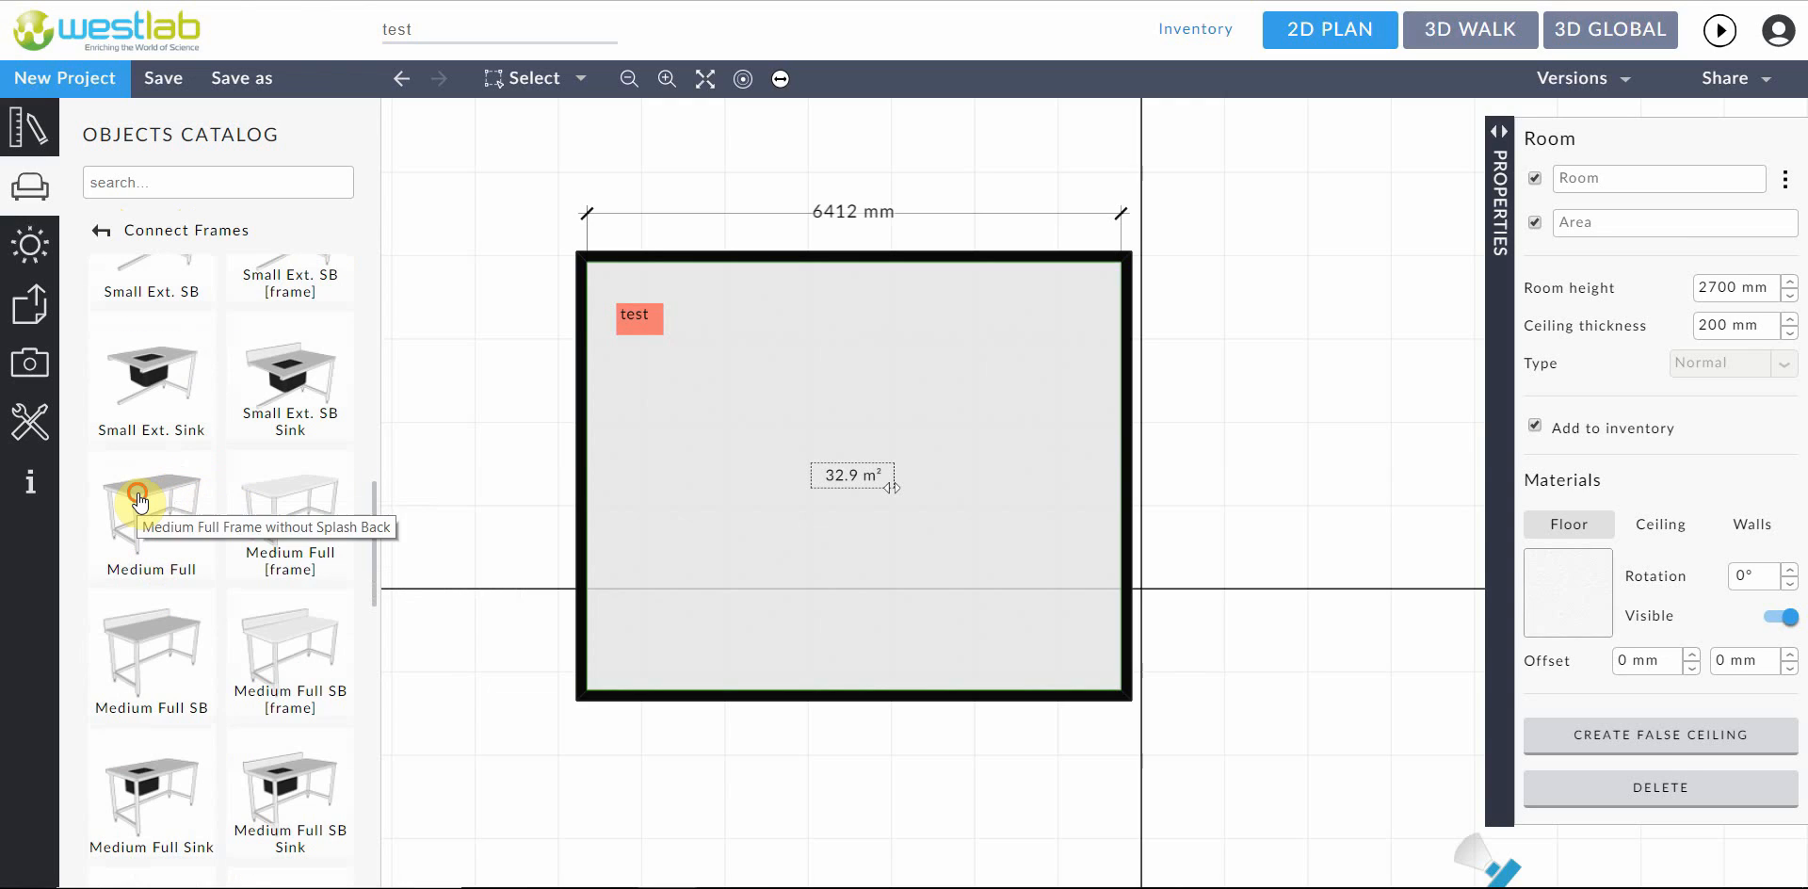
# Place a Medium Full bench against the room's top wall
pyautogui.click(151, 513)
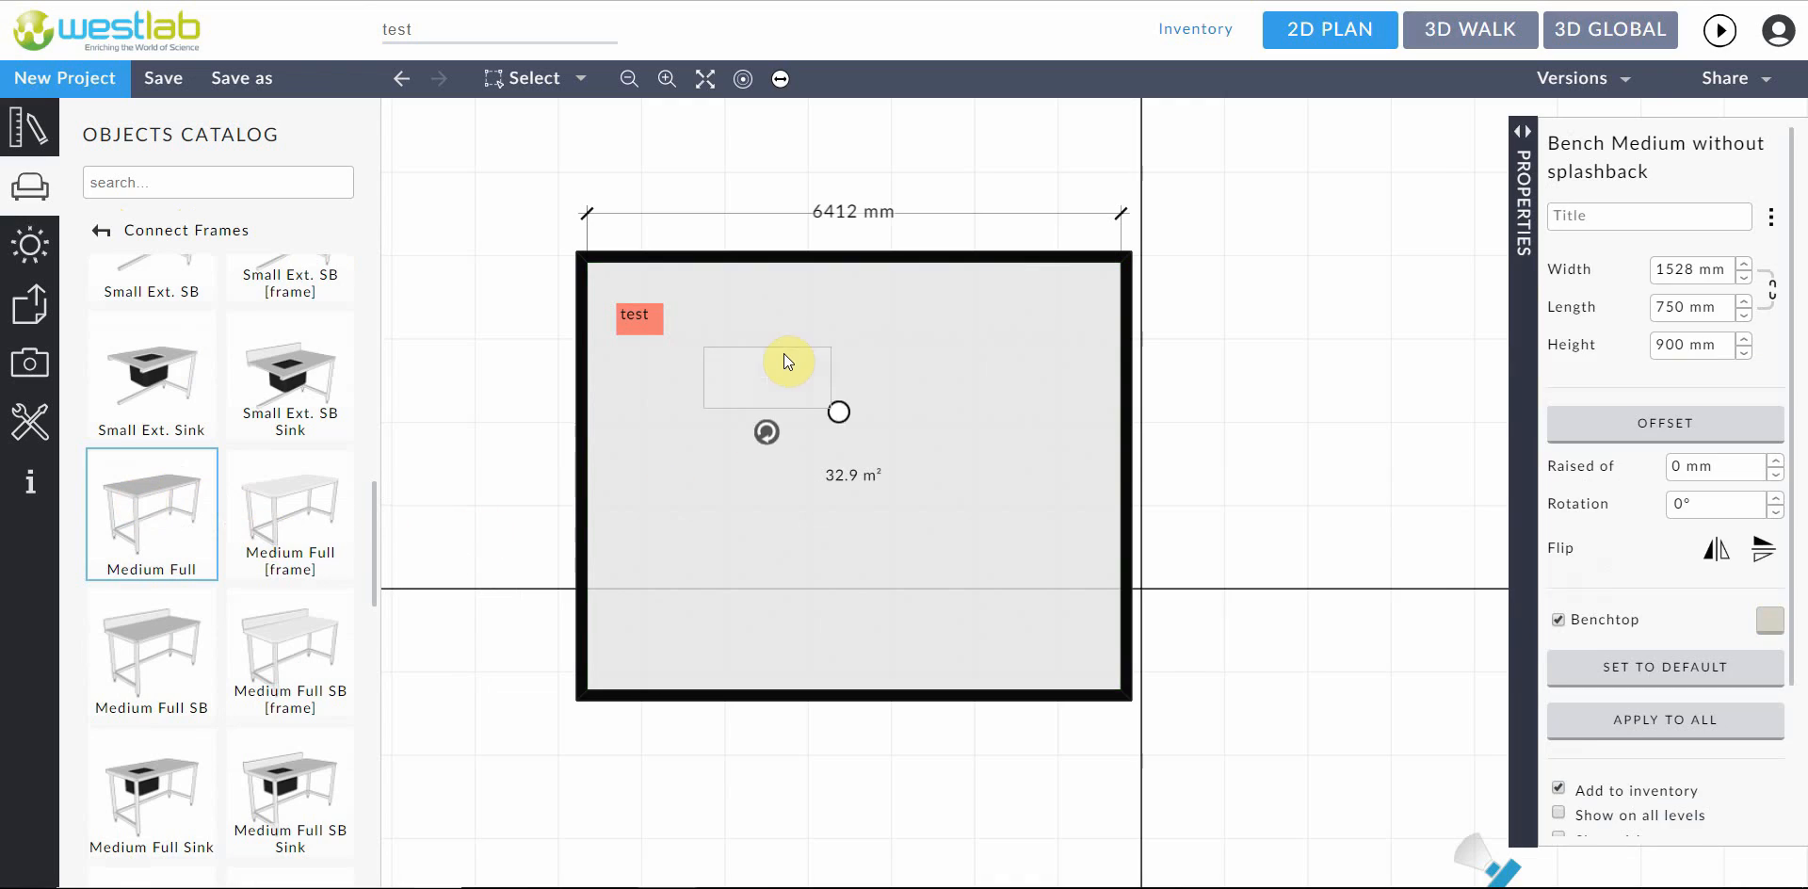
pyautogui.moveTo(767, 377); pyautogui.dragTo(767, 302)
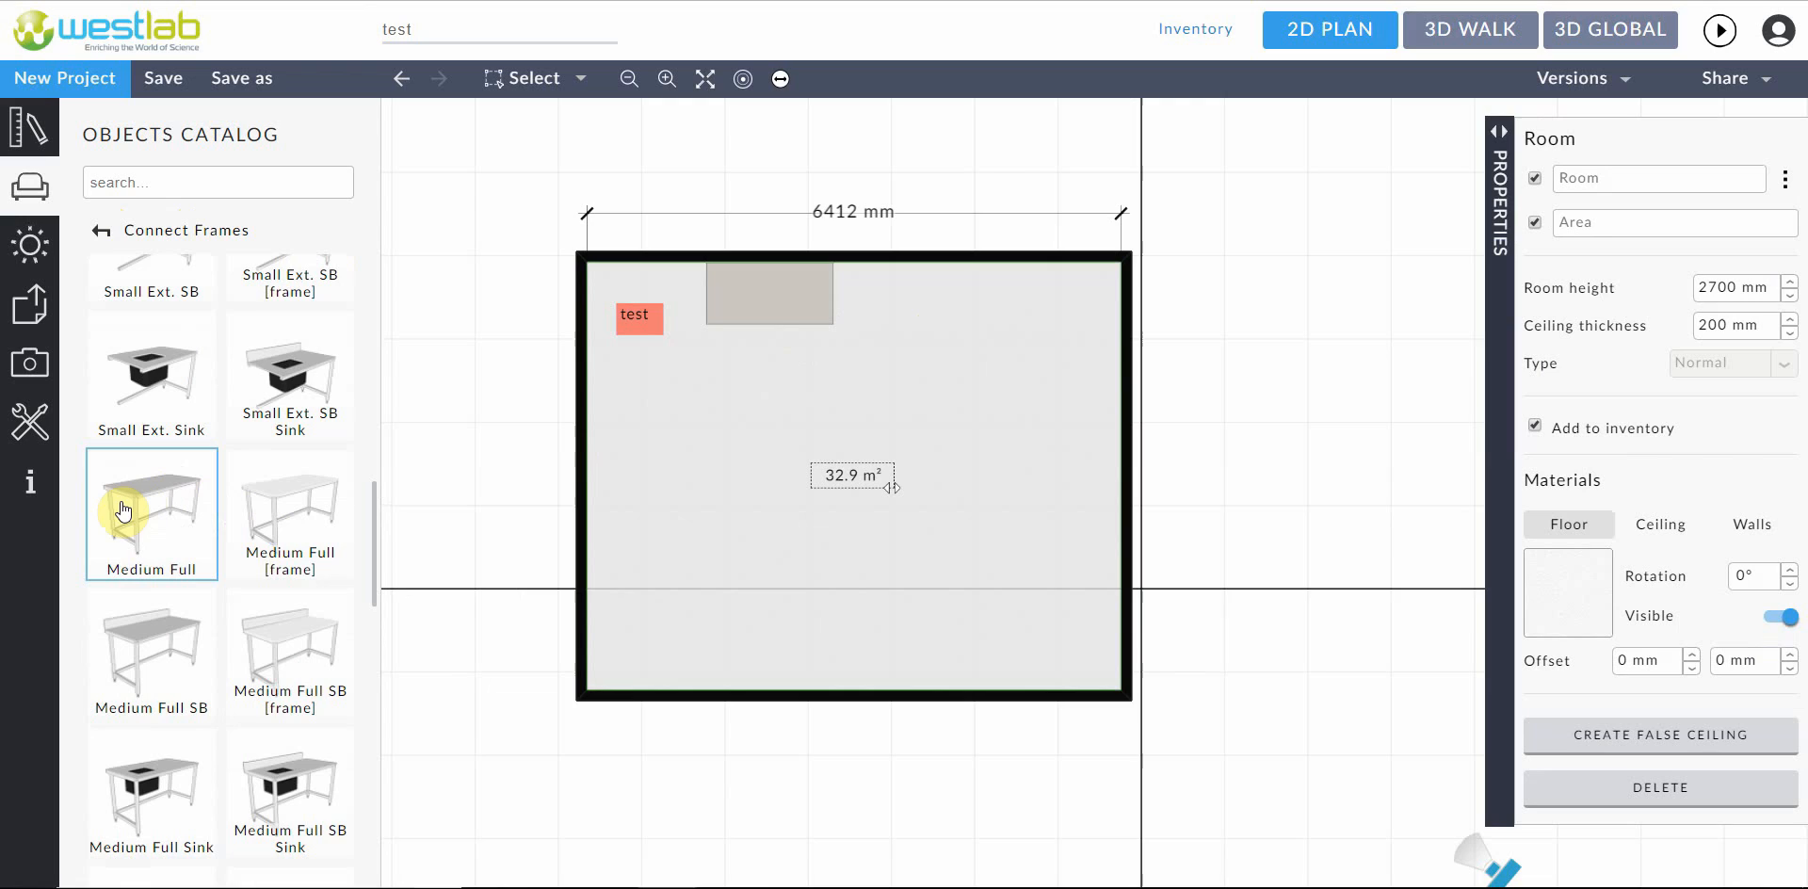
pyautogui.scroll(-3)
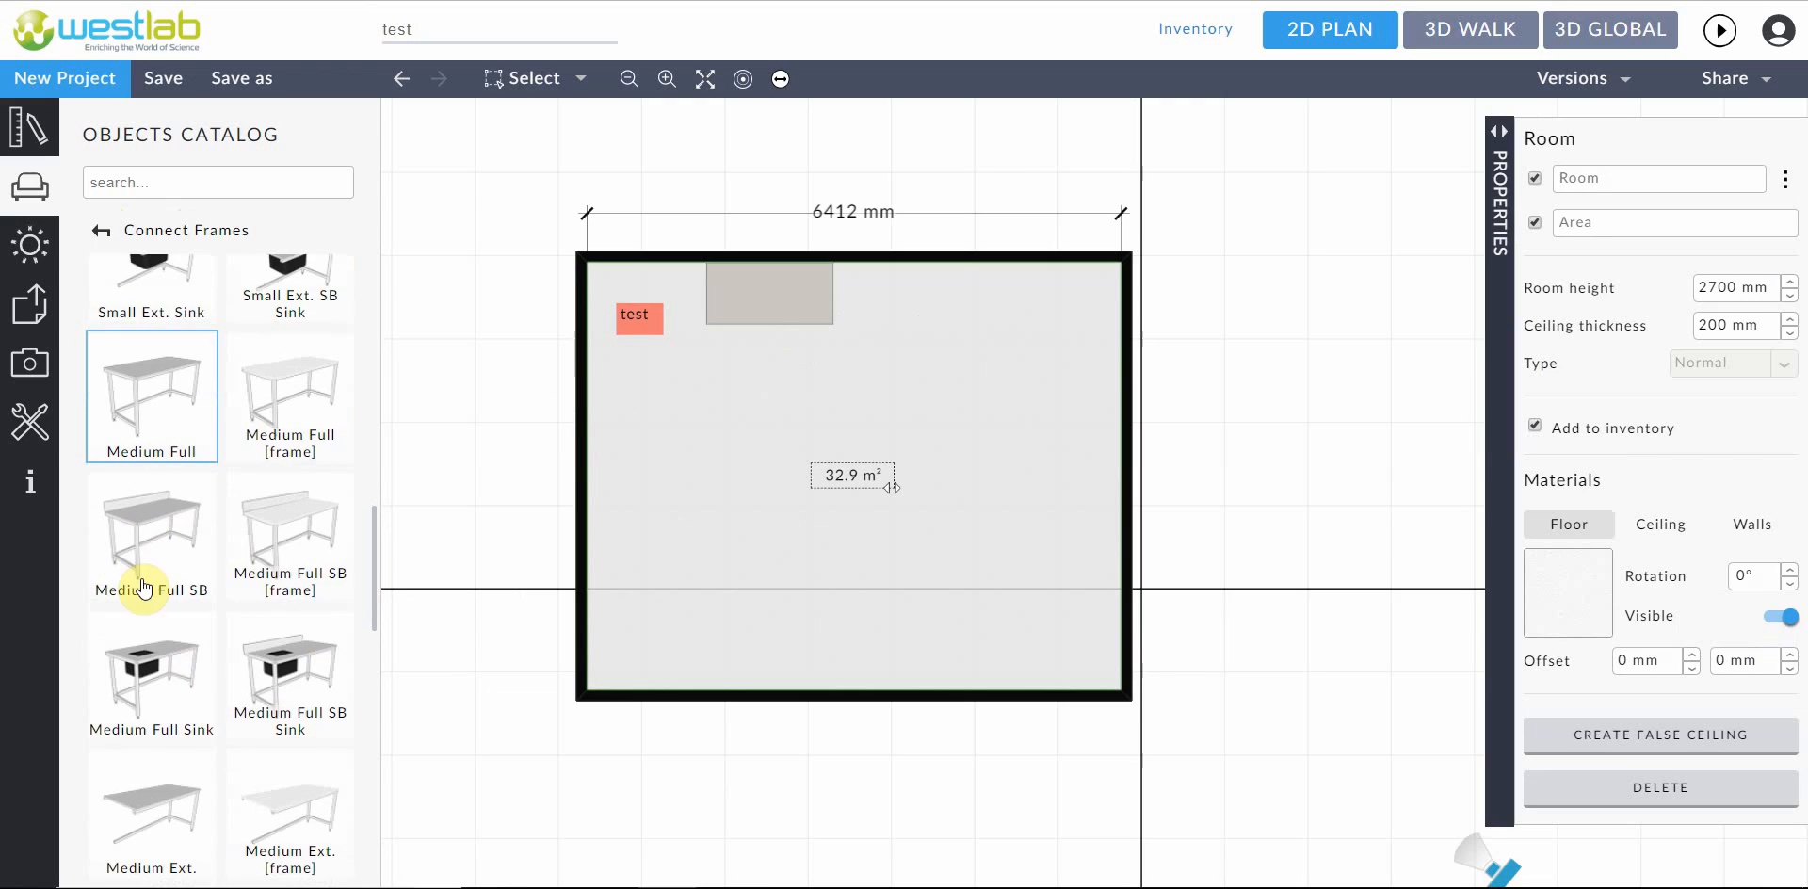
# Add two Medium Ext. extenders beside the bench along the top wall
pyautogui.click(150, 803)
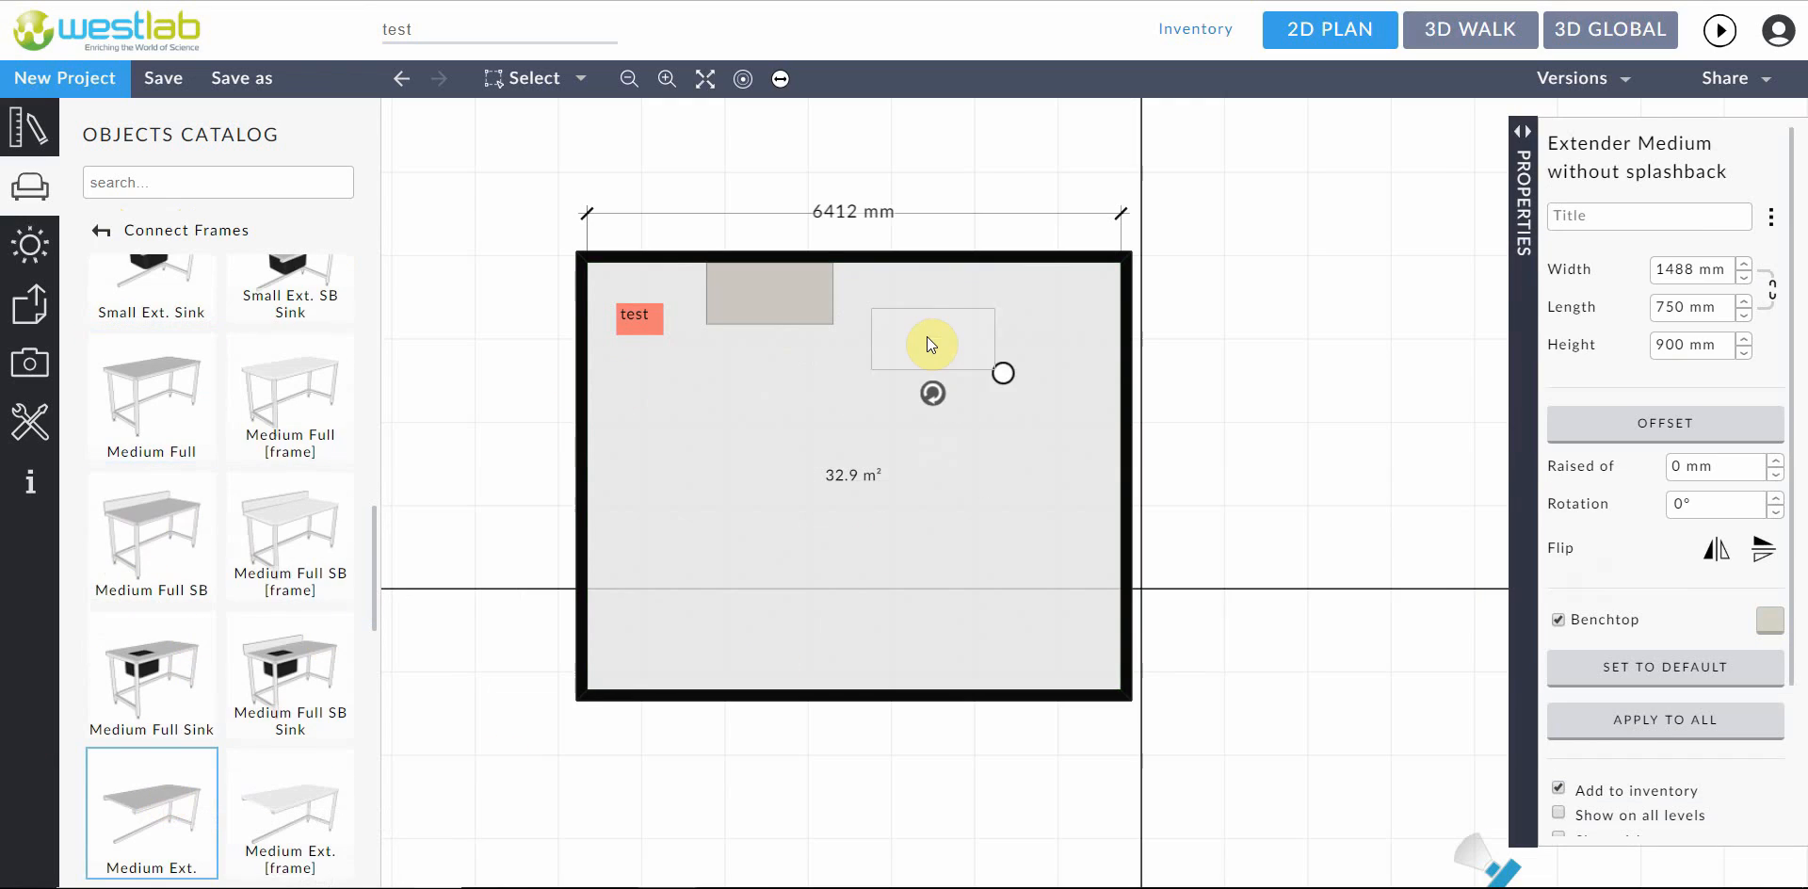
pyautogui.moveTo(932, 338); pyautogui.dragTo(894, 292)
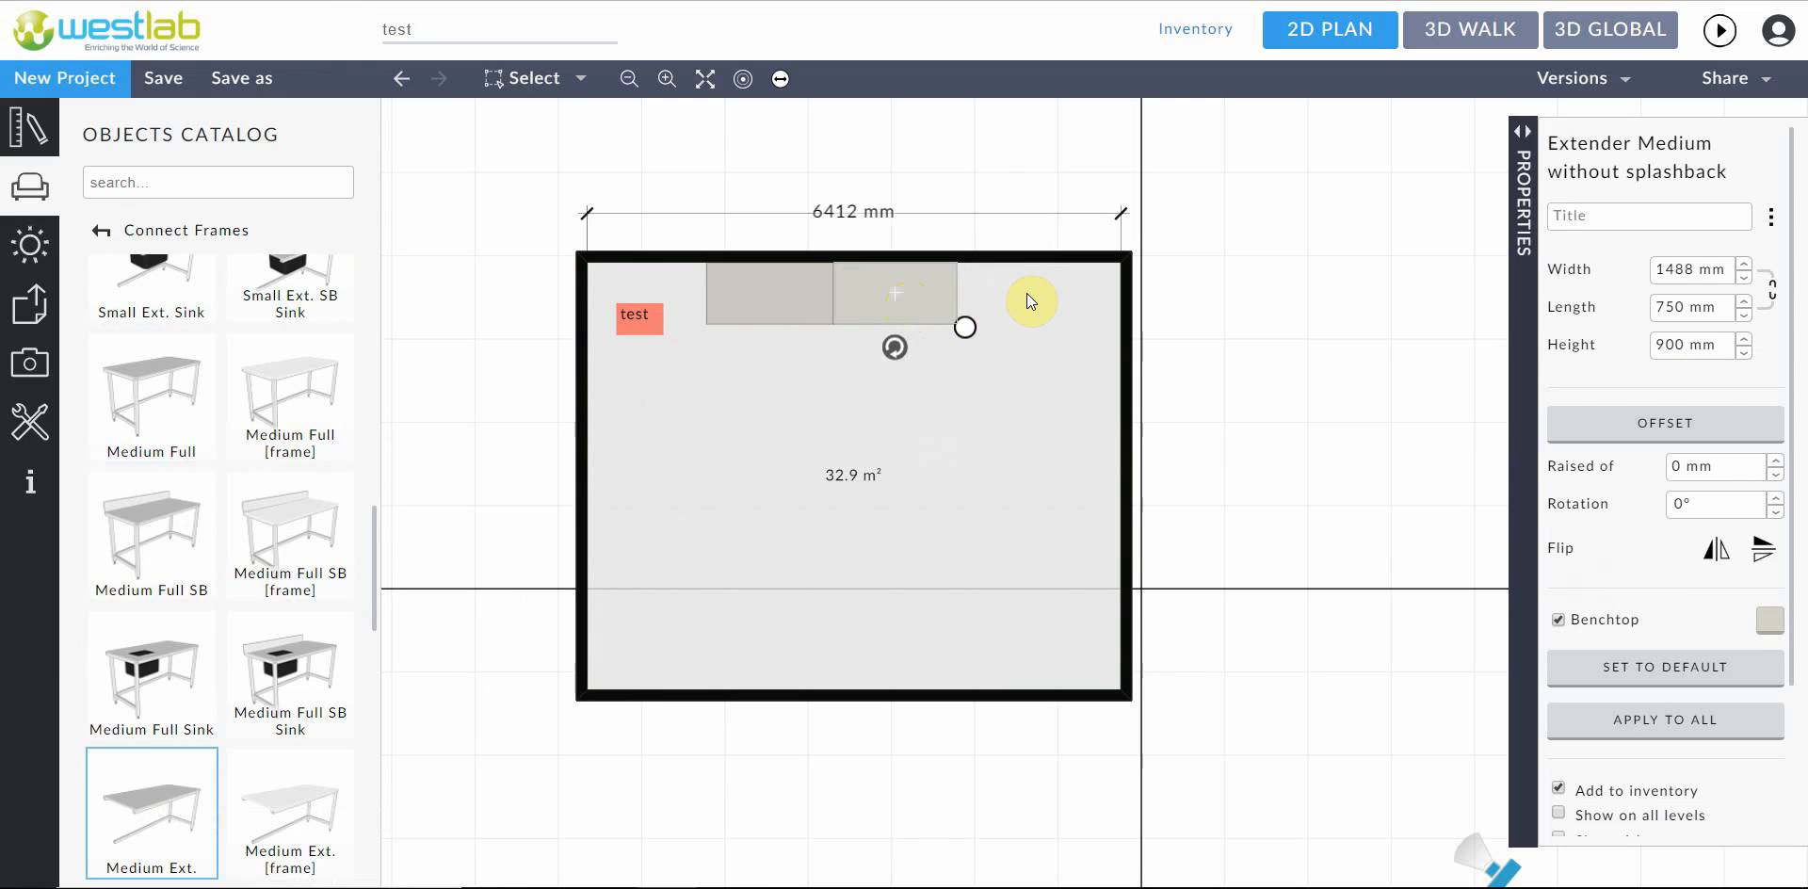
pyautogui.moveTo(894, 294); pyautogui.dragTo(1026, 305)
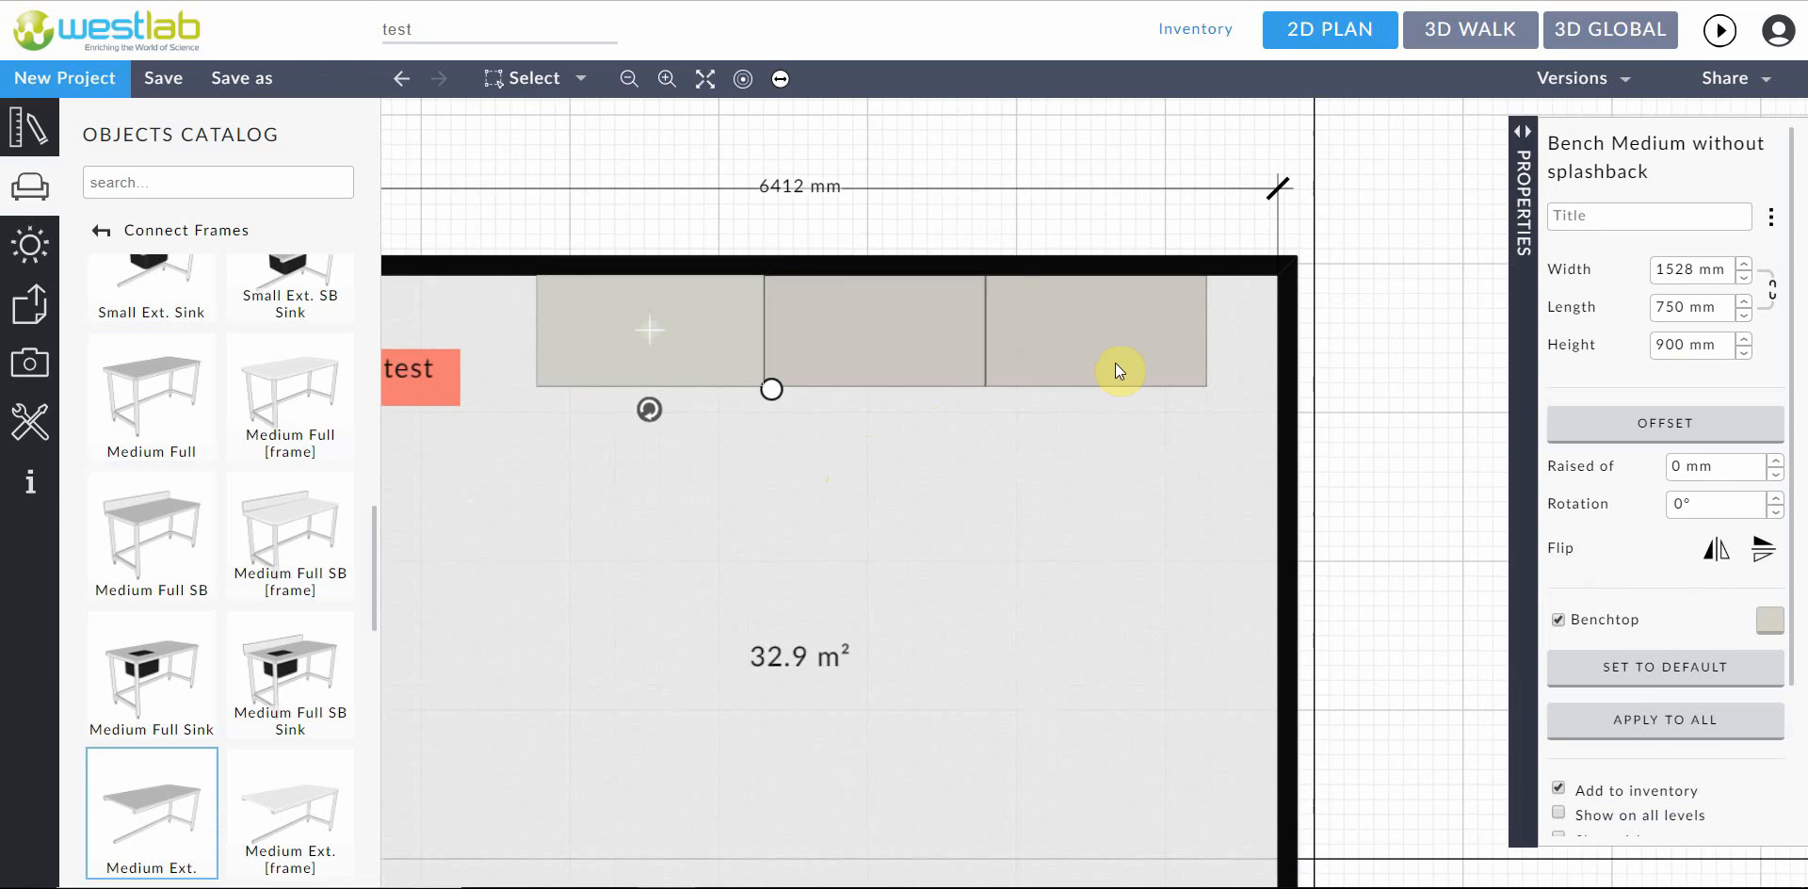
pyautogui.click(1094, 347)
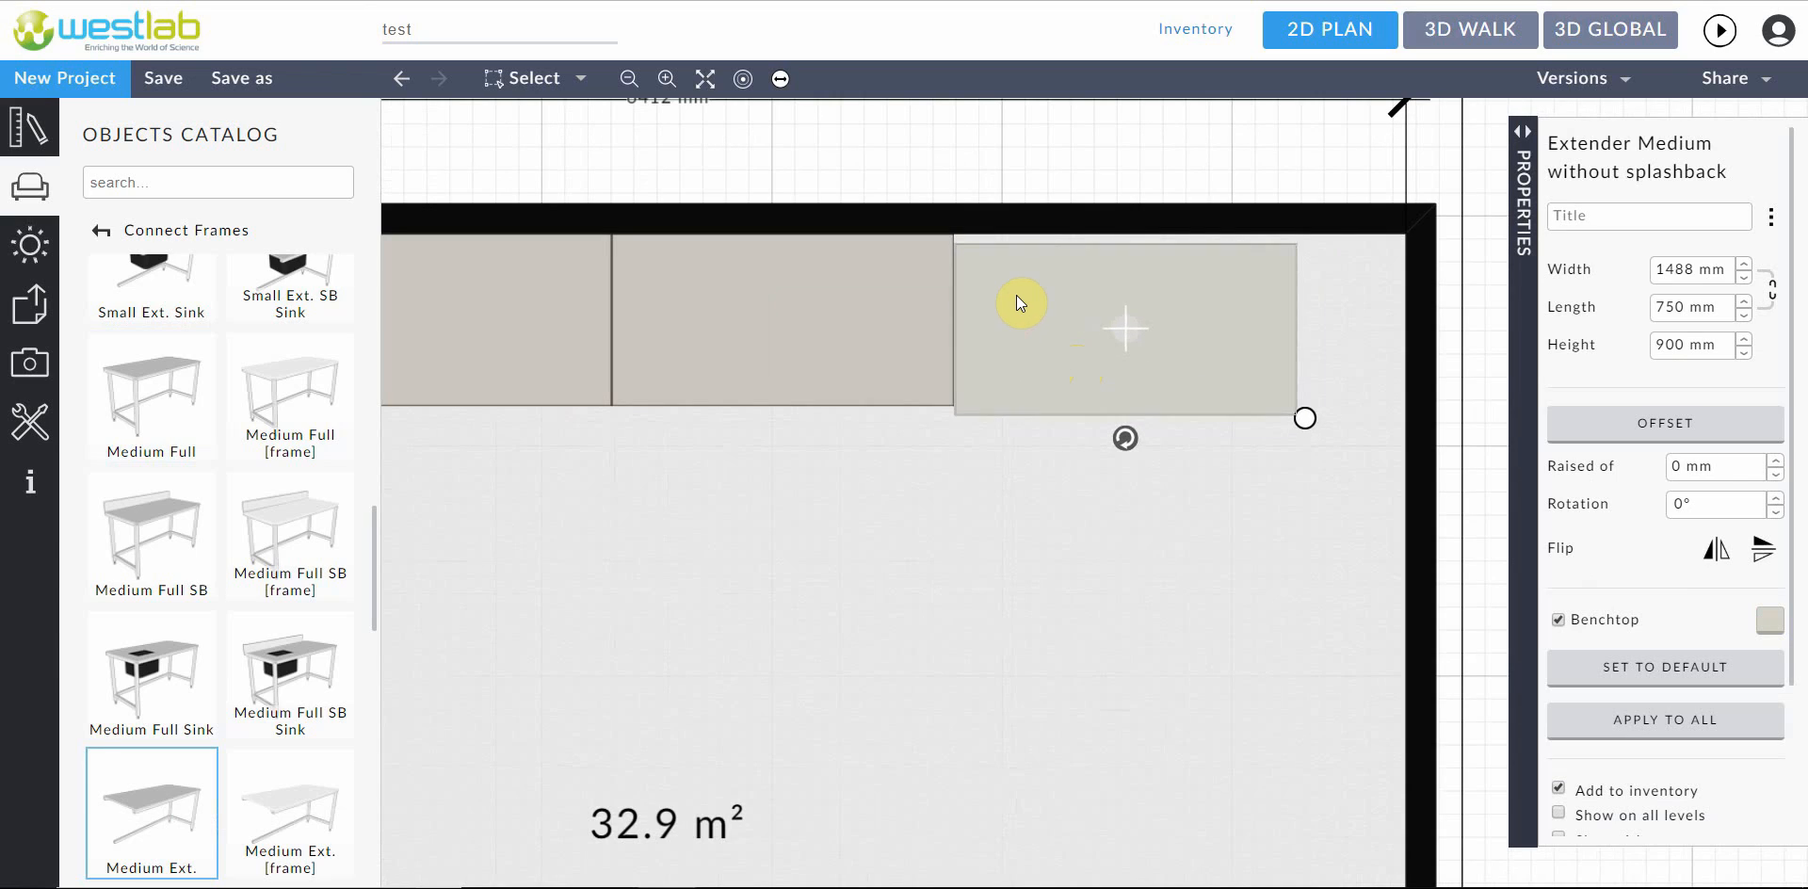
pyautogui.click(934, 497)
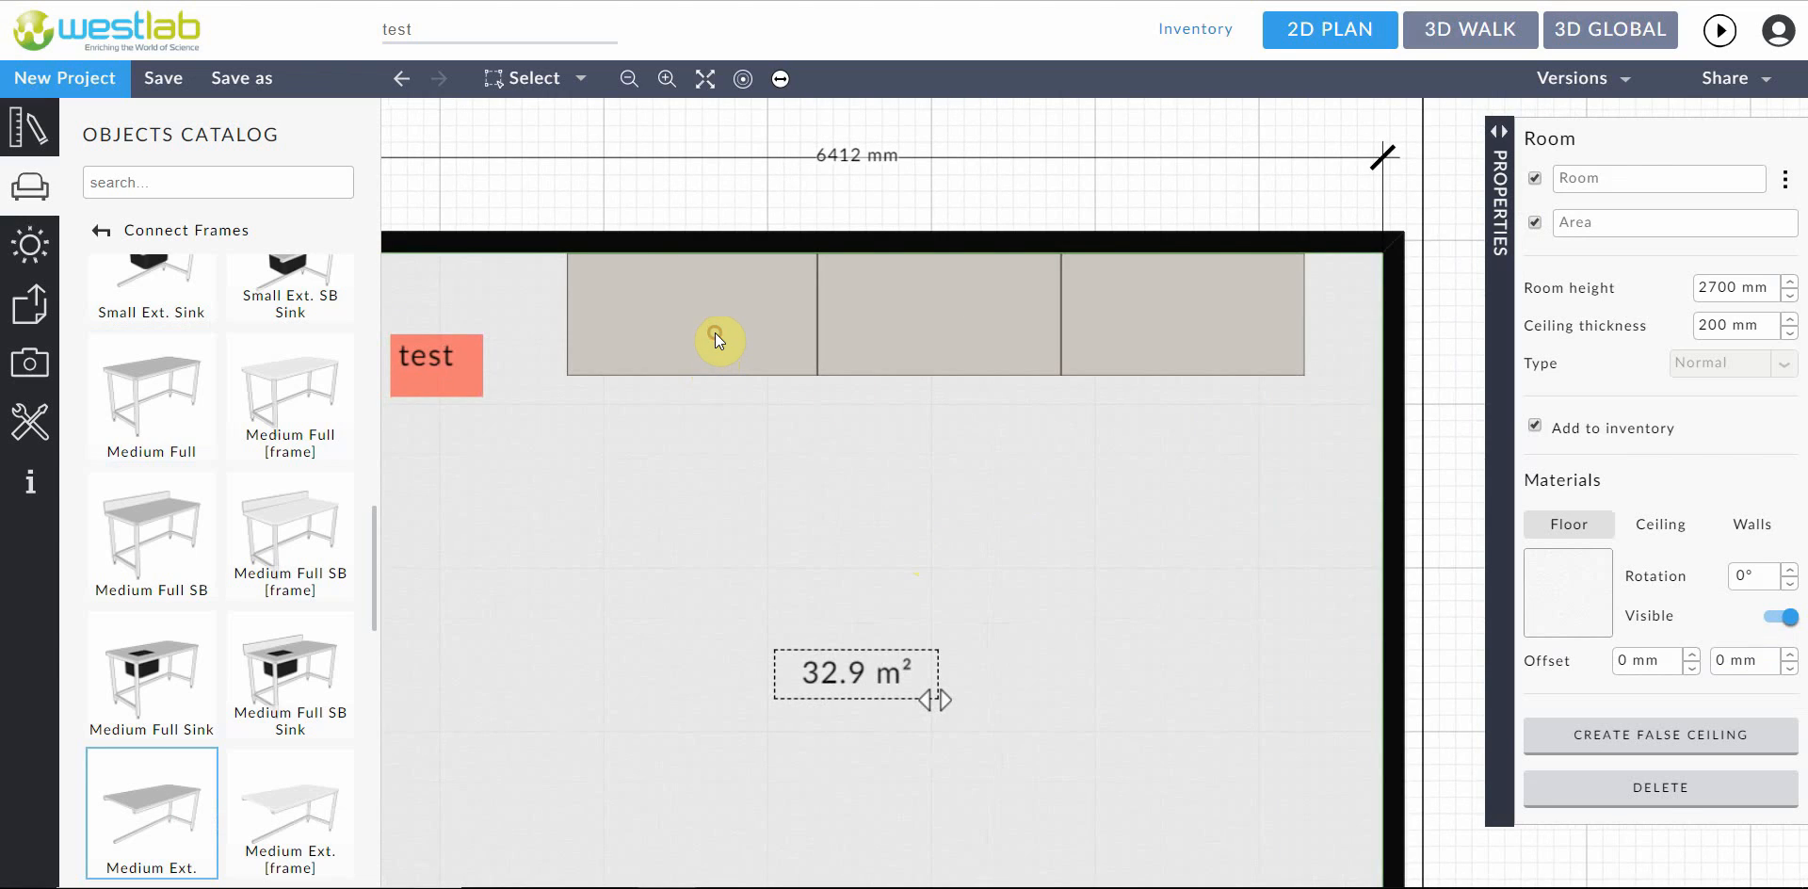
# Give the first bench a white benchtop finish via its colour swatch
pyautogui.click(719, 338)
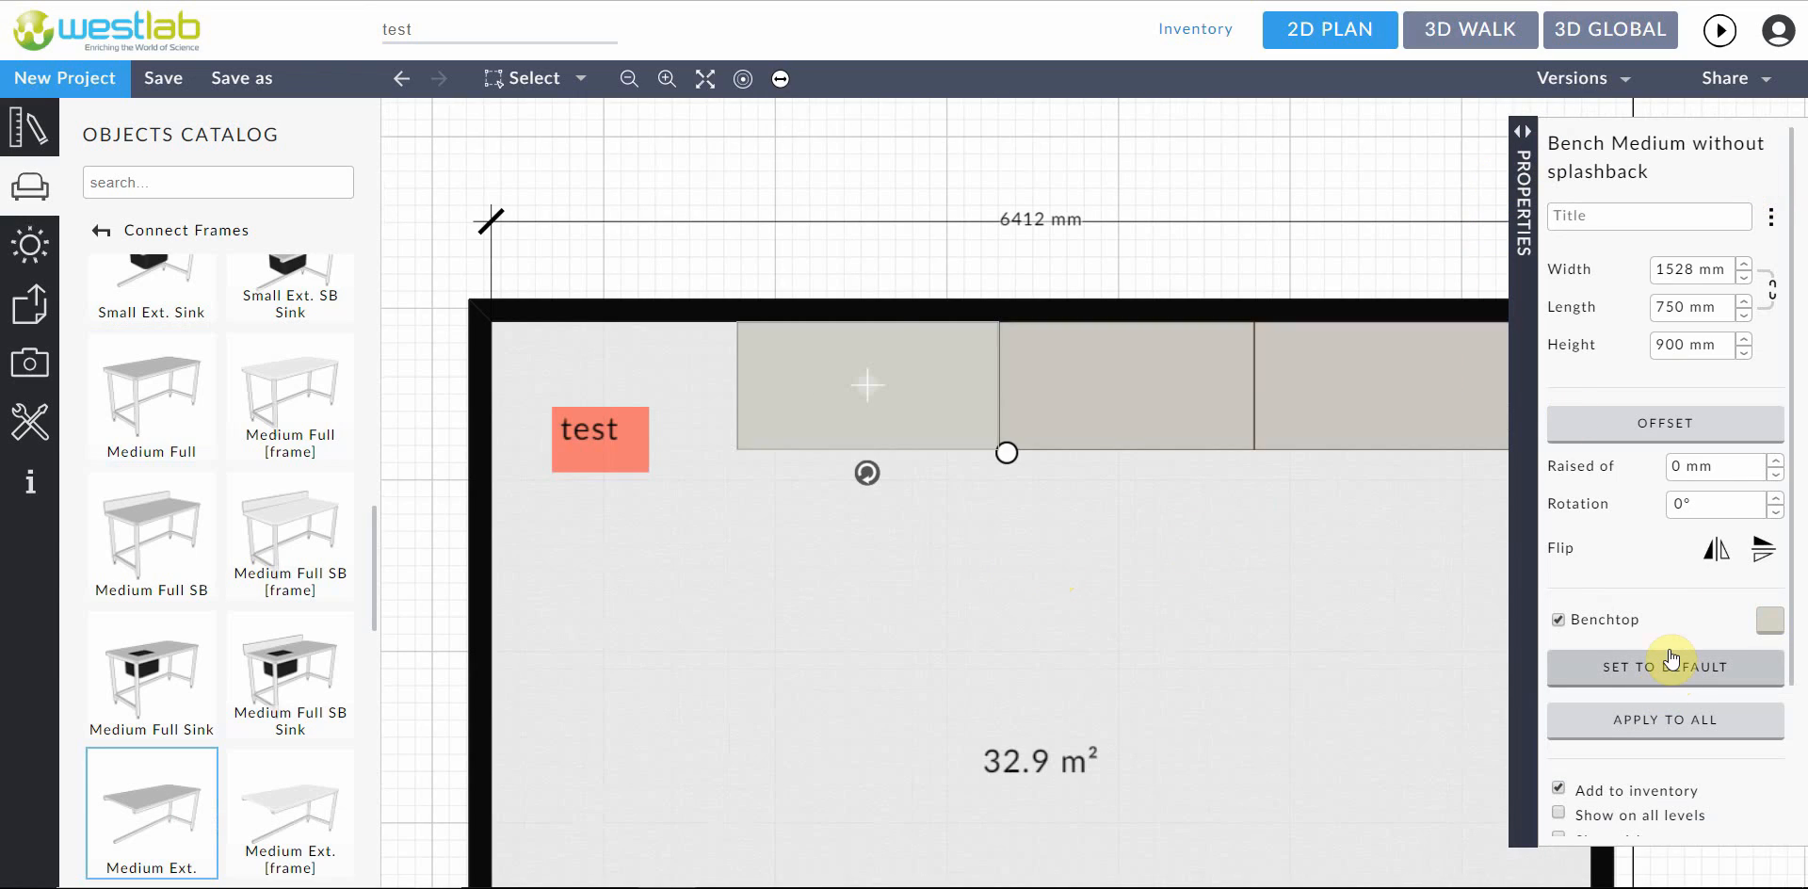
pyautogui.moveTo(956, 473)
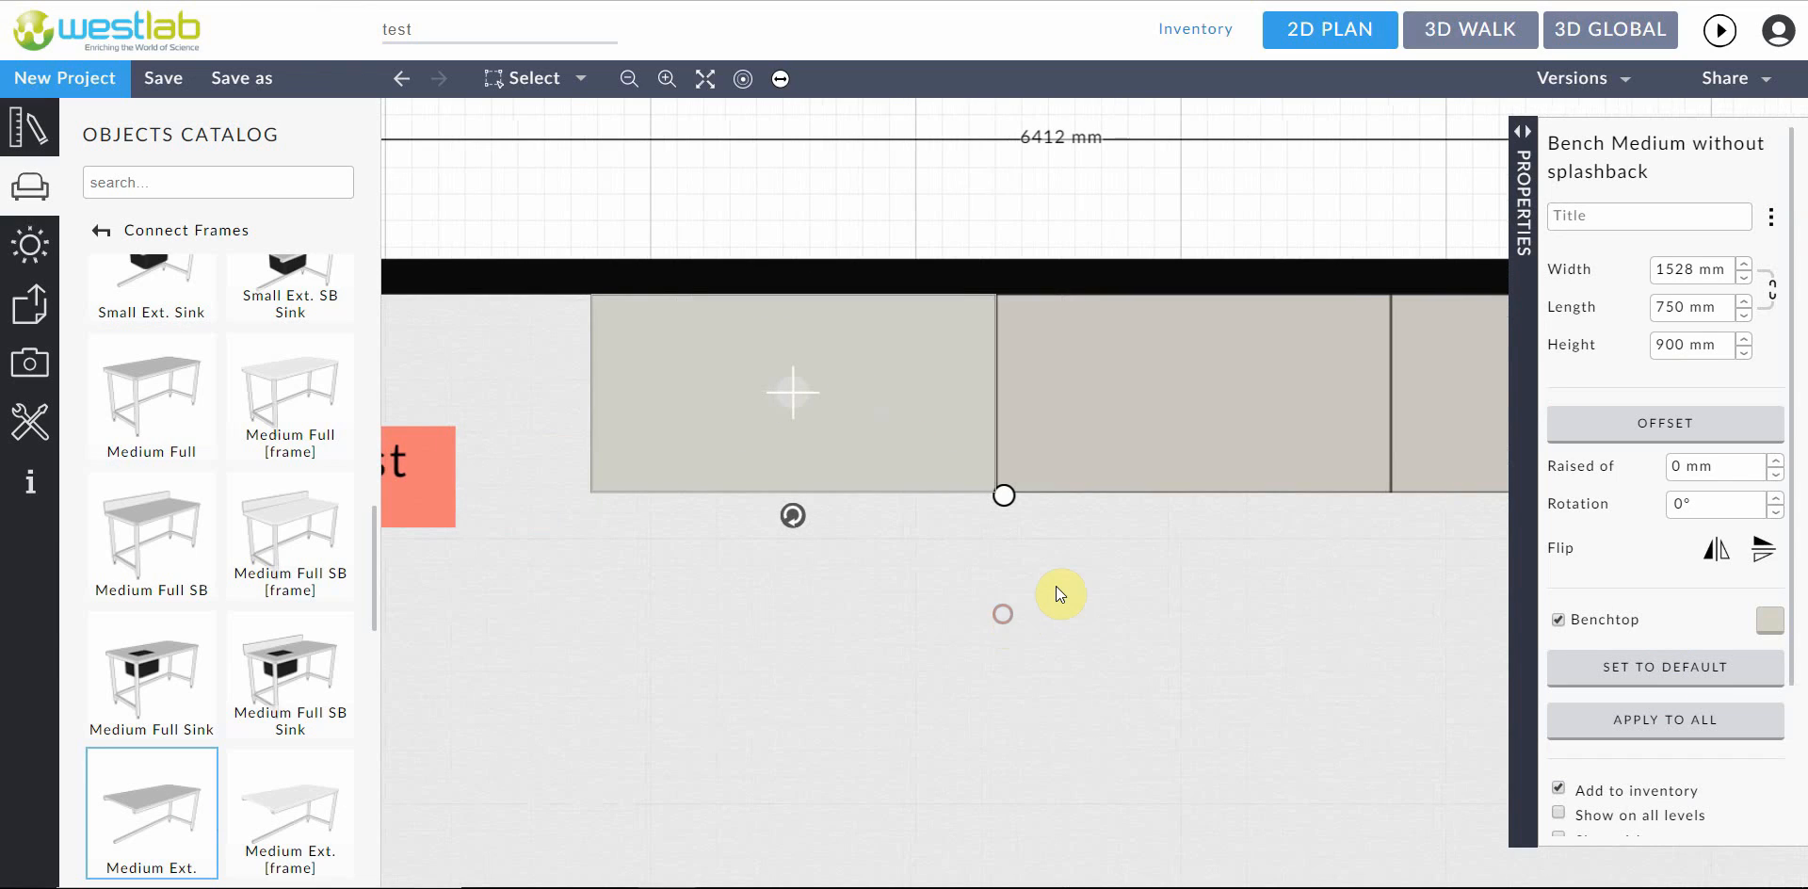
pyautogui.moveTo(1679, 498)
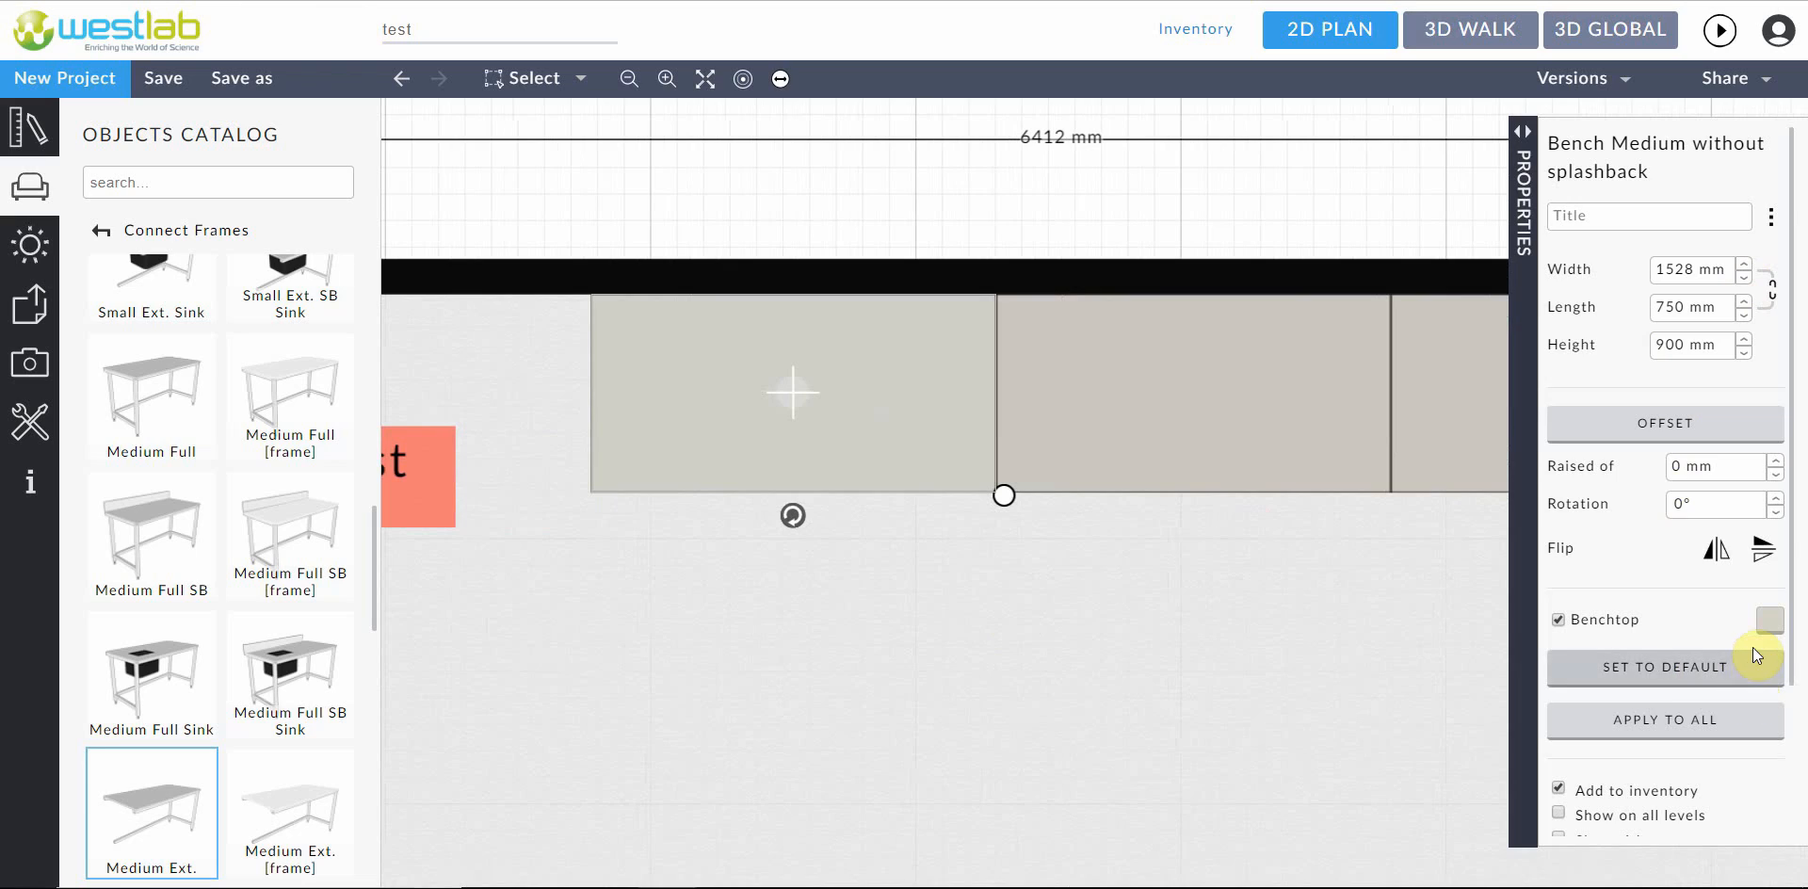
pyautogui.click(1774, 619)
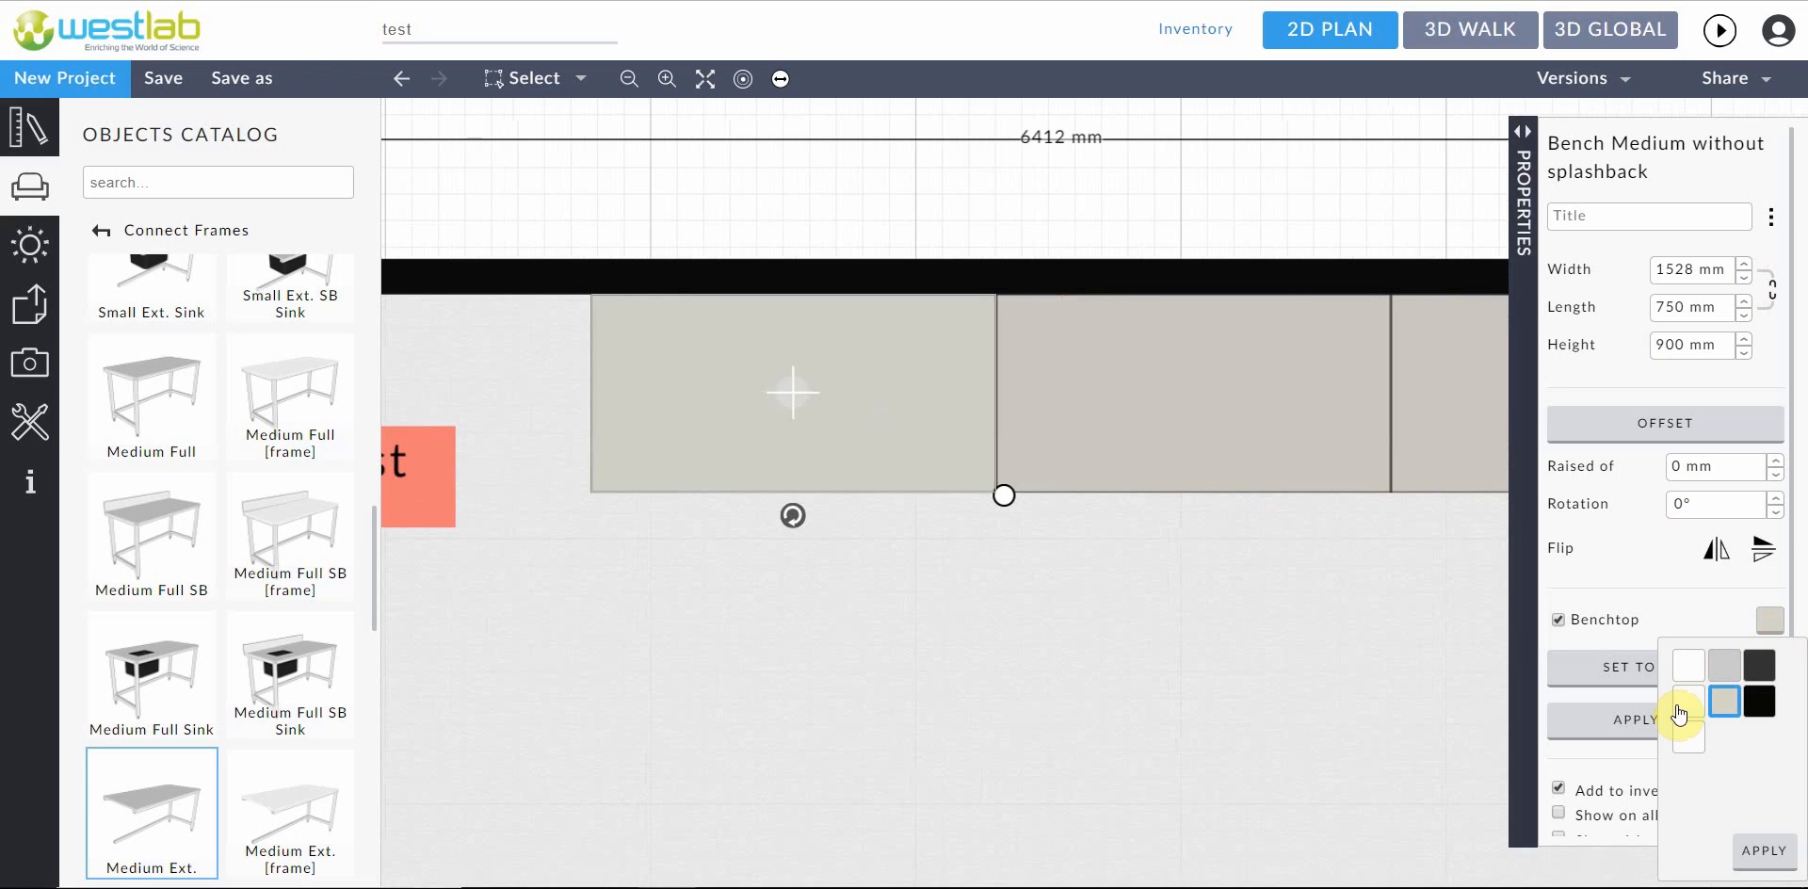
pyautogui.moveTo(1725, 703)
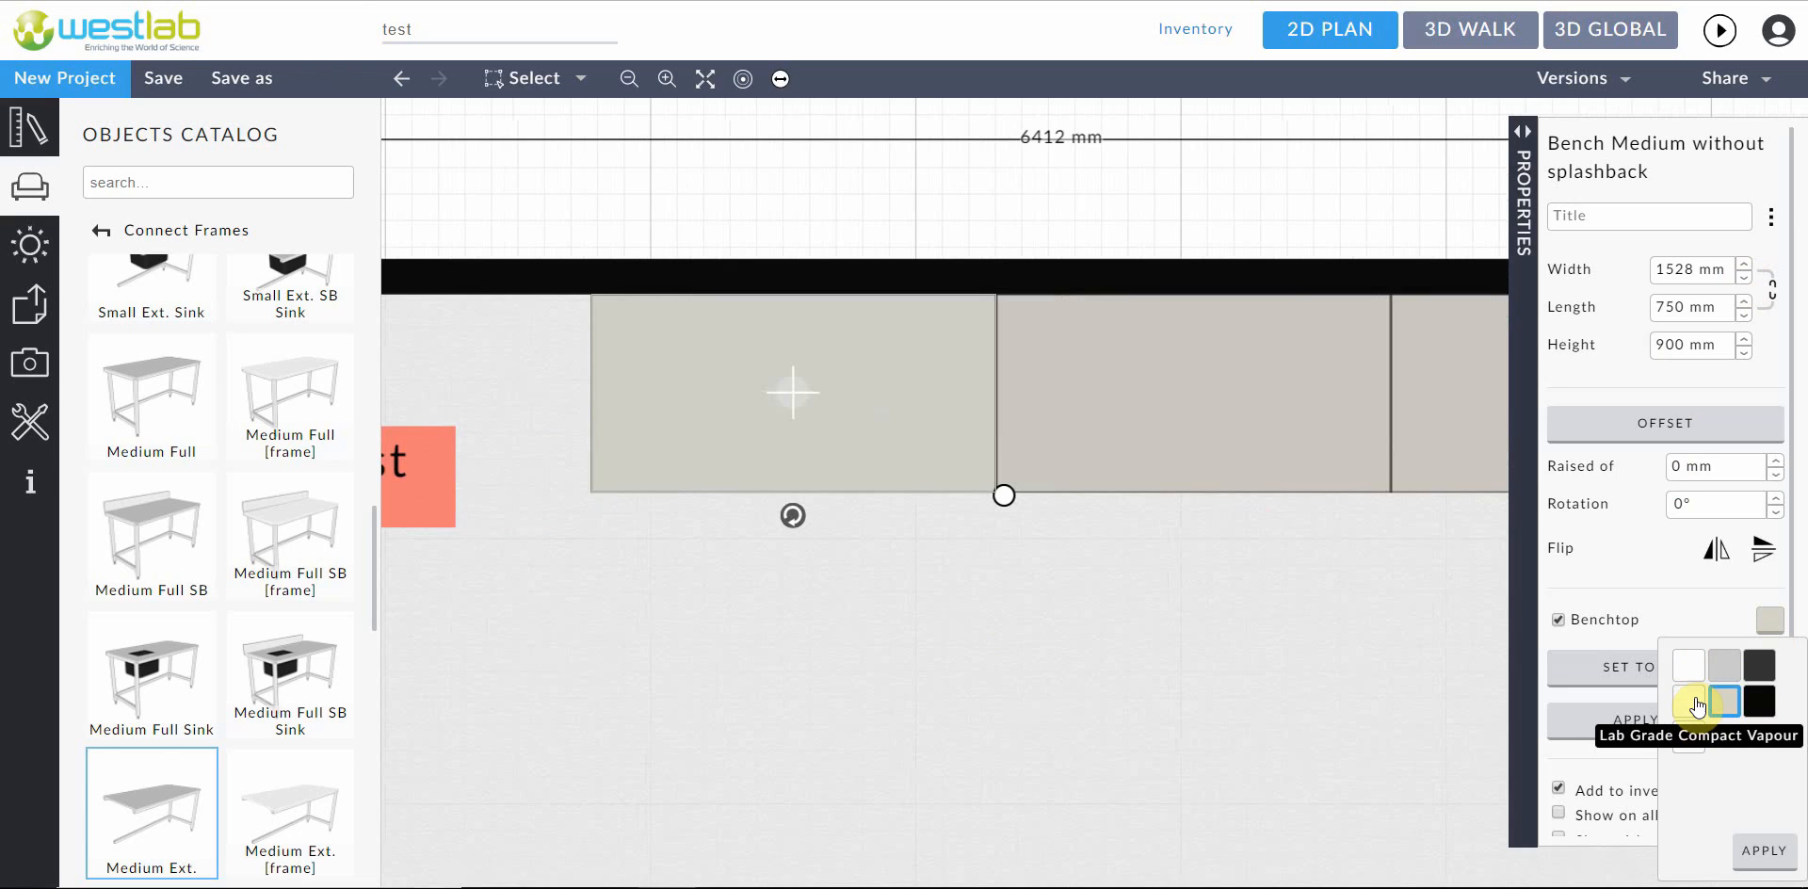
pyautogui.moveTo(1689, 695)
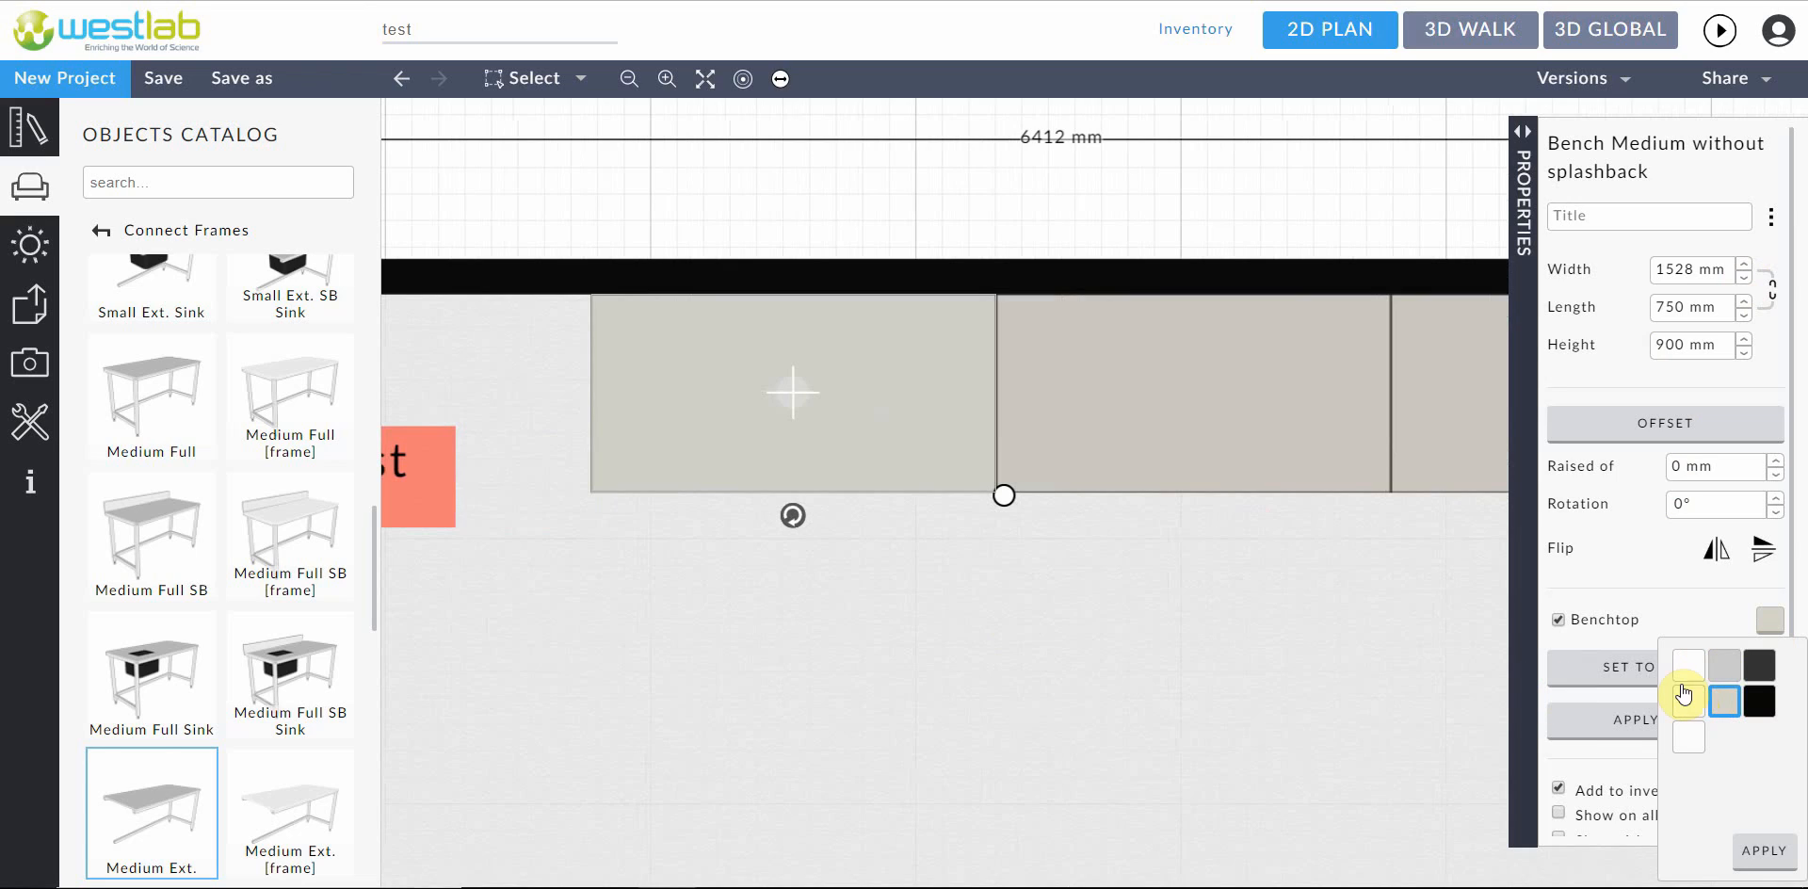
pyautogui.click(911, 436)
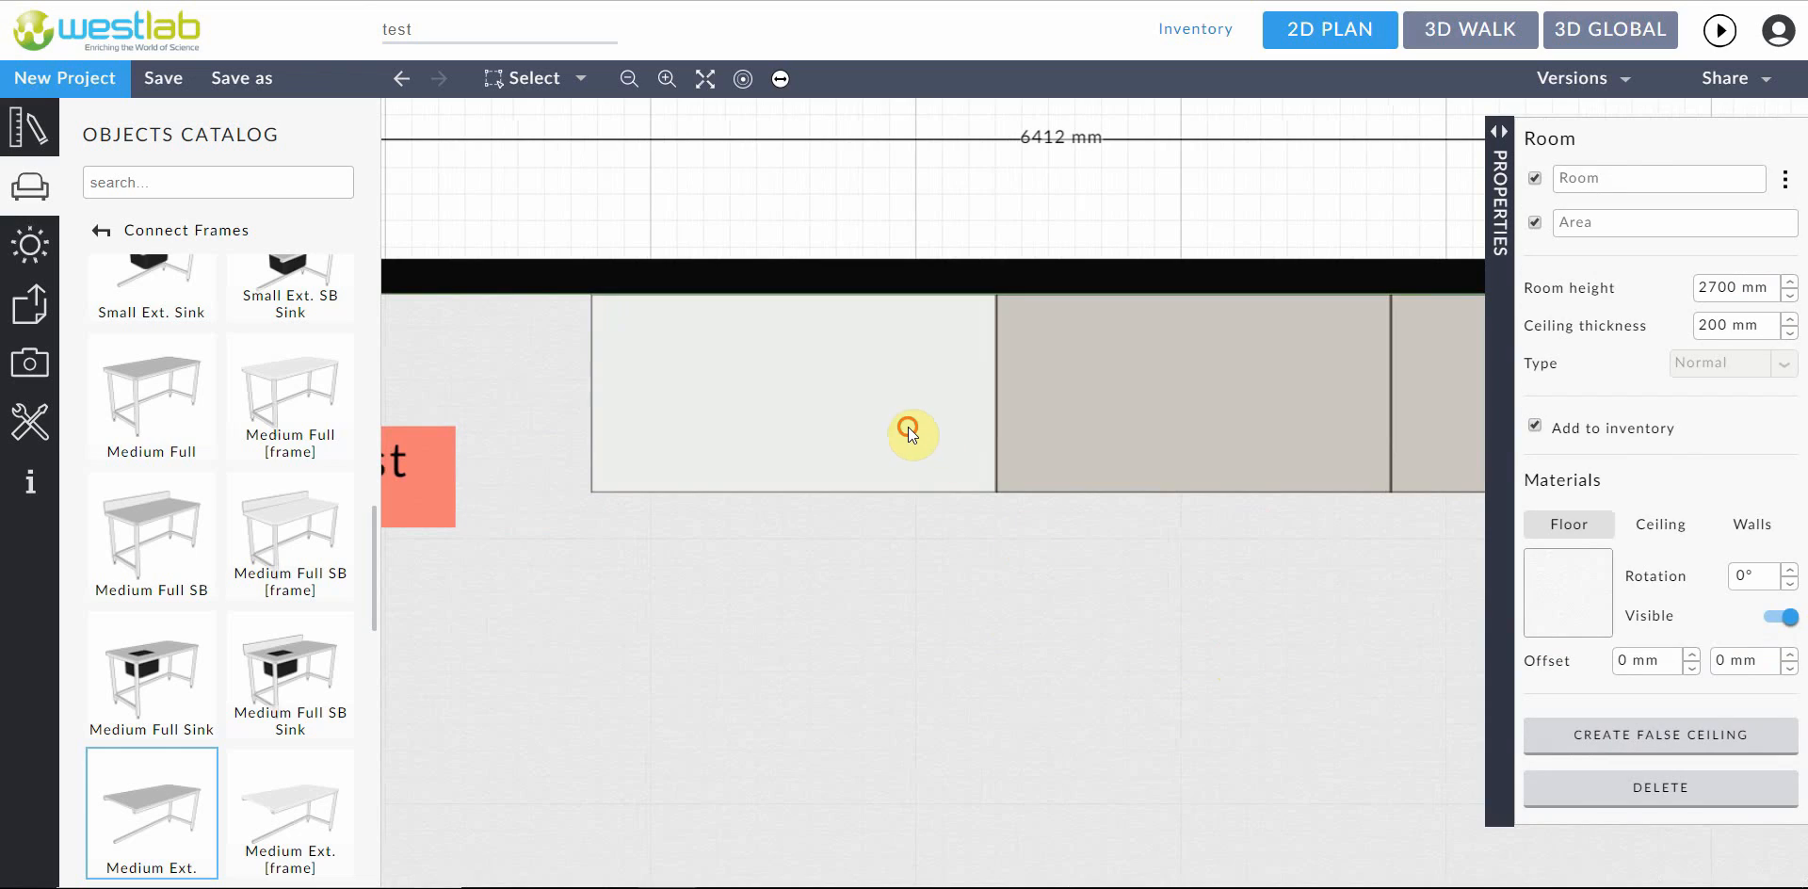
pyautogui.click(910, 436)
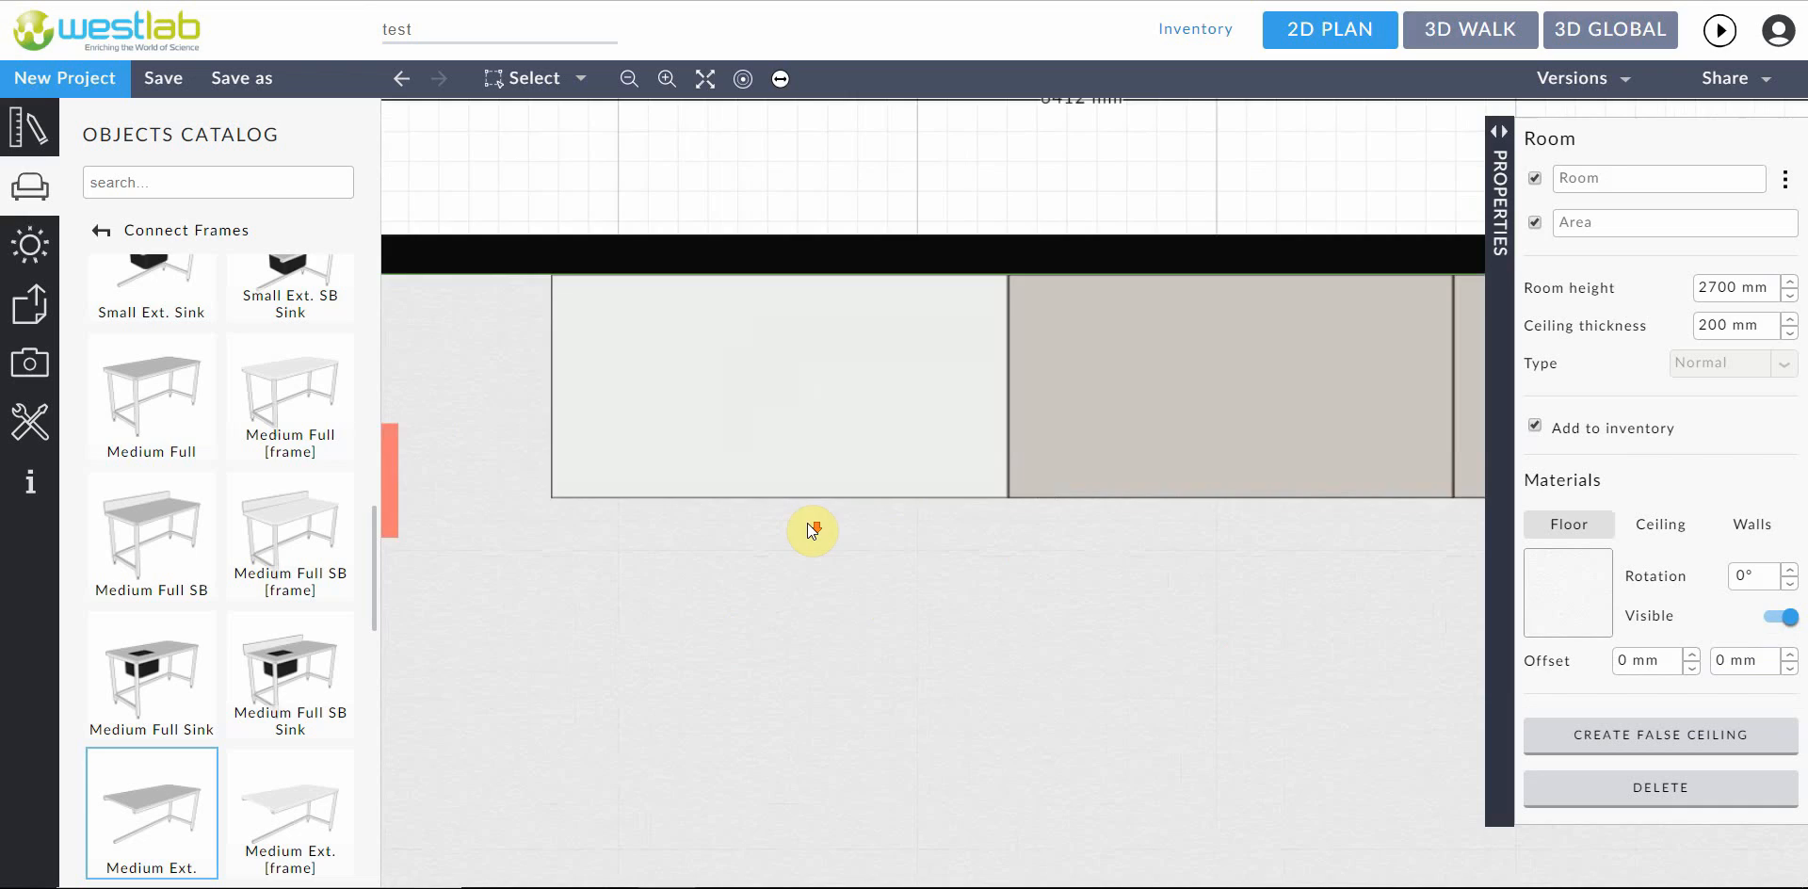
pyautogui.click(790, 404)
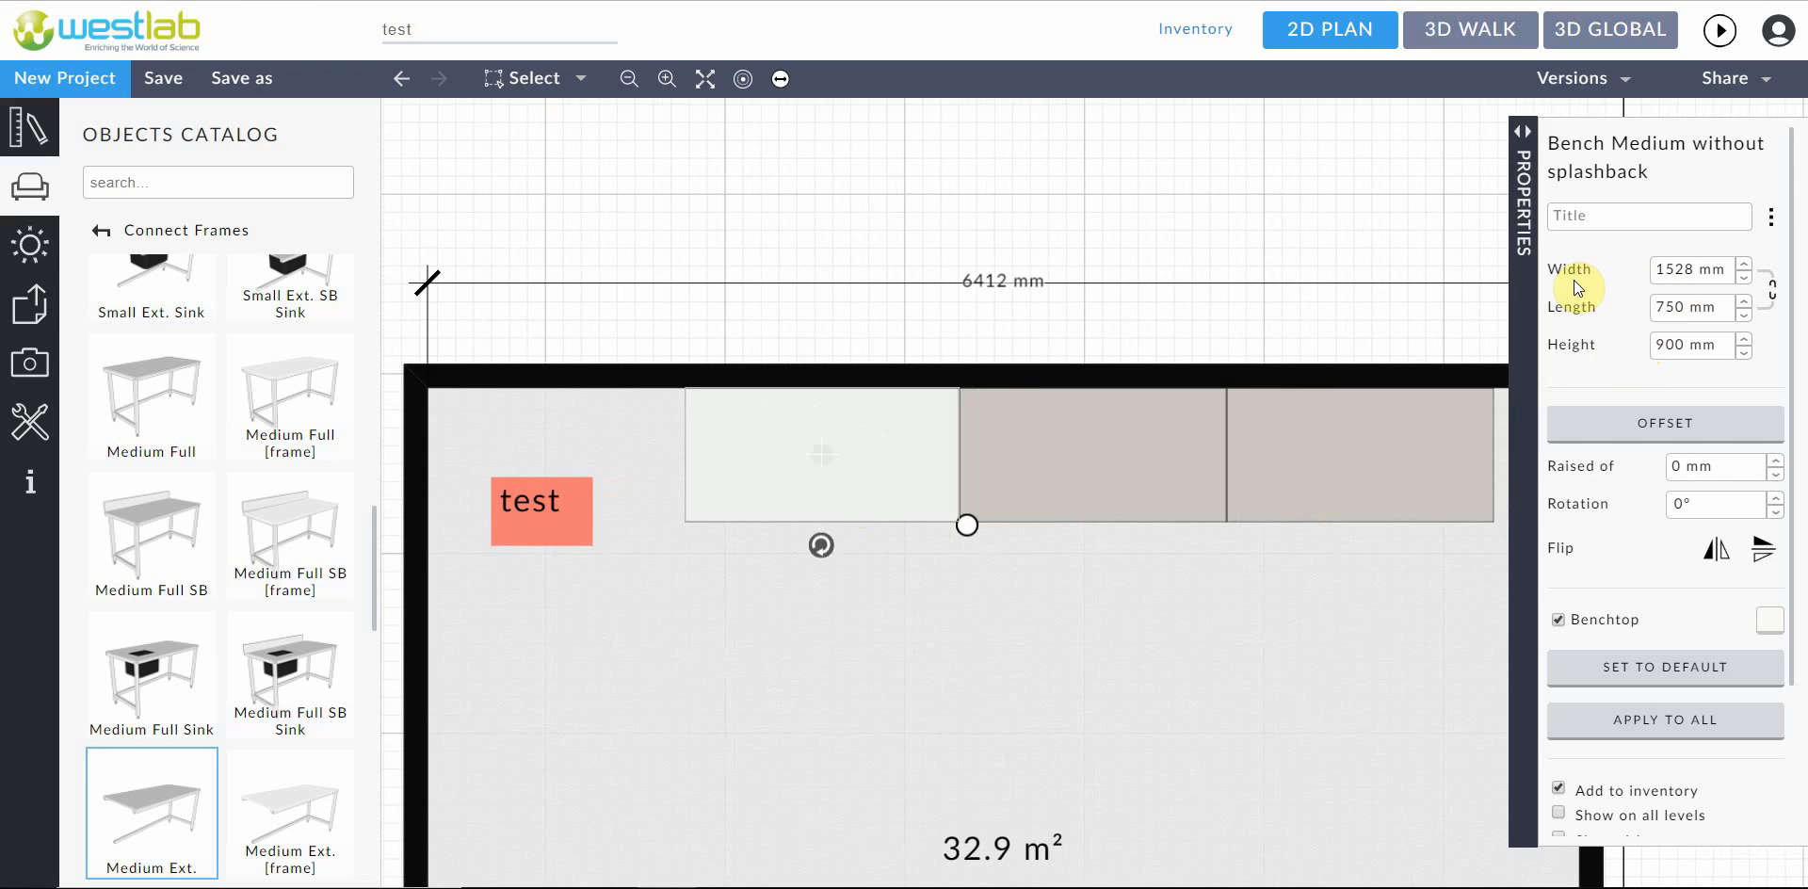
pyautogui.moveTo(1480, 350)
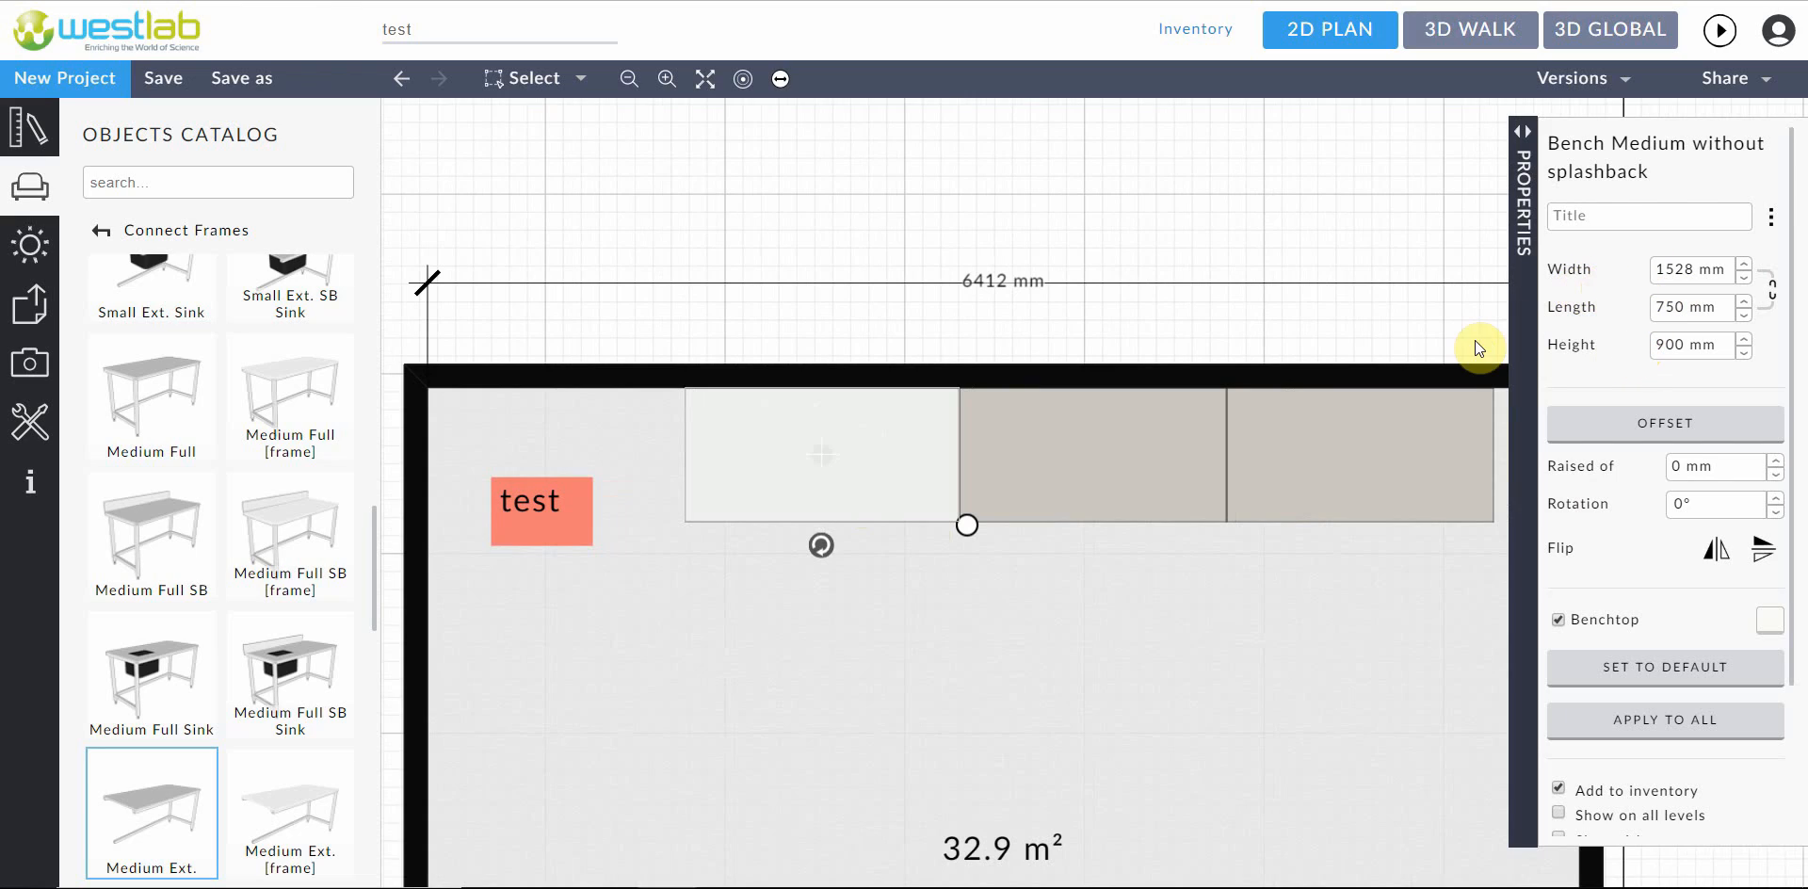
pyautogui.moveTo(872, 507)
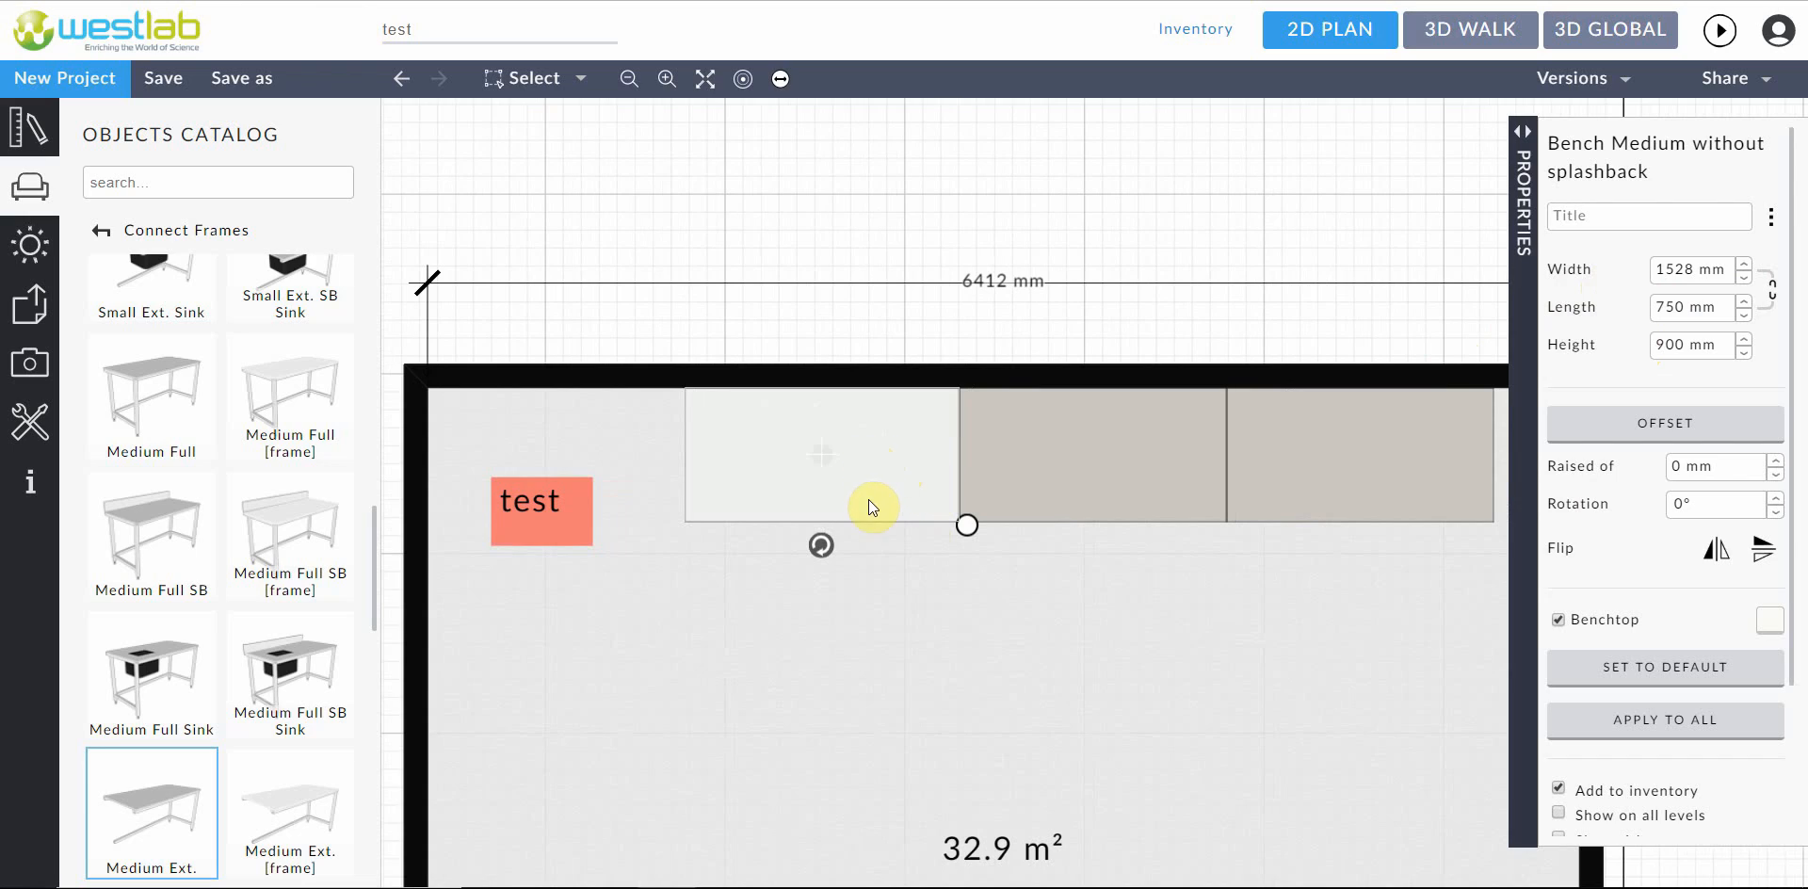
pyautogui.moveTo(1149, 305)
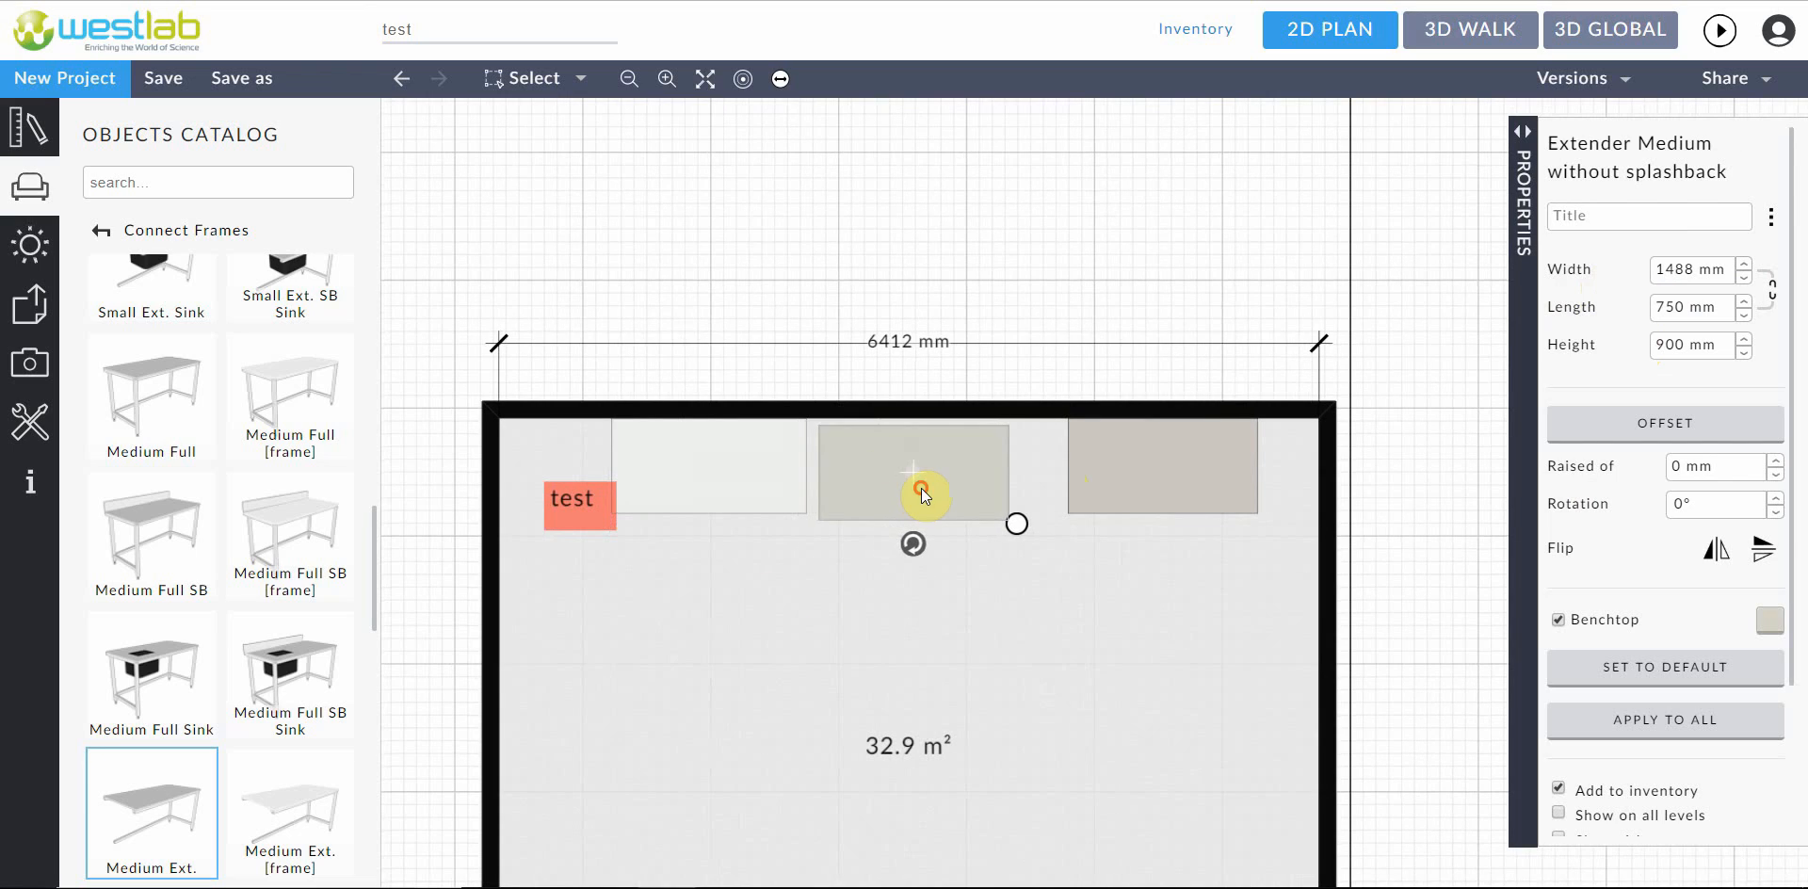
# Slide the extenders flush against the bench and neighbouring extender, closing the gaps
pyautogui.moveTo(923, 495); pyautogui.dragTo(929, 453)
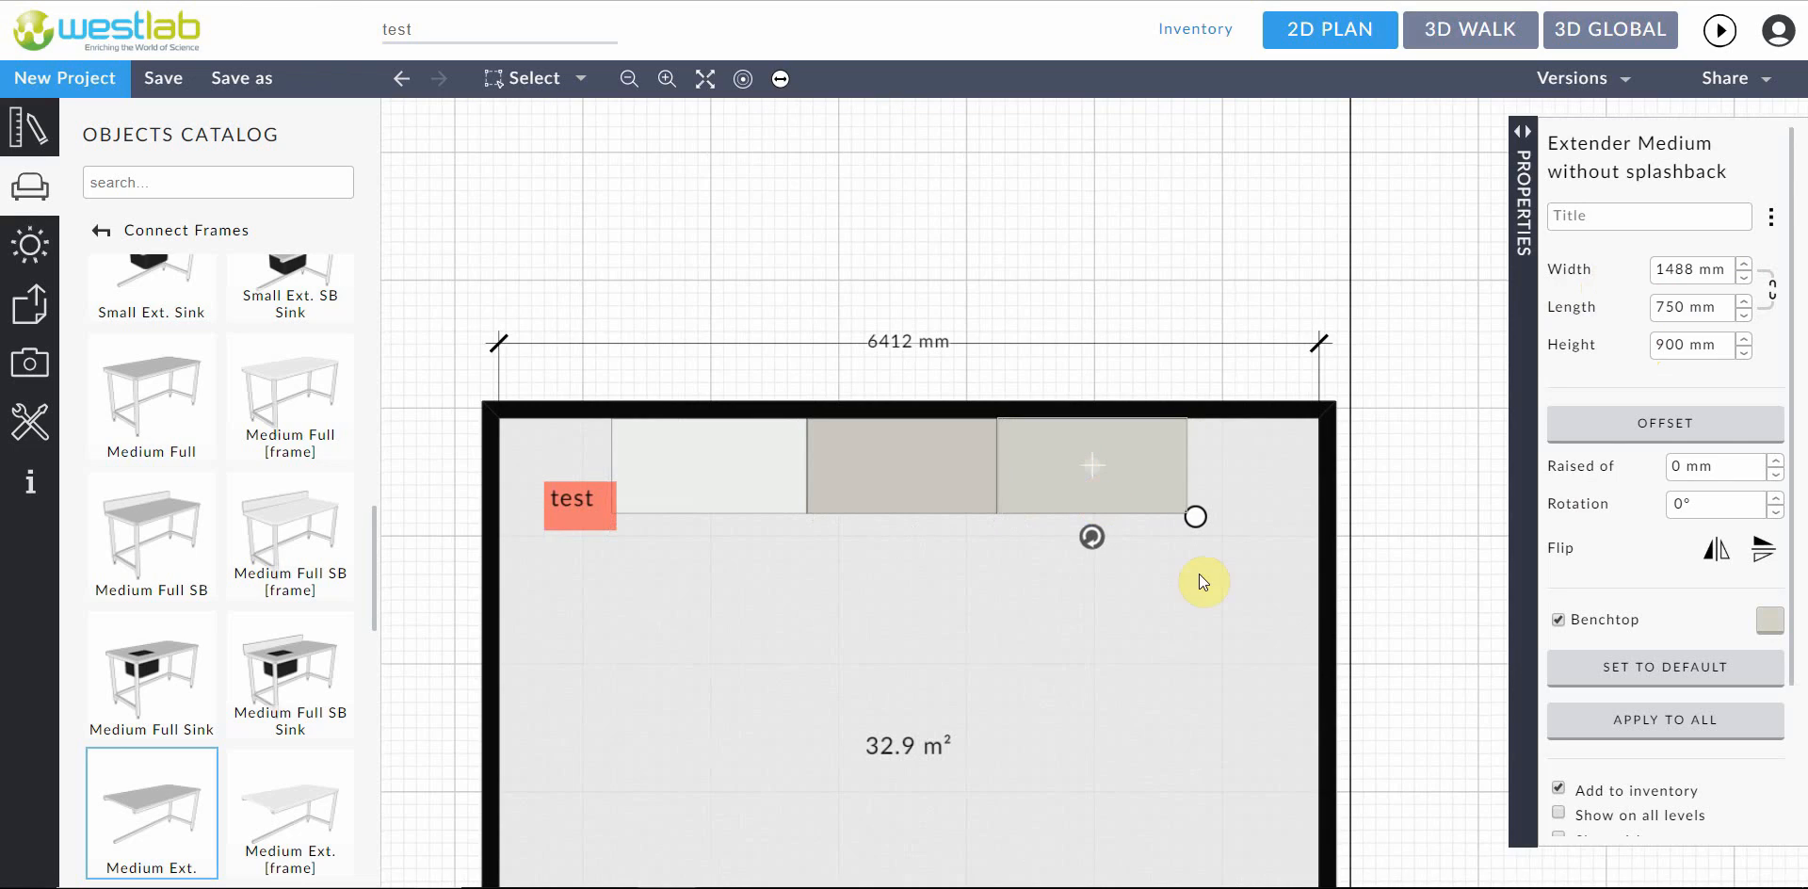
pyautogui.scroll(-3)
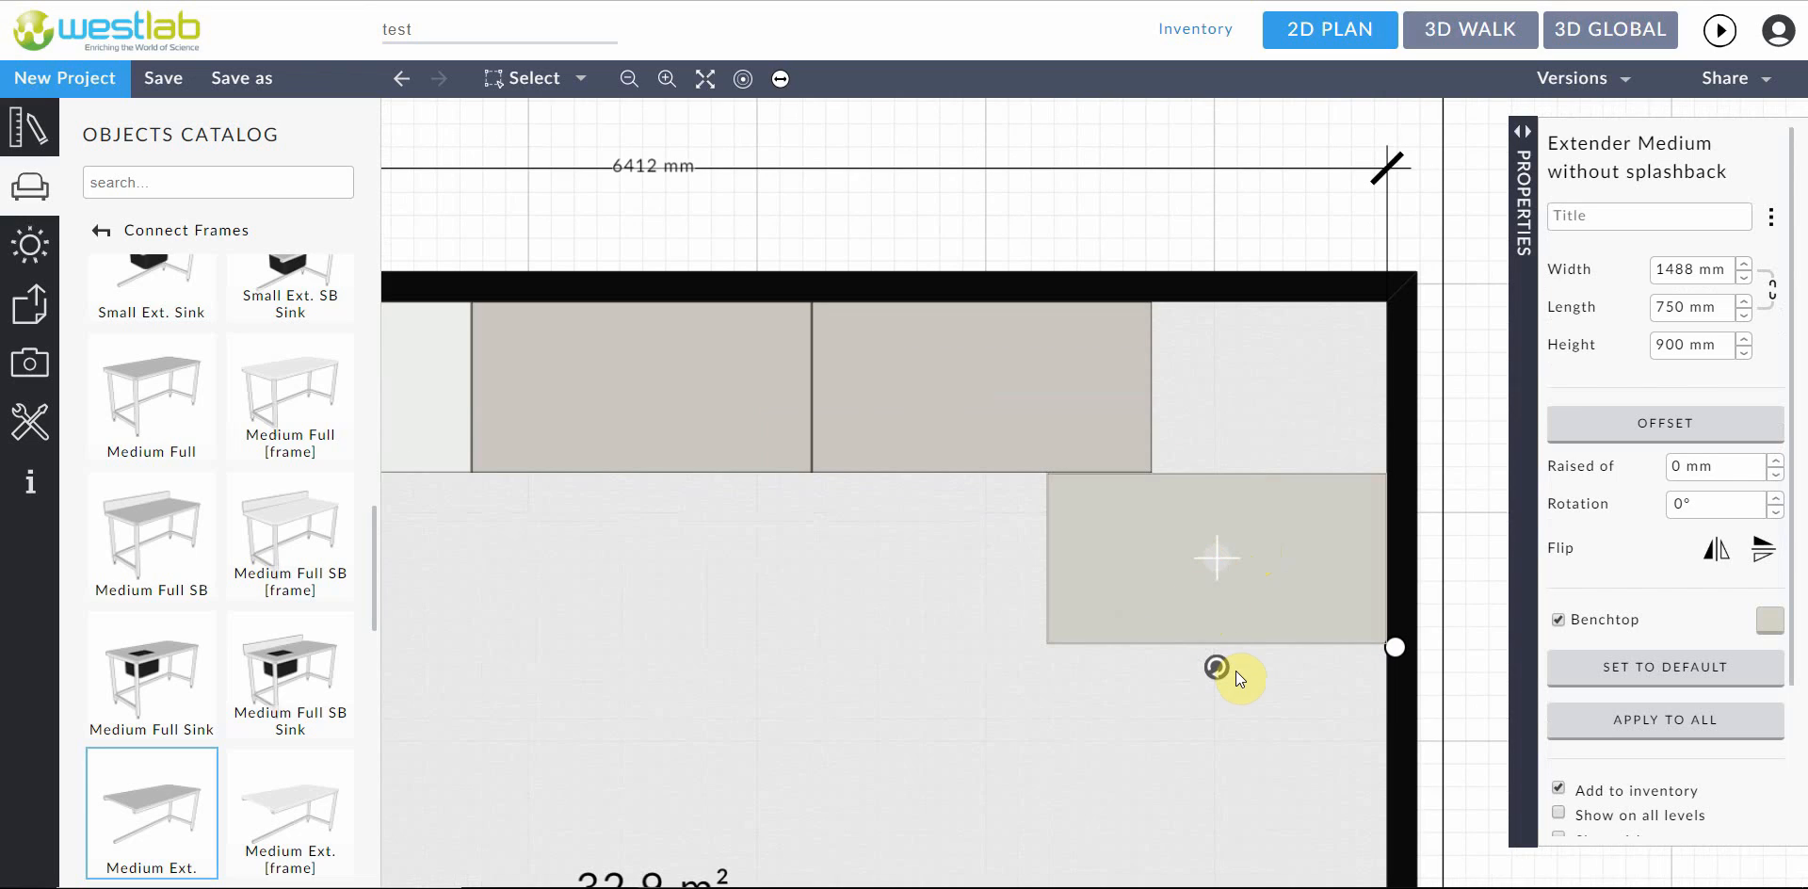
pyautogui.moveTo(1221, 677)
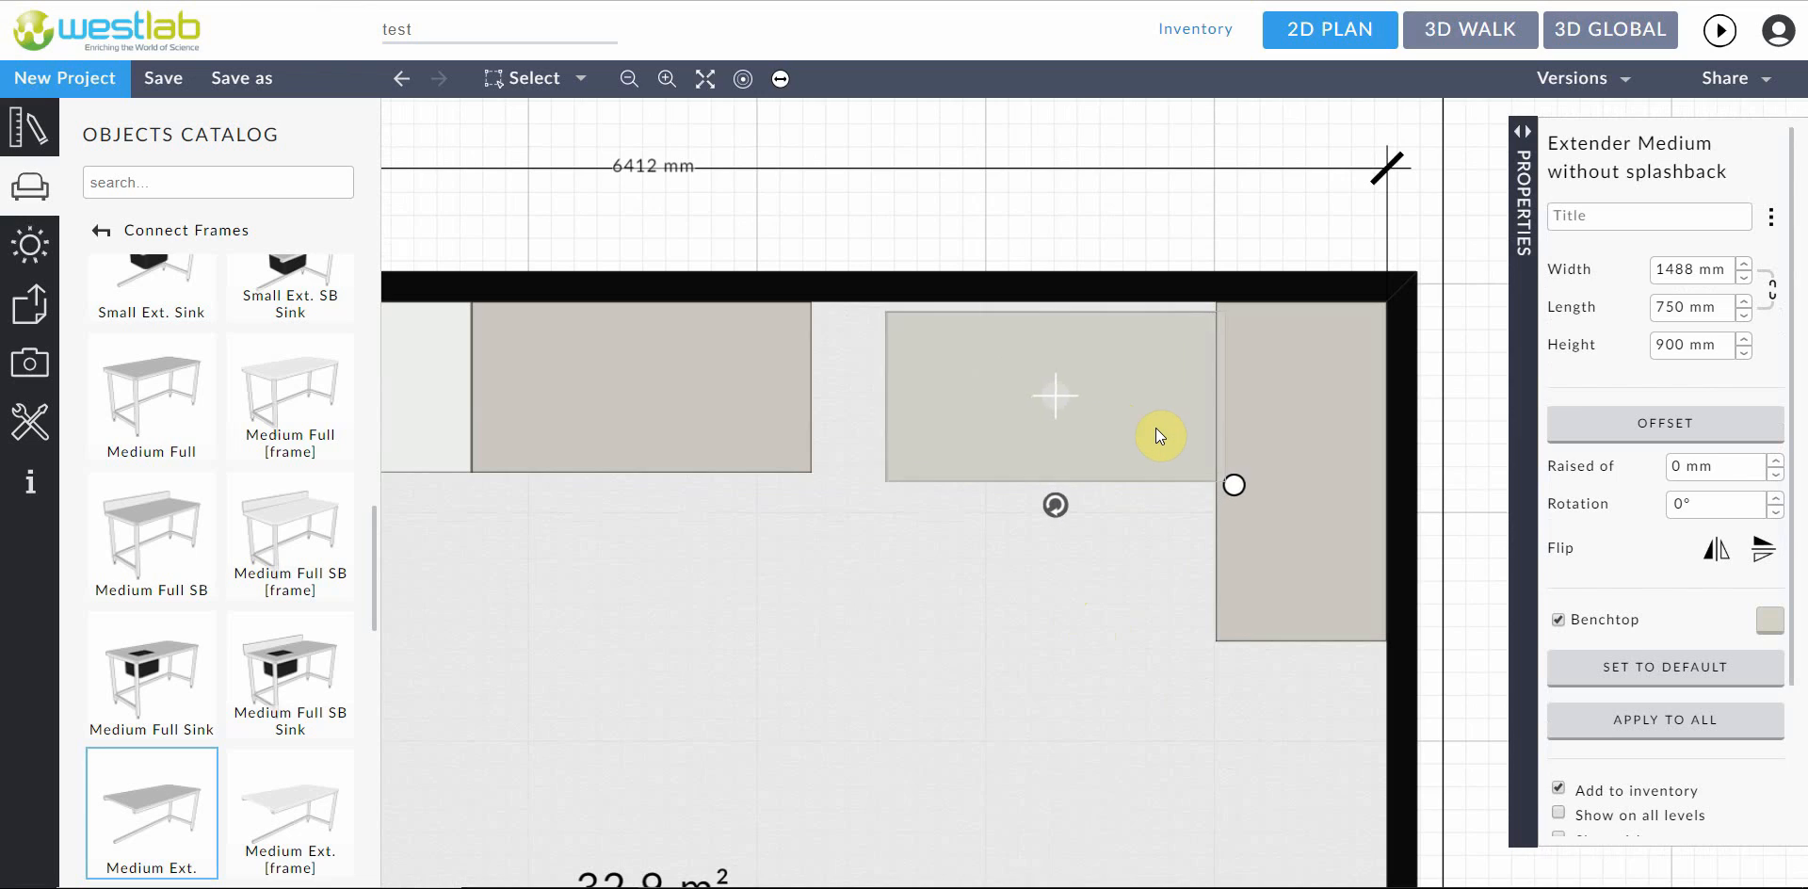
pyautogui.moveTo(1161, 436); pyautogui.dragTo(744, 418)
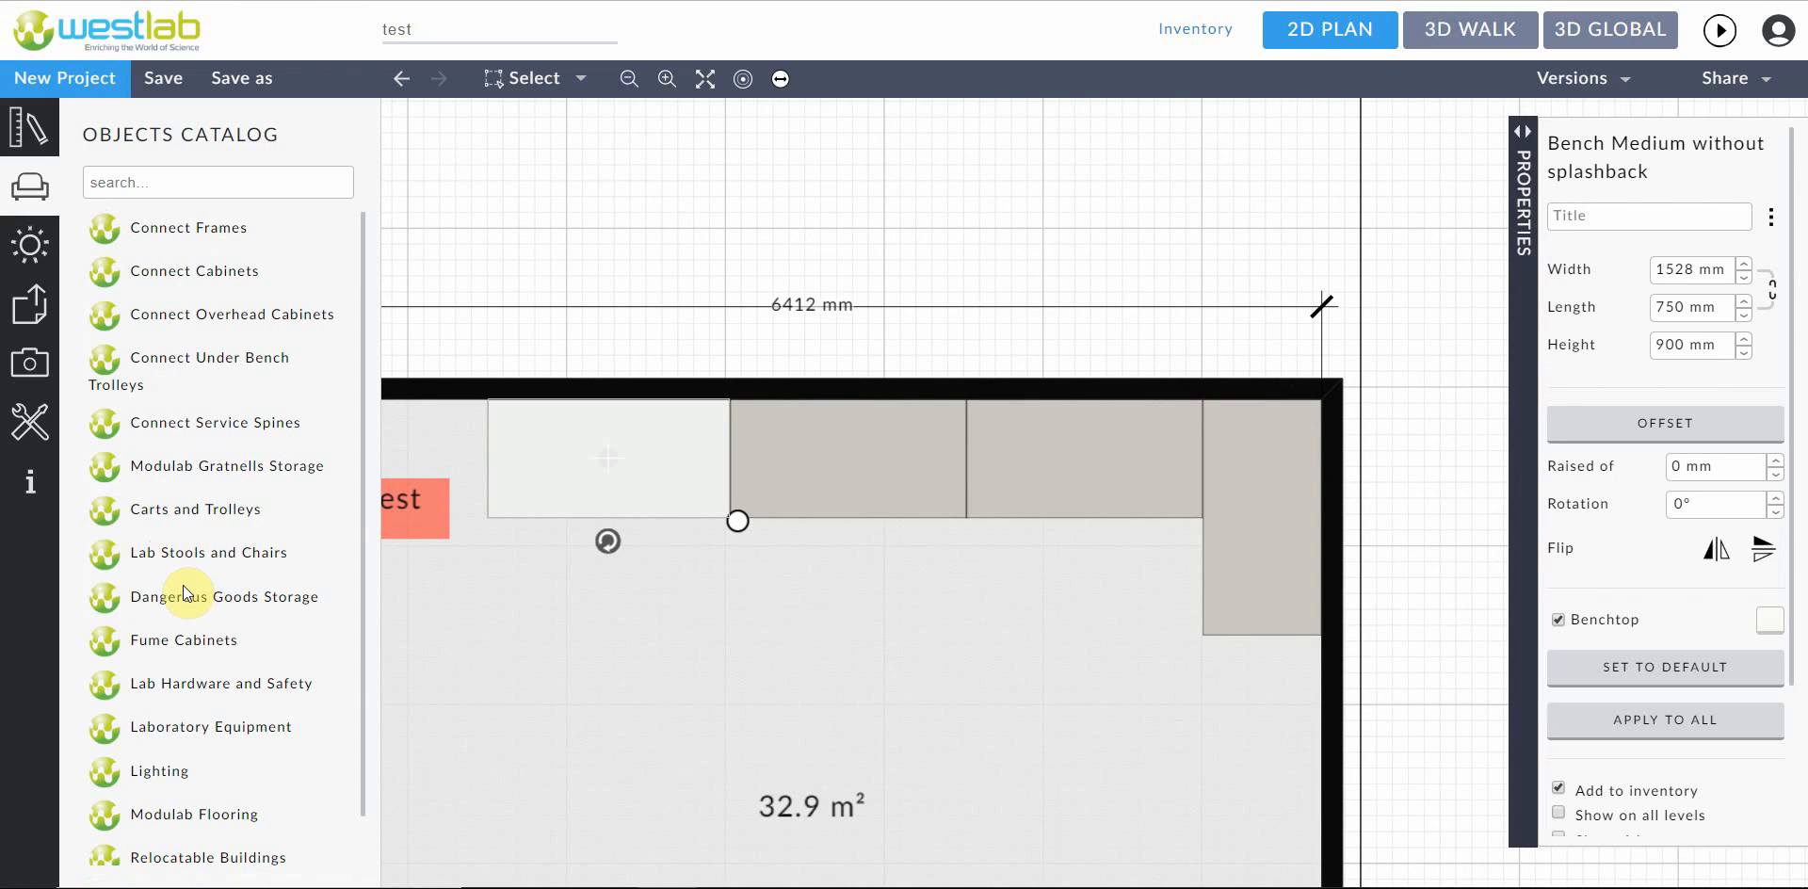
pyautogui.moveTo(228, 283)
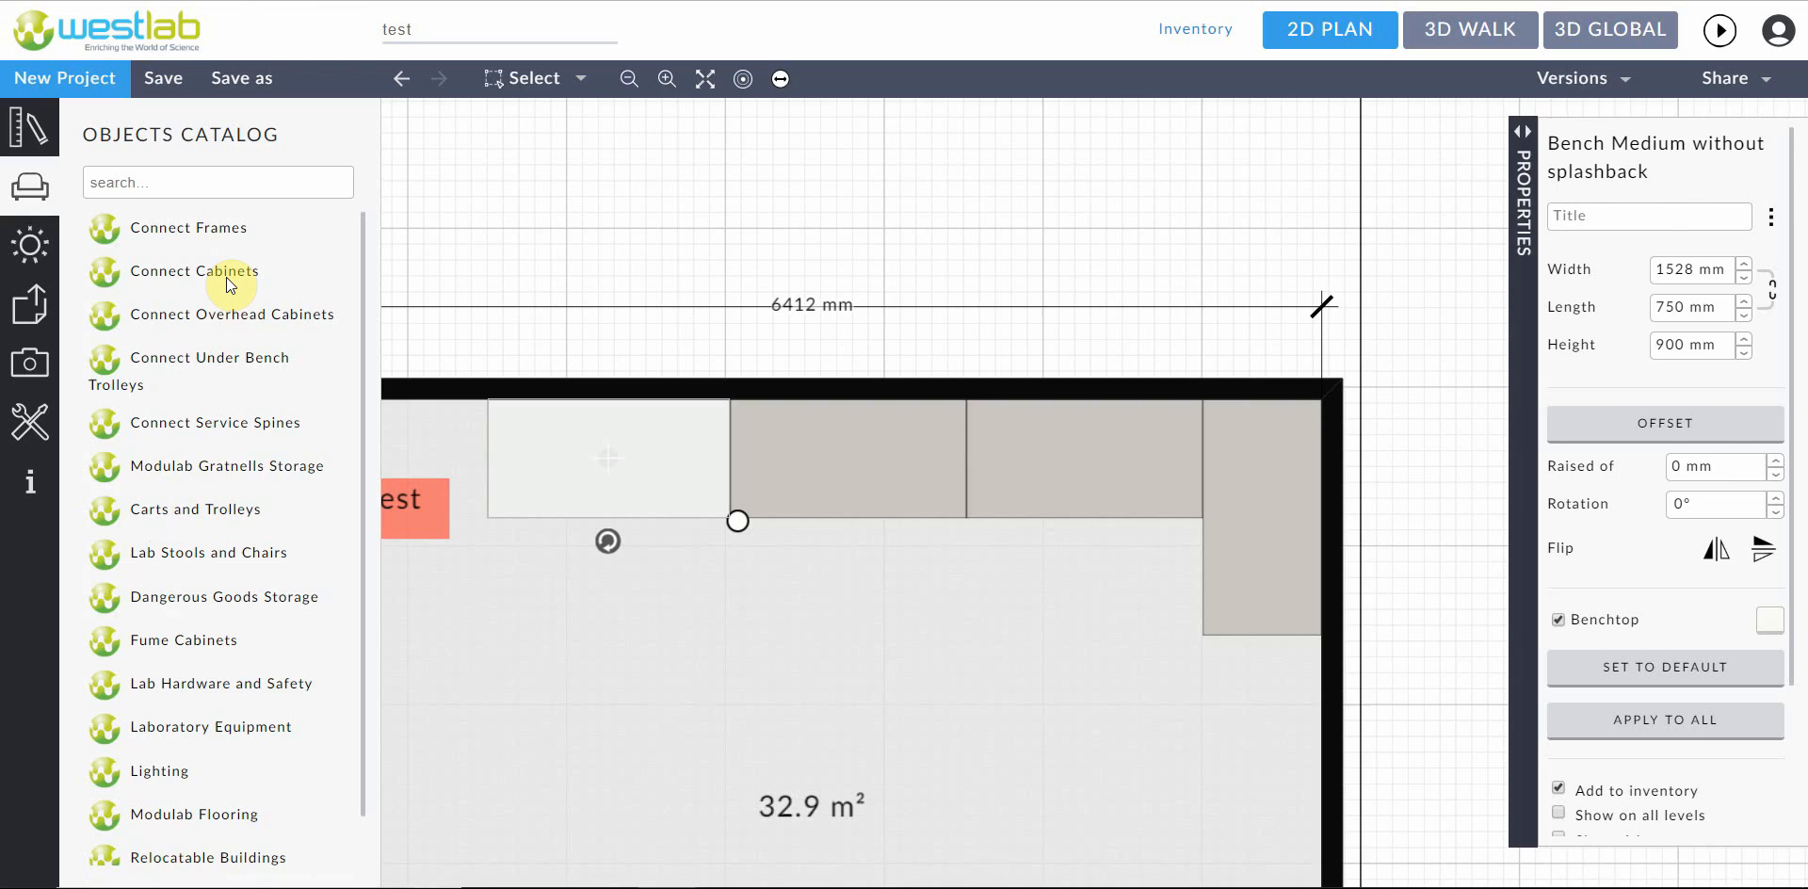
pyautogui.moveTo(223, 284)
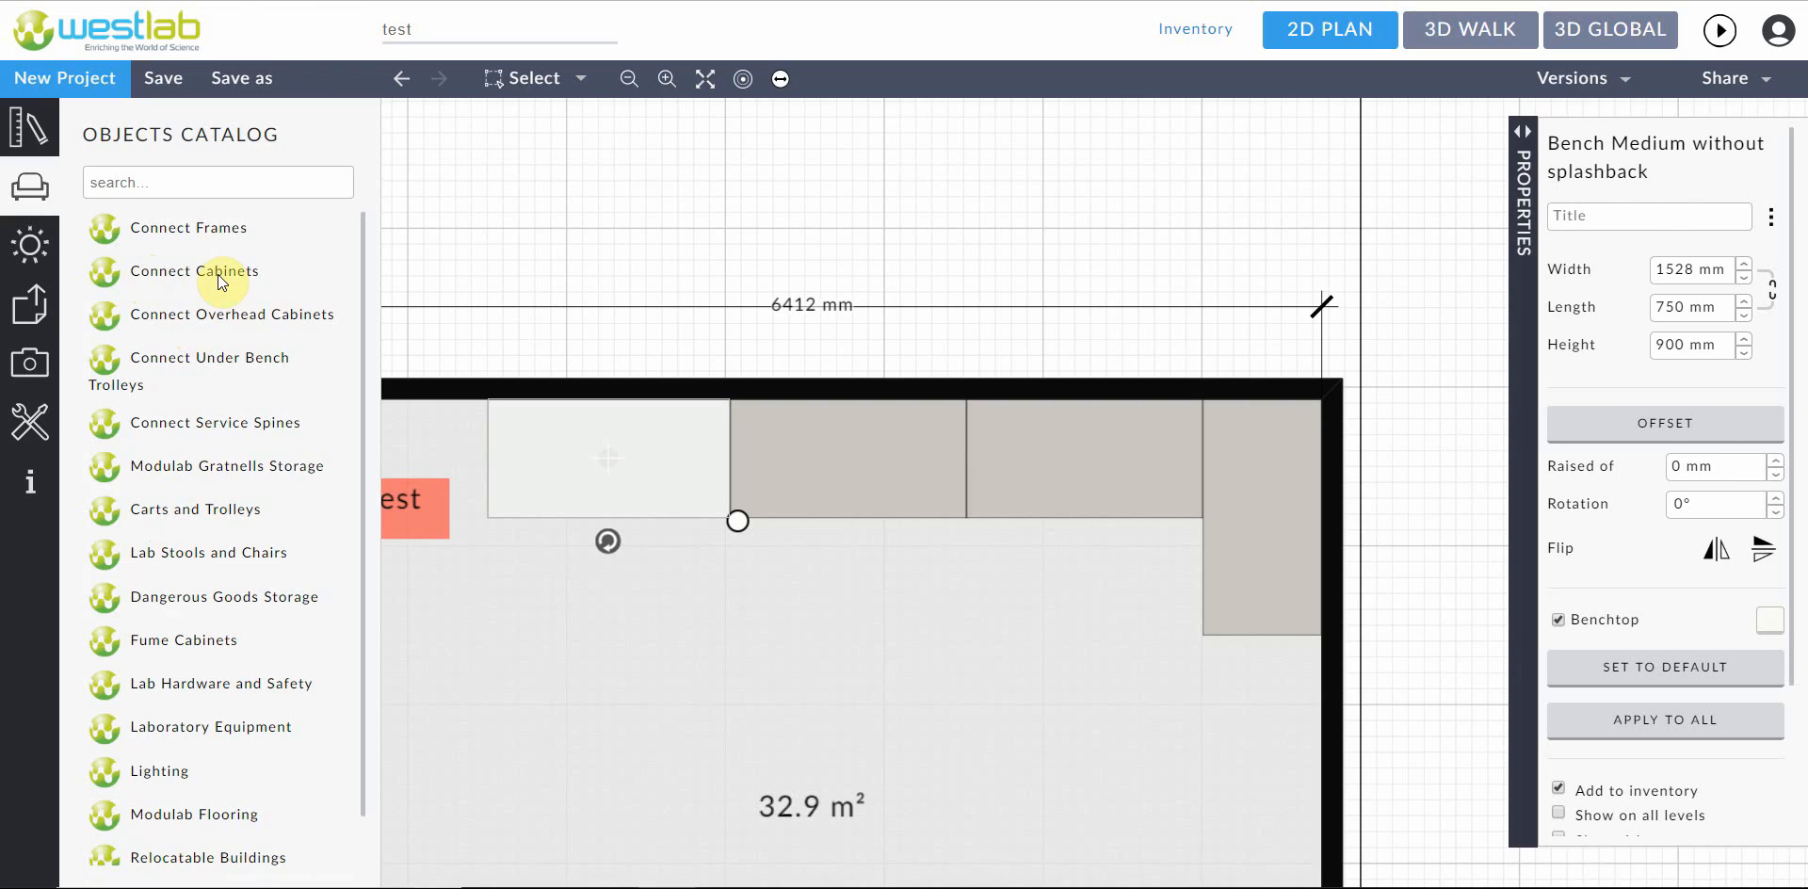
pyautogui.moveTo(204, 292)
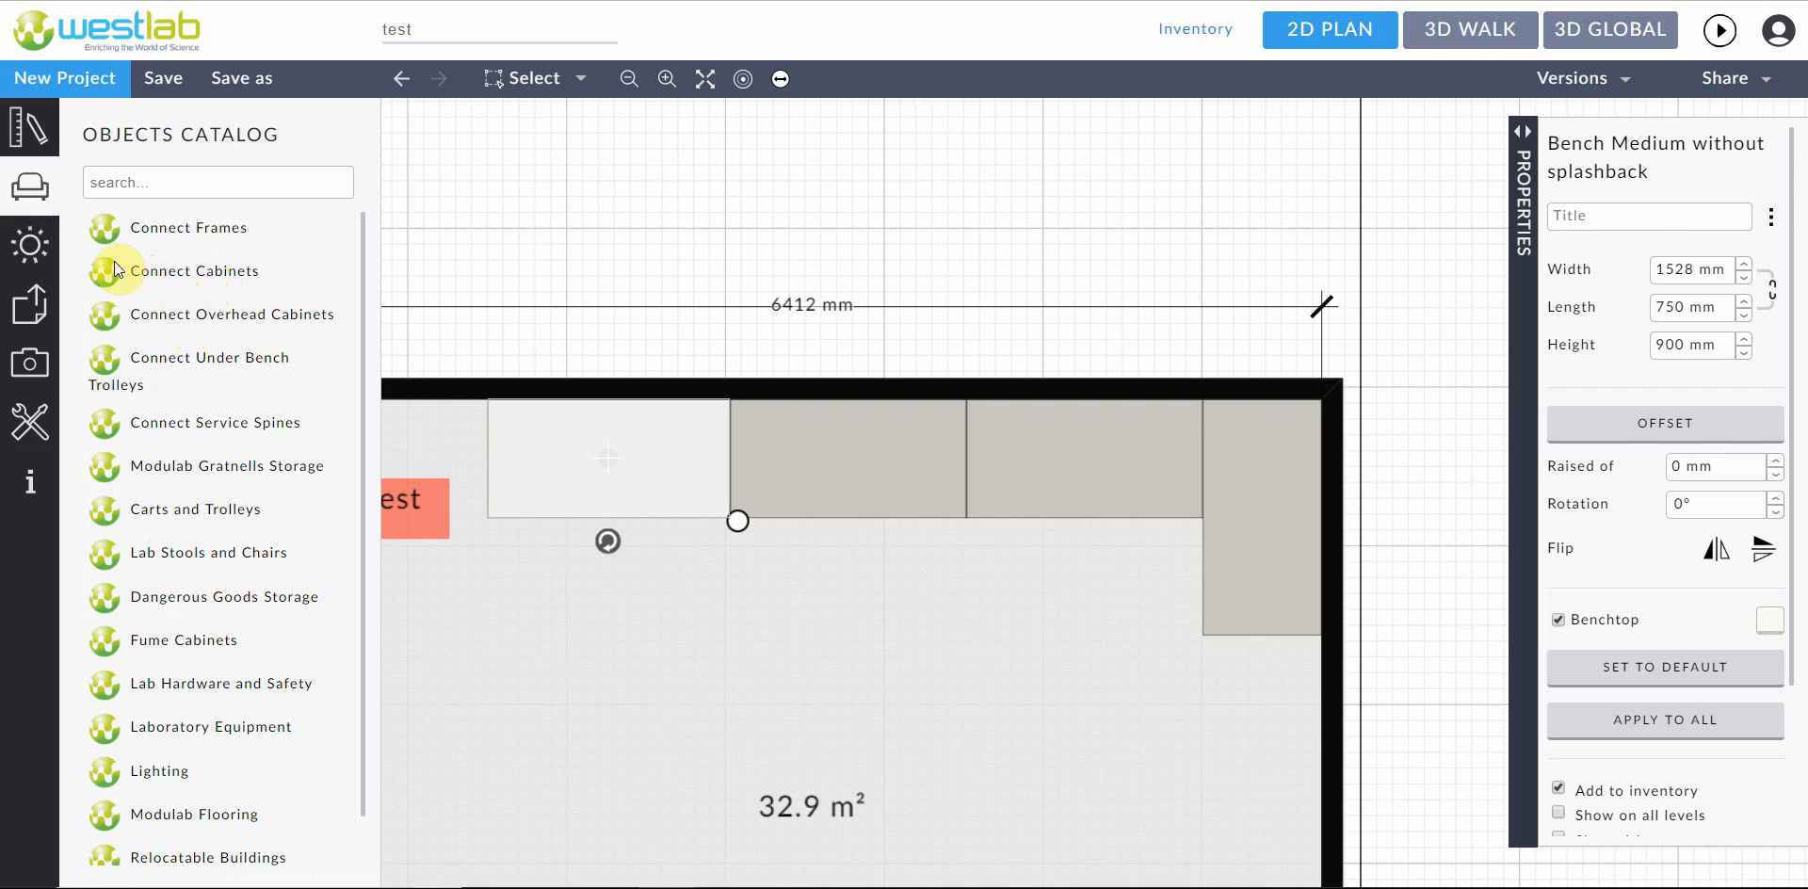
# Browse the Connect Cabinets range and pick the Double 4 Drawer Module
pyautogui.click(196, 271)
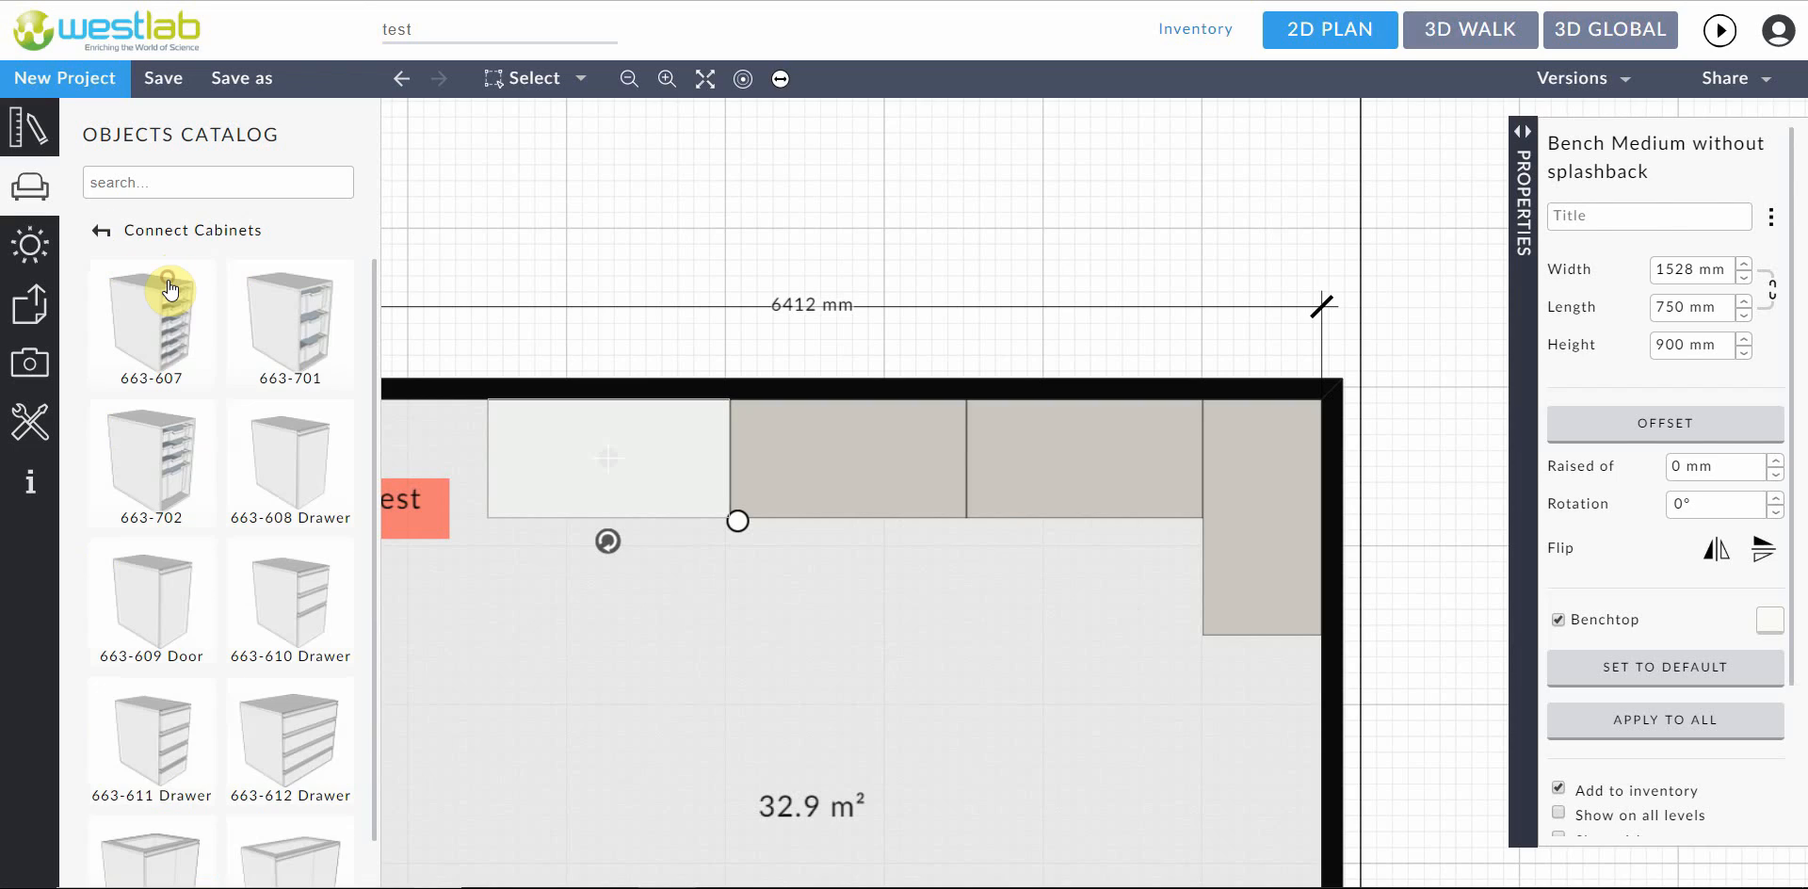
pyautogui.scroll(-3)
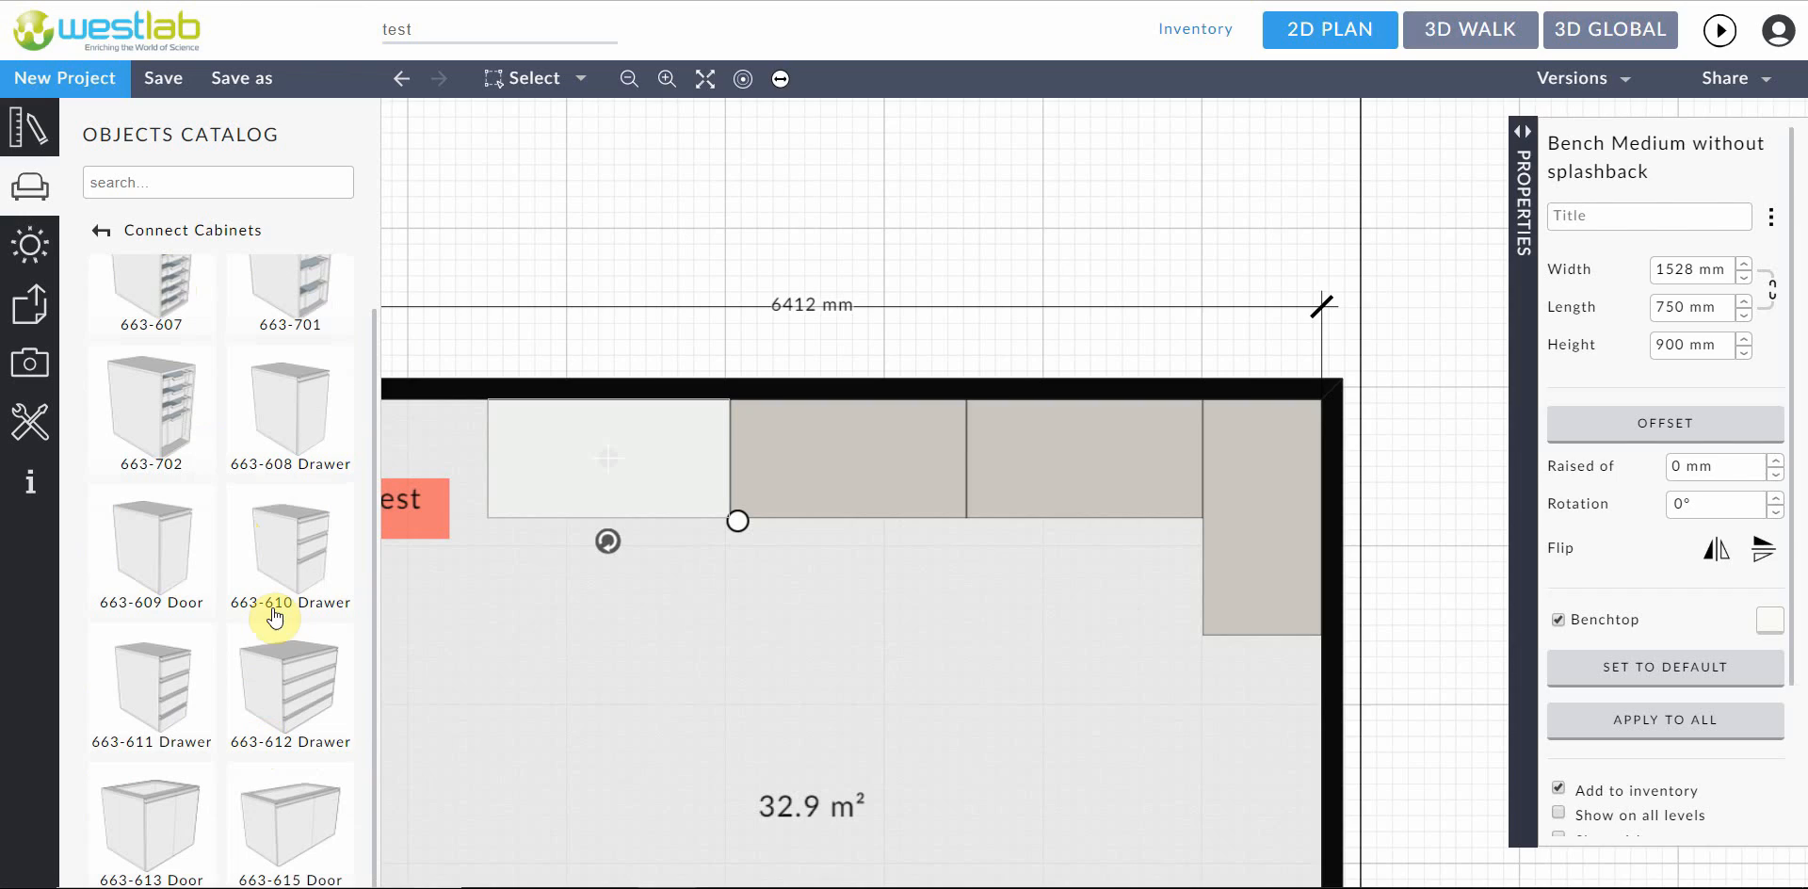
pyautogui.moveTo(142, 793)
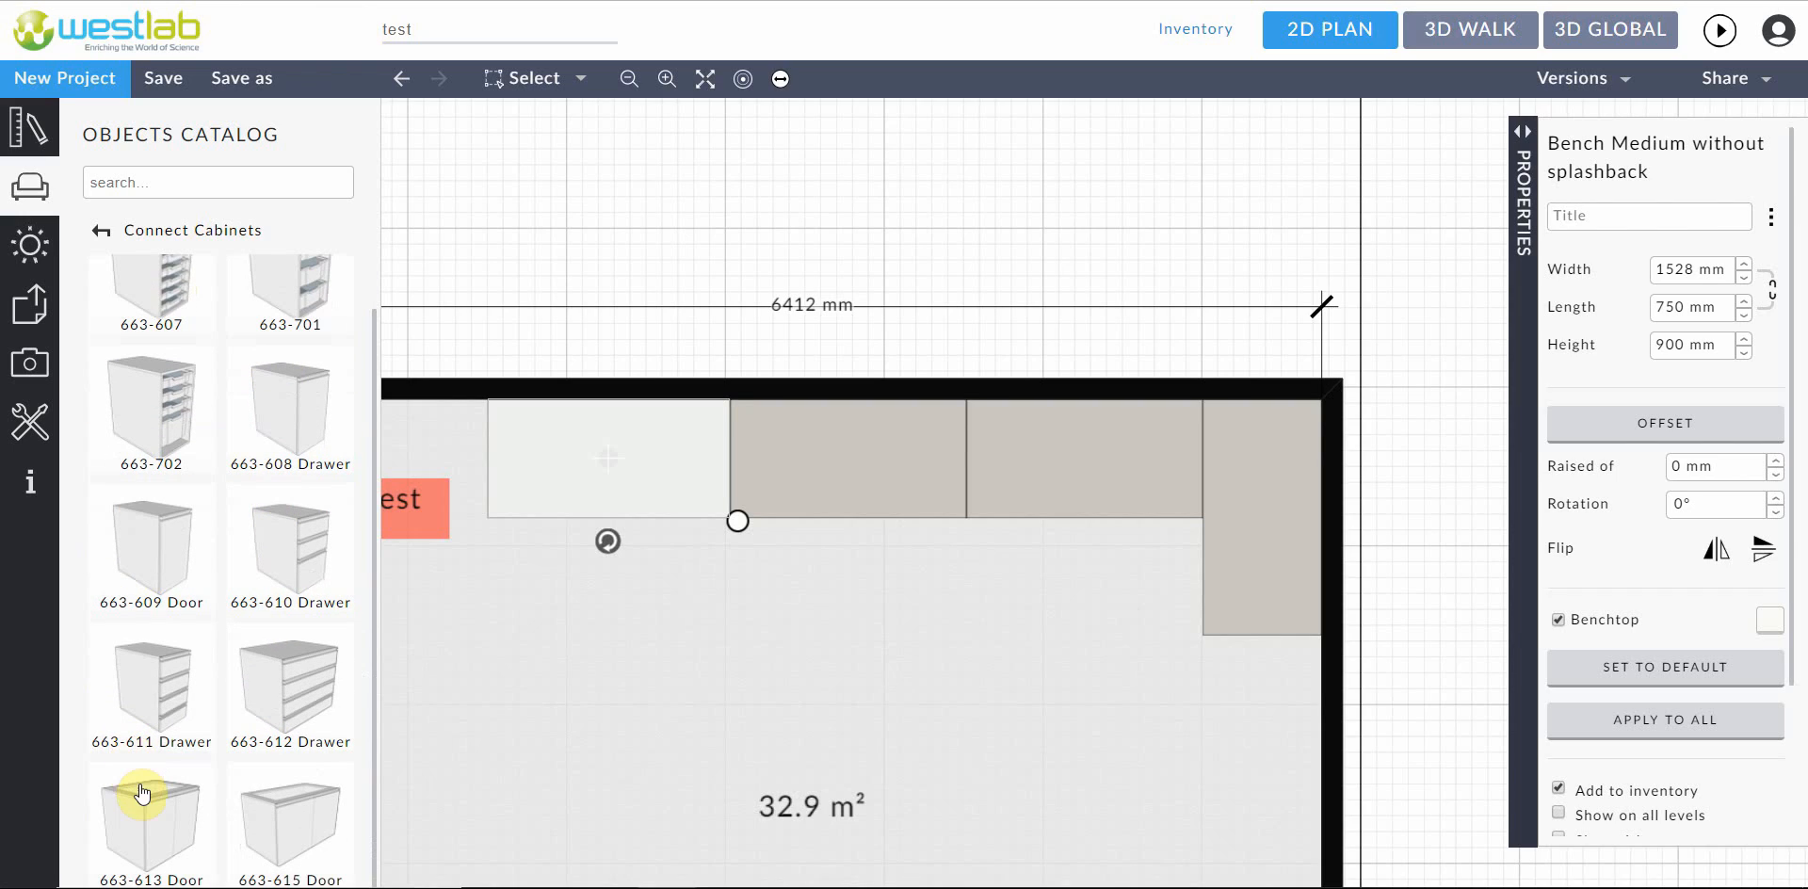
pyautogui.moveTo(202, 828)
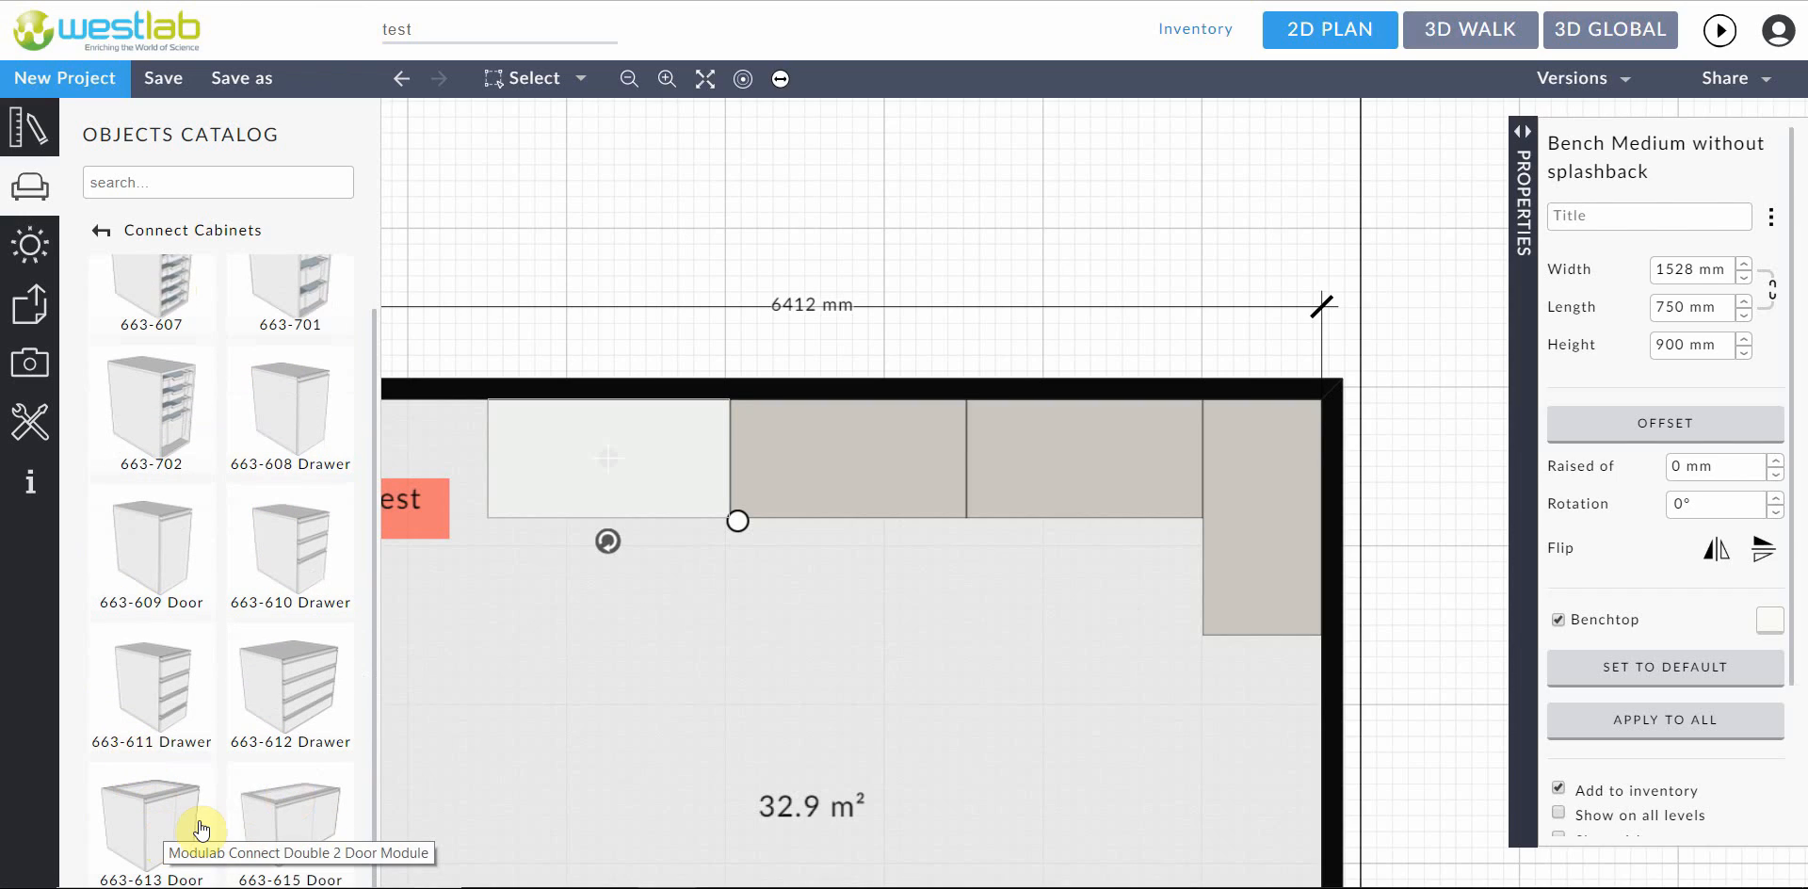
pyautogui.click(291, 680)
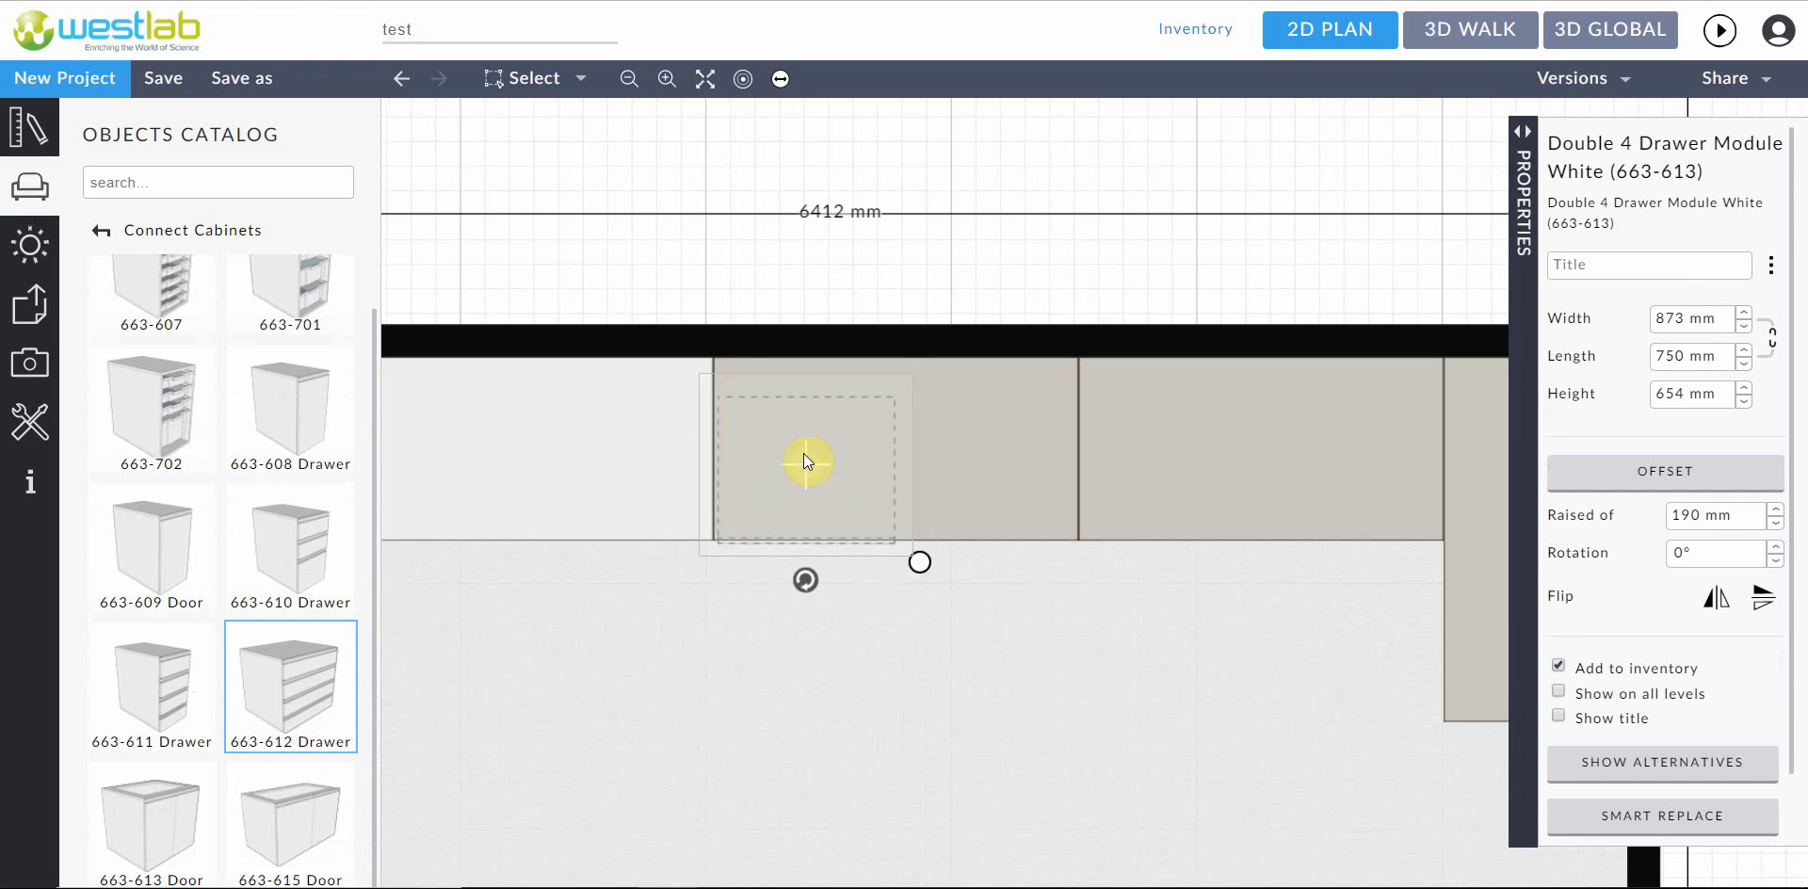
# Place the drawer module under the second bench and colour the Gratnell module's trays light blue
pyautogui.moveTo(807, 462); pyautogui.dragTo(709, 525)
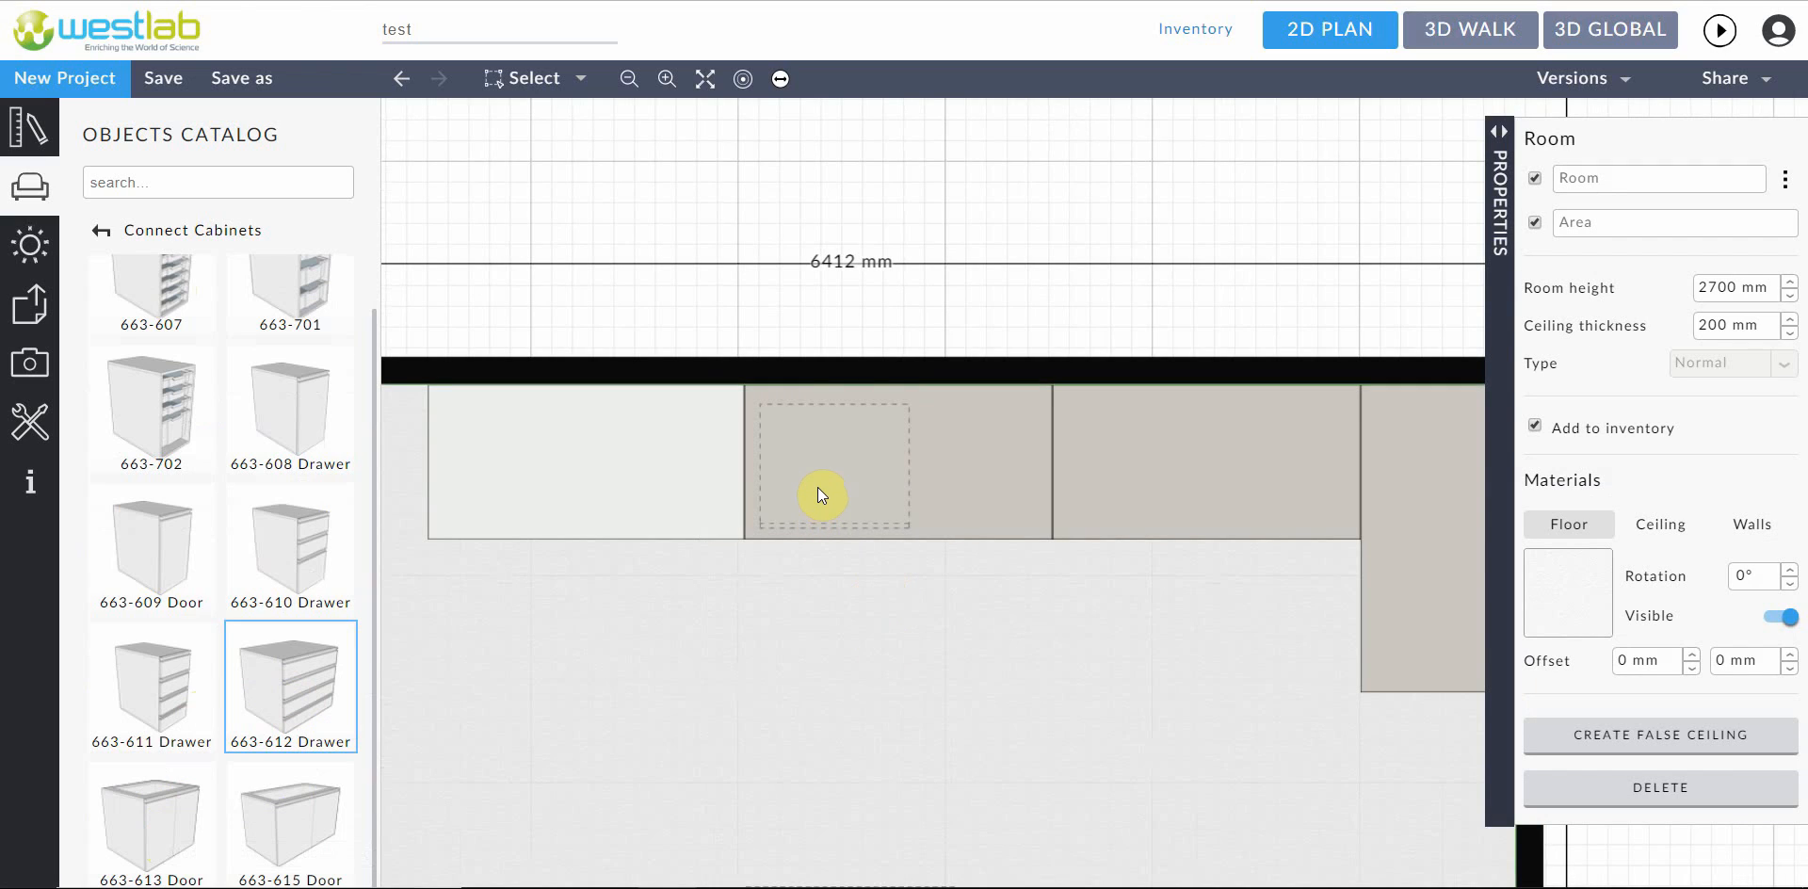
pyautogui.moveTo(184, 292)
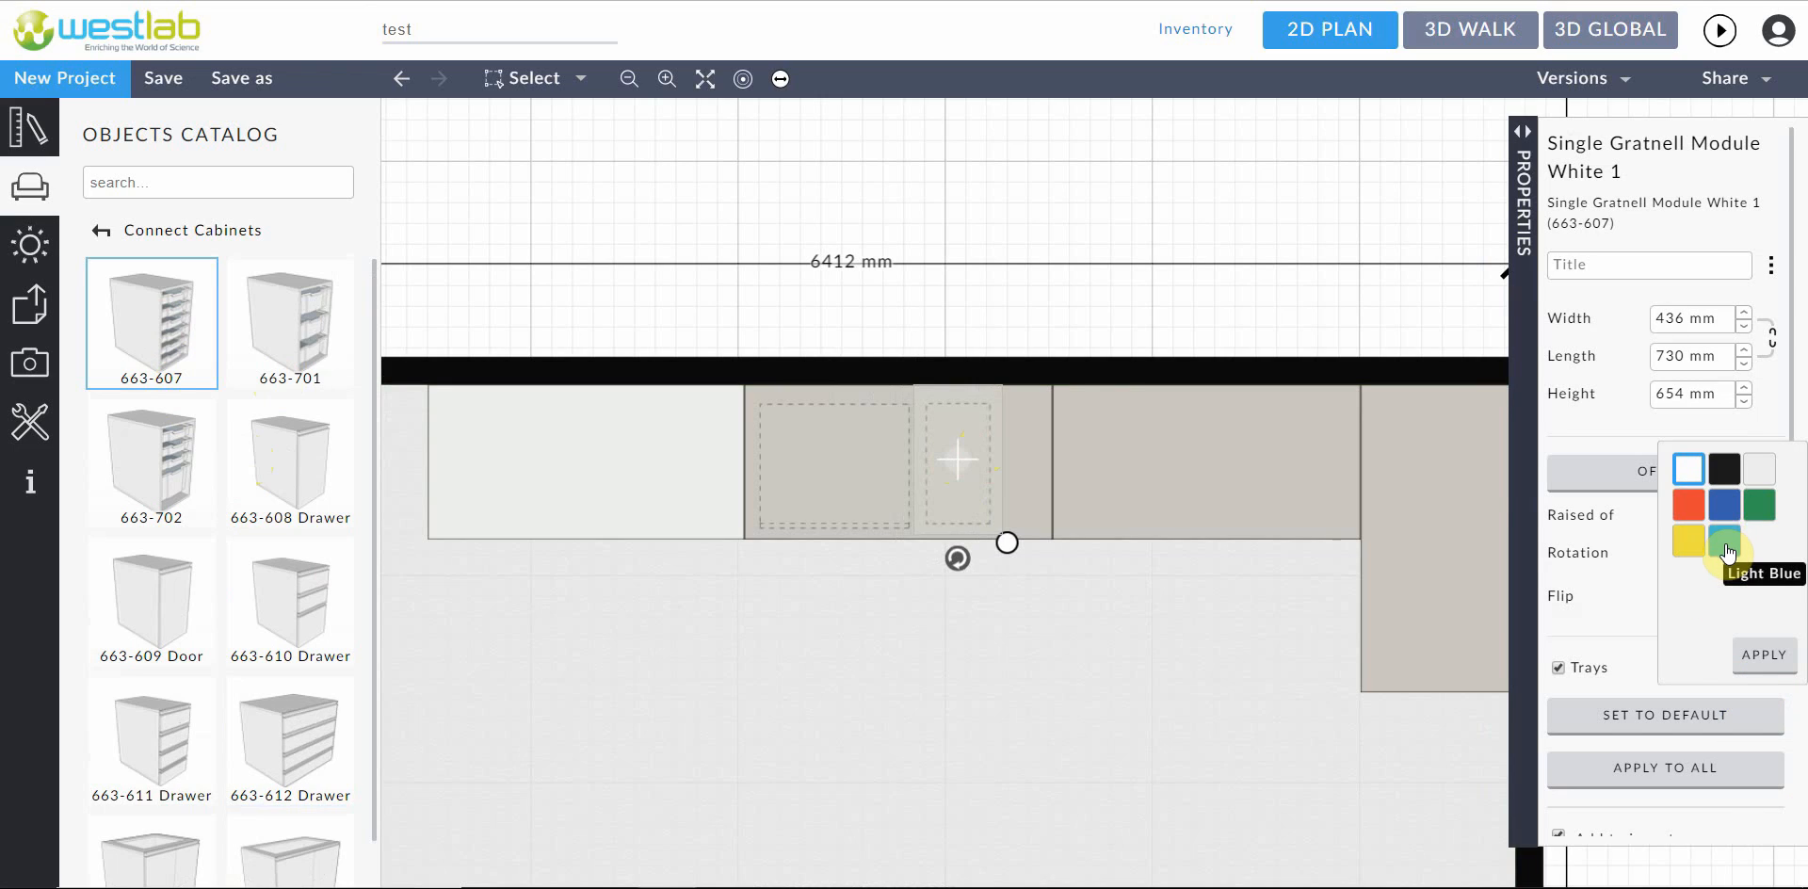
pyautogui.click(1244, 613)
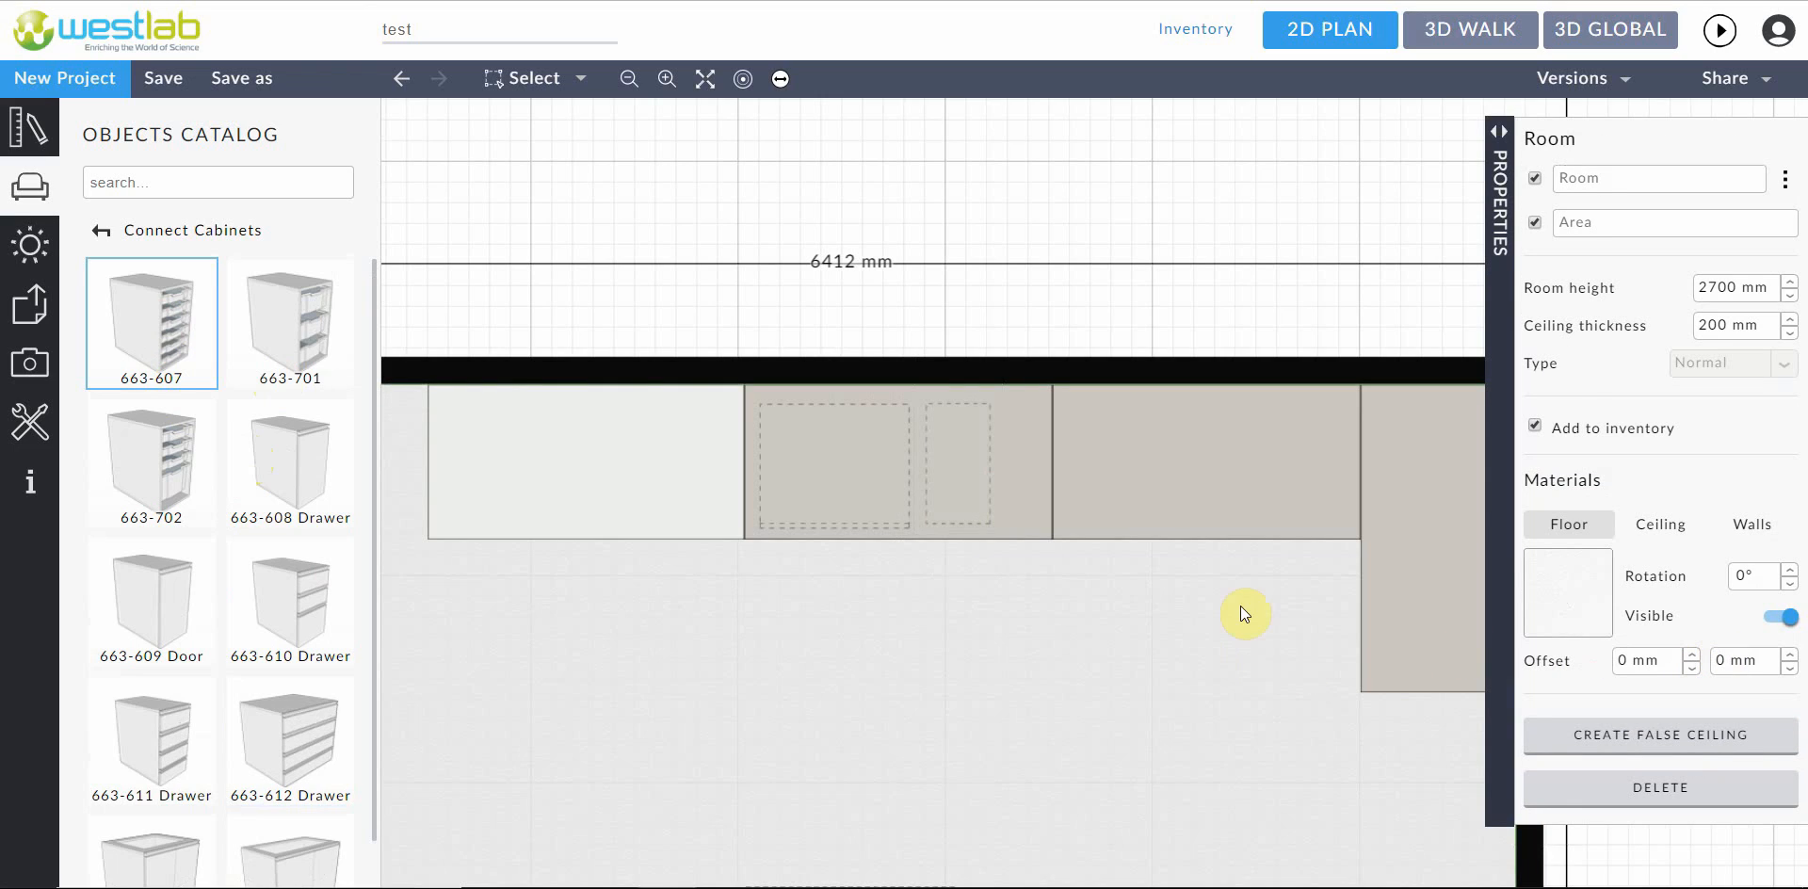
pyautogui.click(957, 462)
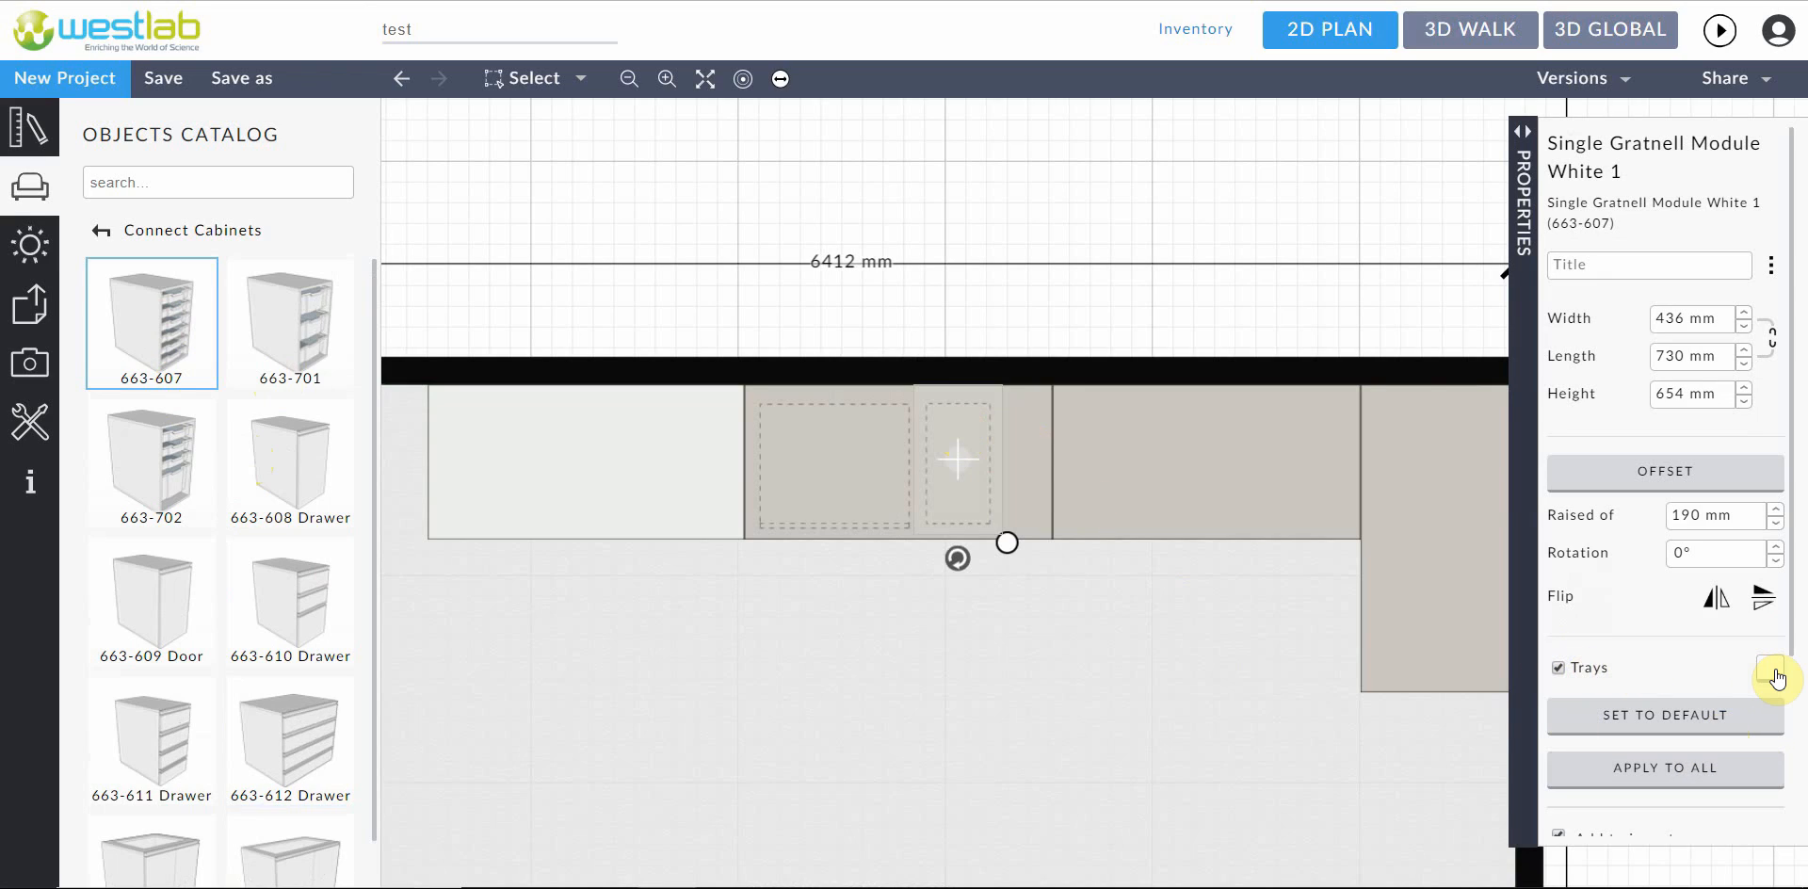
pyautogui.click(1779, 678)
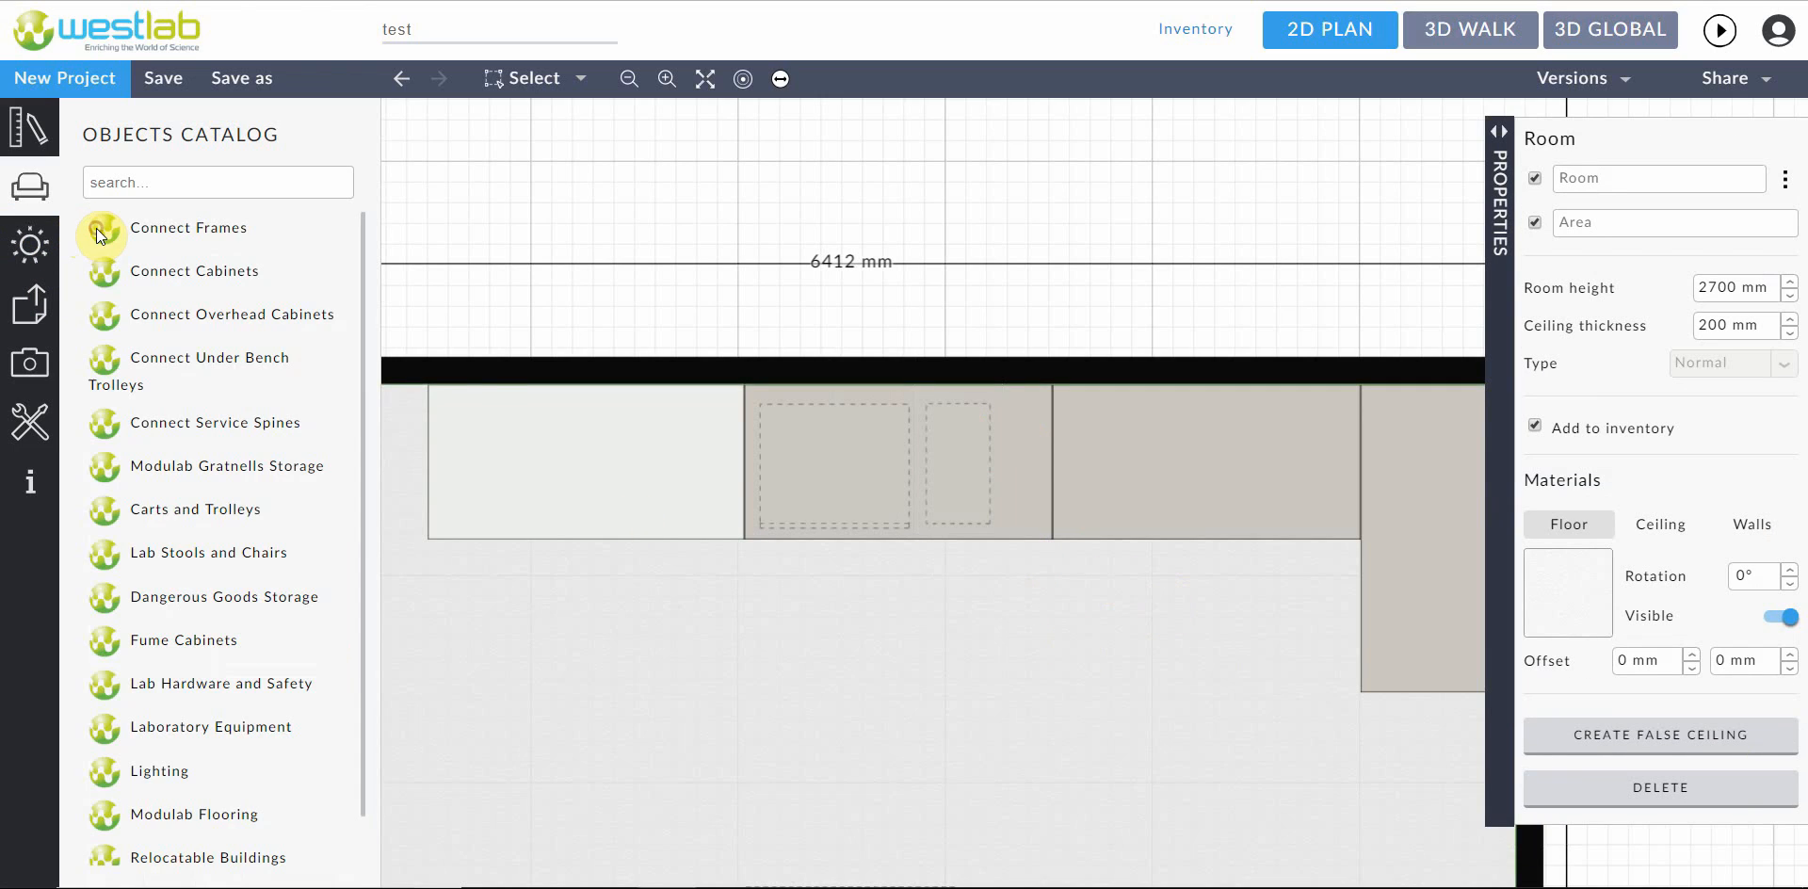
# Scroll through the Objects Catalog's full category list
pyautogui.scroll(-3)
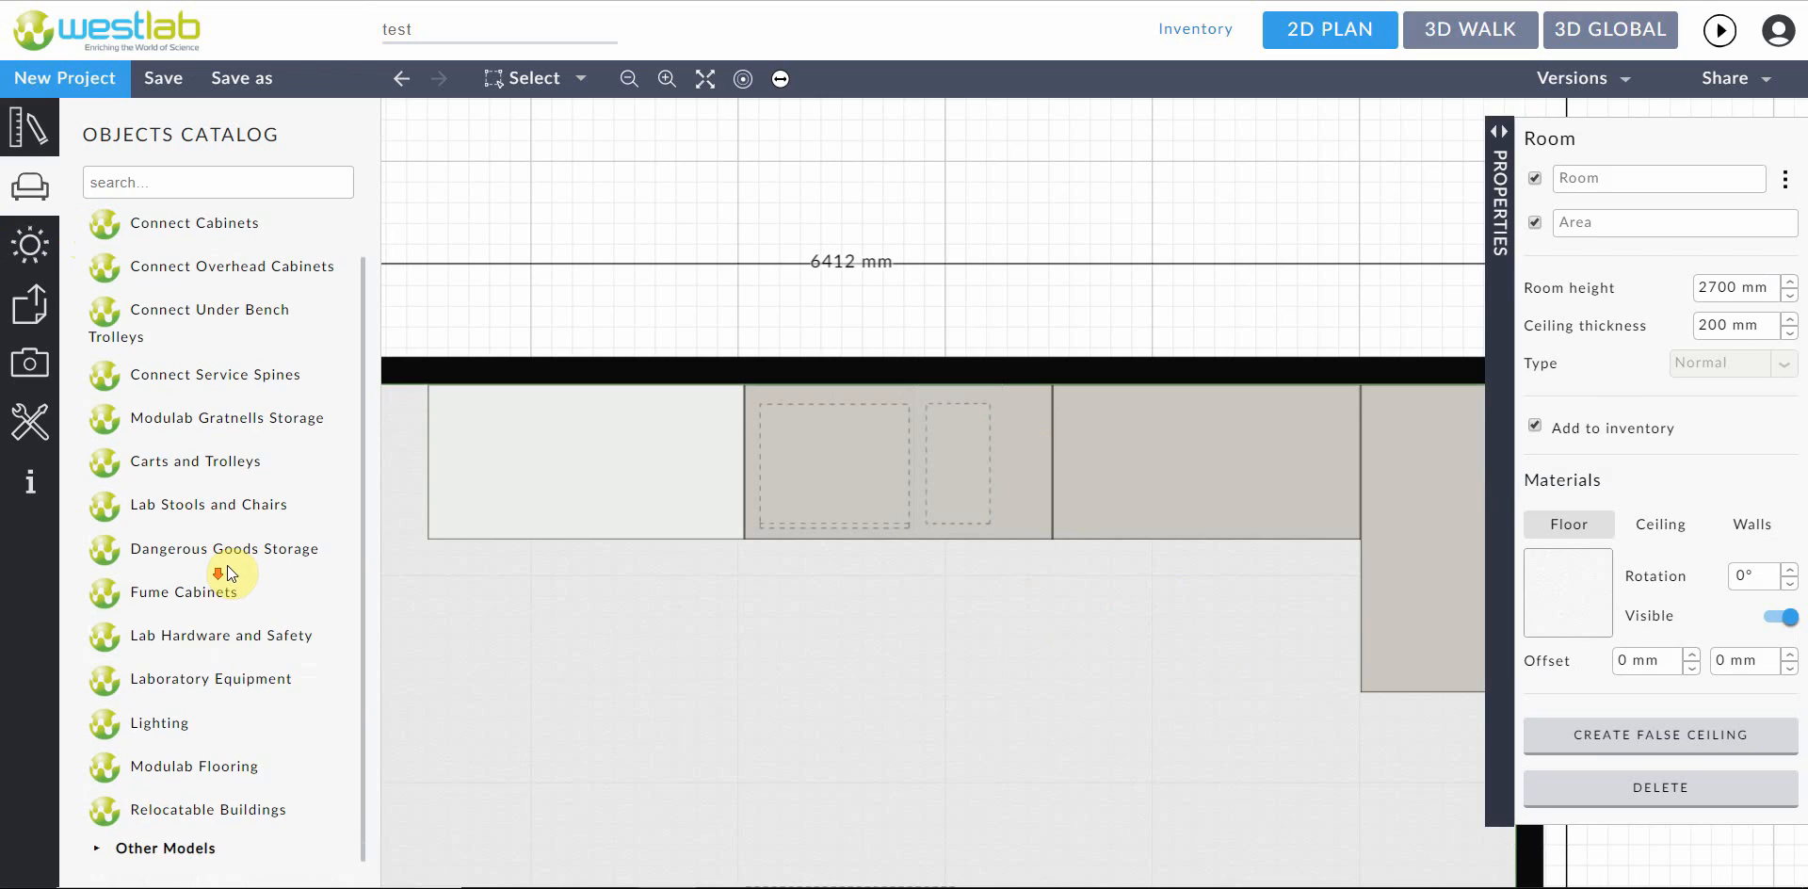
pyautogui.scroll(3)
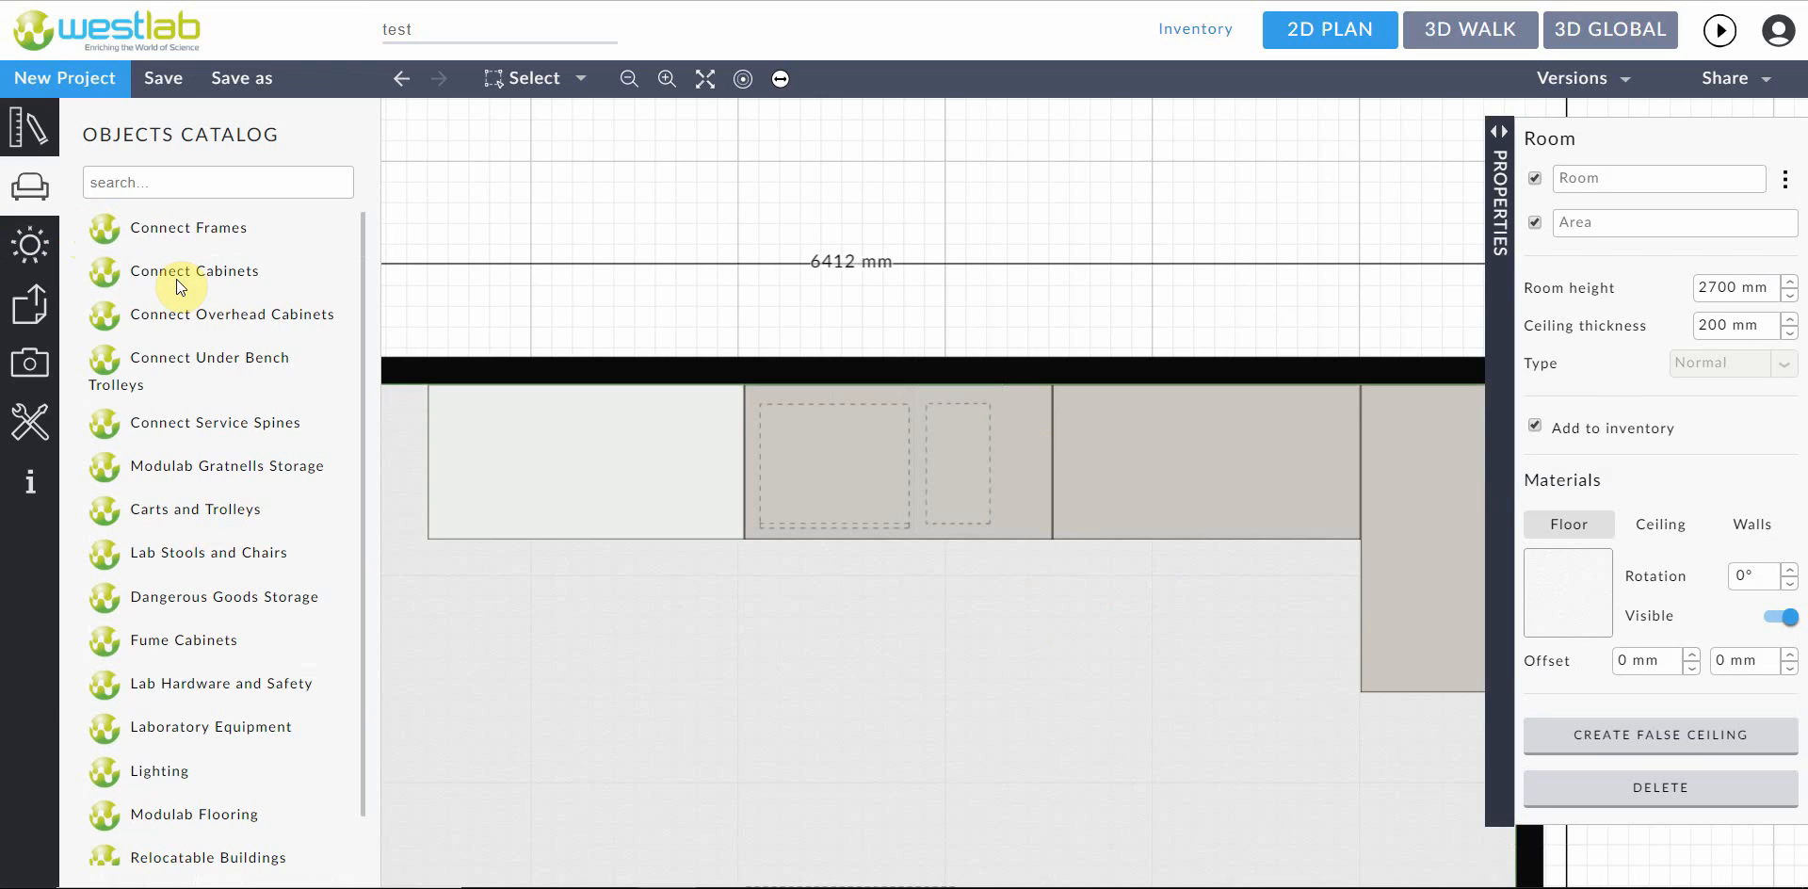
pyautogui.moveTo(268, 466)
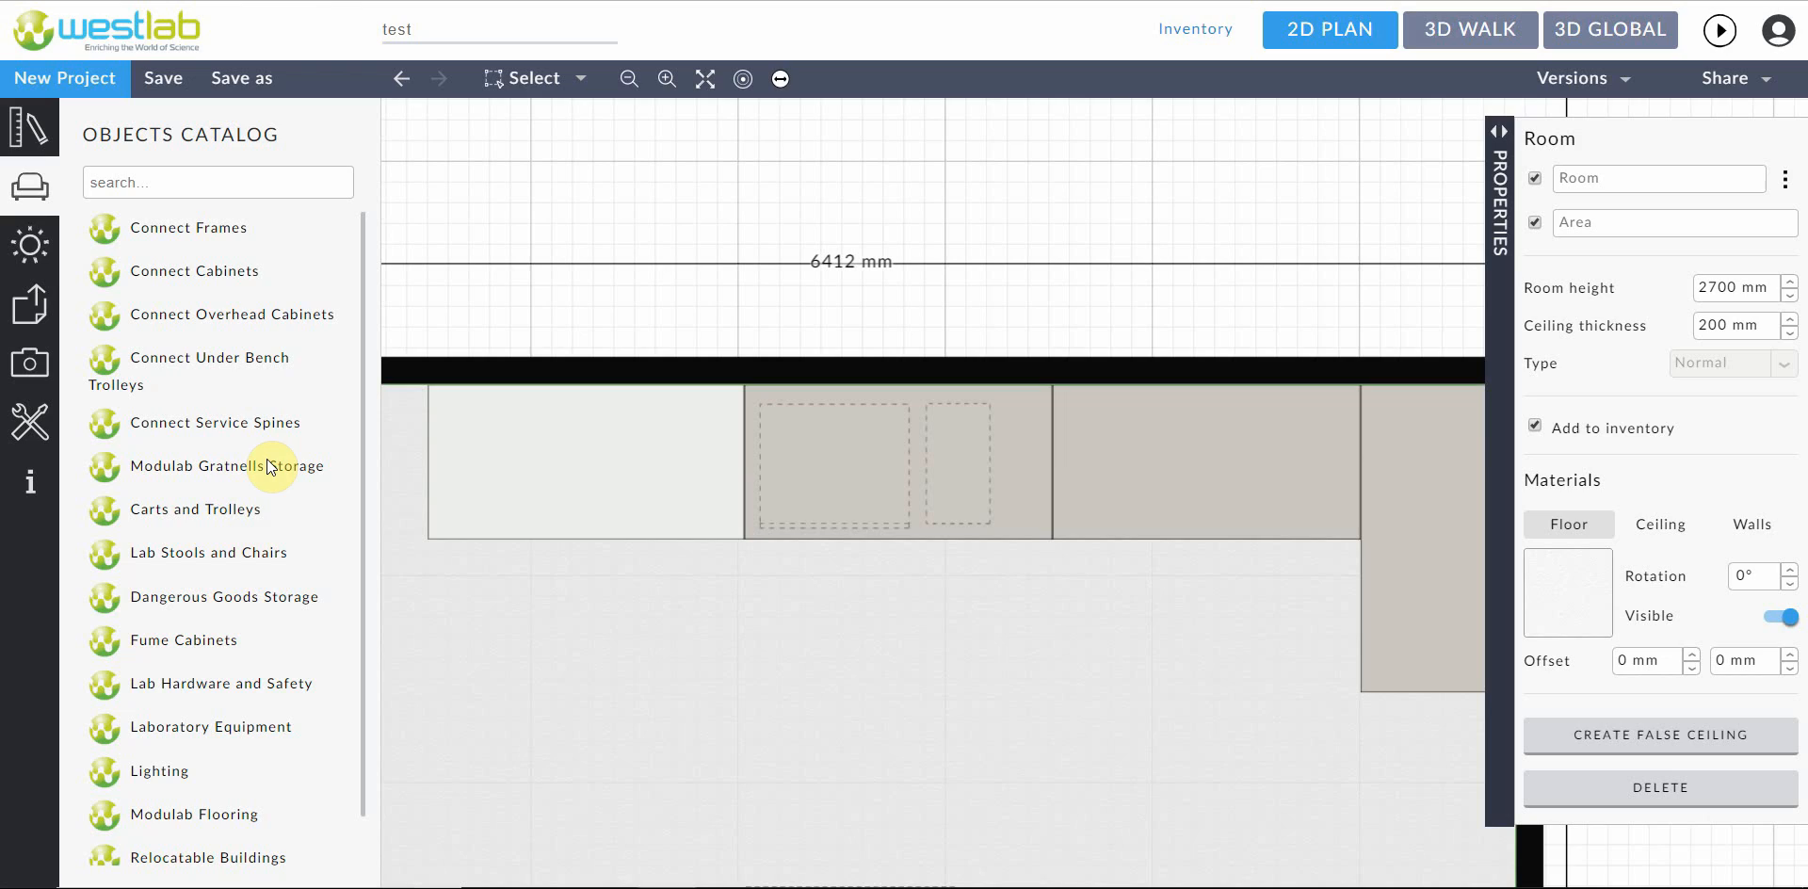
pyautogui.moveTo(1475, 241)
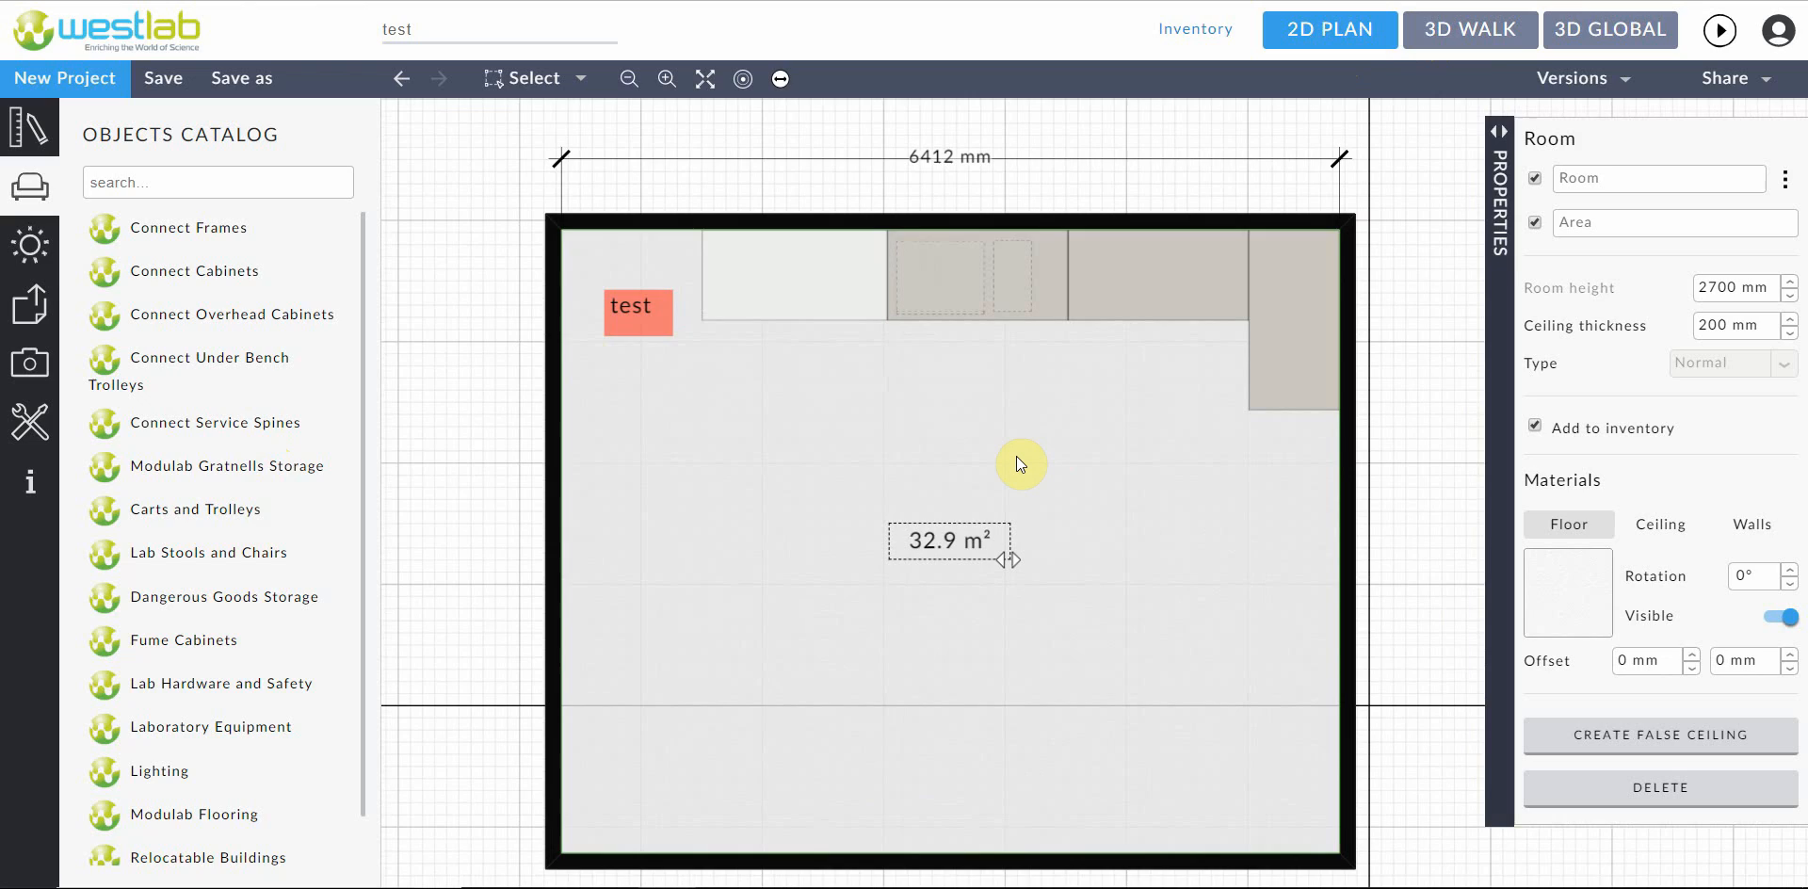
pyautogui.moveTo(925, 410)
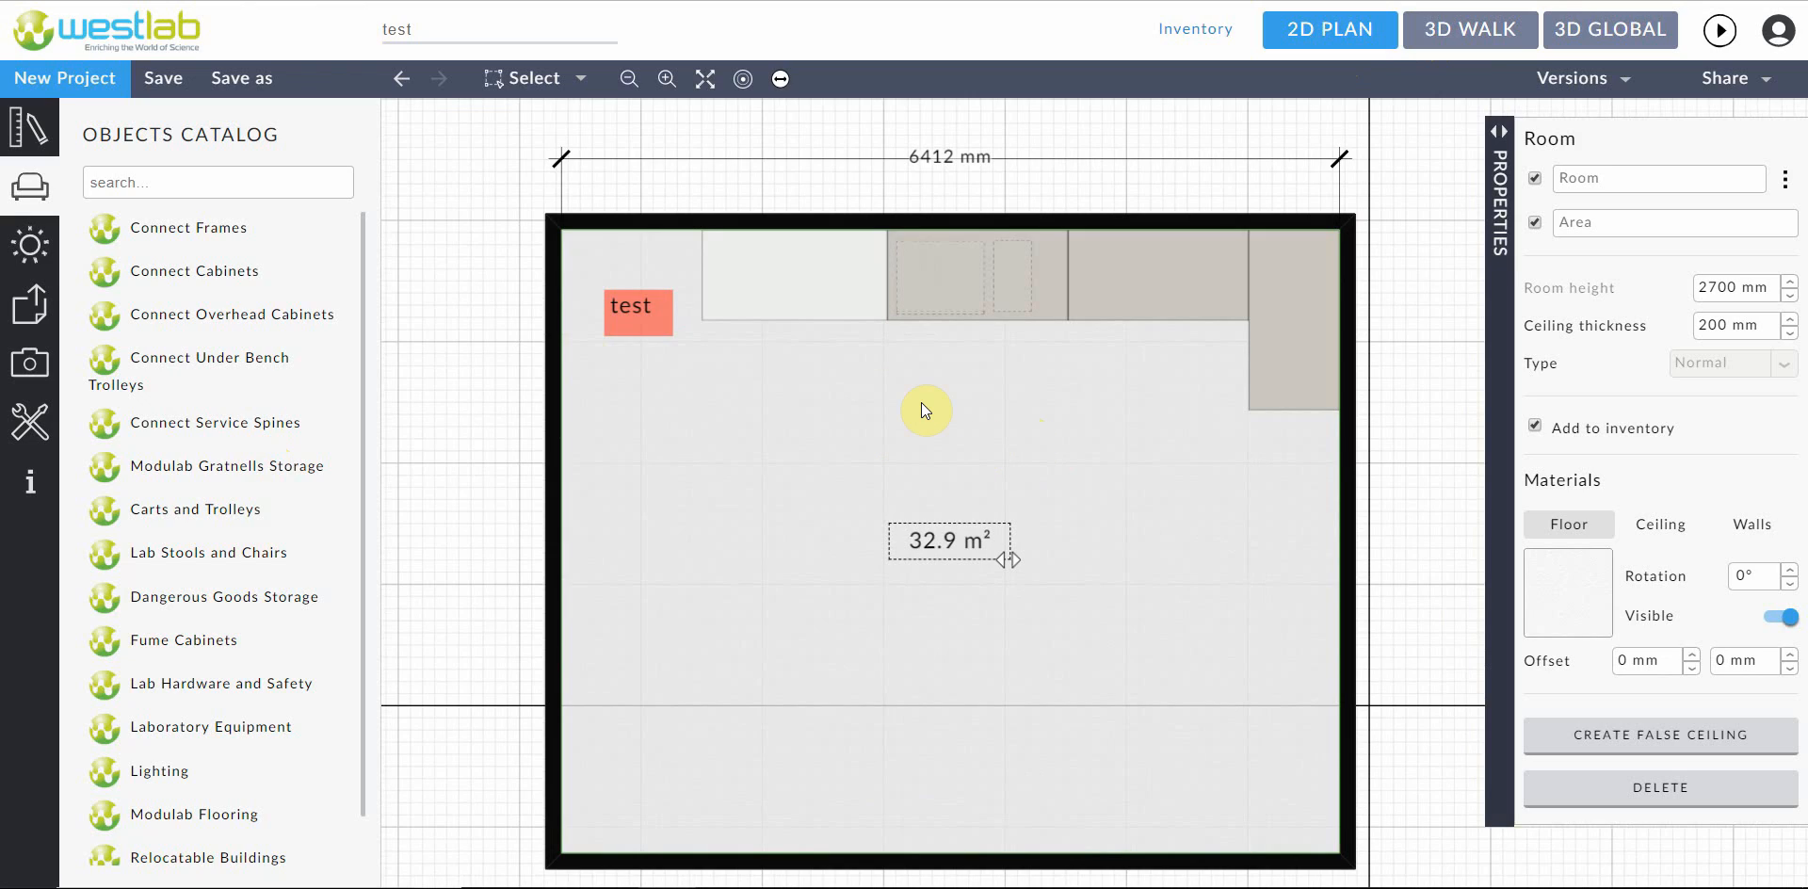
pyautogui.moveTo(1161, 441)
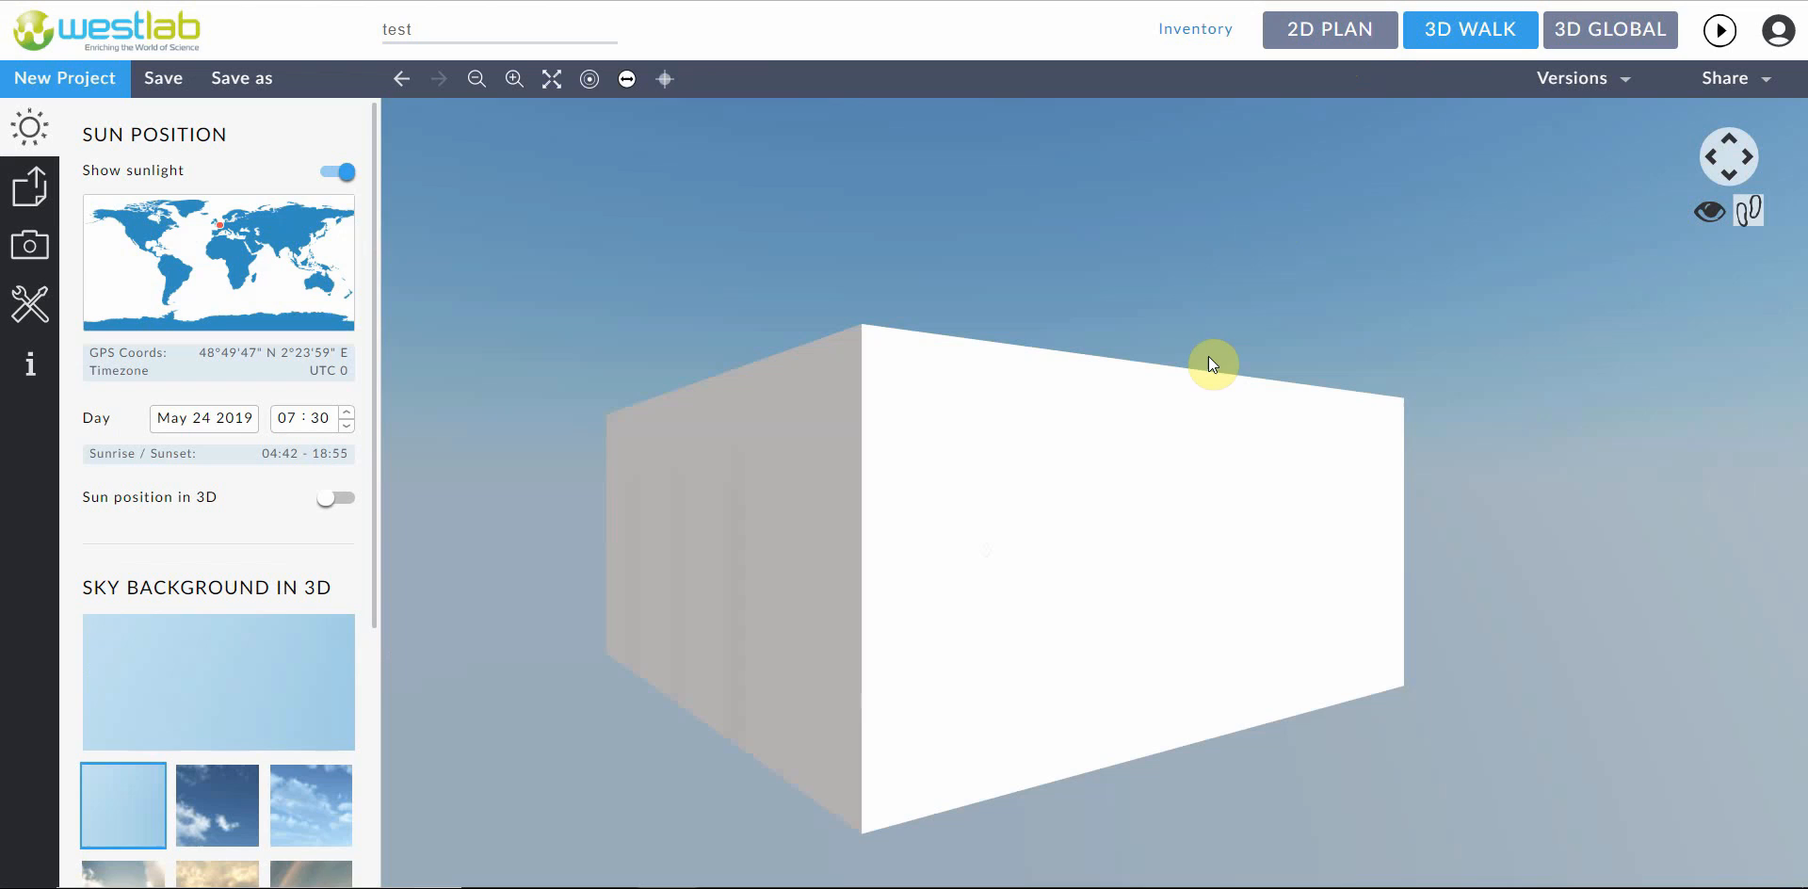
# Walk into the room and turn to face the drawer and blue-tray cabinets
pyautogui.moveTo(1212, 363); pyautogui.dragTo(1232, 525)
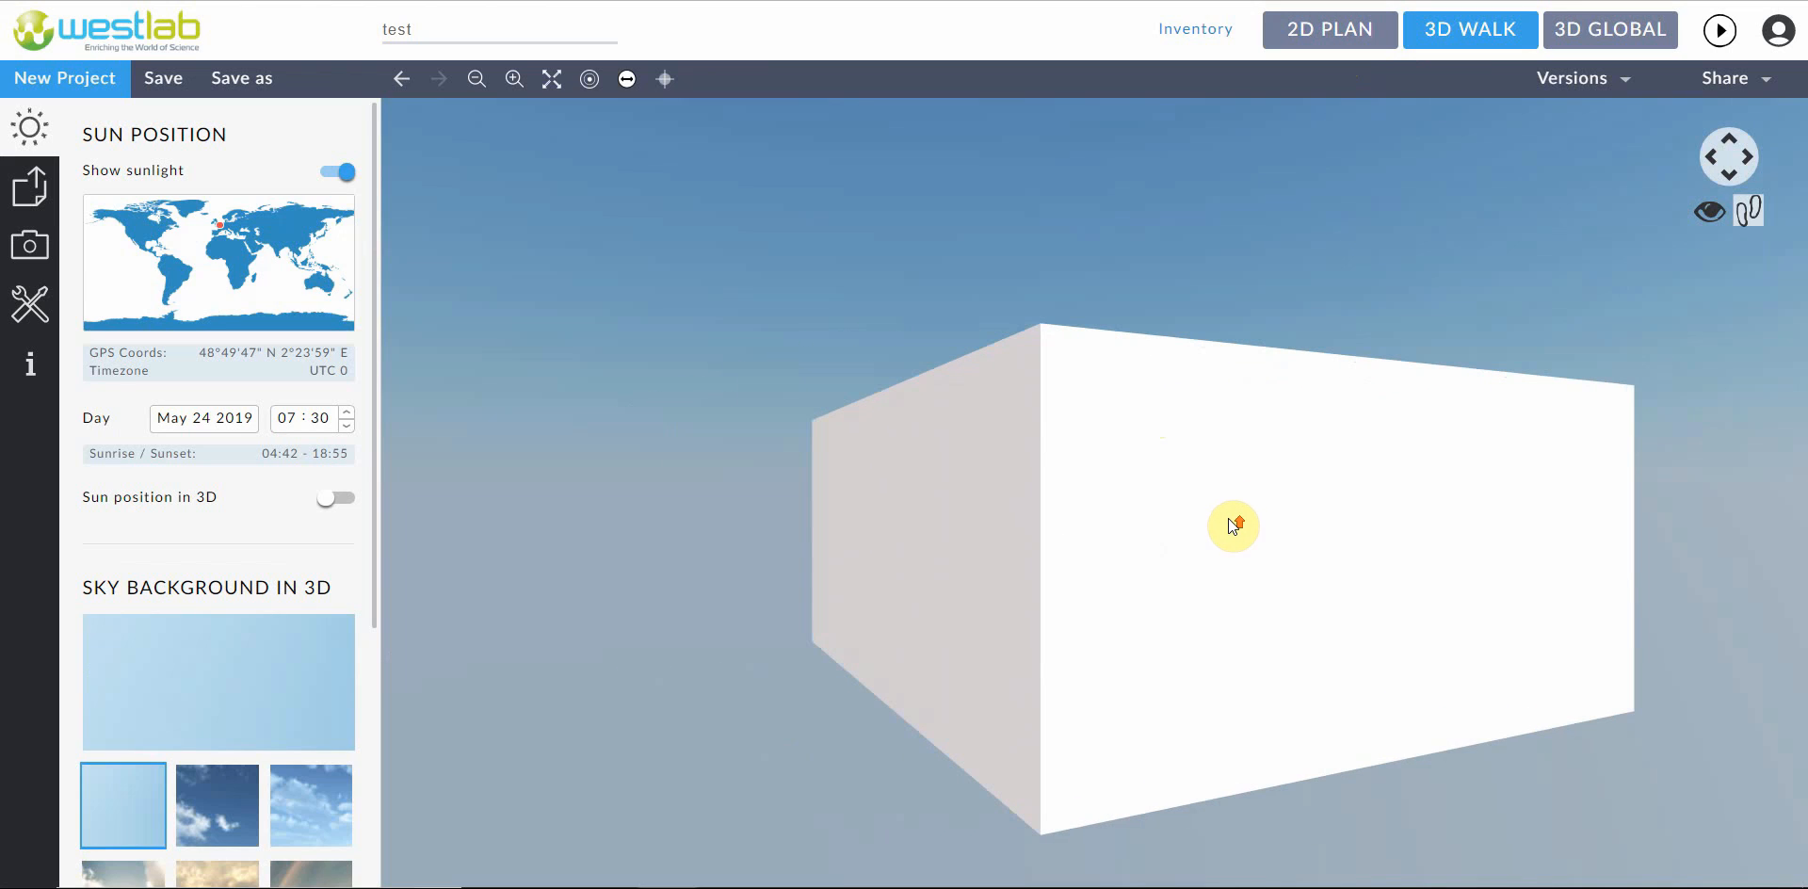
pyautogui.moveTo(1232, 525); pyautogui.dragTo(1209, 502)
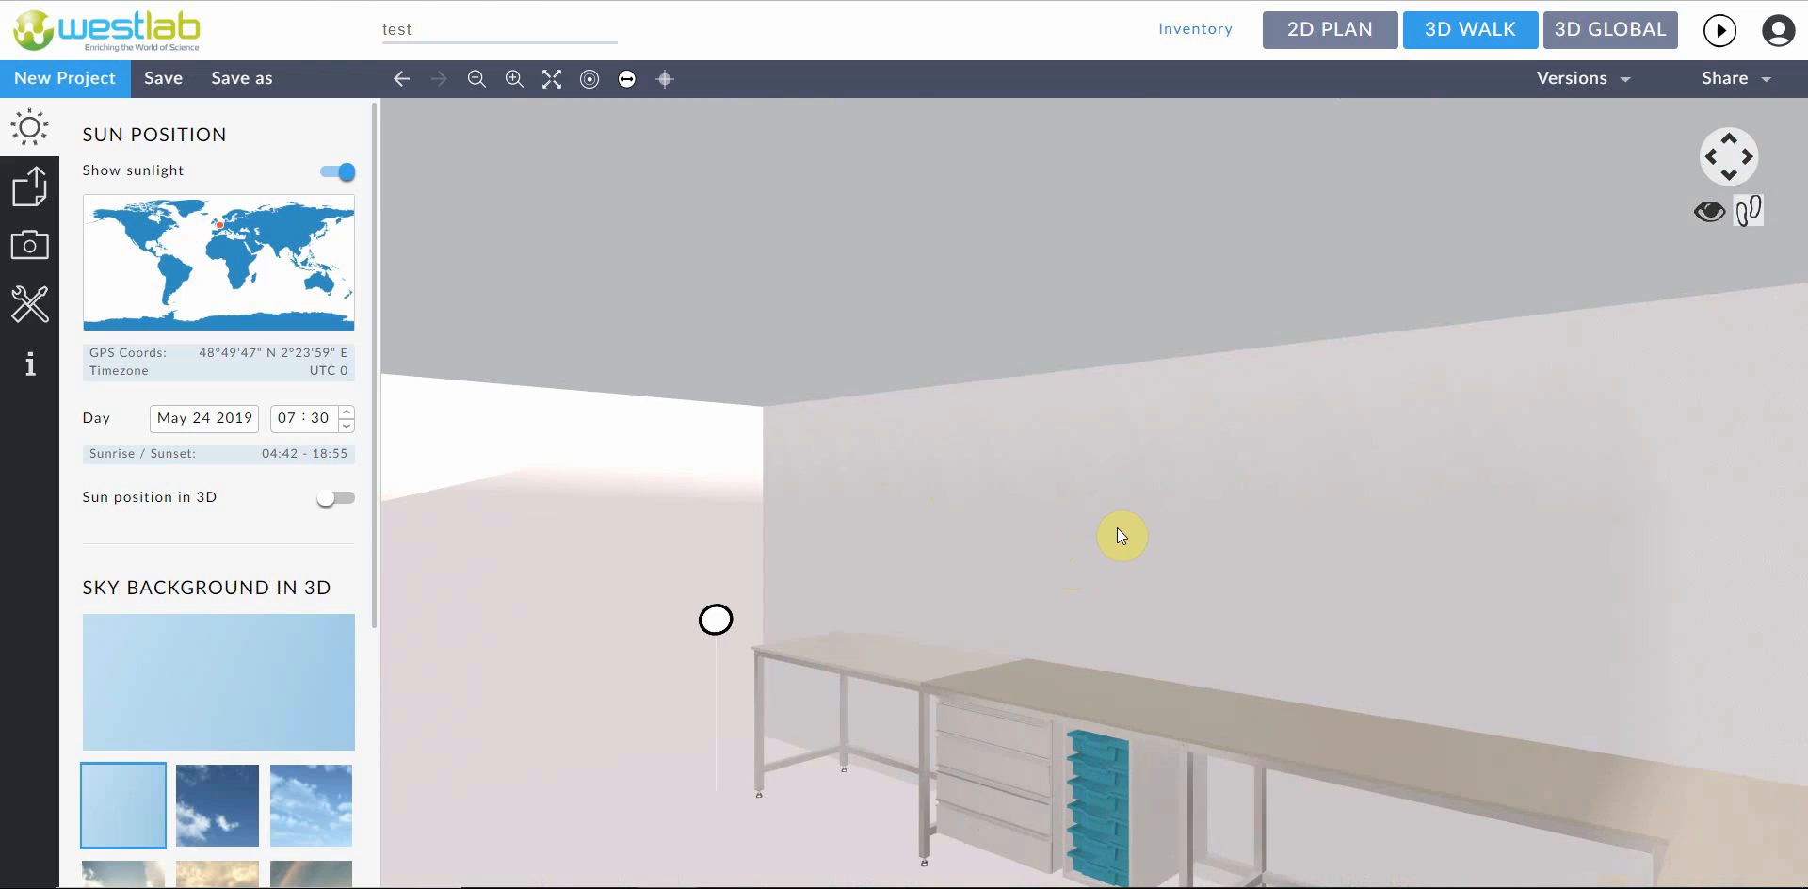
pyautogui.moveTo(1121, 535); pyautogui.dragTo(1355, 526)
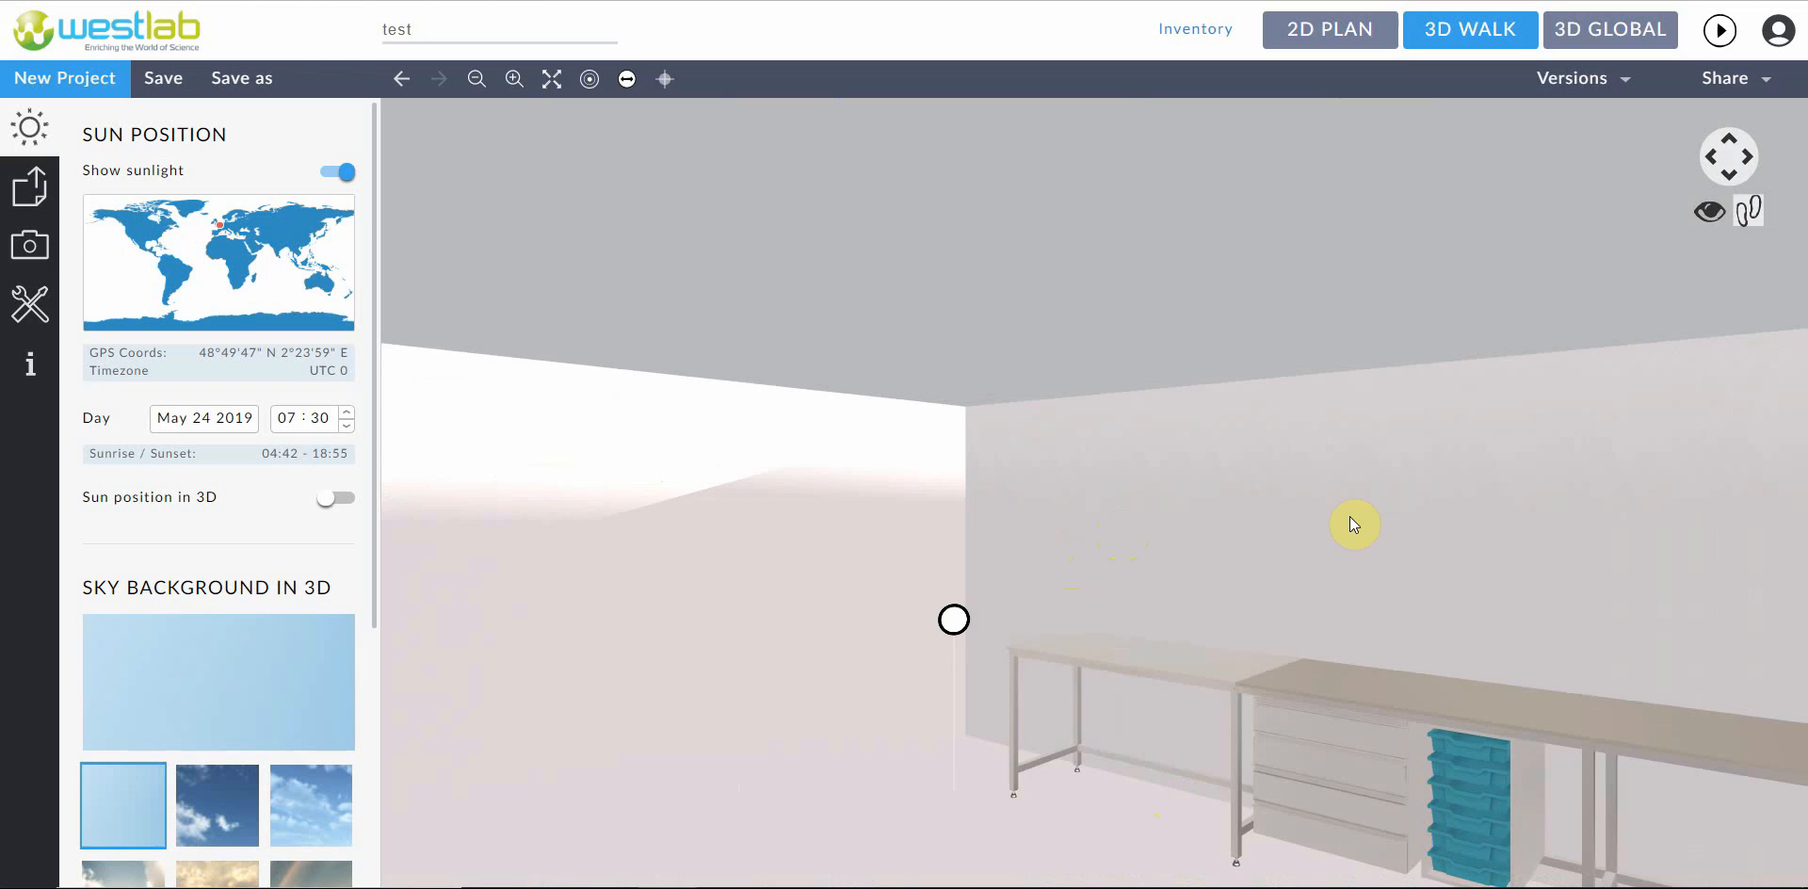
pyautogui.moveTo(1355, 525); pyautogui.dragTo(997, 682)
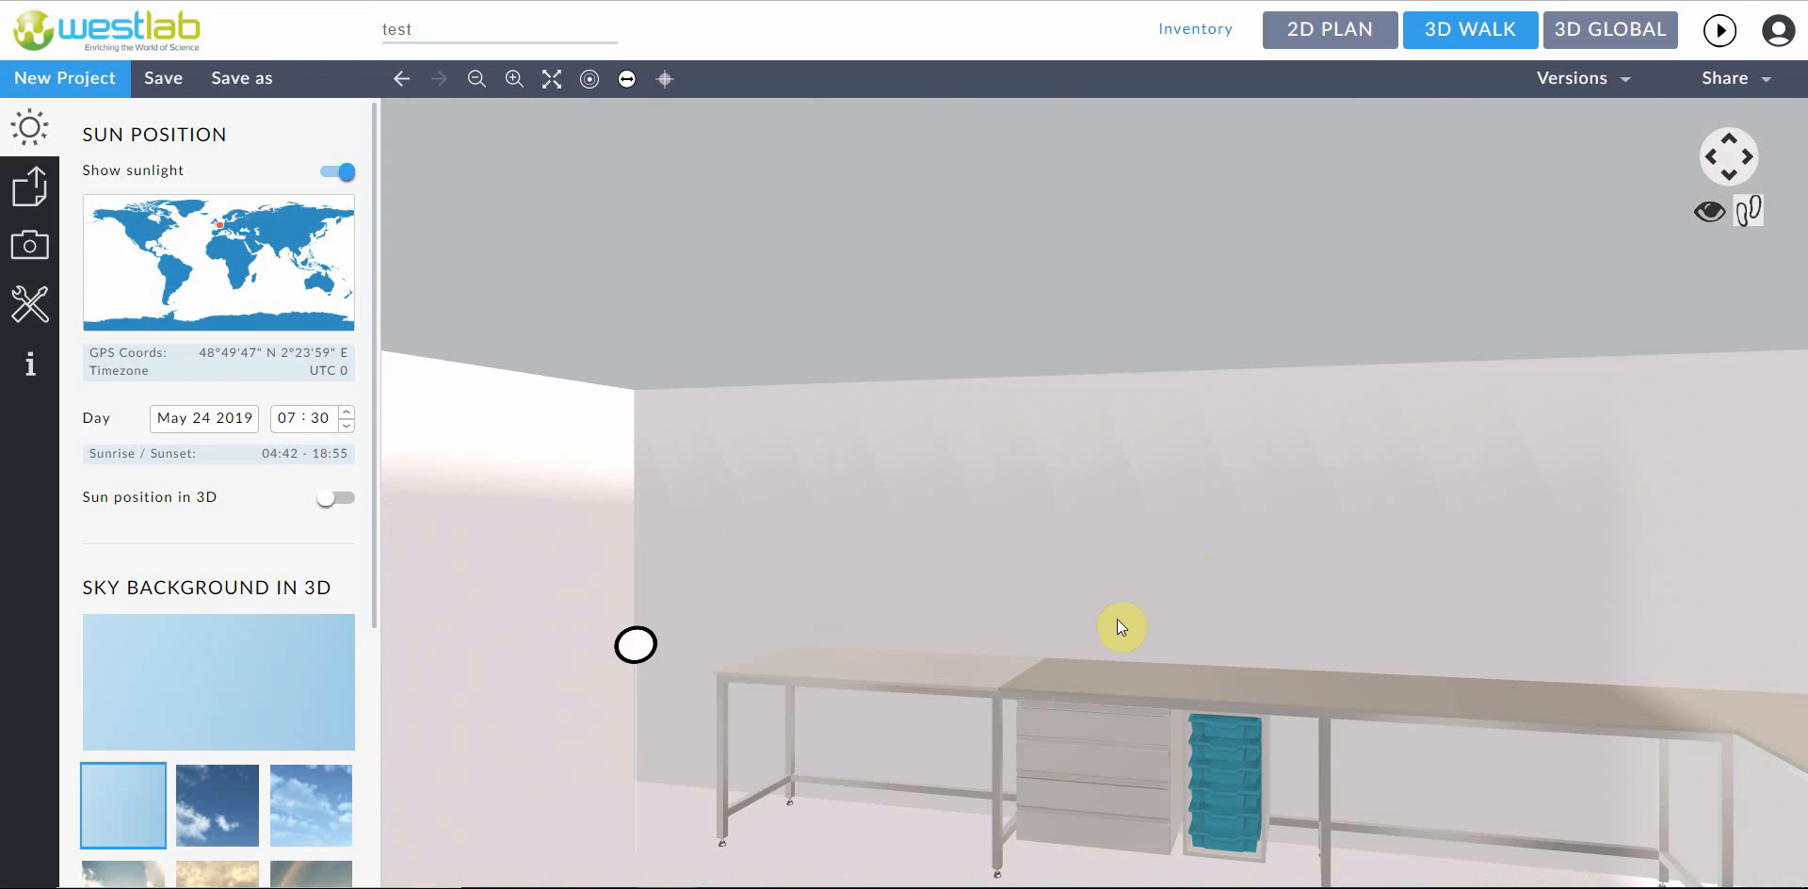
pyautogui.moveTo(1504, 42)
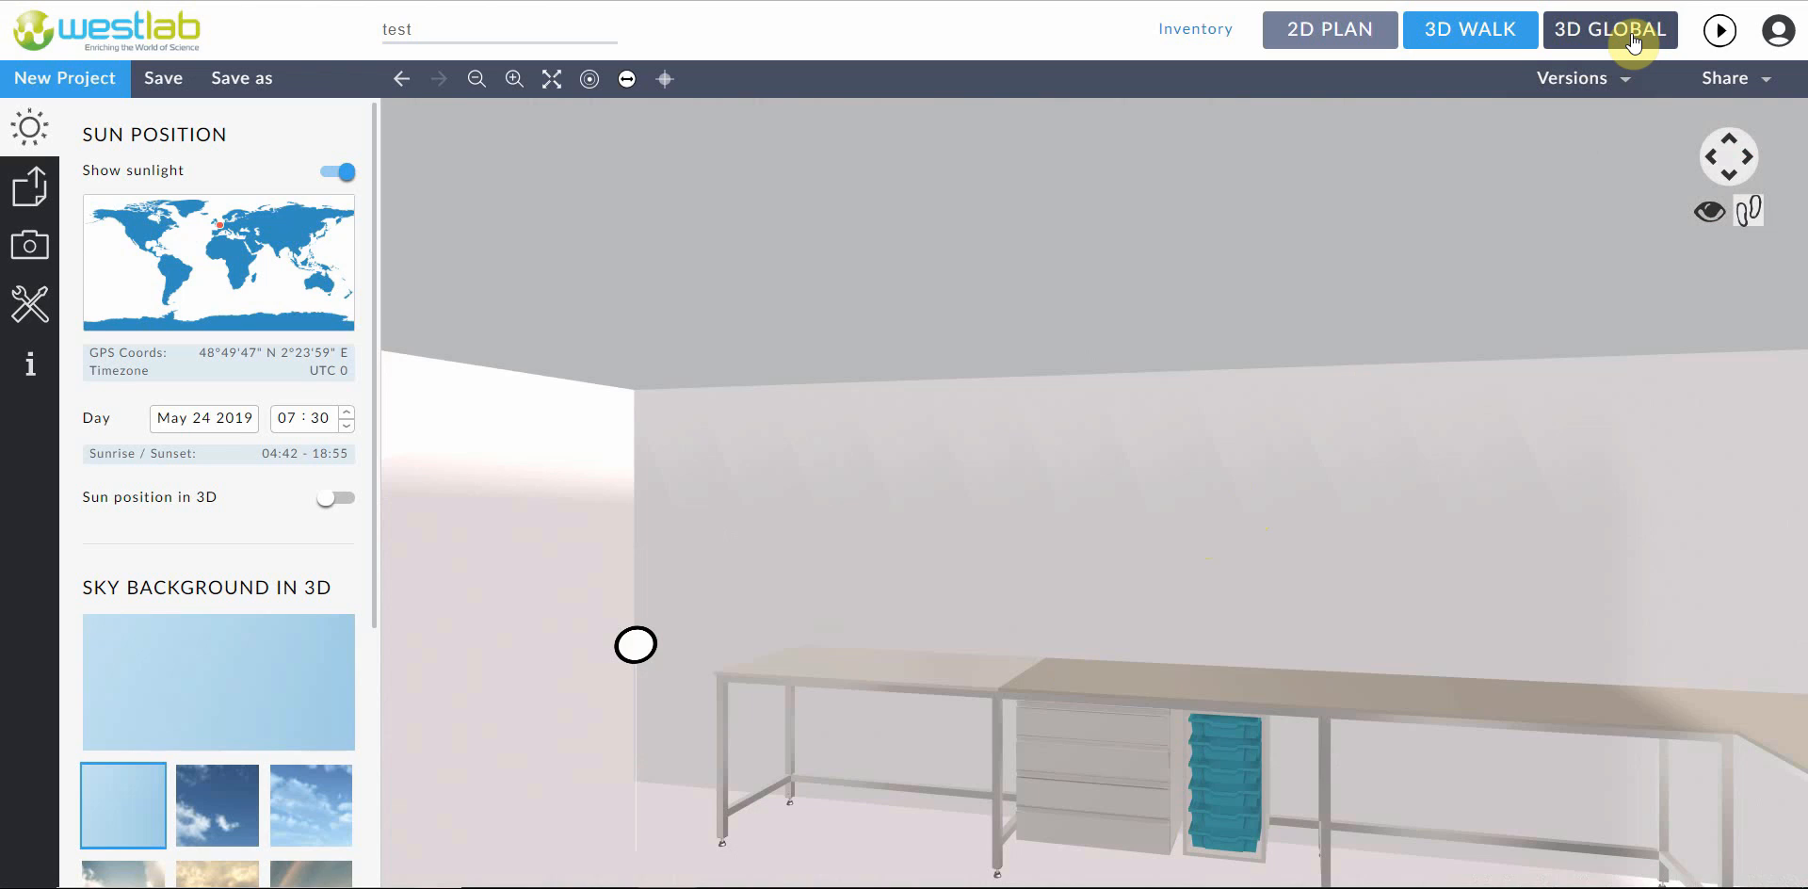
# Orbit the room in 3D Global view around the L-shaped benches, then return to 2D plan
pyautogui.click(1609, 29)
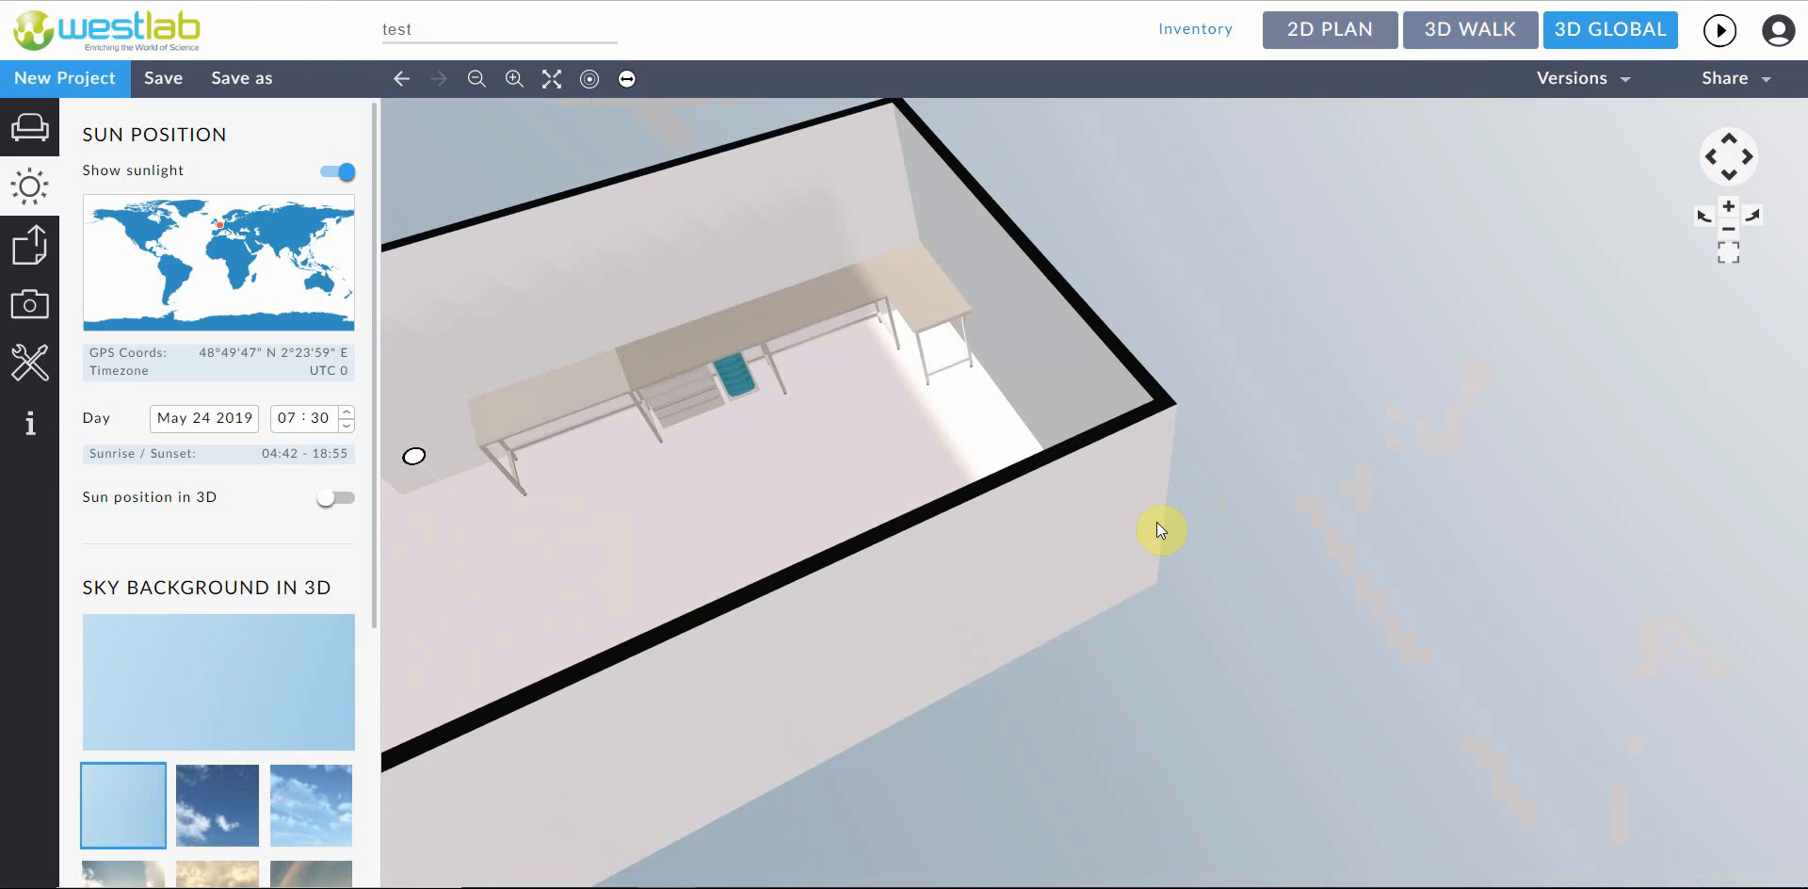
pyautogui.moveTo(1162, 531); pyautogui.dragTo(986, 596)
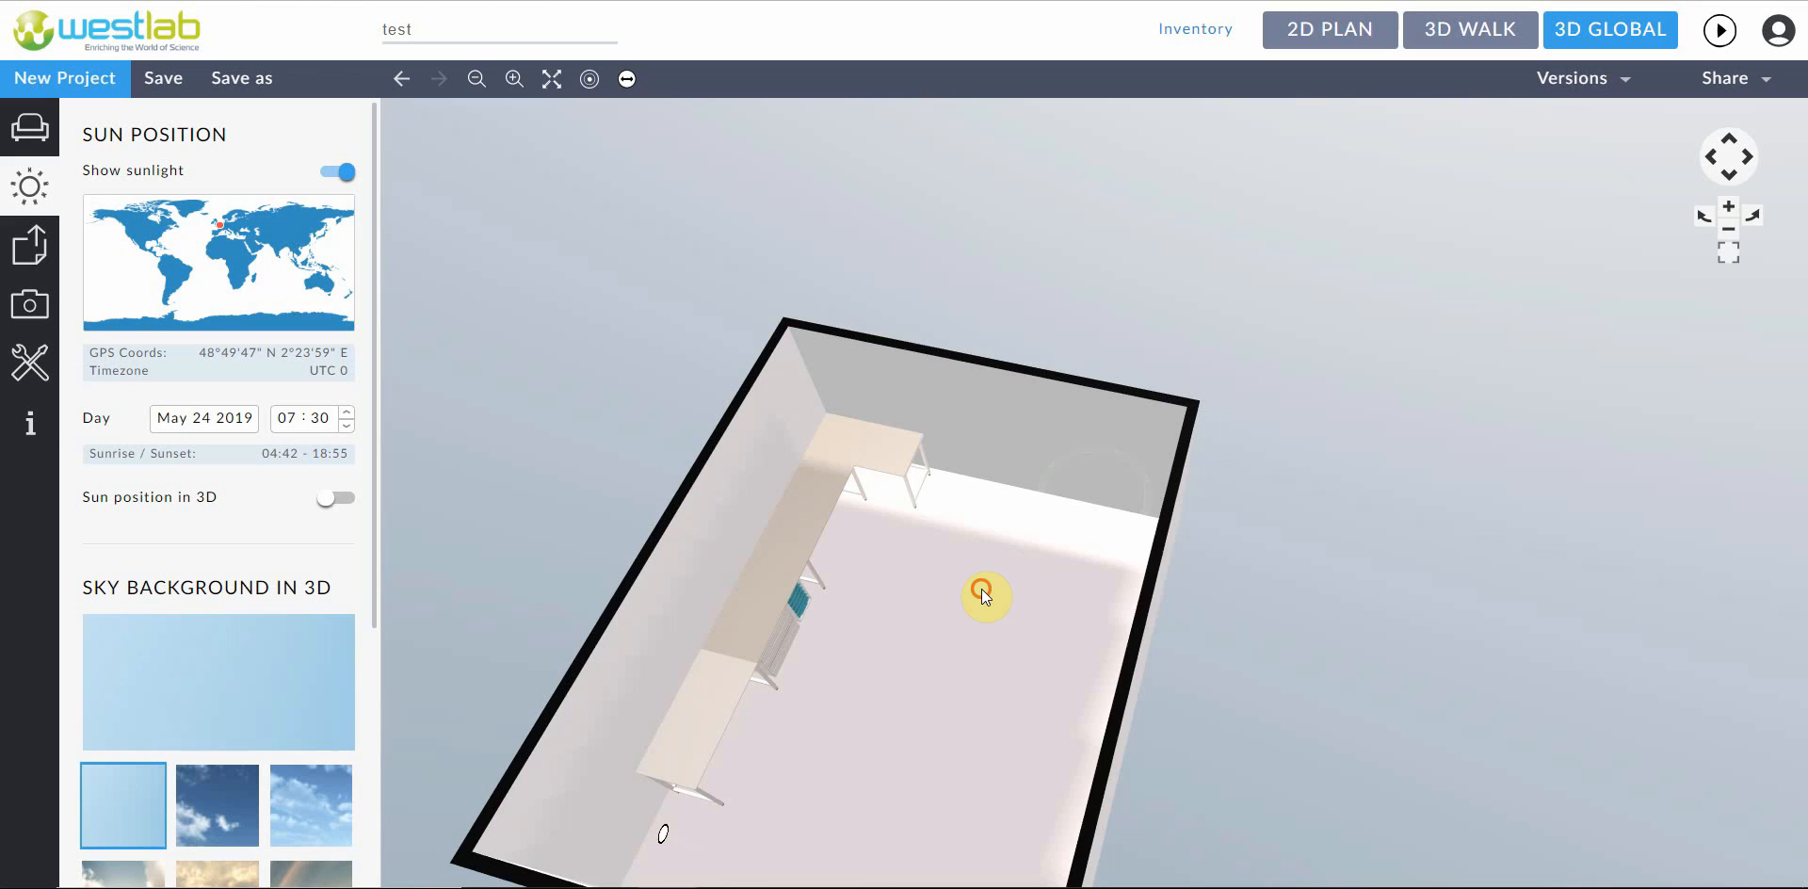
pyautogui.moveTo(986, 596); pyautogui.dragTo(990, 590)
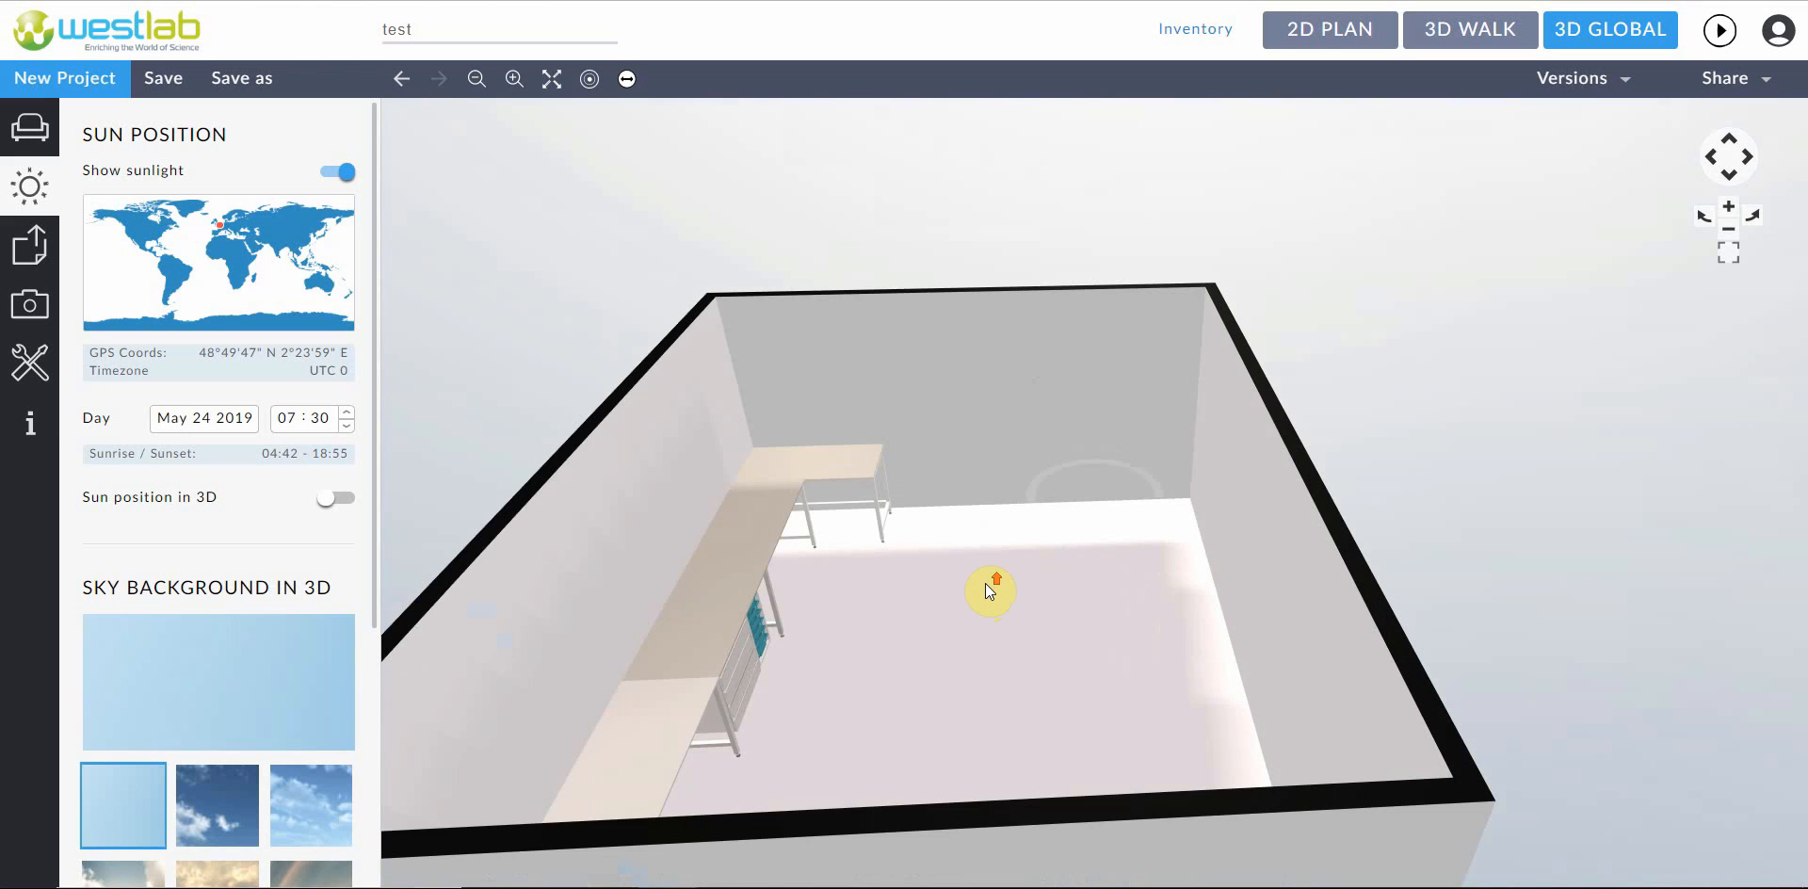
pyautogui.moveTo(988, 590); pyautogui.dragTo(865, 628)
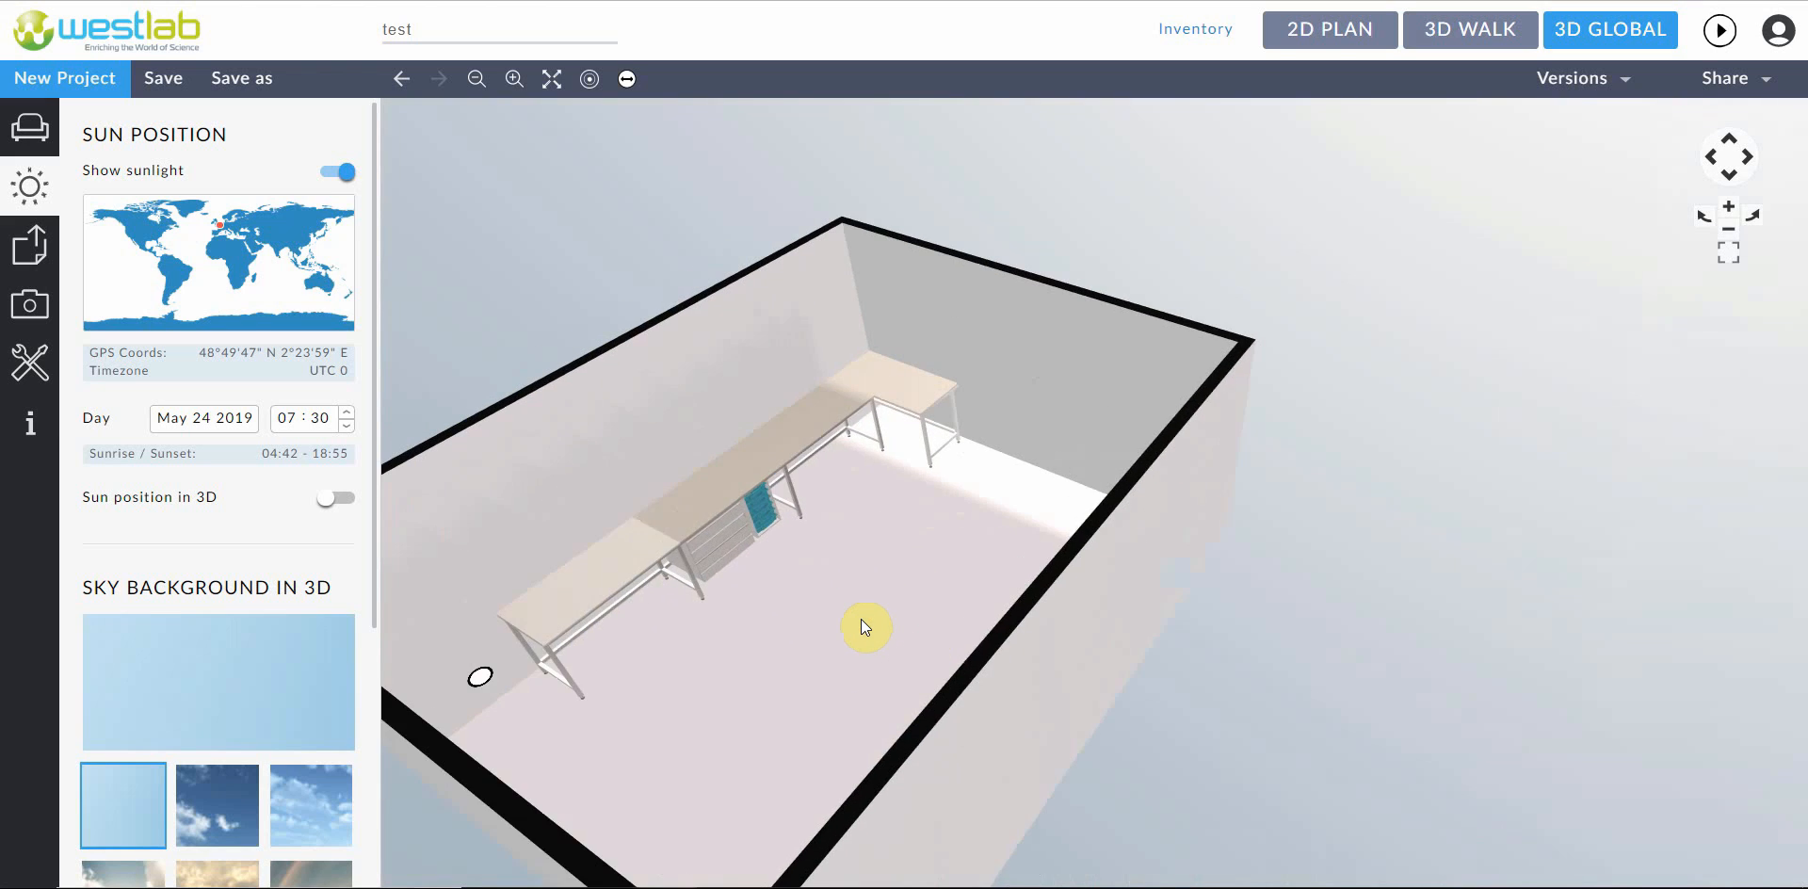
pyautogui.moveTo(865, 626); pyautogui.dragTo(1101, 621)
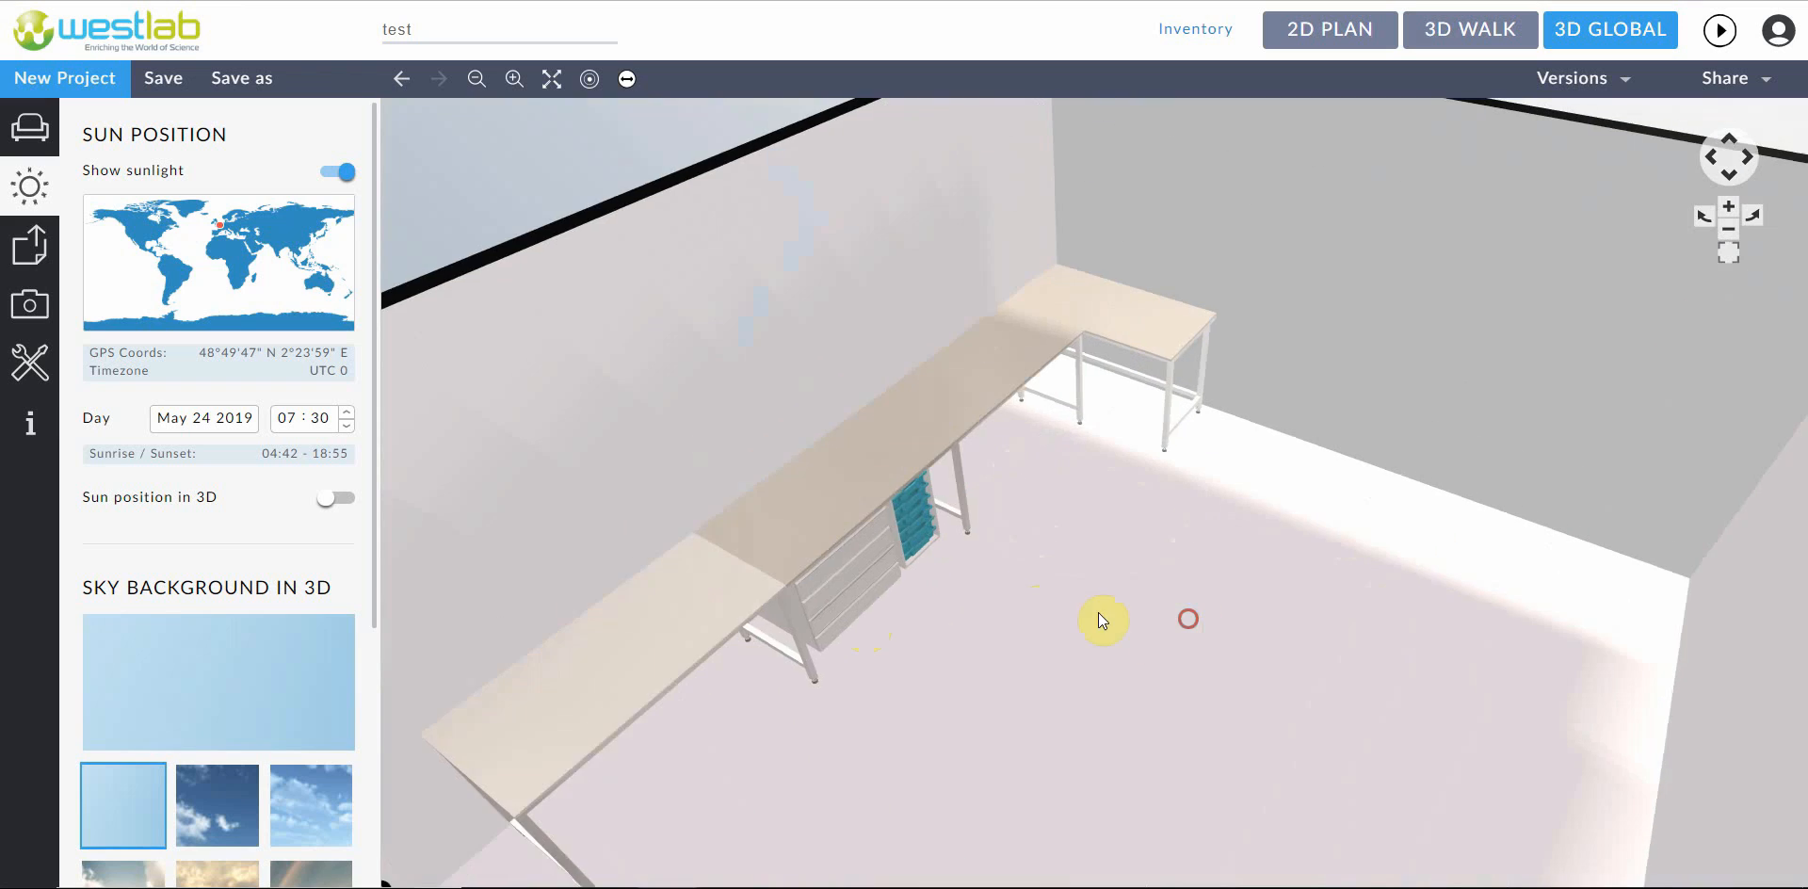
pyautogui.moveTo(1101, 621); pyautogui.dragTo(969, 623)
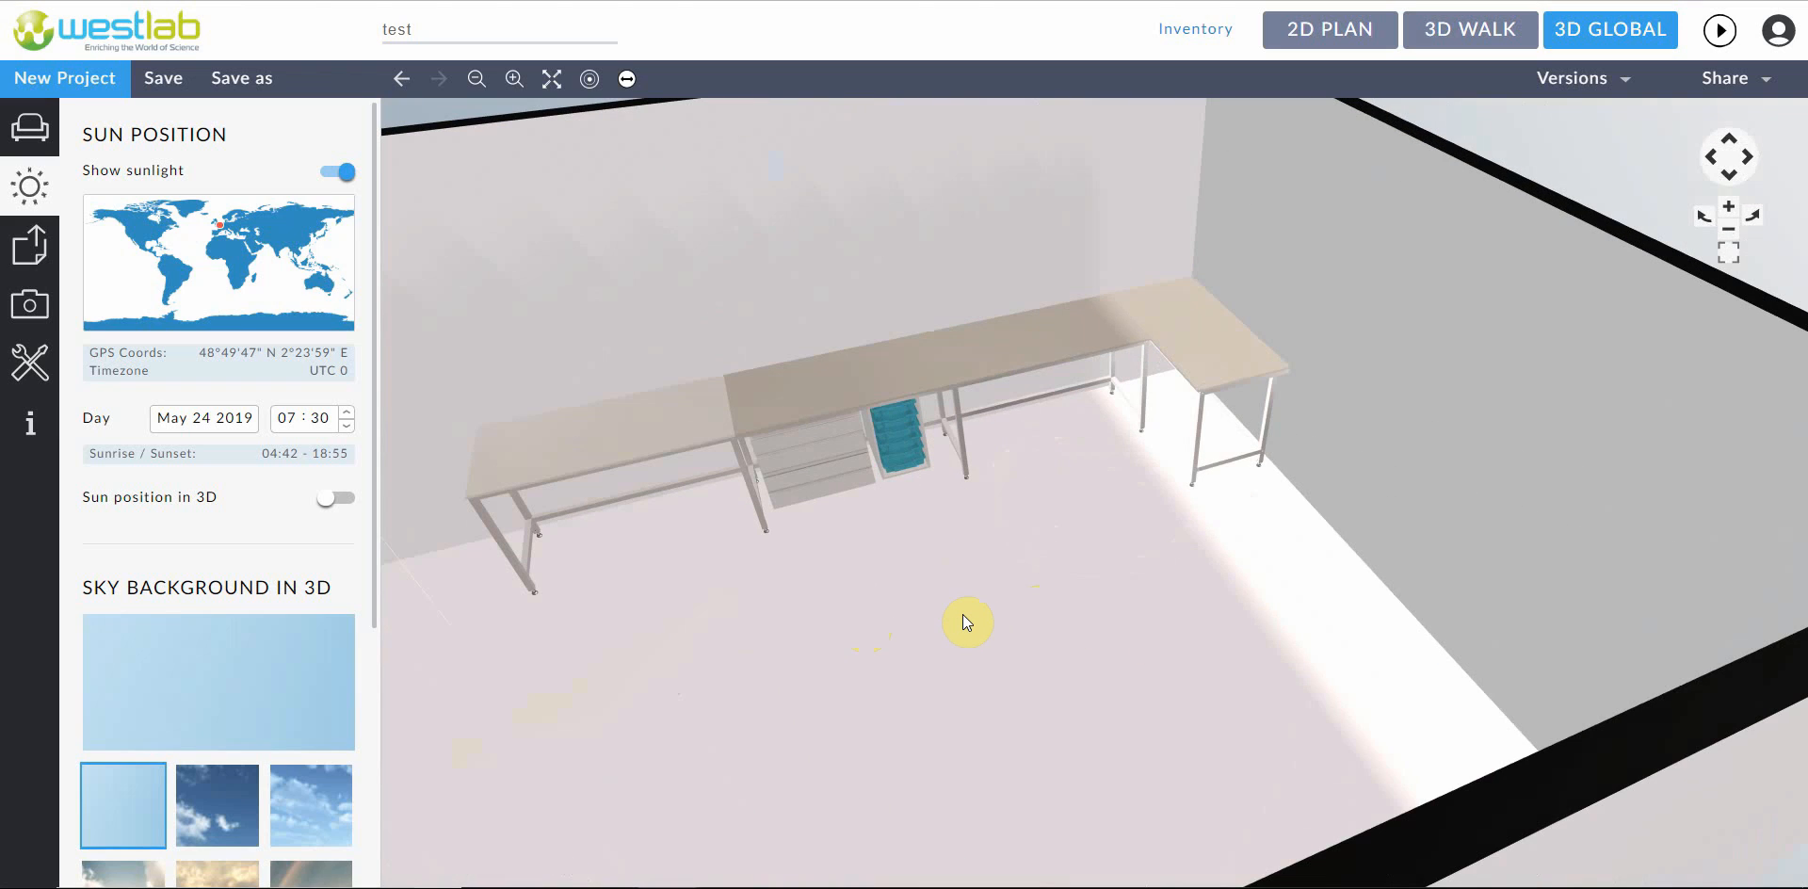
pyautogui.moveTo(917, 567)
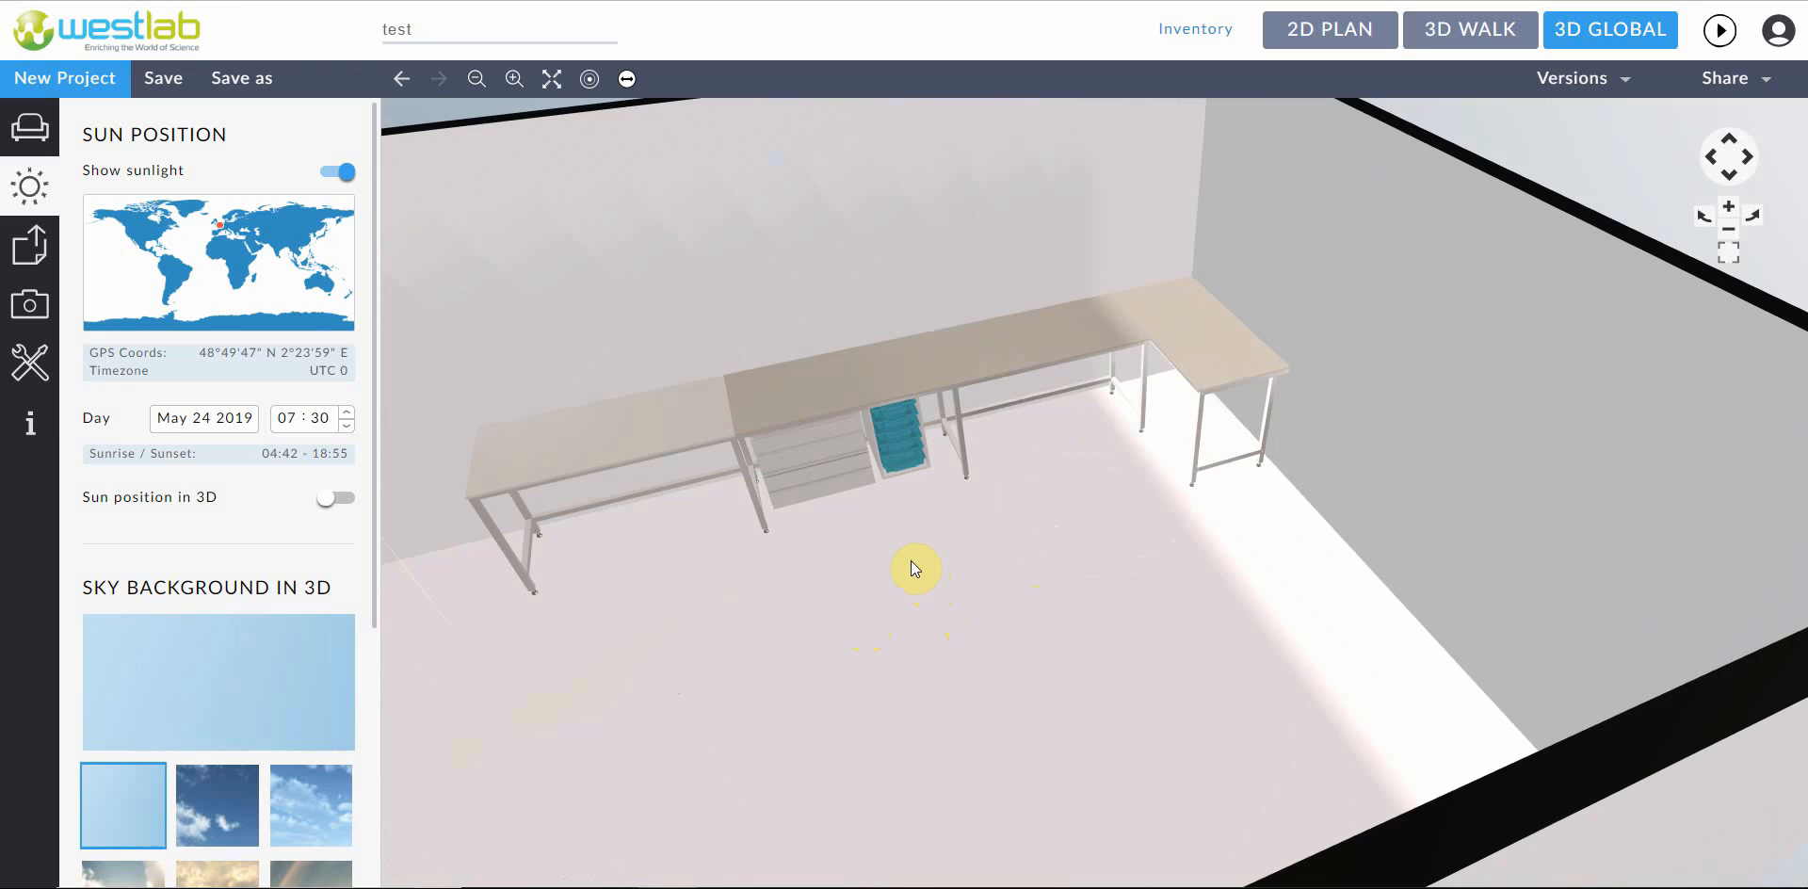
pyautogui.moveTo(914, 567); pyautogui.dragTo(946, 535)
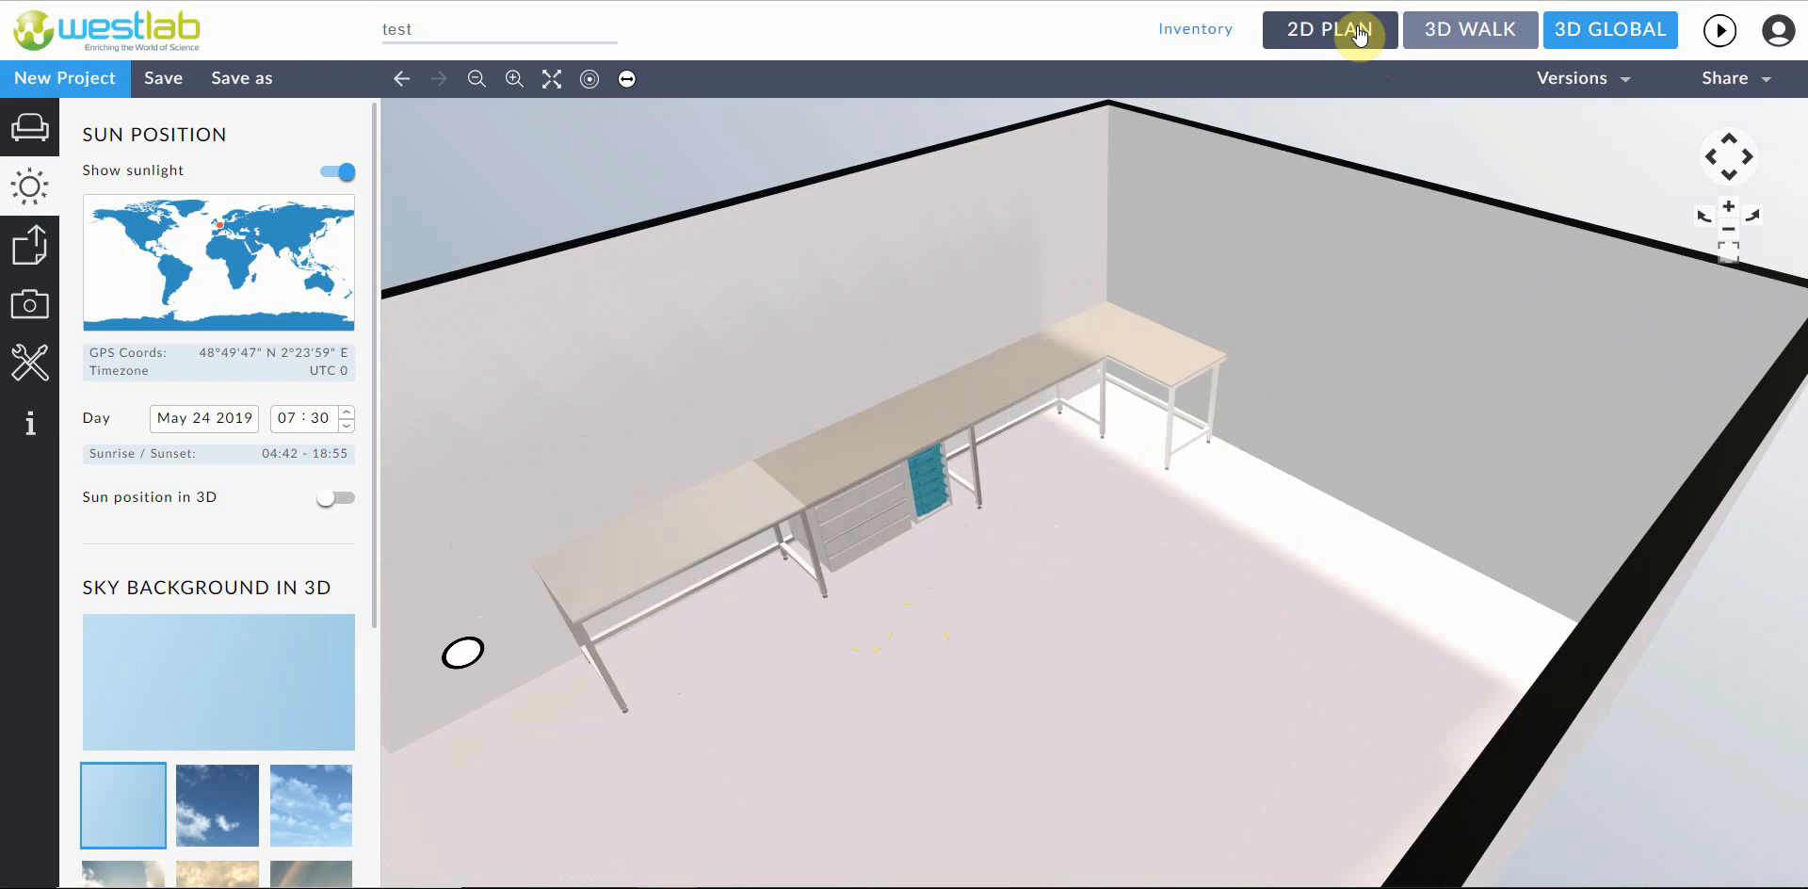
pyautogui.click(1328, 29)
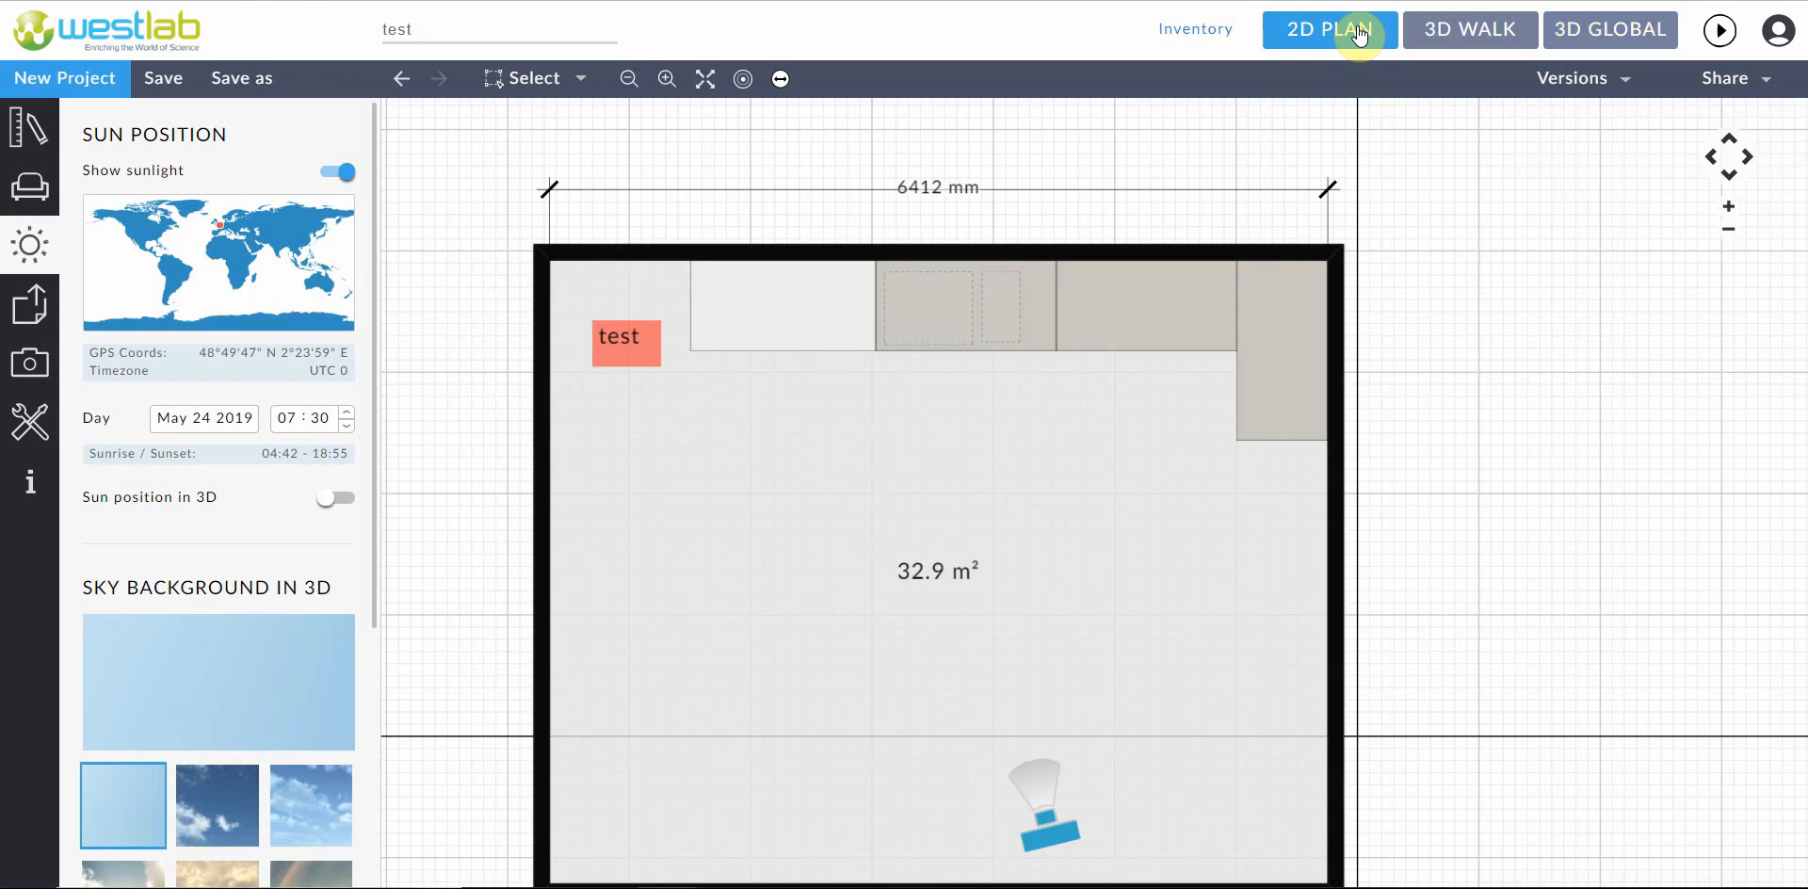